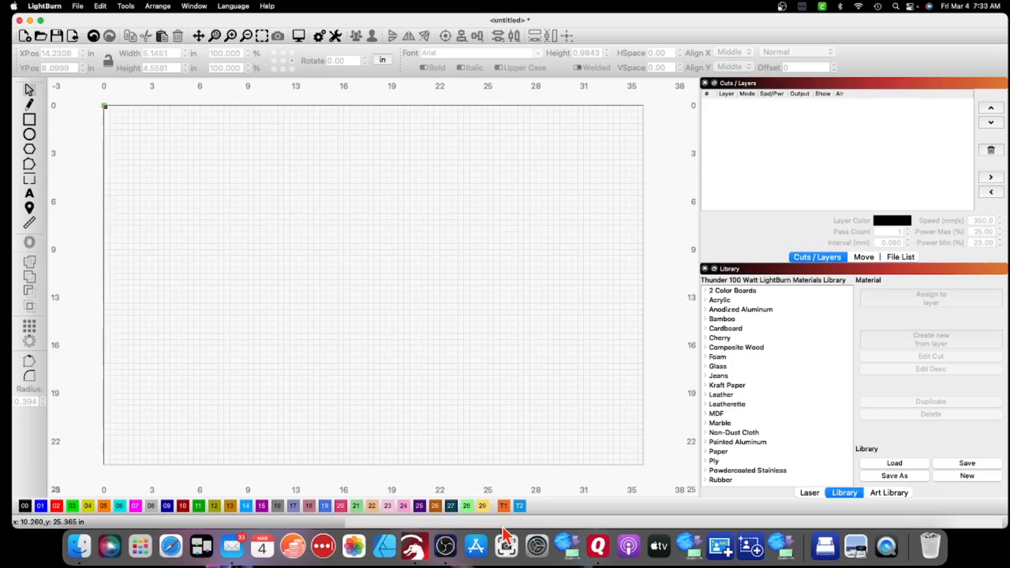
mouse_move(495, 525)
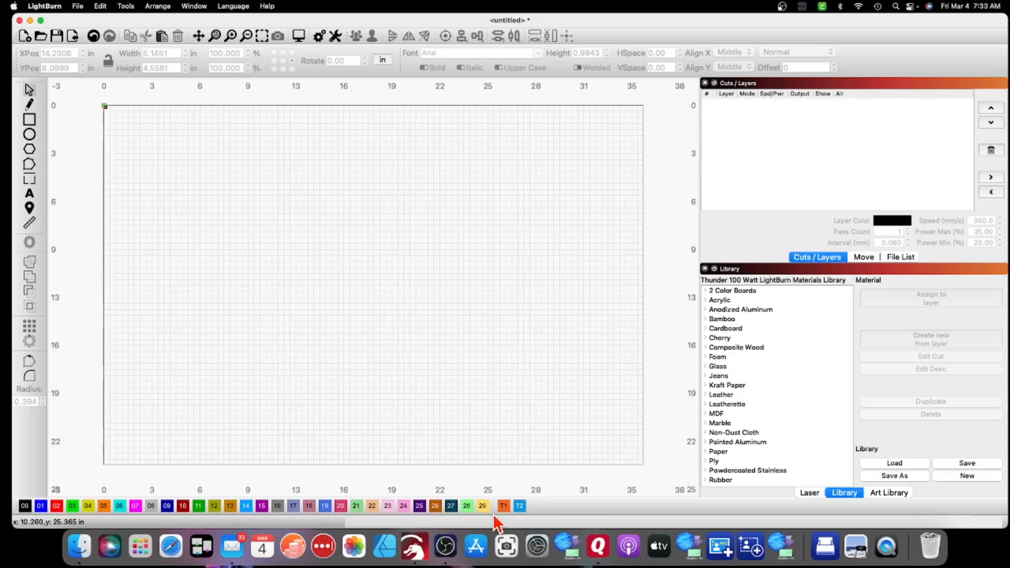
mouse_move(484, 276)
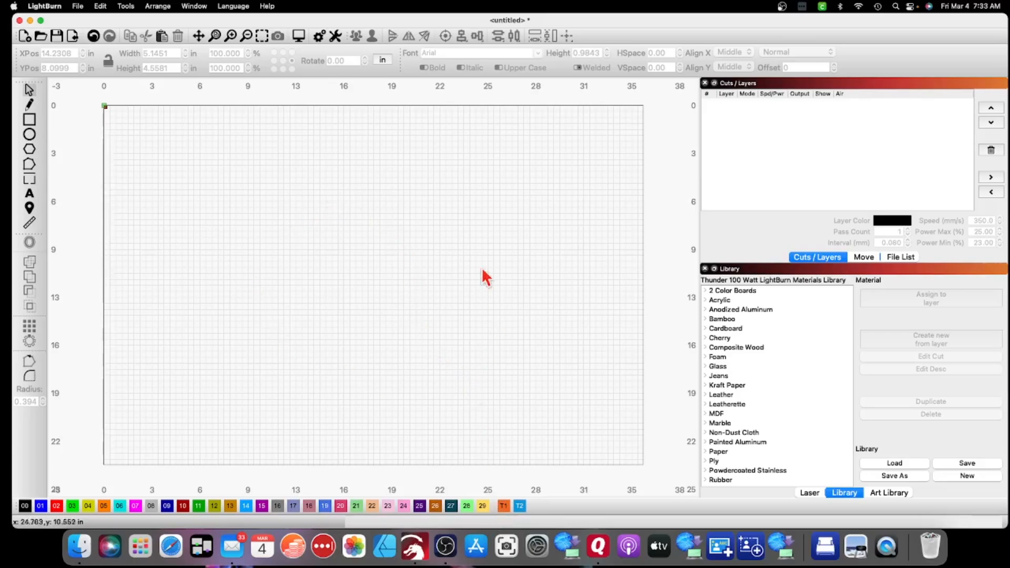
mouse_move(253, 297)
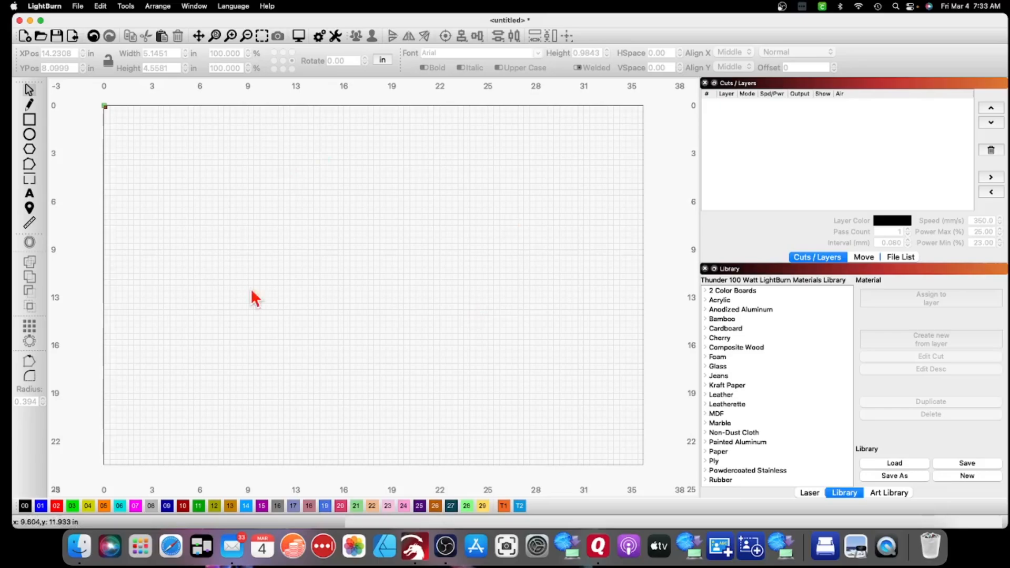
mouse_move(620, 205)
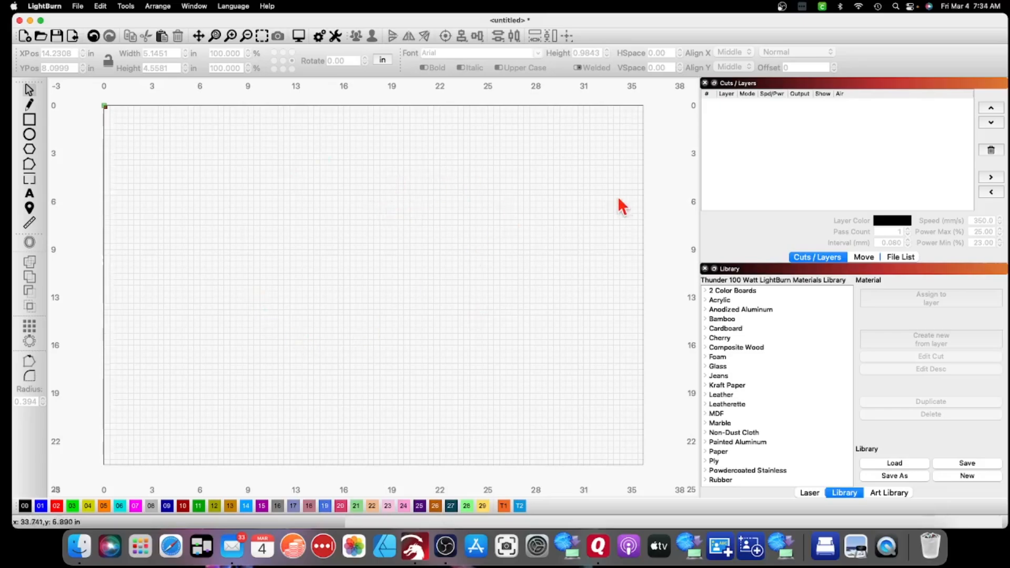
mouse_move(803, 132)
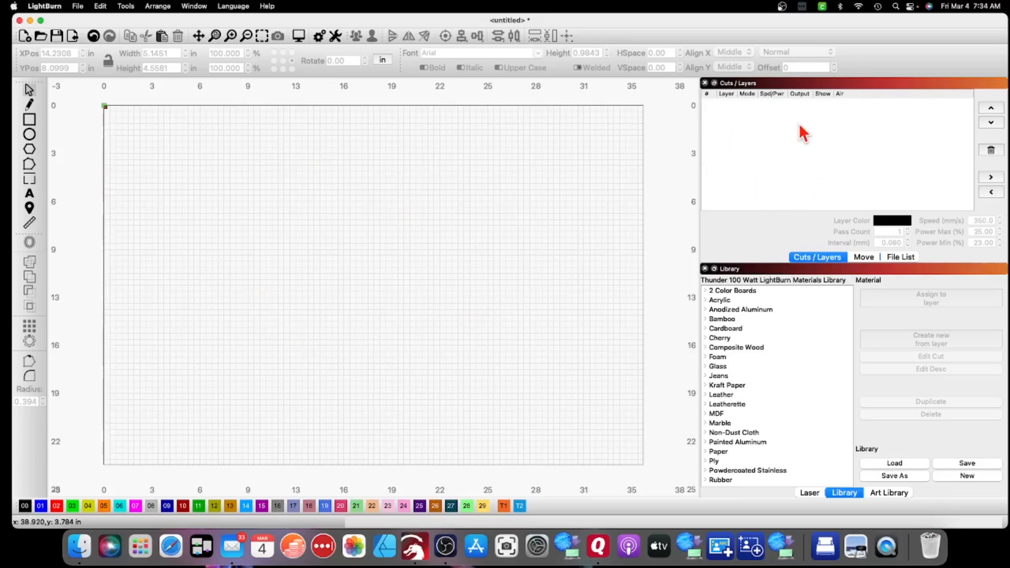
mouse_move(793, 134)
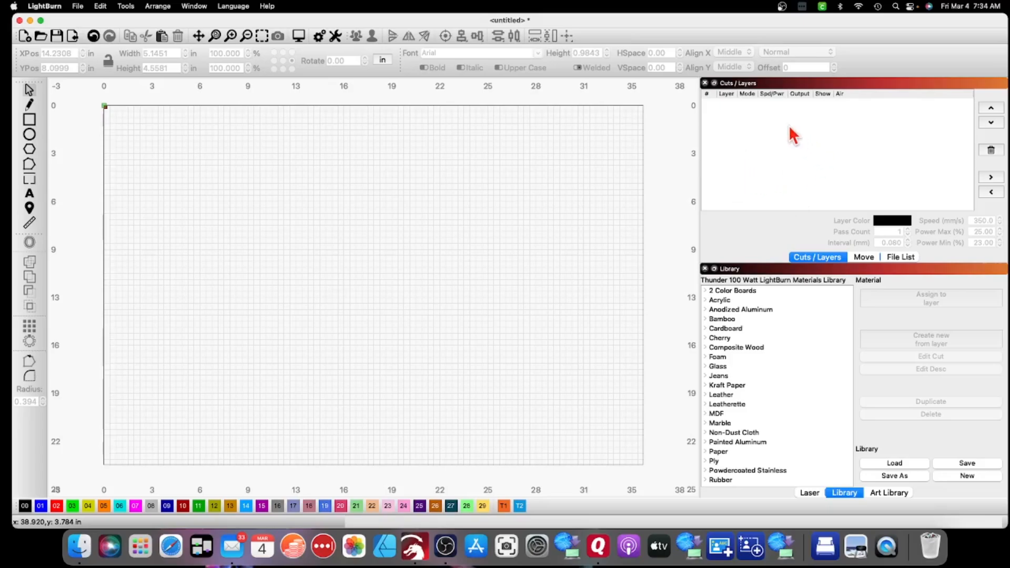
- Show the Laser control panel, which reports the Ruida 644XG as disconnected
left_click(808, 493)
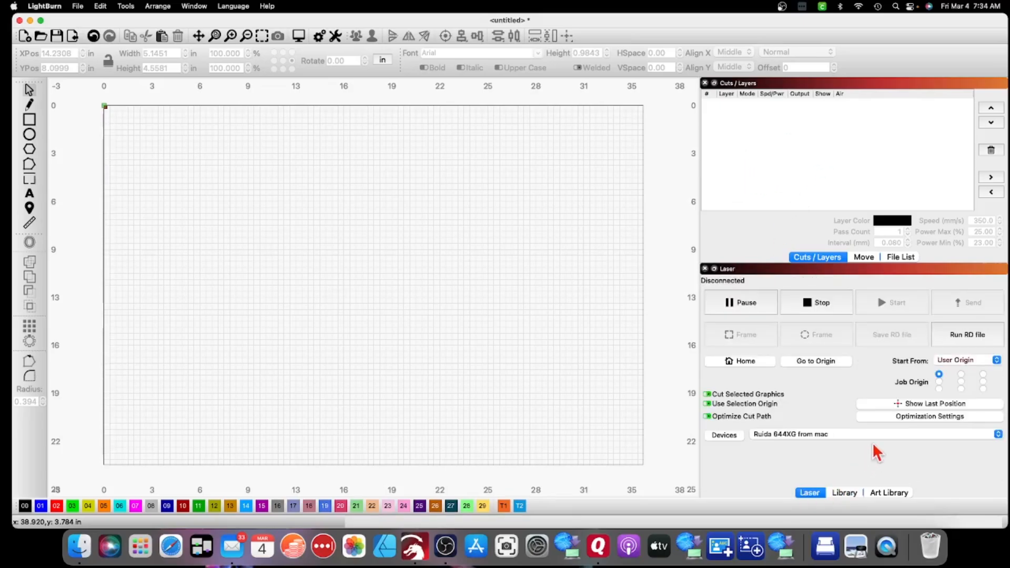
mouse_move(740, 335)
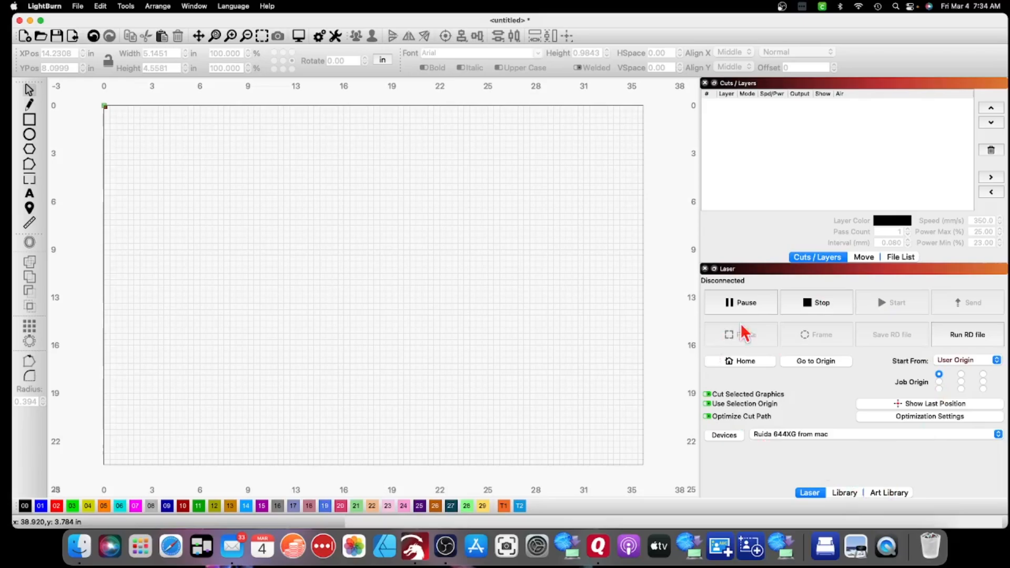
mouse_move(844, 418)
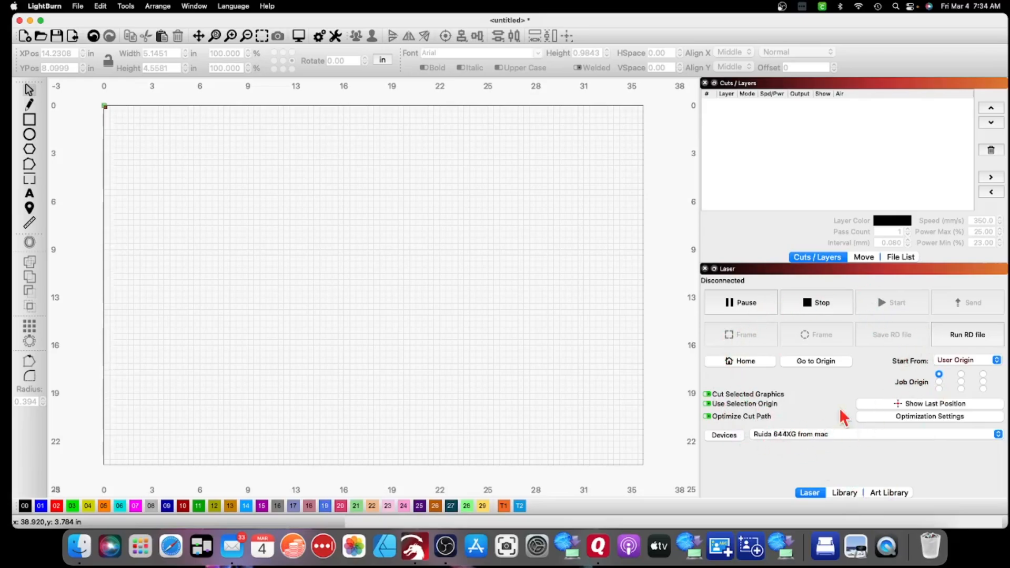
mouse_move(520, 341)
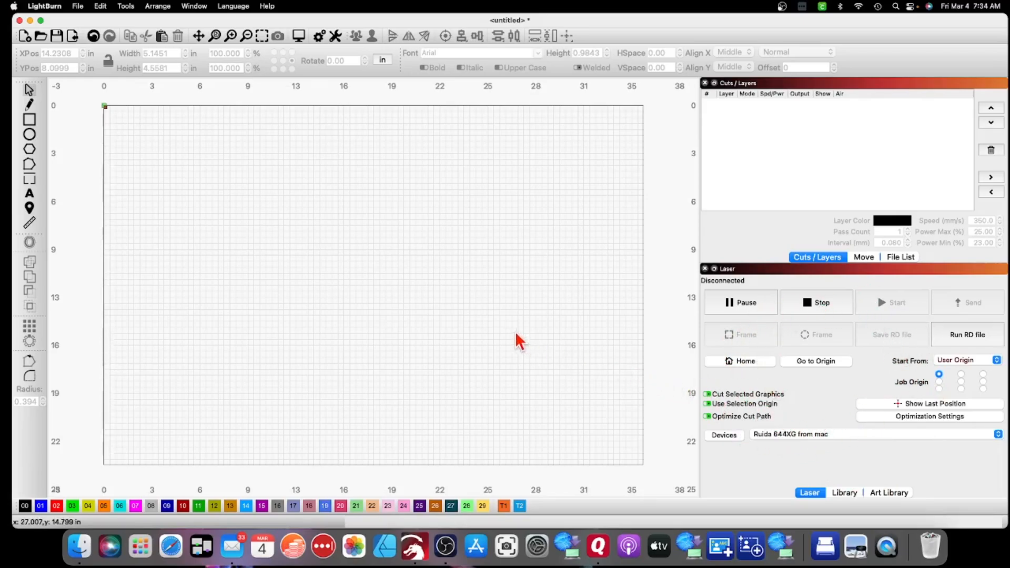
mouse_move(476, 332)
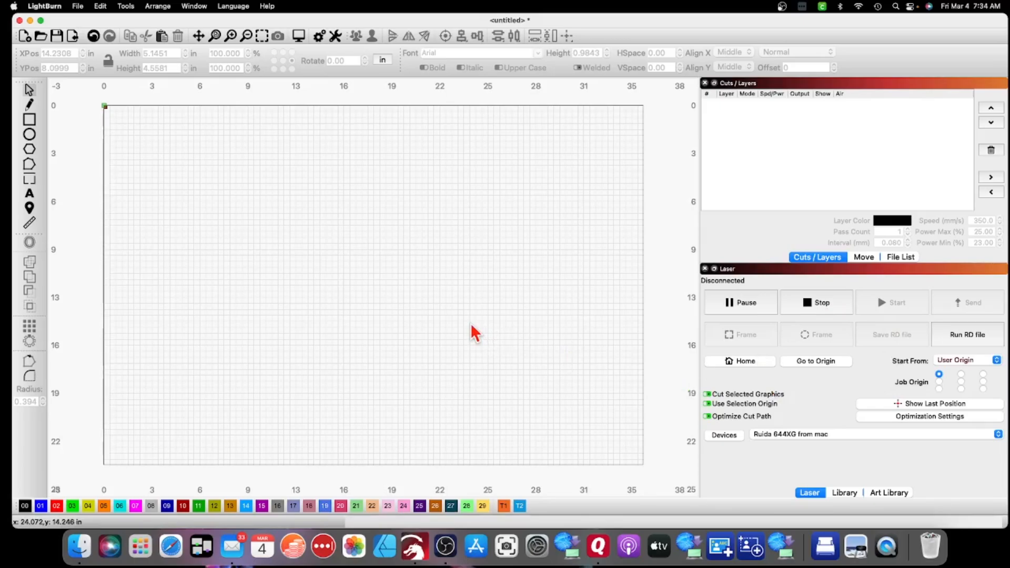
mouse_move(472, 334)
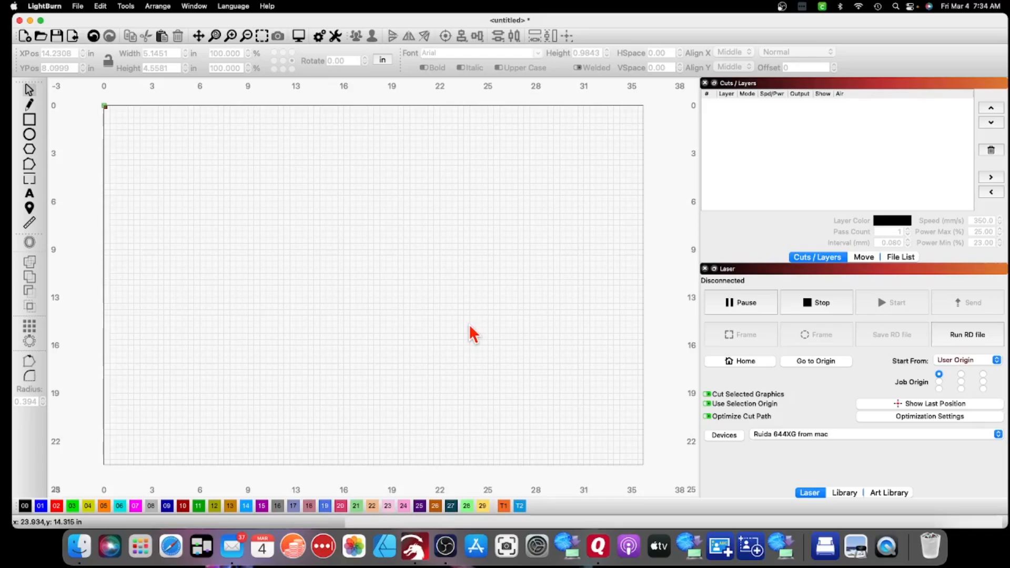
mouse_move(463, 312)
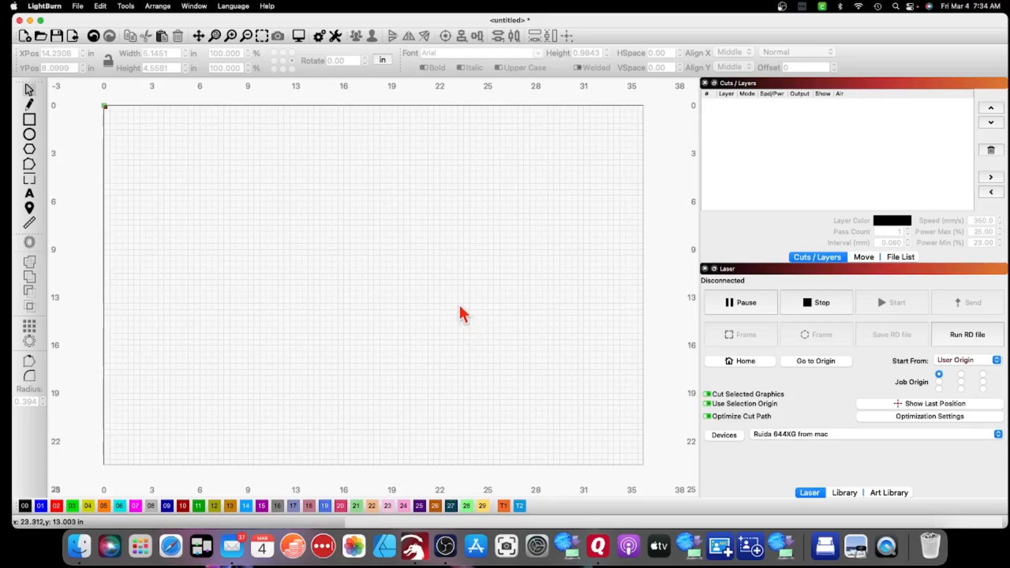
mouse_move(457, 311)
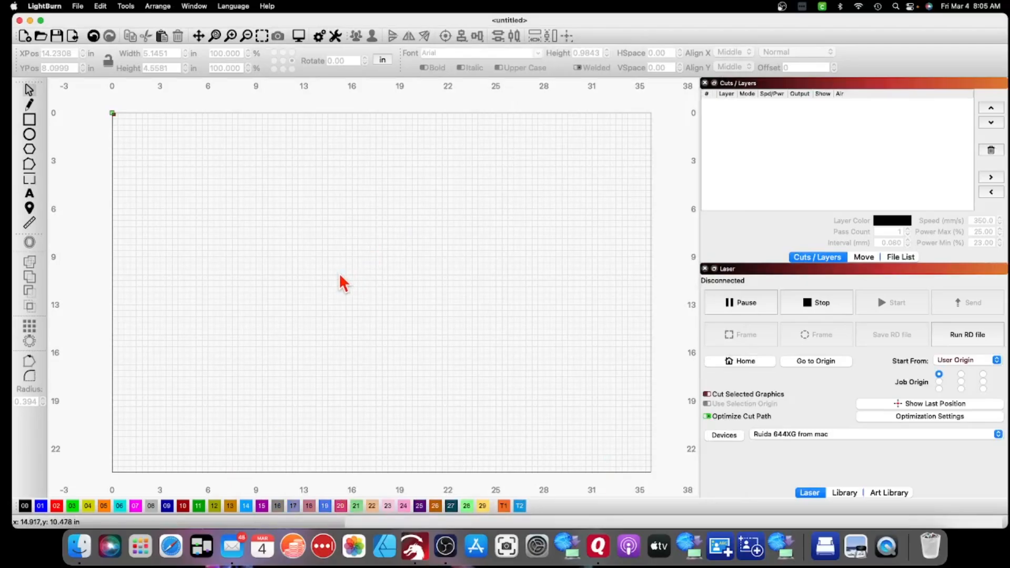
mouse_move(352, 260)
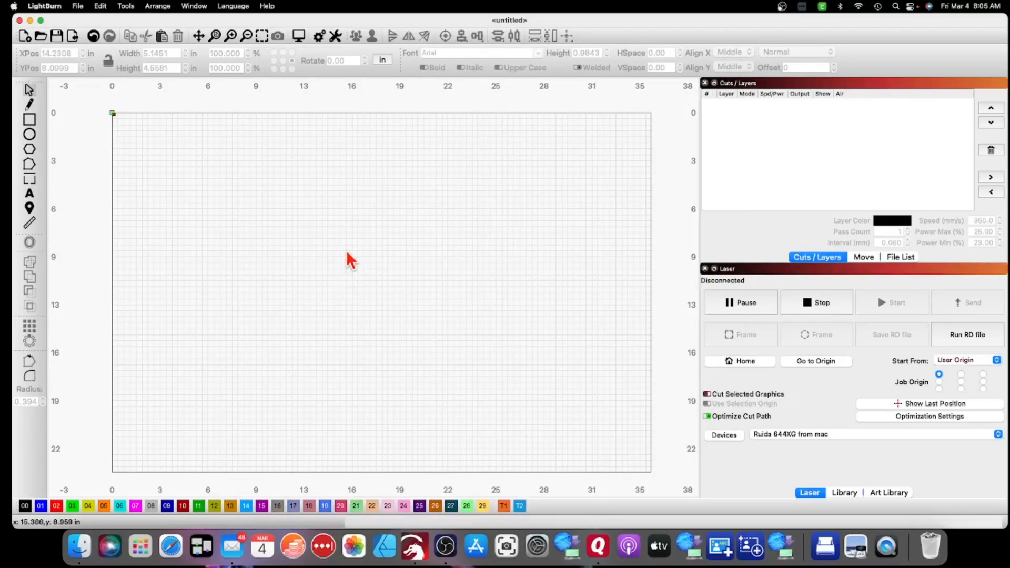
mouse_move(321, 262)
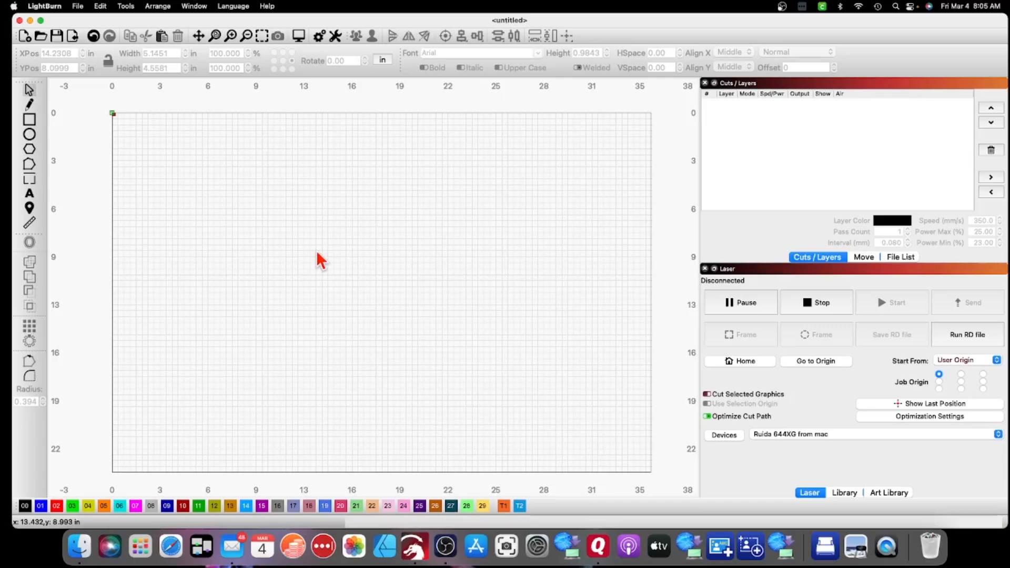
mouse_move(329, 257)
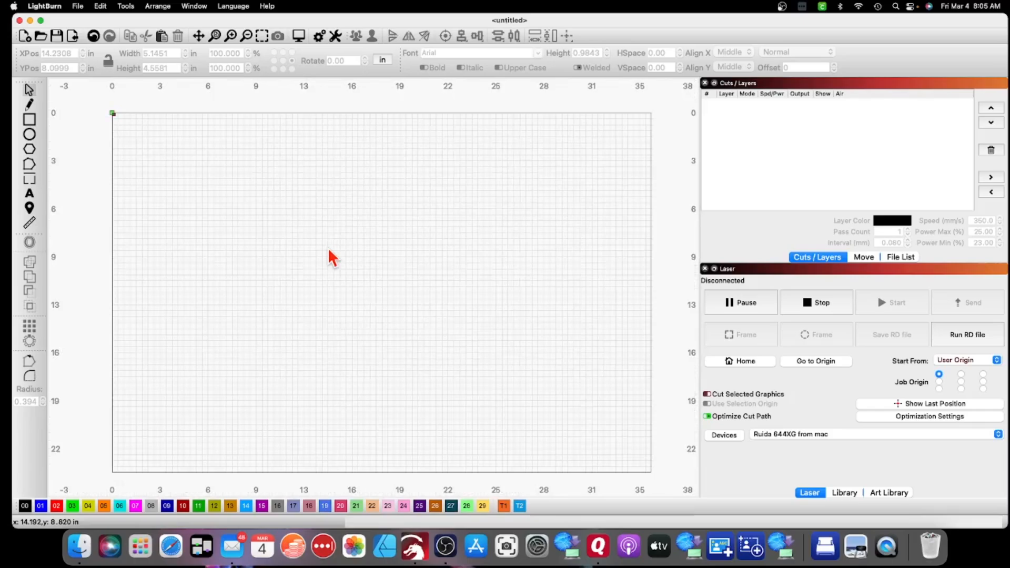
- Turn off Cut Selected Graphics so Use Selection Origin greys out
scroll("down", 3)
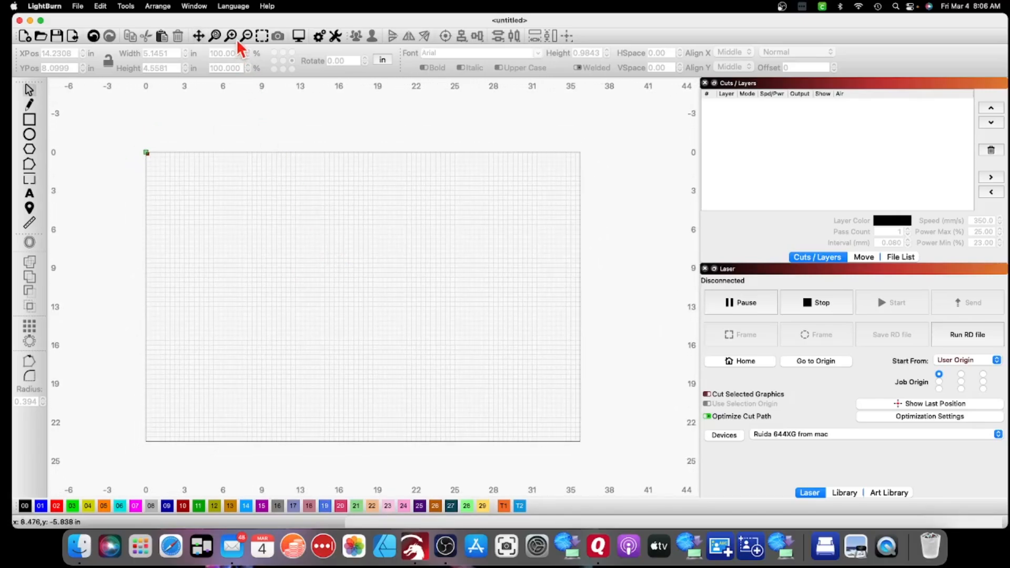
mouse_move(215, 48)
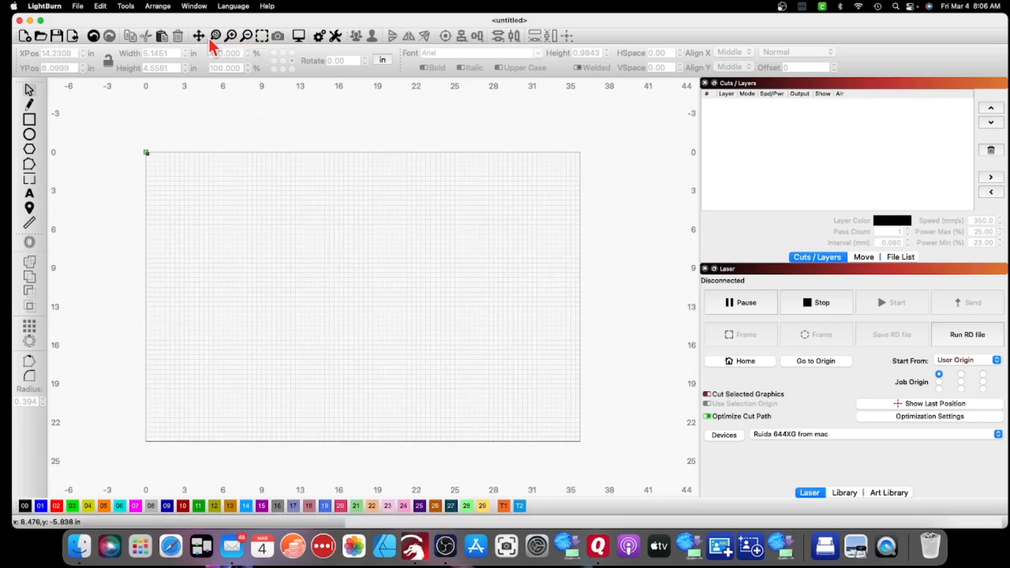
mouse_move(211, 75)
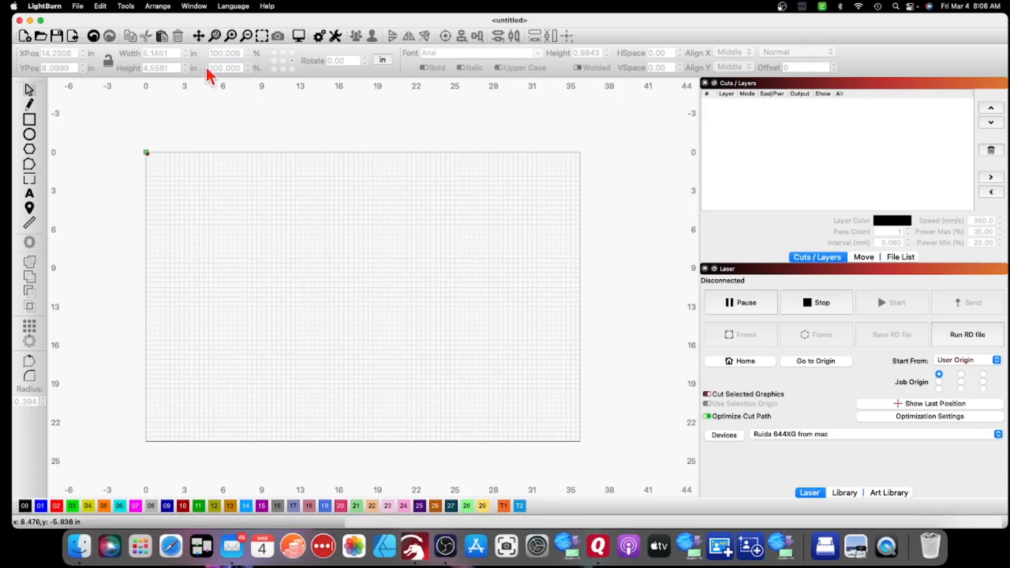
mouse_move(212, 110)
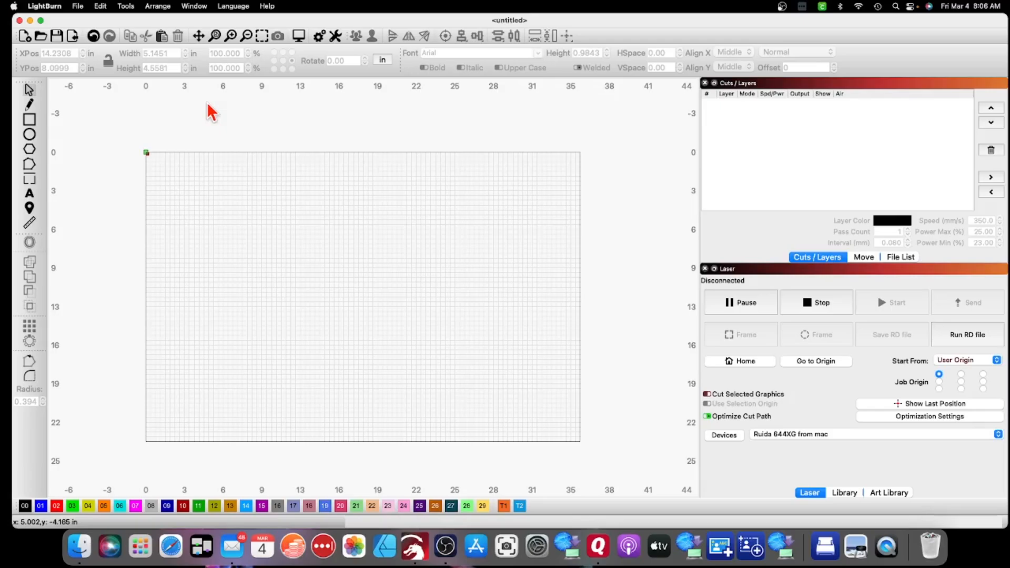
mouse_move(211, 115)
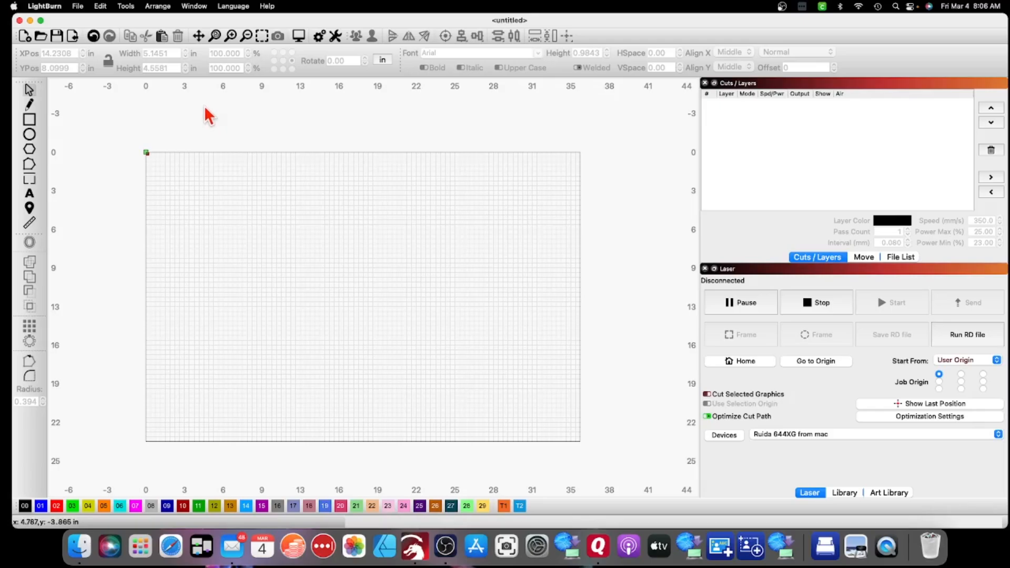
mouse_move(209, 119)
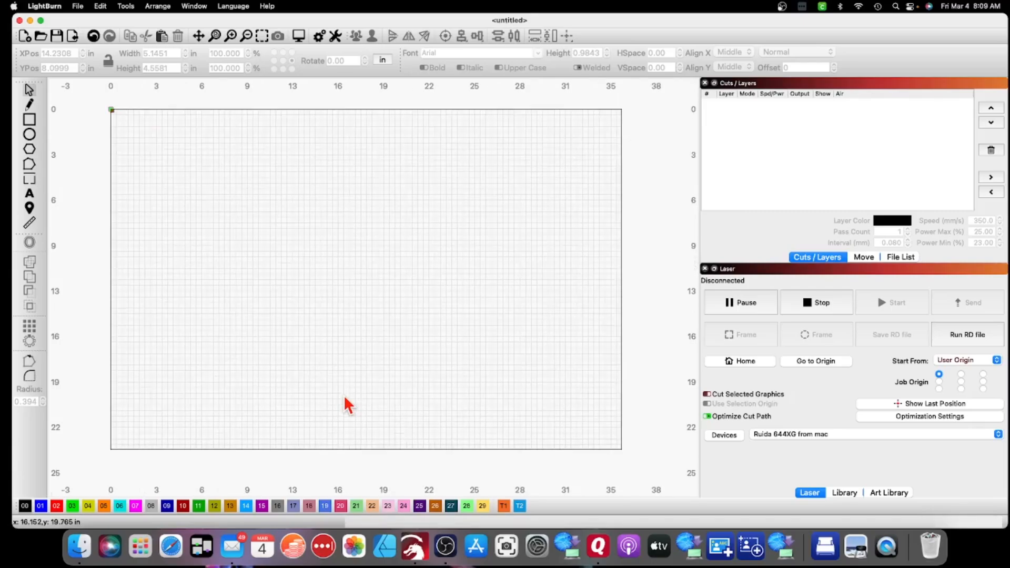
mouse_move(334, 158)
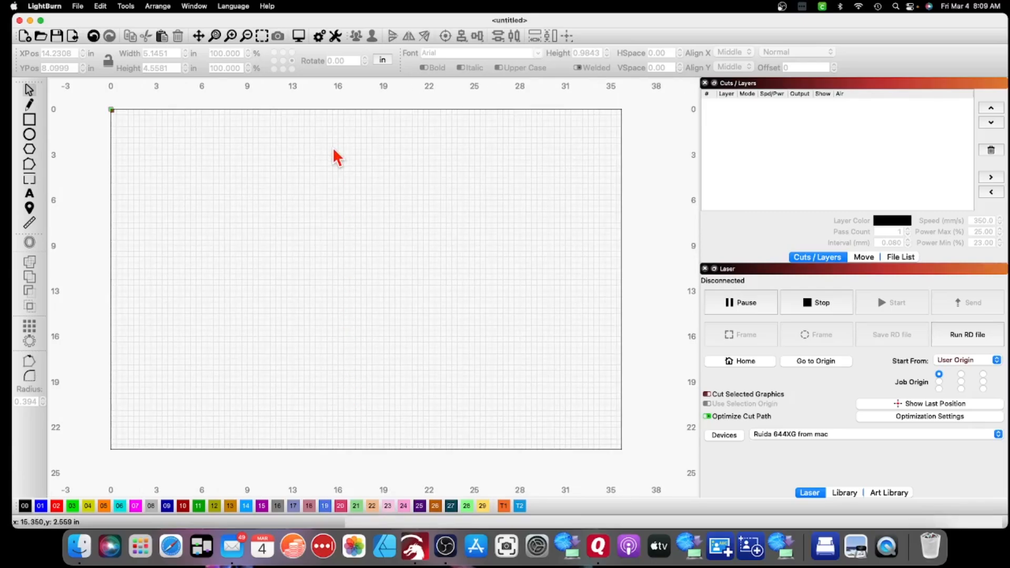
mouse_move(319, 207)
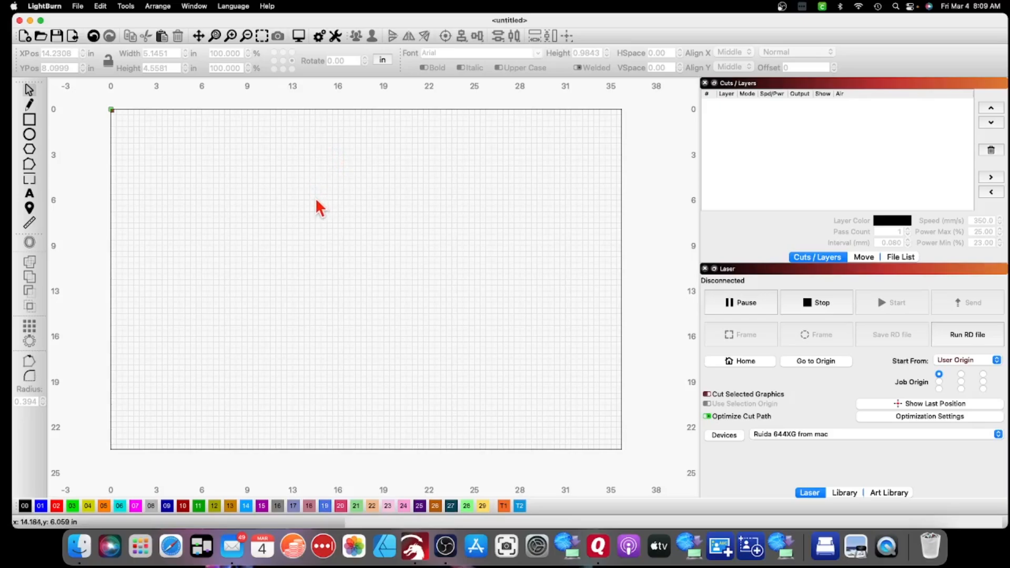
mouse_move(316, 207)
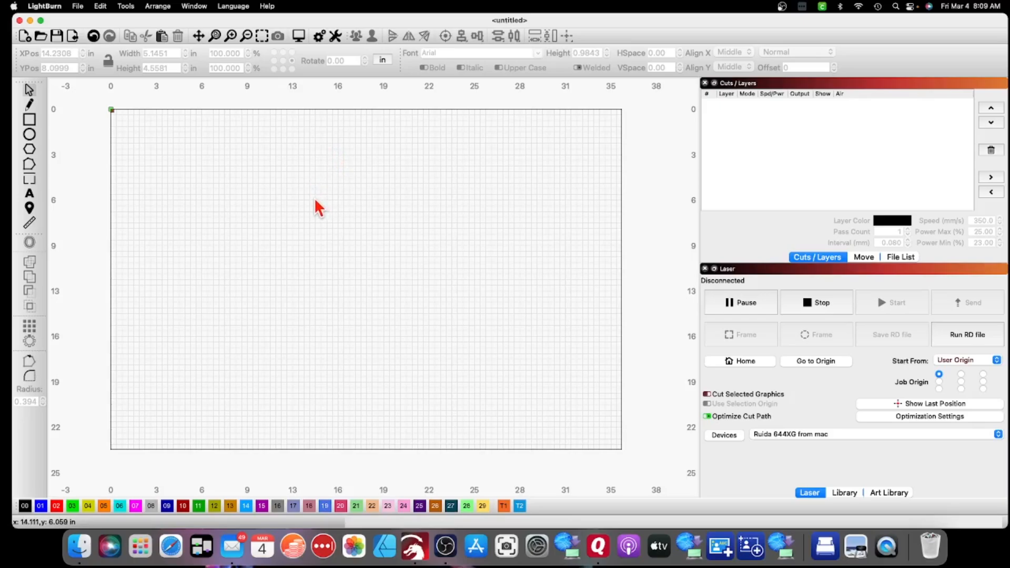
mouse_move(239, 212)
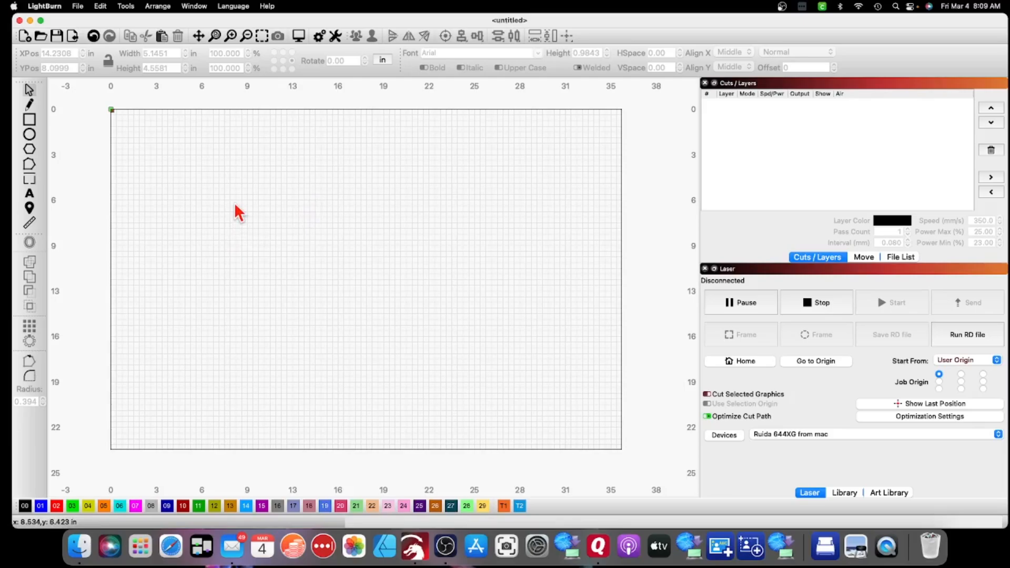
mouse_move(245, 200)
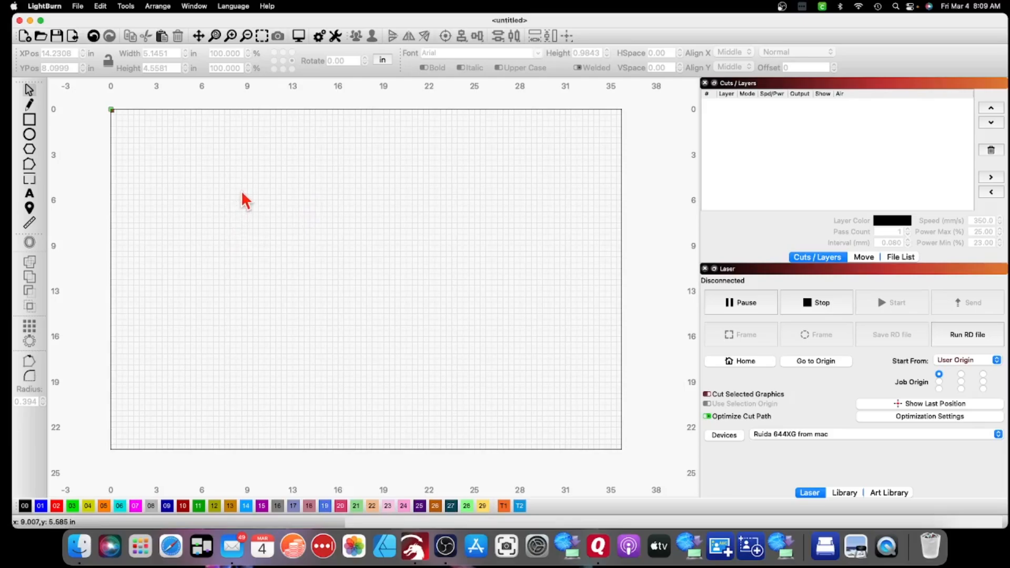
mouse_move(222, 209)
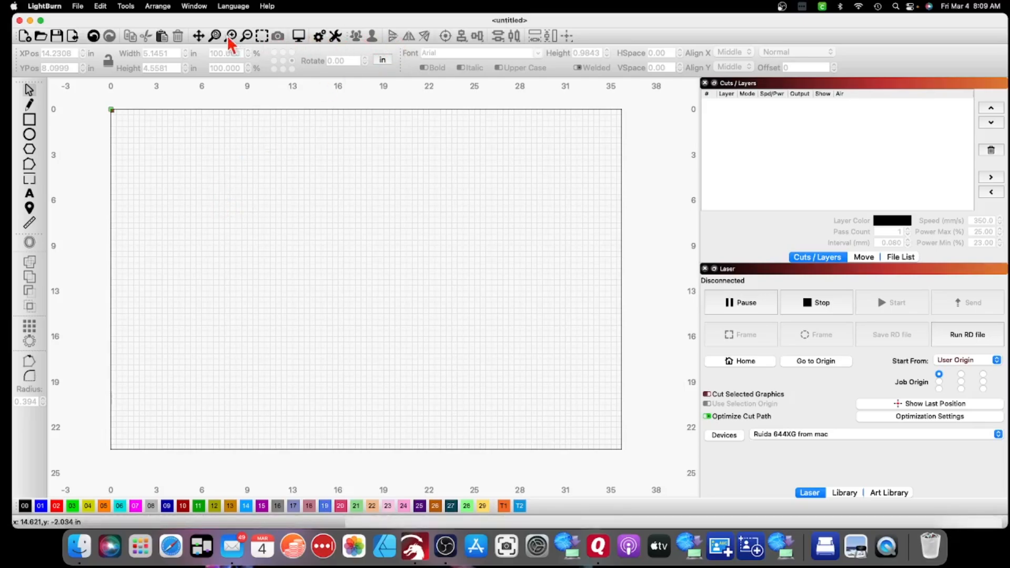
mouse_move(521, 45)
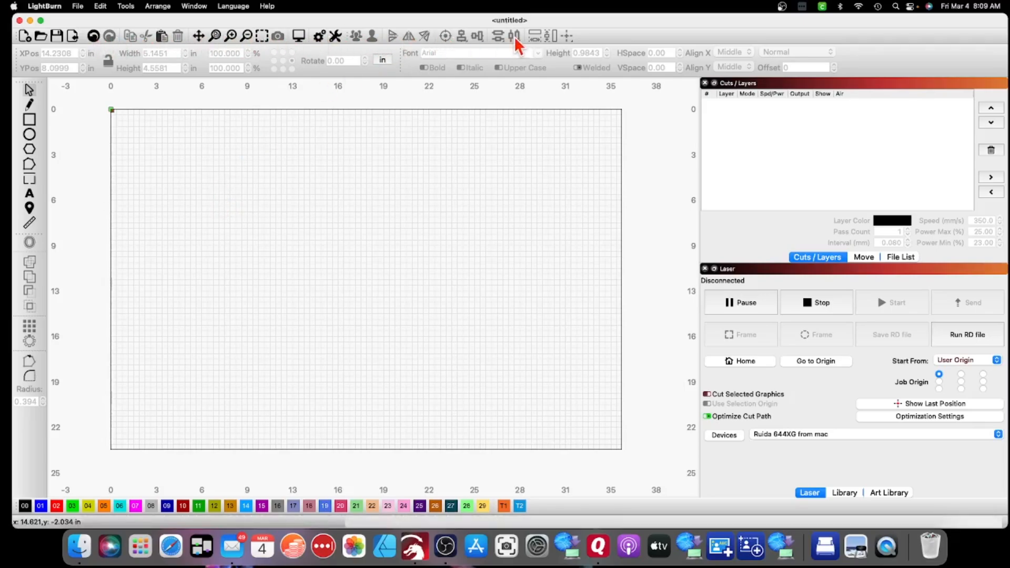
mouse_move(790, 216)
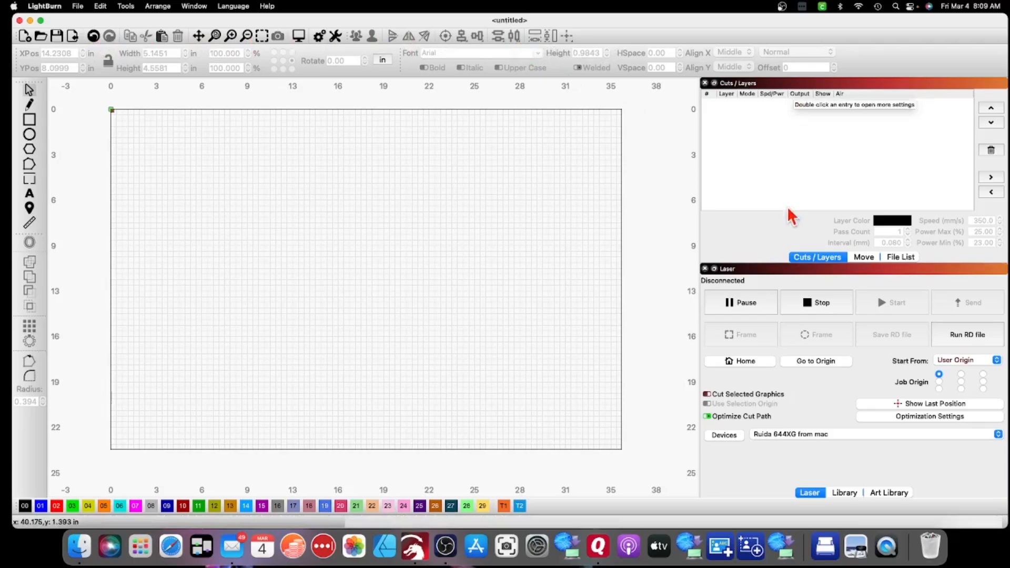
mouse_move(359, 140)
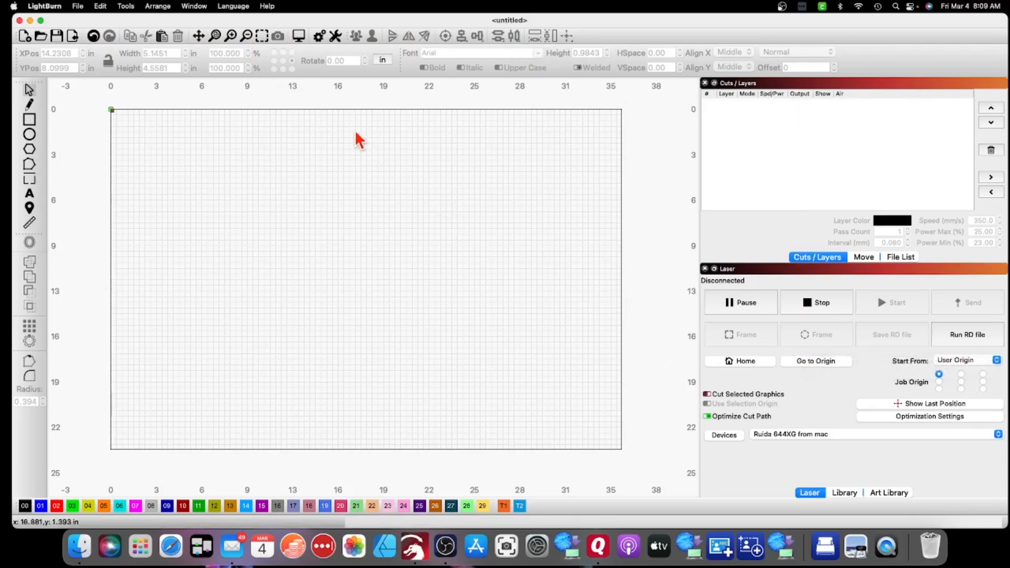
mouse_move(315, 212)
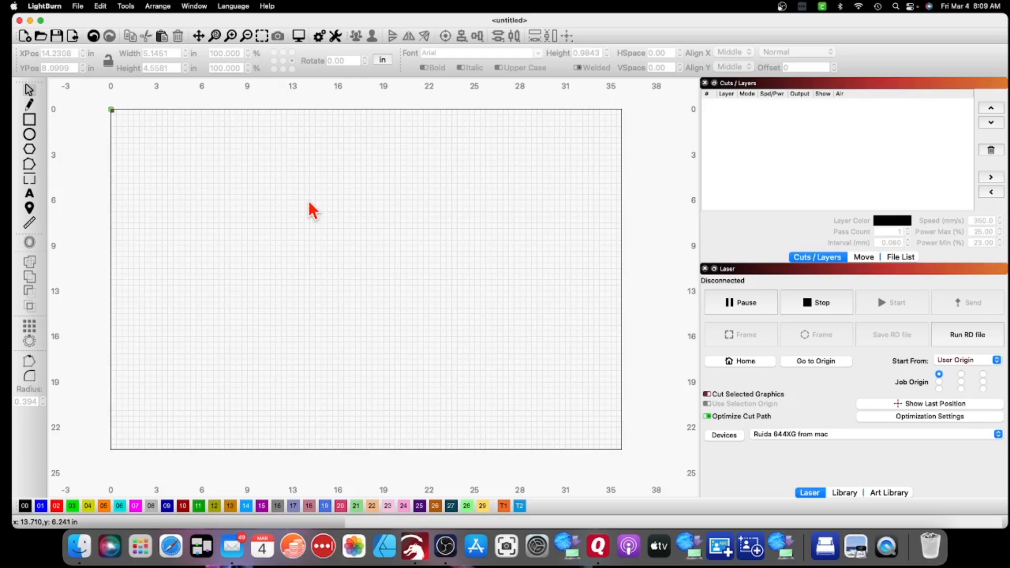
mouse_move(288, 223)
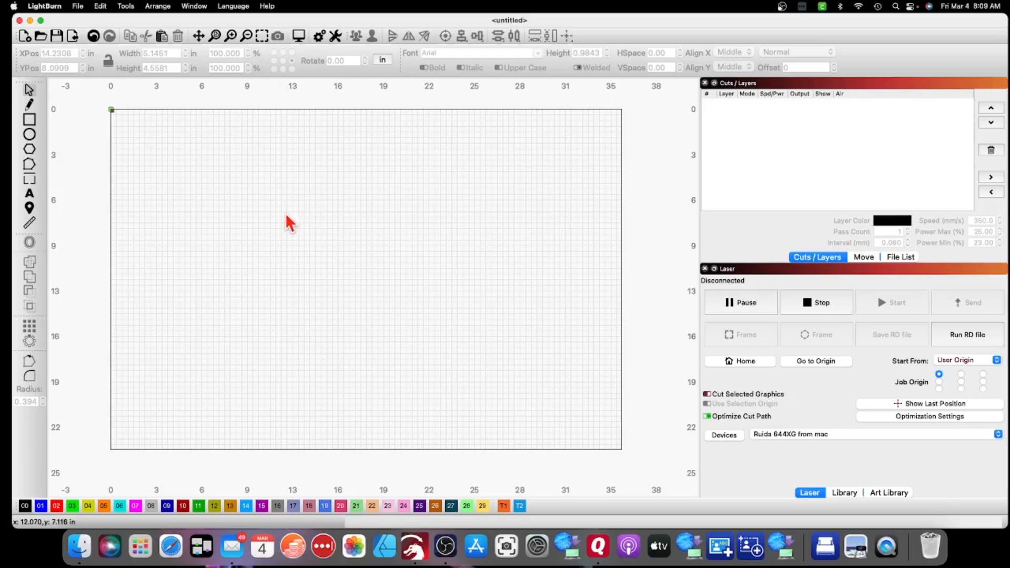
mouse_move(291, 222)
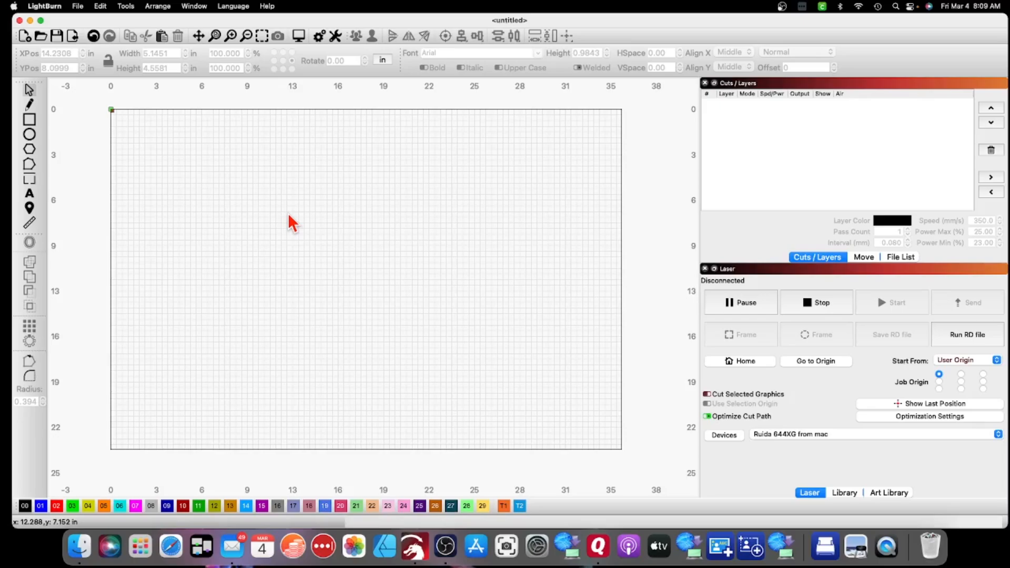
mouse_move(313, 75)
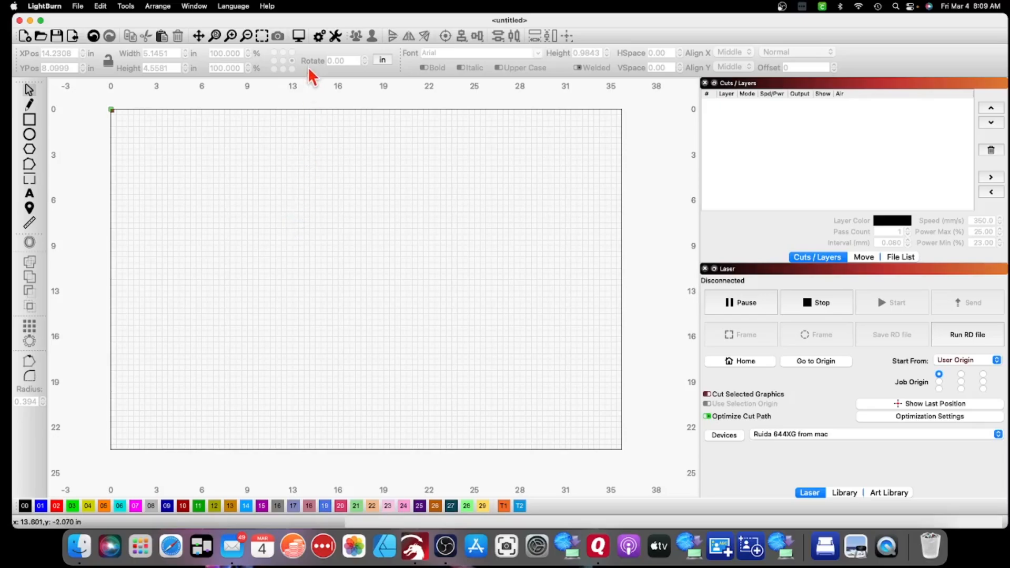
mouse_move(354, 36)
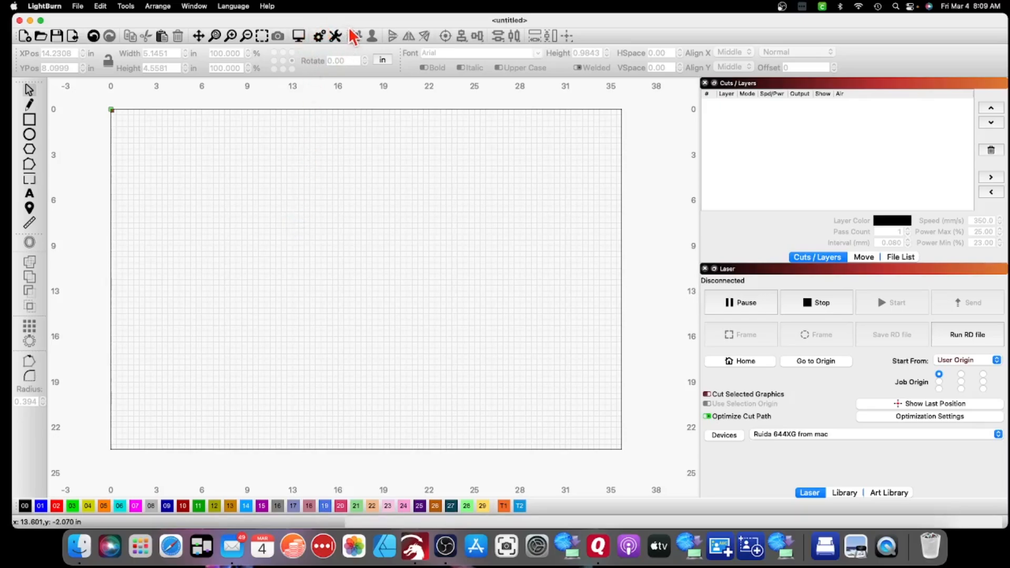
- Change the interface font size from 15 to 14 in Display & Units settings and confirm
left_click(317, 36)
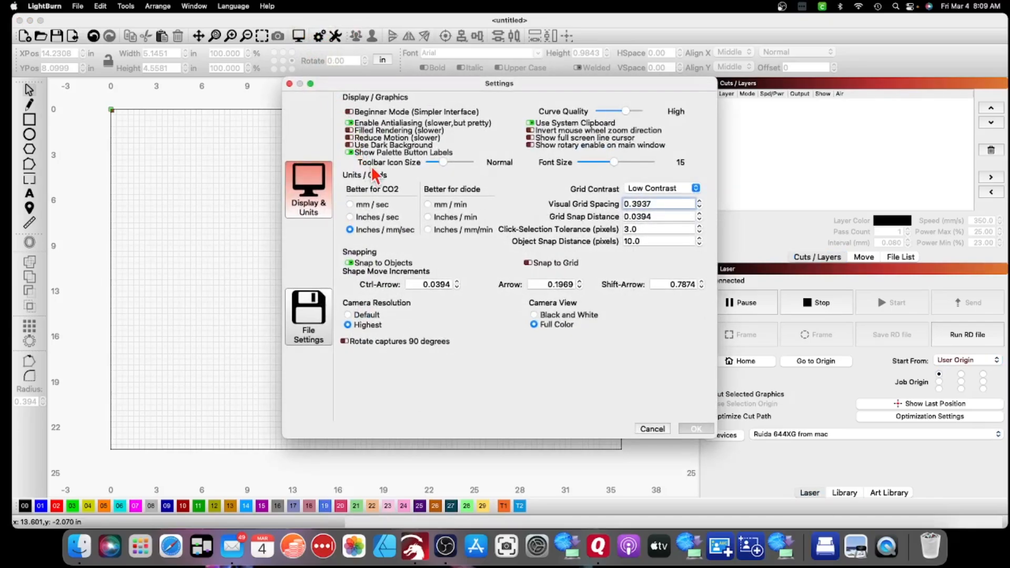
mouse_move(440, 173)
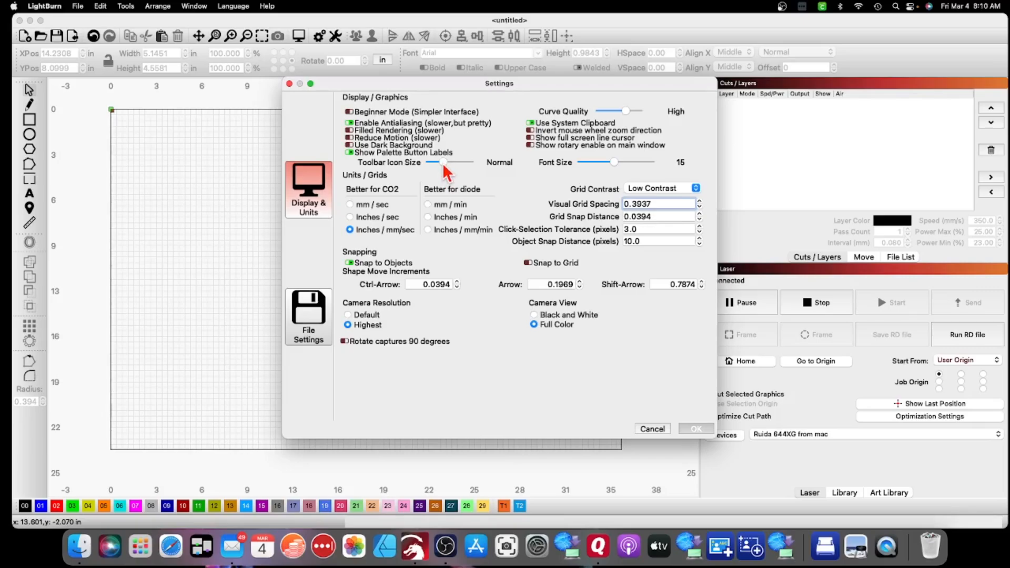
mouse_move(458, 173)
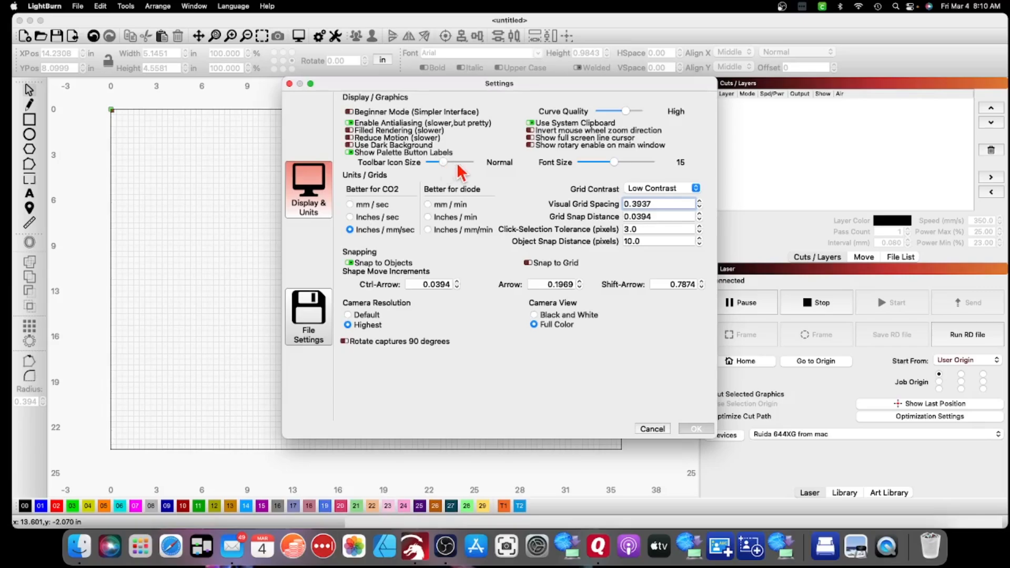
mouse_move(448, 173)
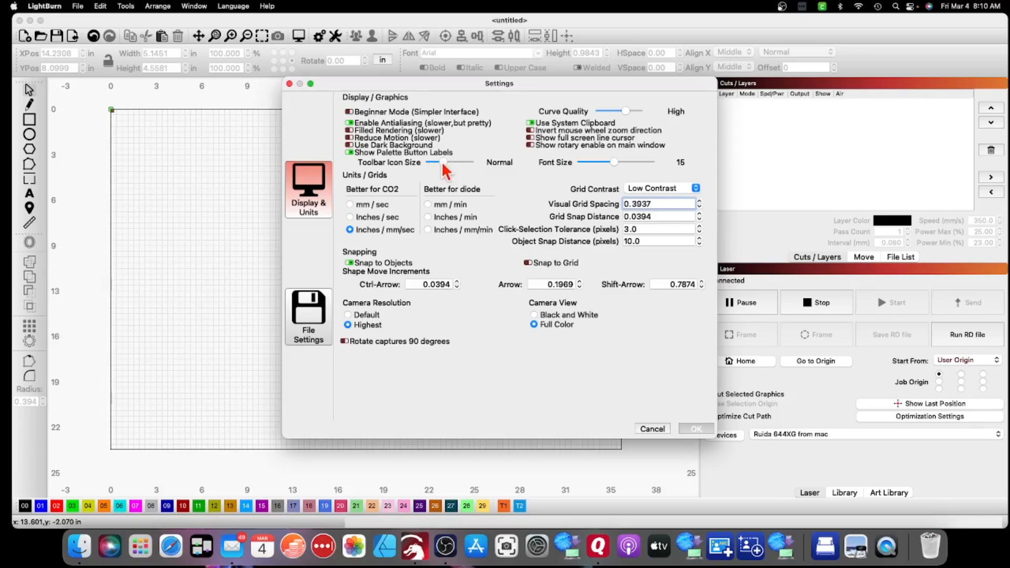
mouse_move(618, 166)
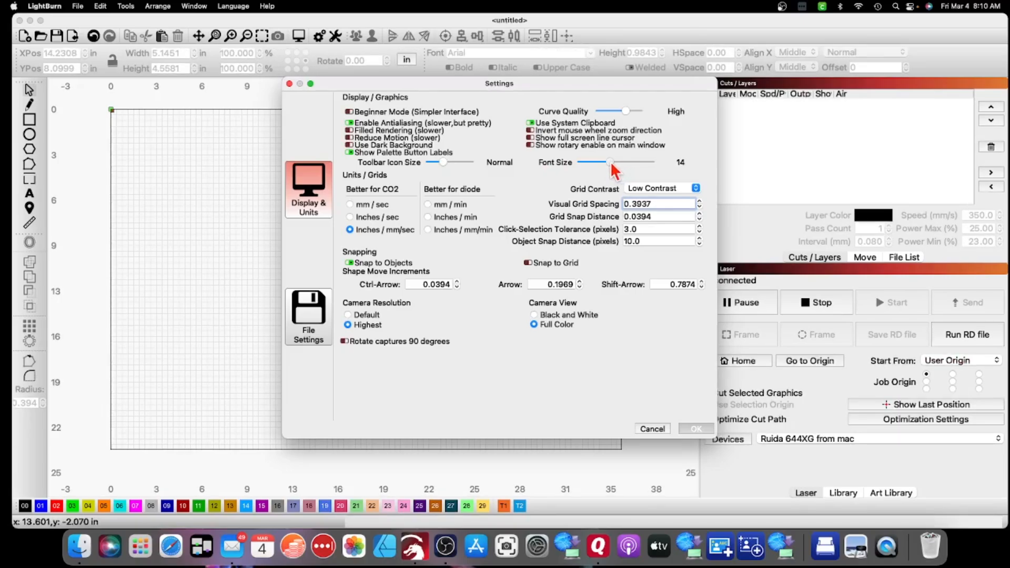
mouse_move(610, 173)
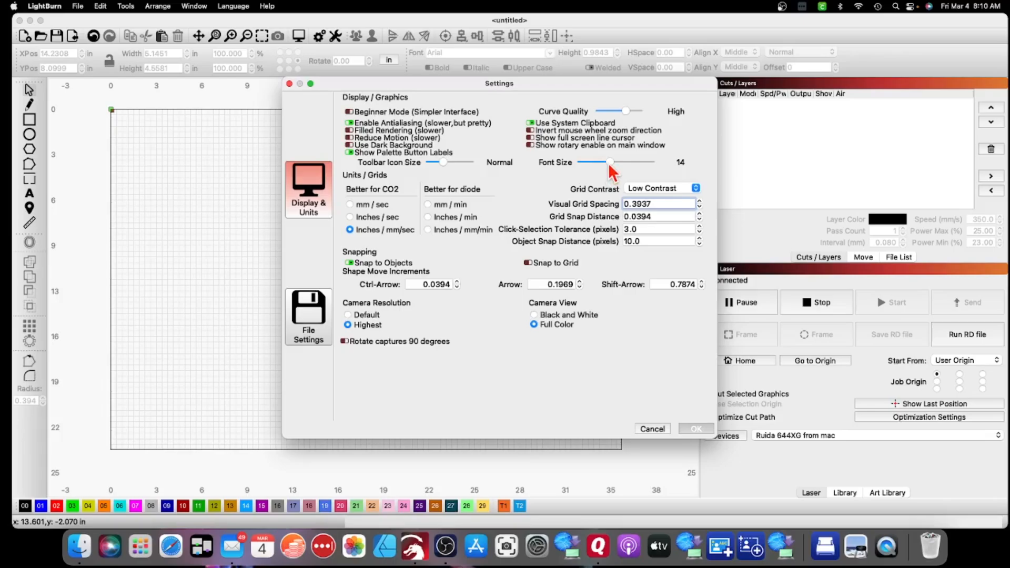
mouse_move(570, 179)
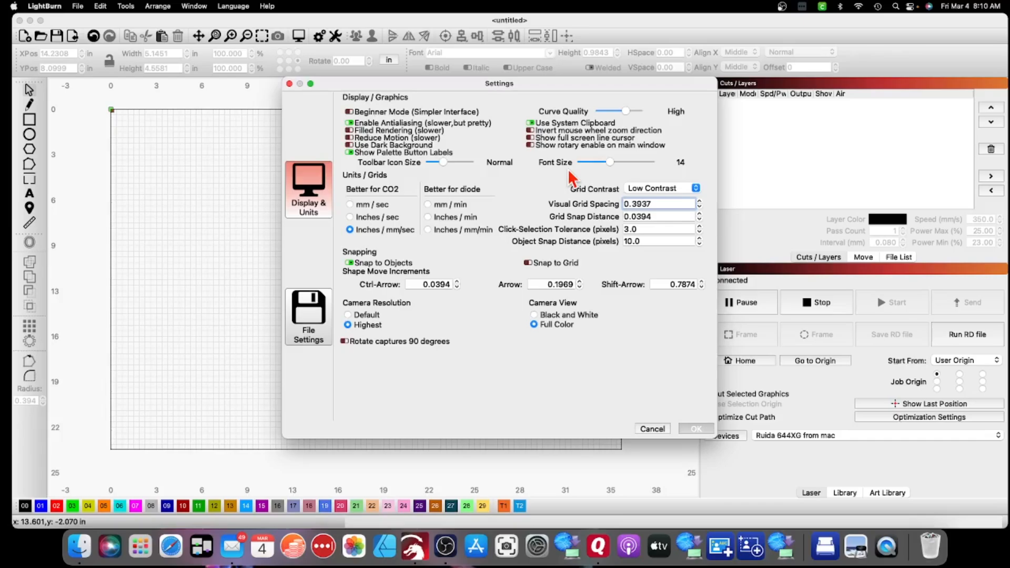
mouse_move(470, 174)
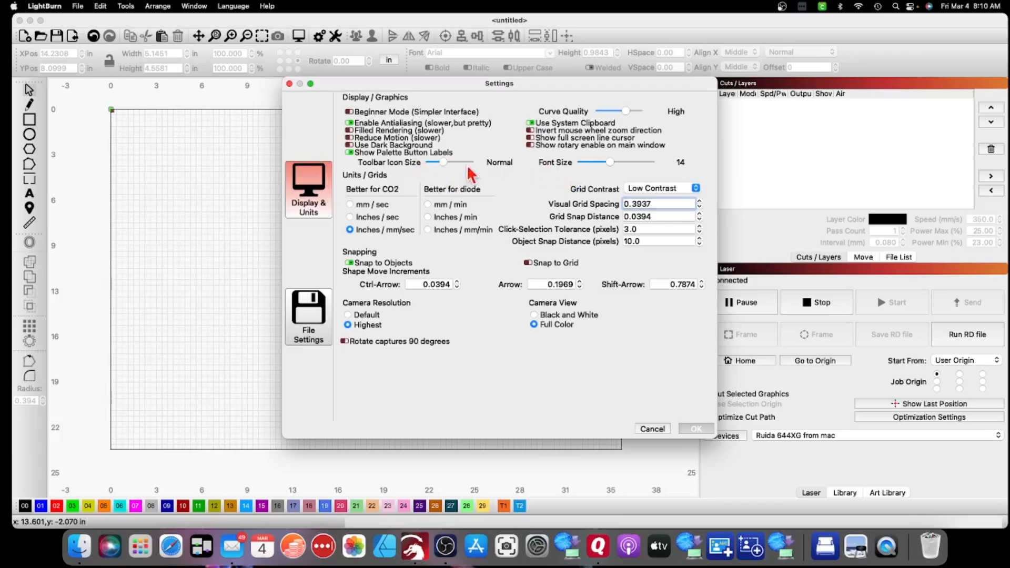
mouse_move(483, 179)
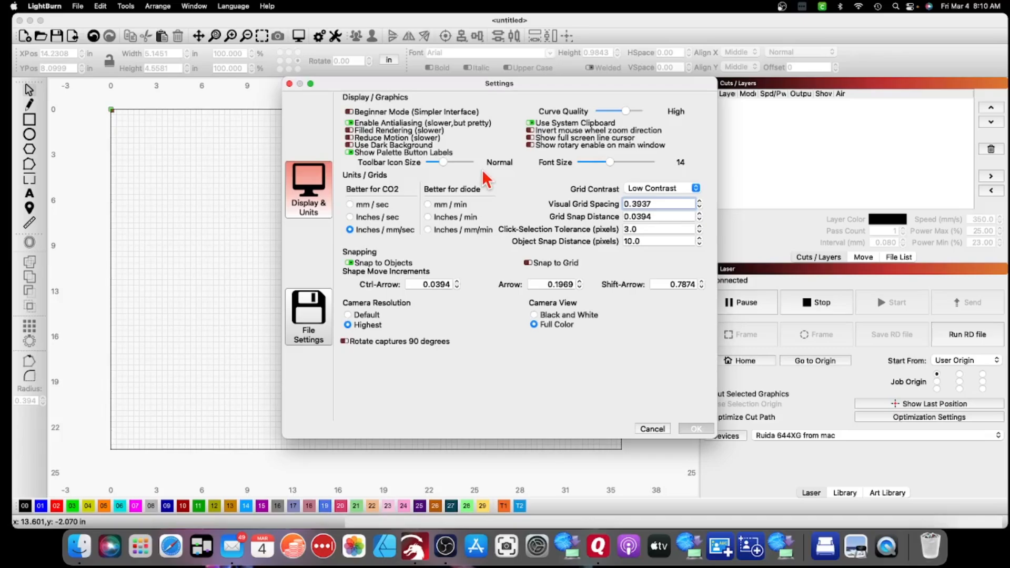
left_click(695, 428)
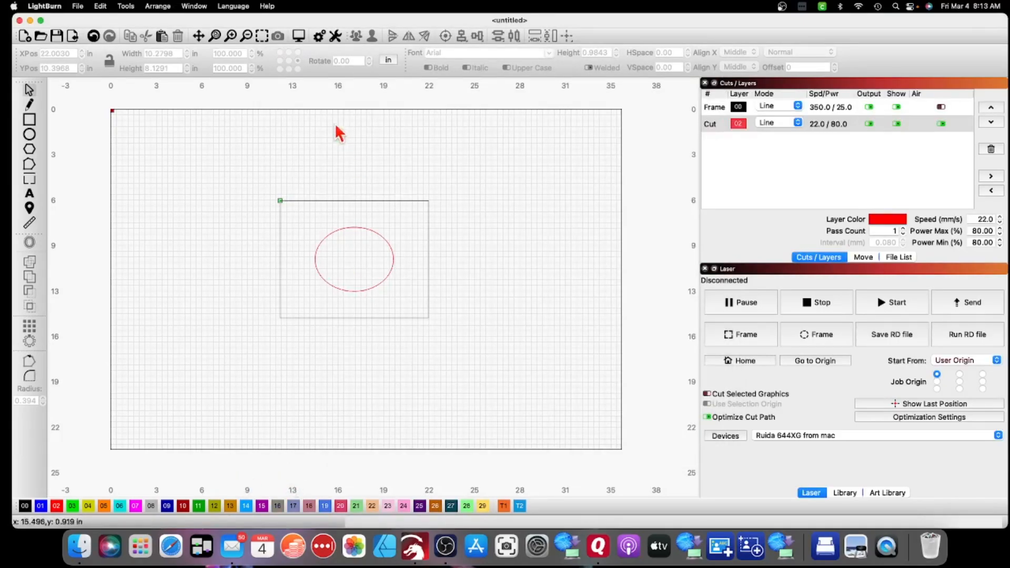
mouse_move(304, 62)
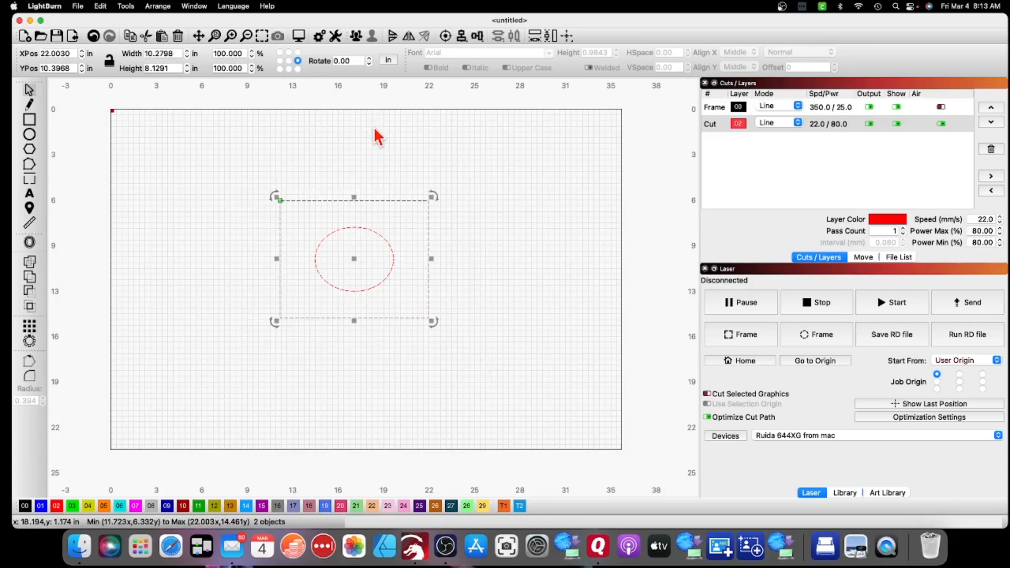
mouse_move(453, 100)
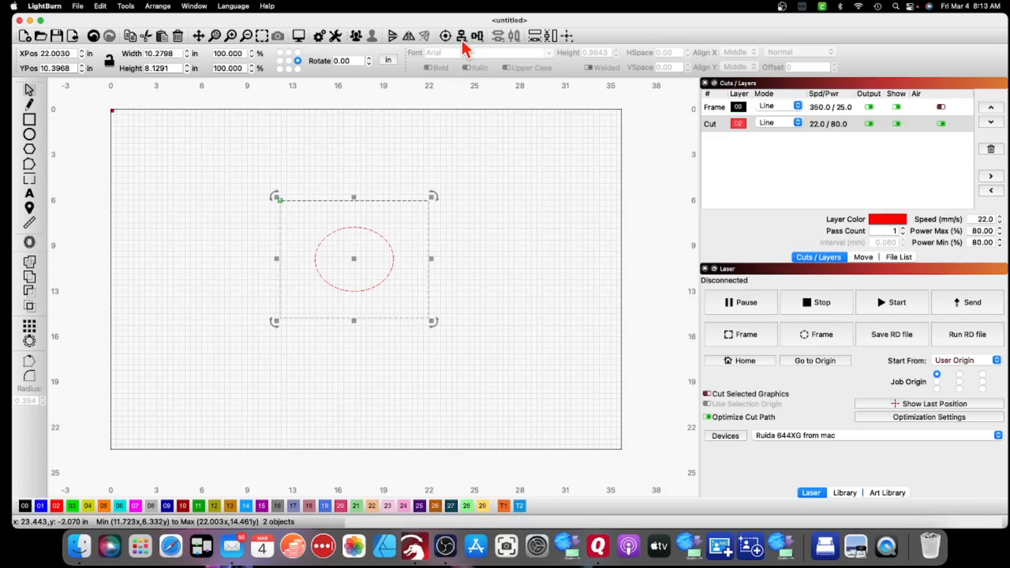
left_click(463, 36)
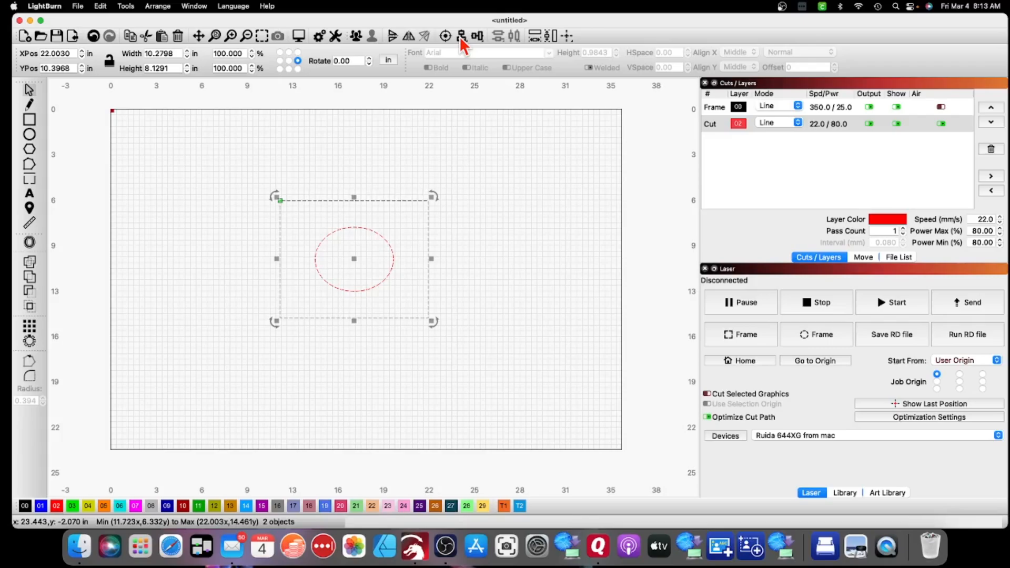
left_click(461, 36)
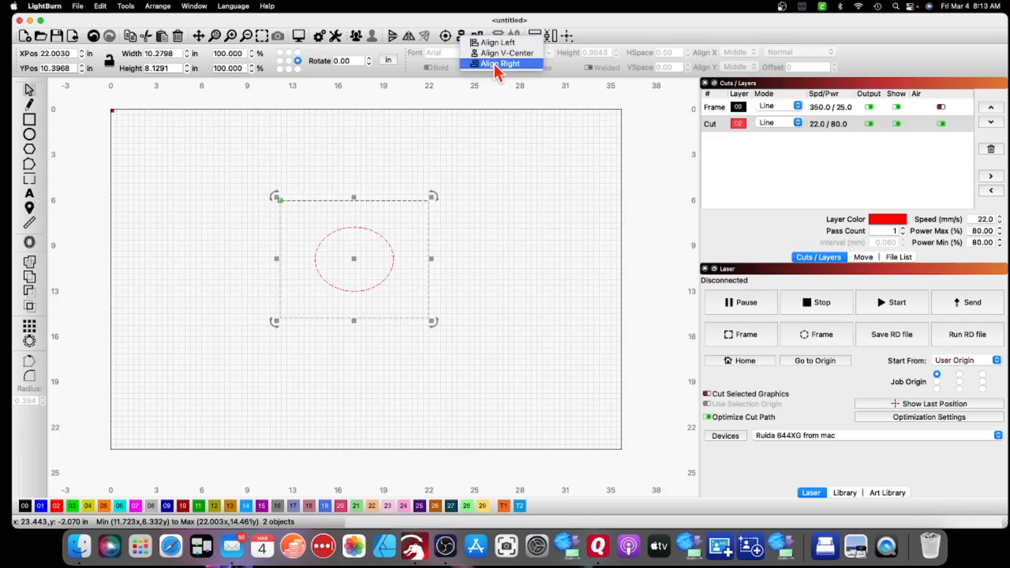
mouse_move(499, 52)
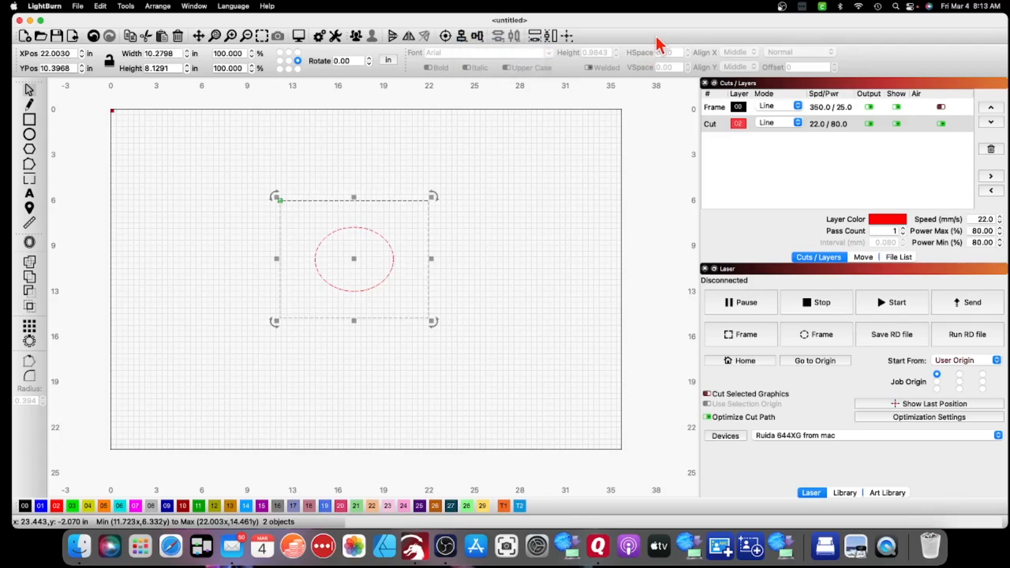
mouse_move(464, 46)
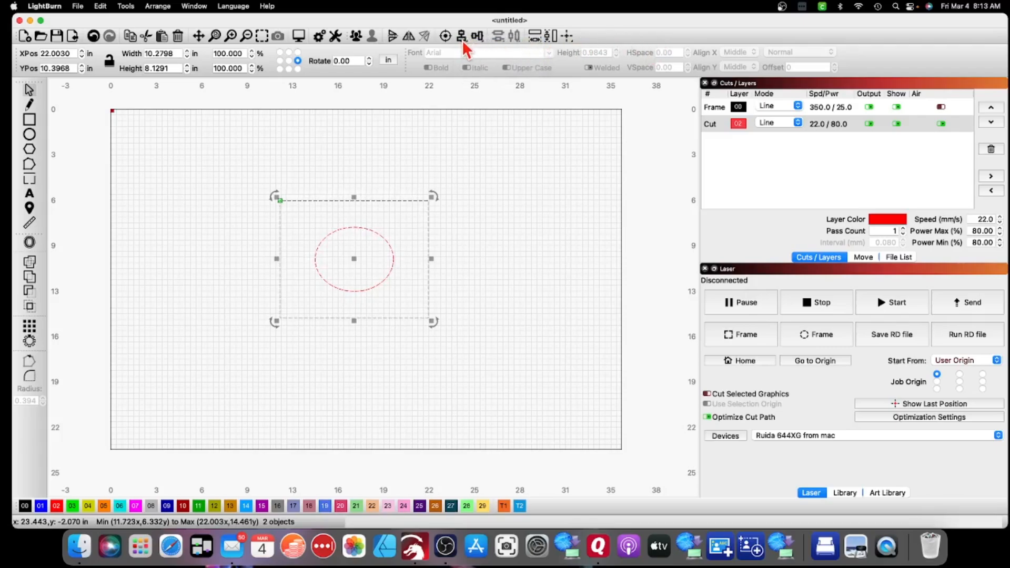
mouse_move(473, 48)
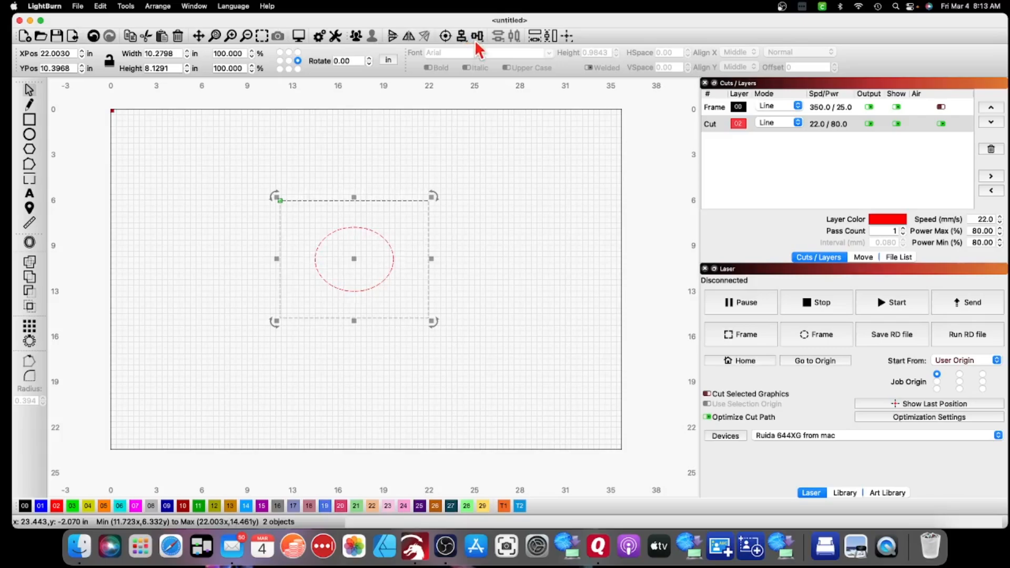
left_click(515, 36)
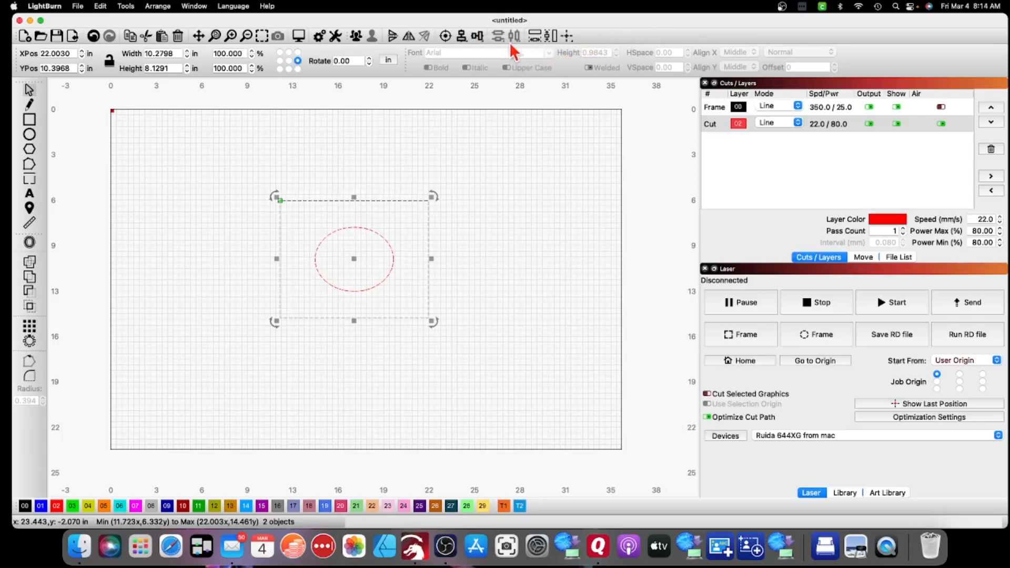
mouse_move(468, 47)
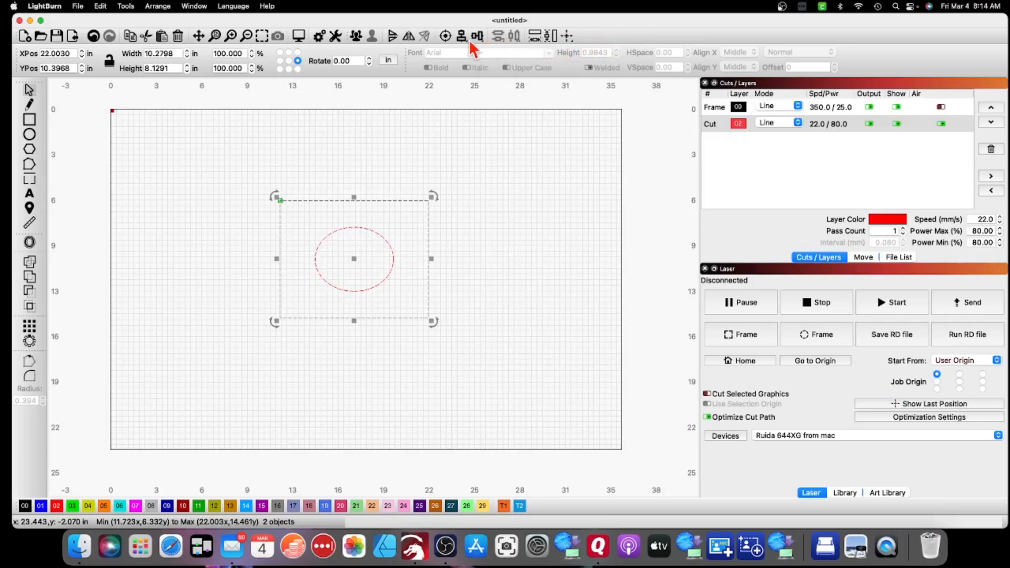
mouse_move(544, 45)
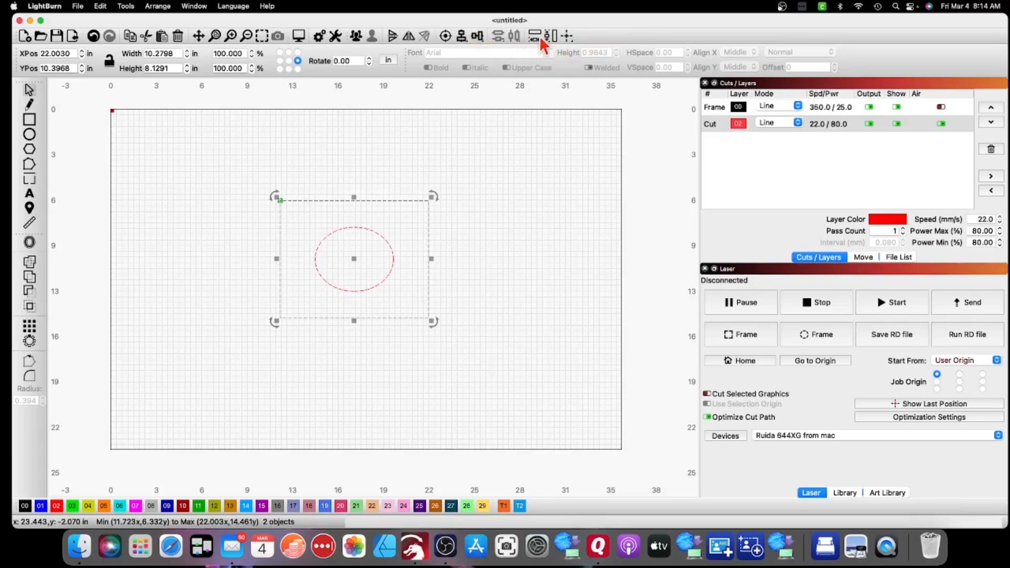
mouse_move(464, 45)
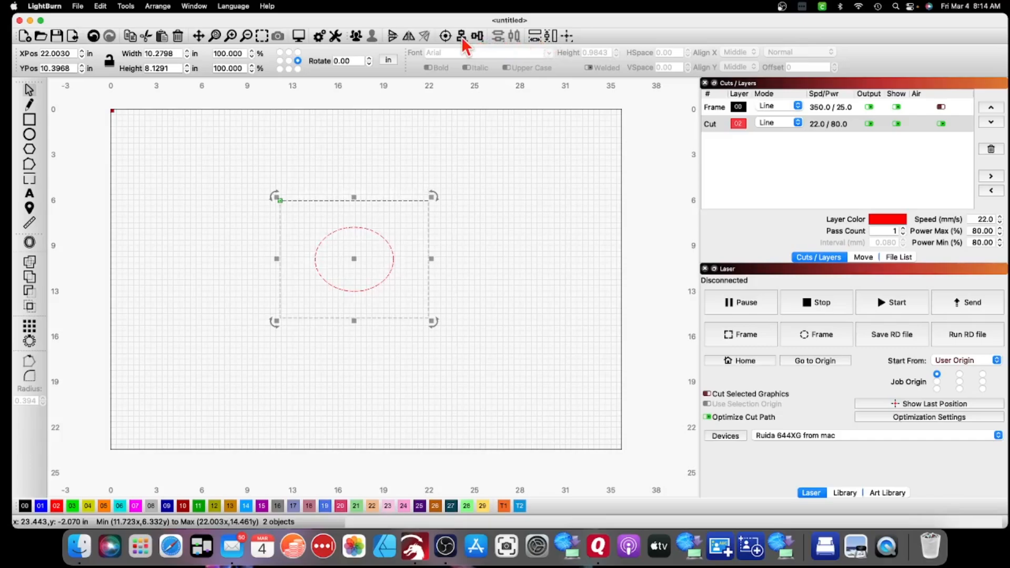
mouse_move(462, 43)
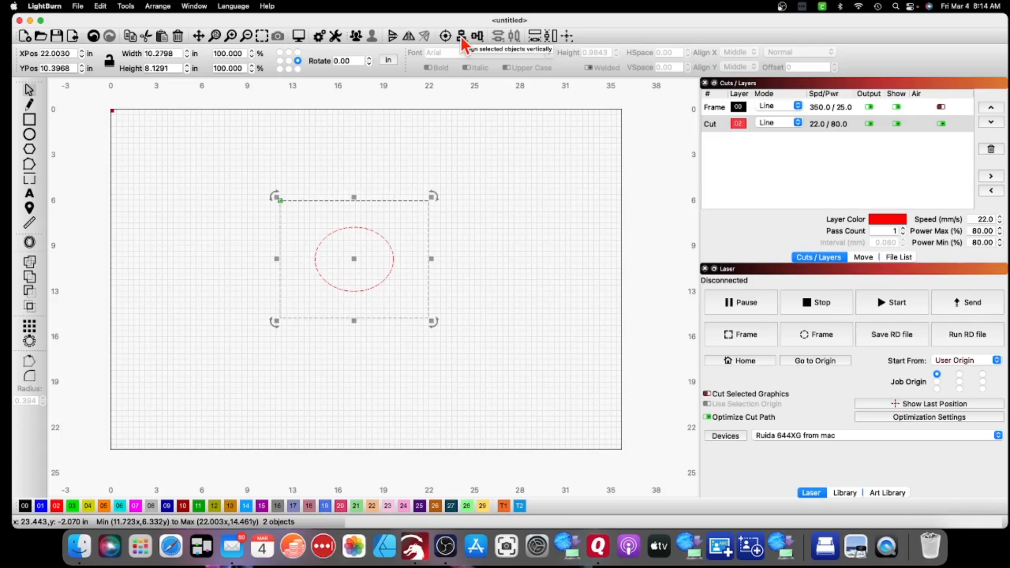
mouse_move(595, 52)
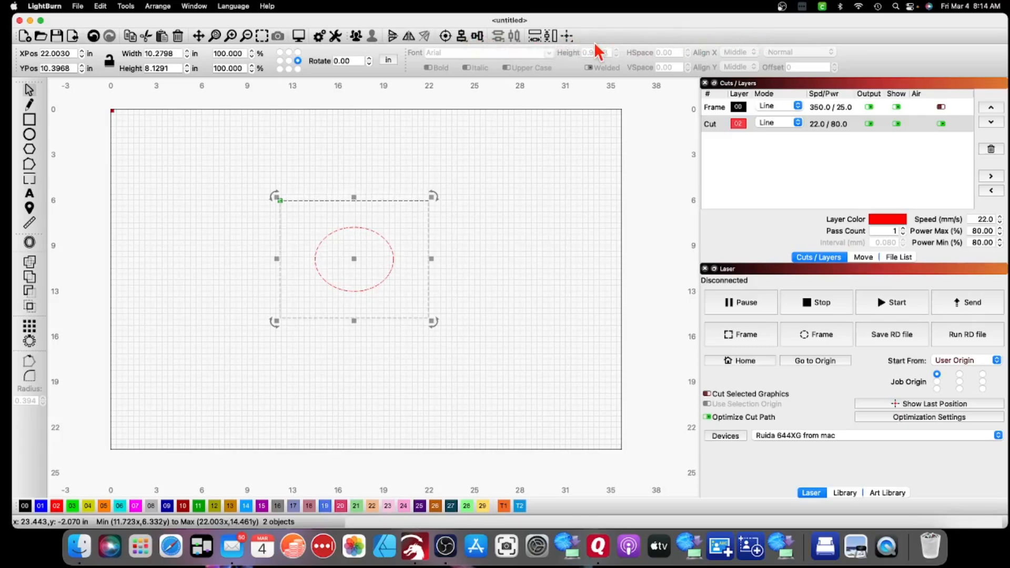
mouse_move(705, 44)
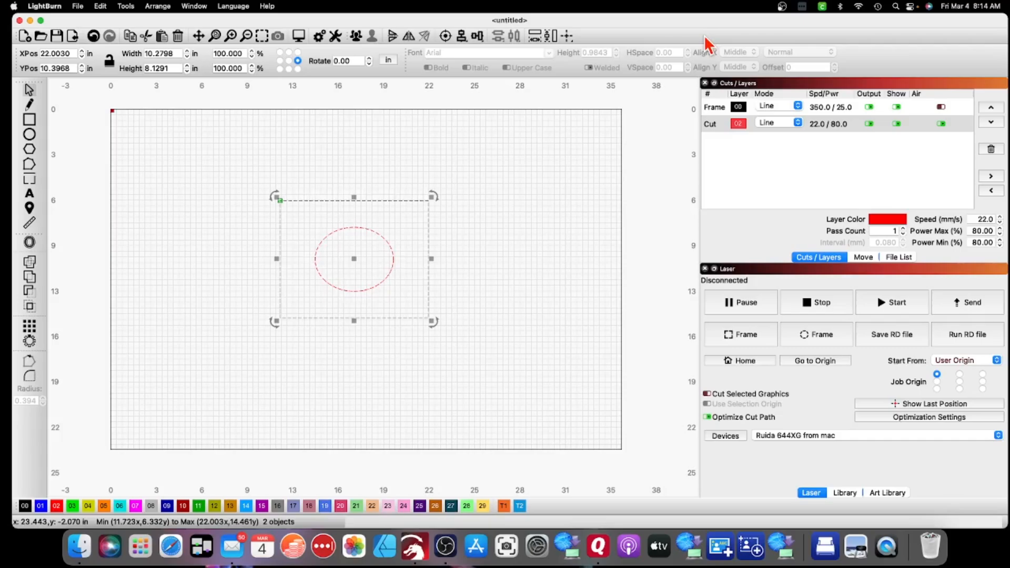
mouse_move(598, 45)
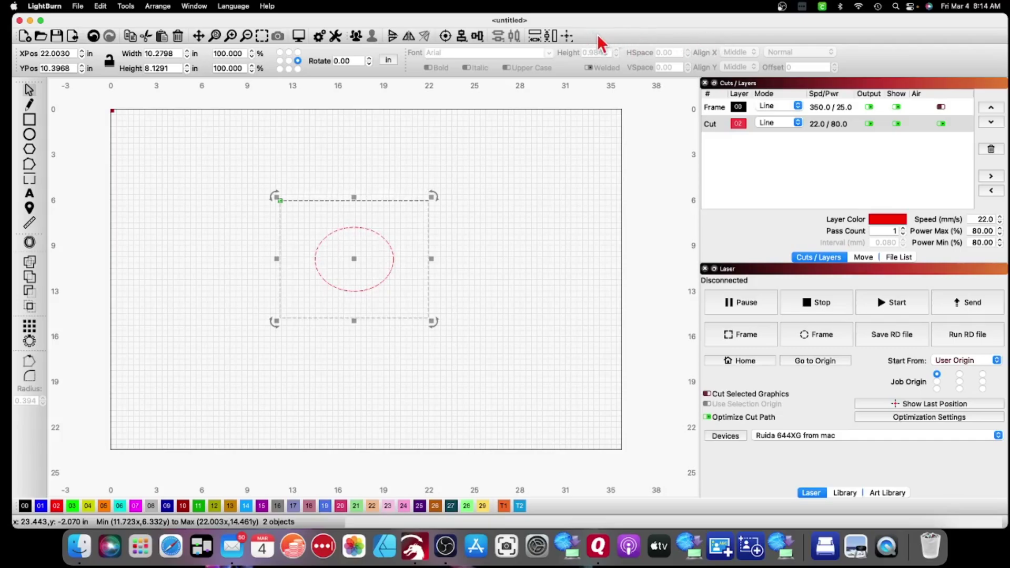
mouse_move(483, 42)
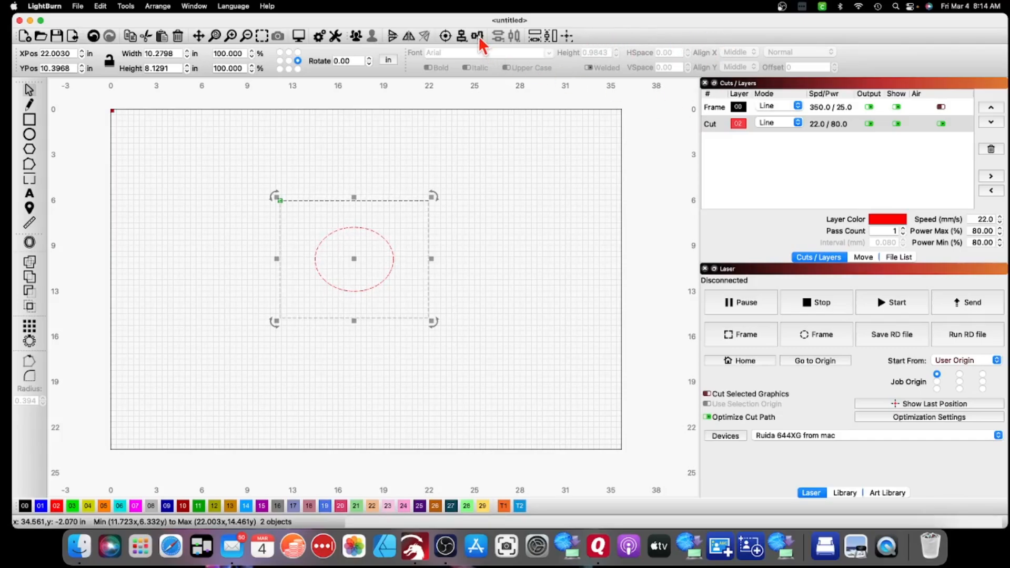
mouse_move(492, 142)
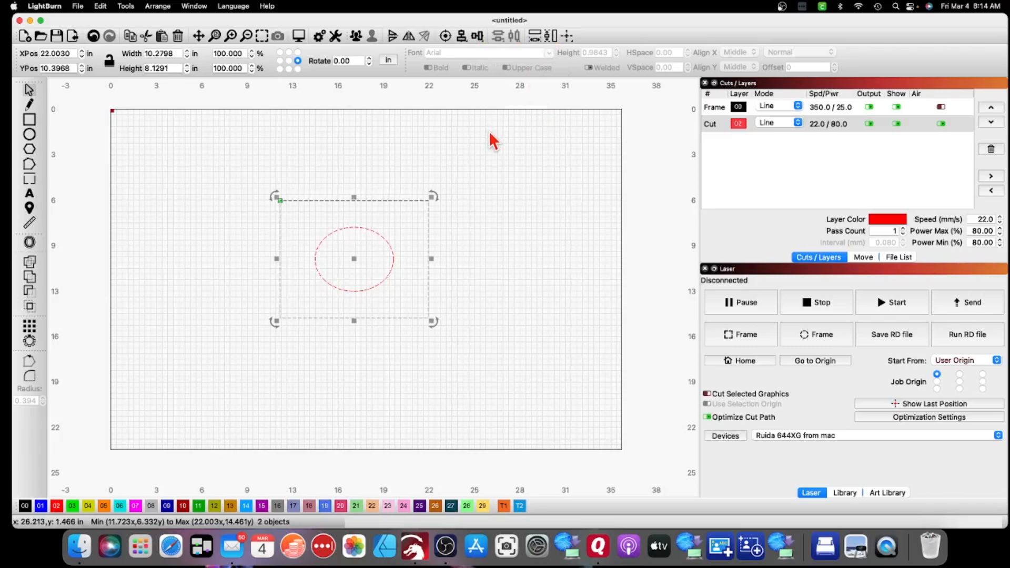
mouse_move(492, 139)
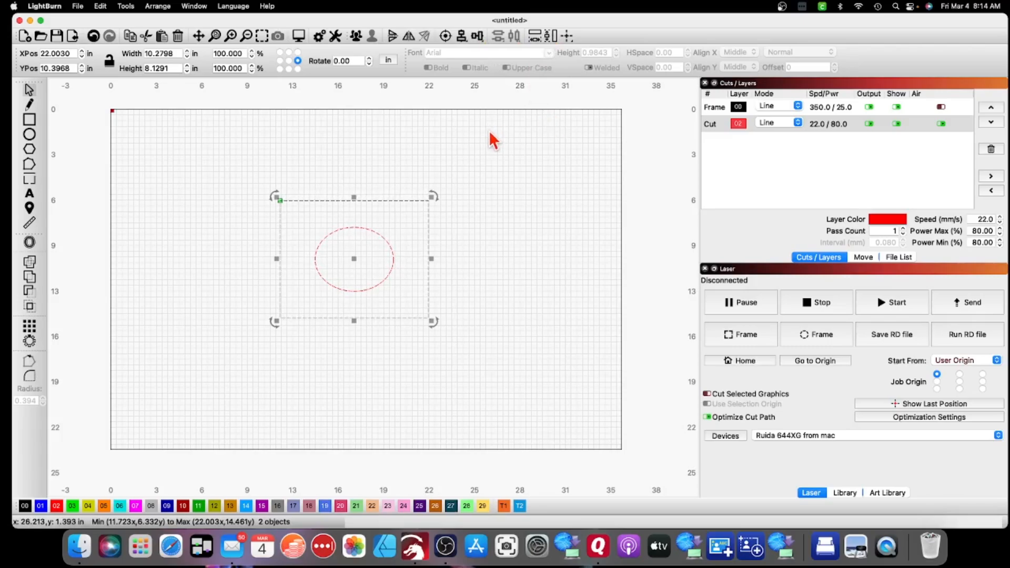
mouse_move(325, 146)
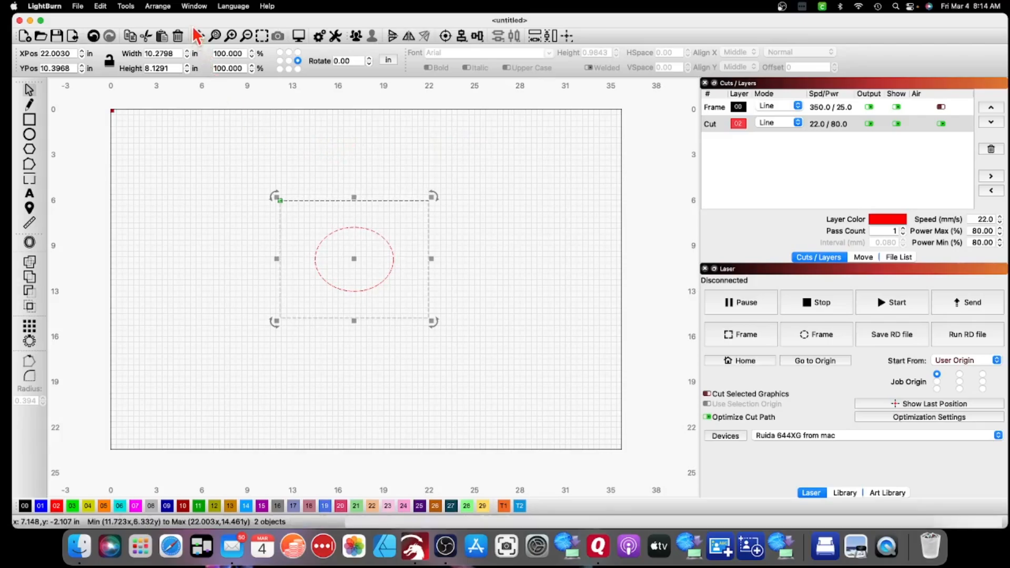
- Show the Window menu's panel list to enable the Arrange (long) toolbar
left_click(193, 7)
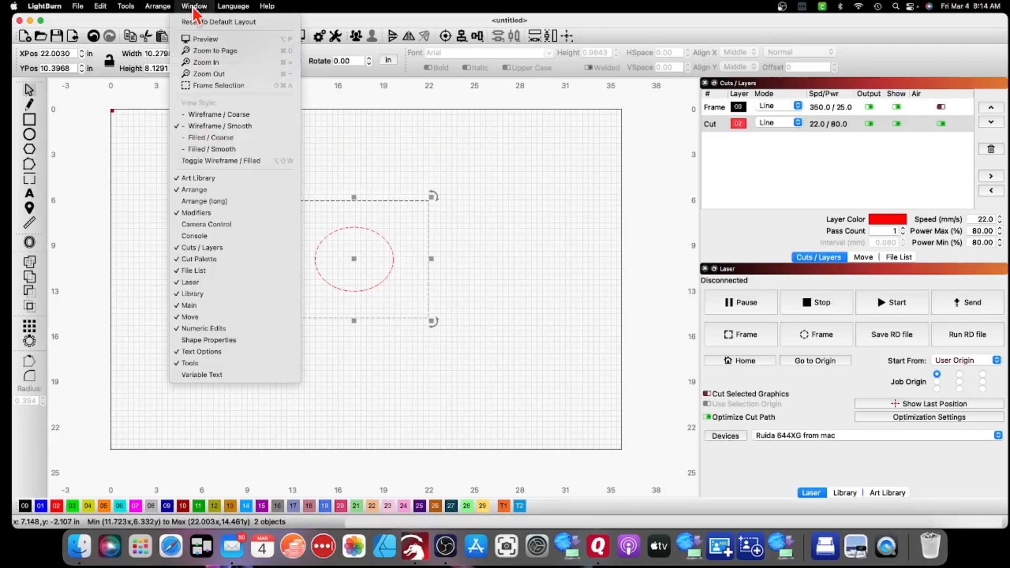
mouse_move(197, 178)
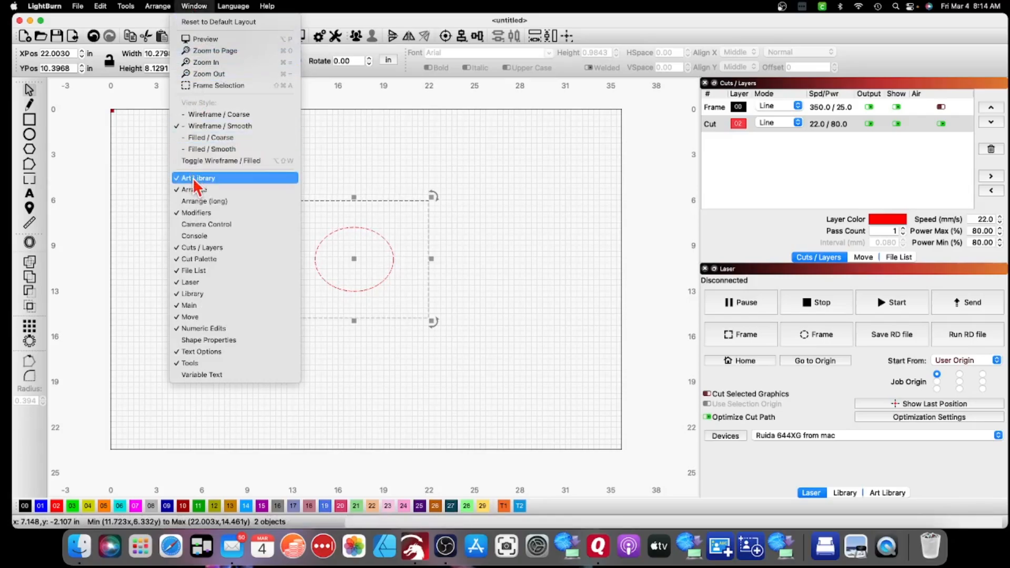
mouse_move(199, 363)
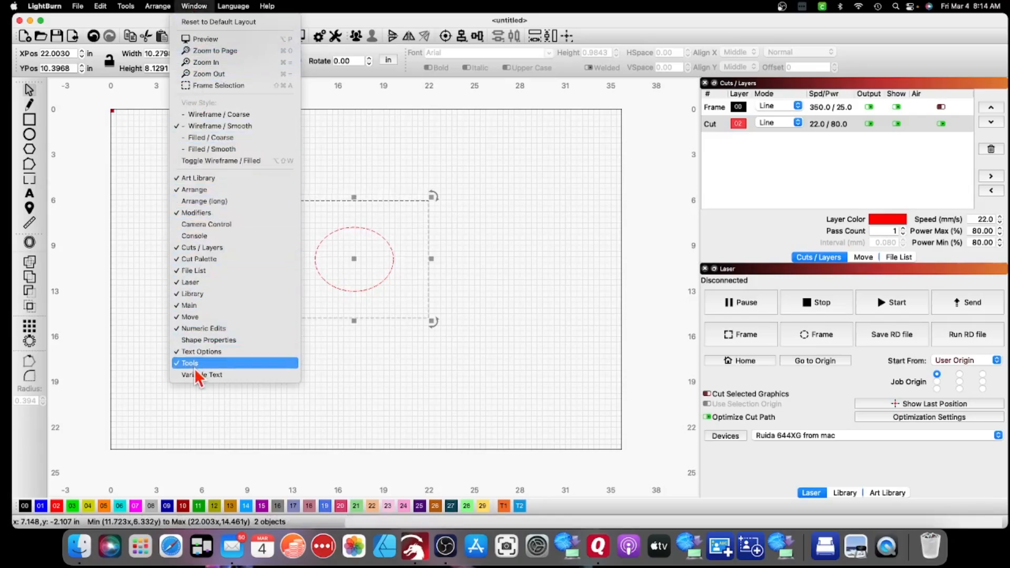
mouse_move(198, 179)
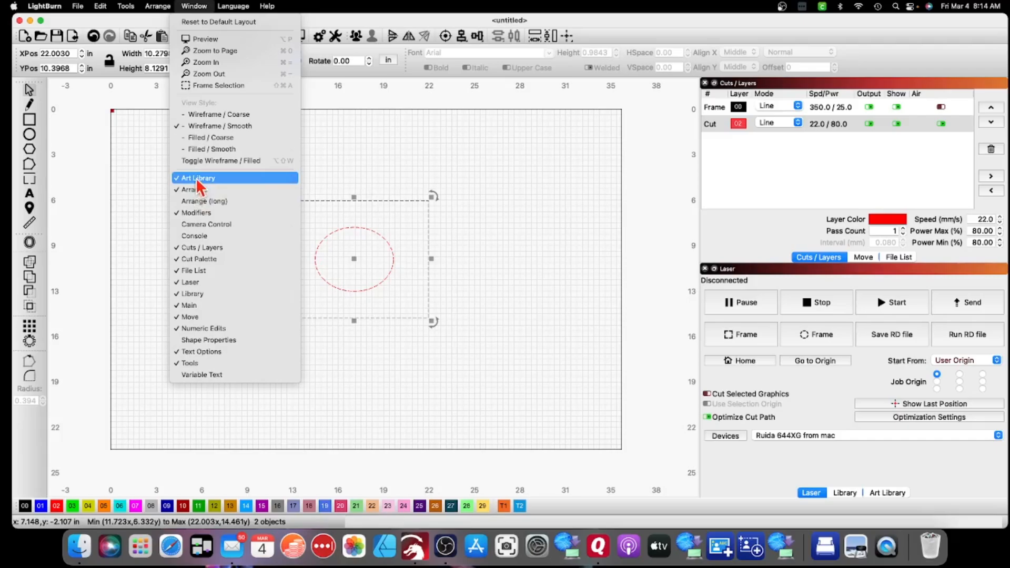
mouse_move(919, 303)
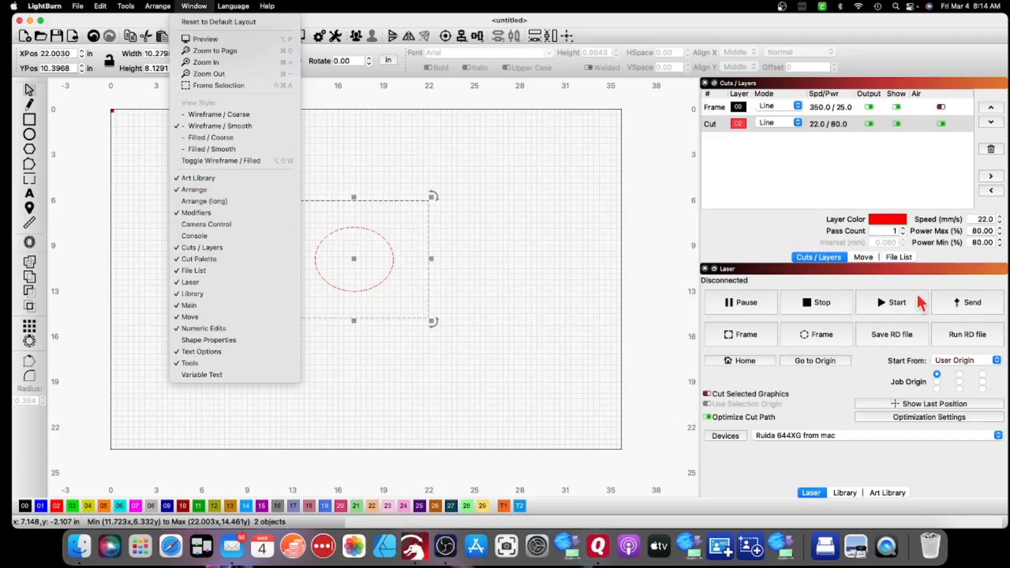
mouse_move(550, 124)
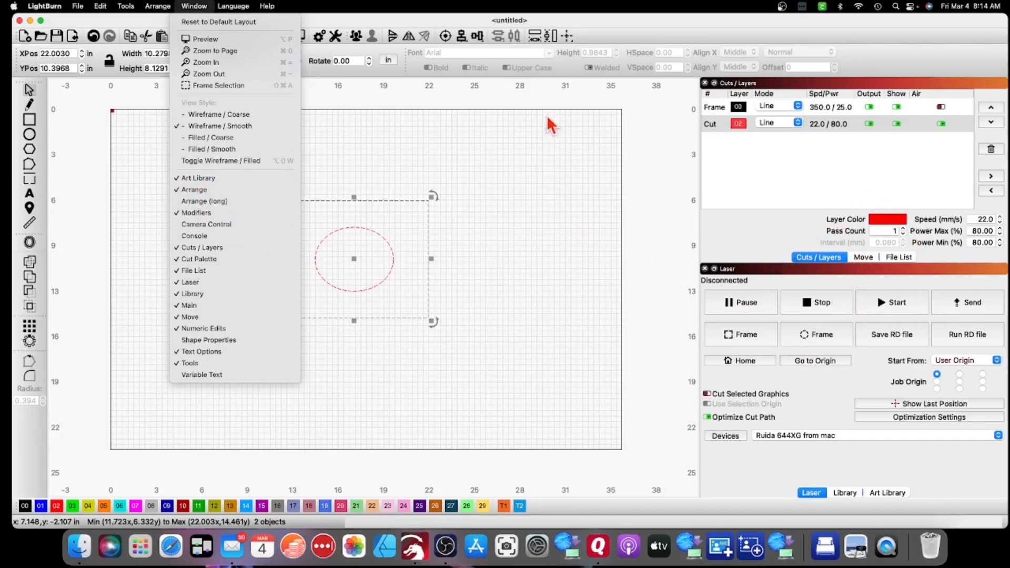
mouse_move(35, 147)
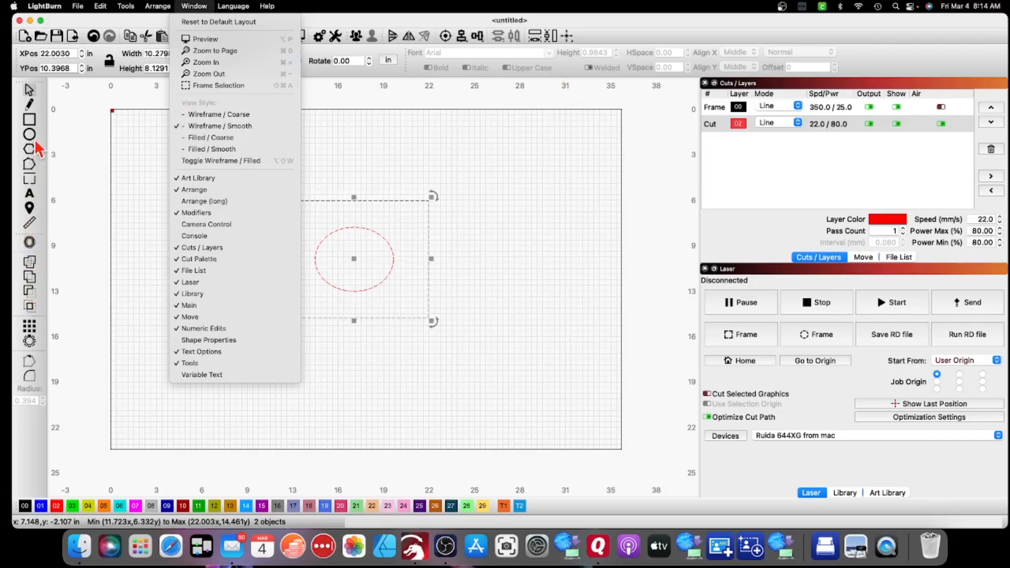
mouse_move(211, 148)
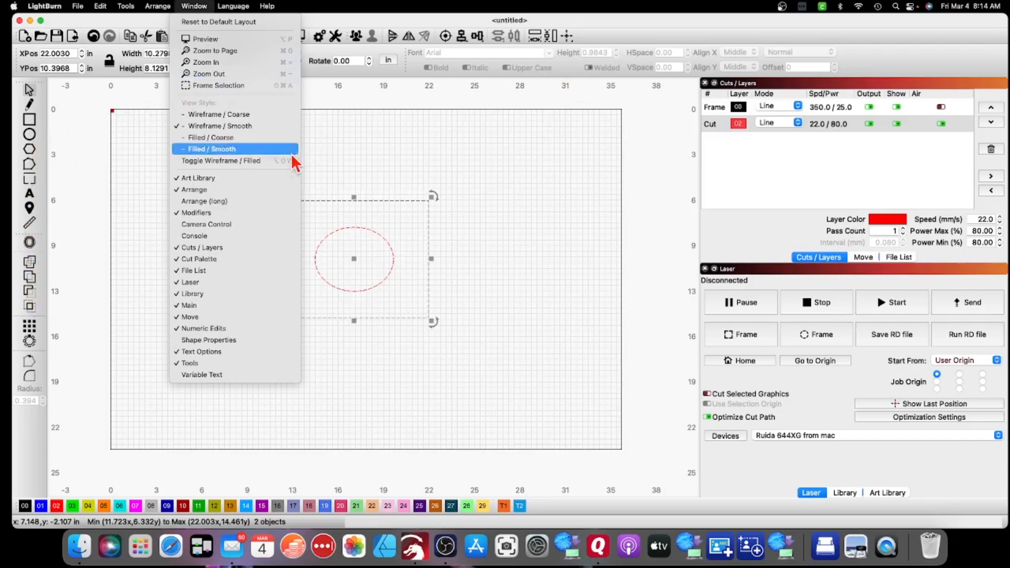
mouse_move(199, 201)
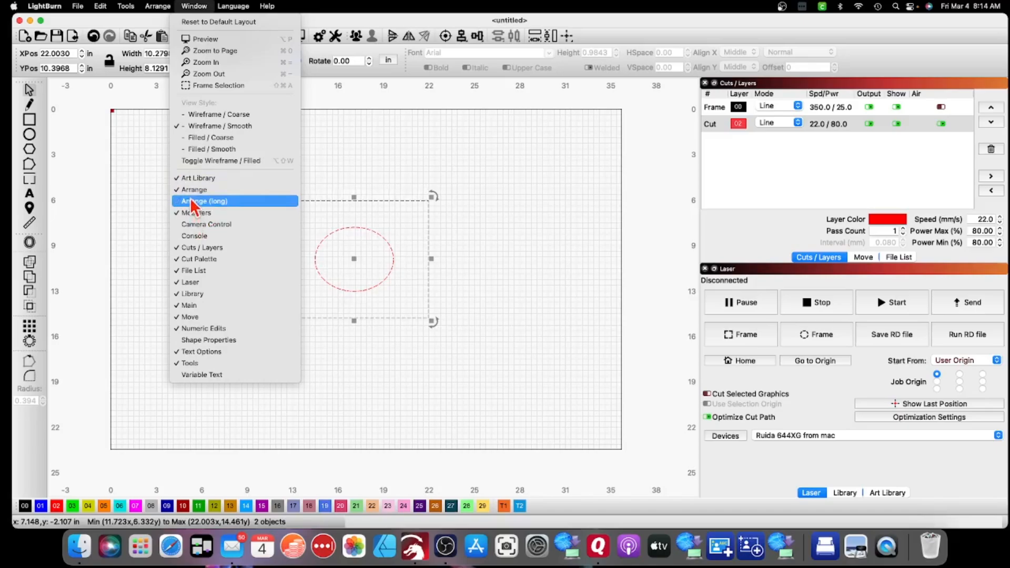
mouse_move(203, 212)
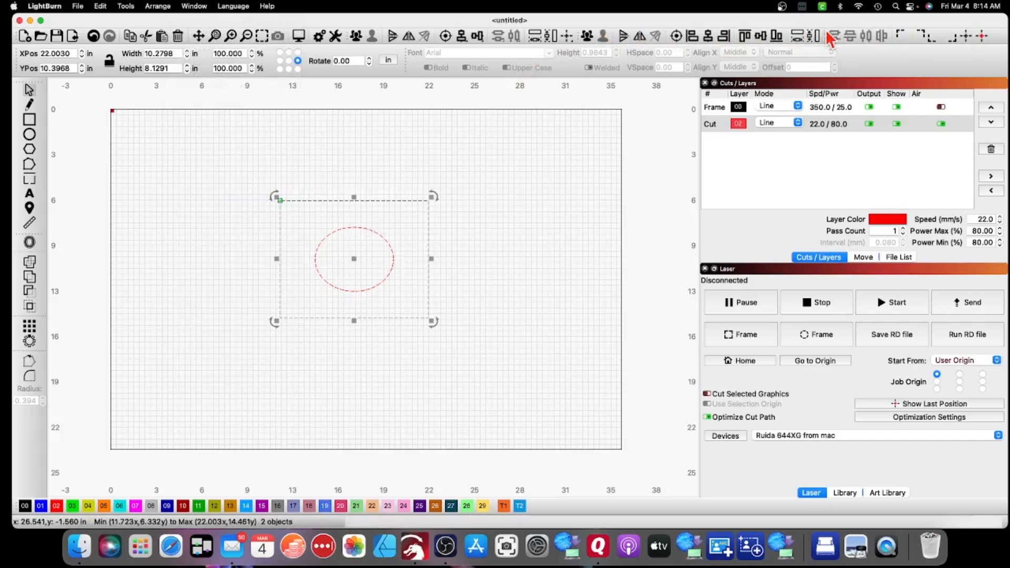
mouse_move(364, 140)
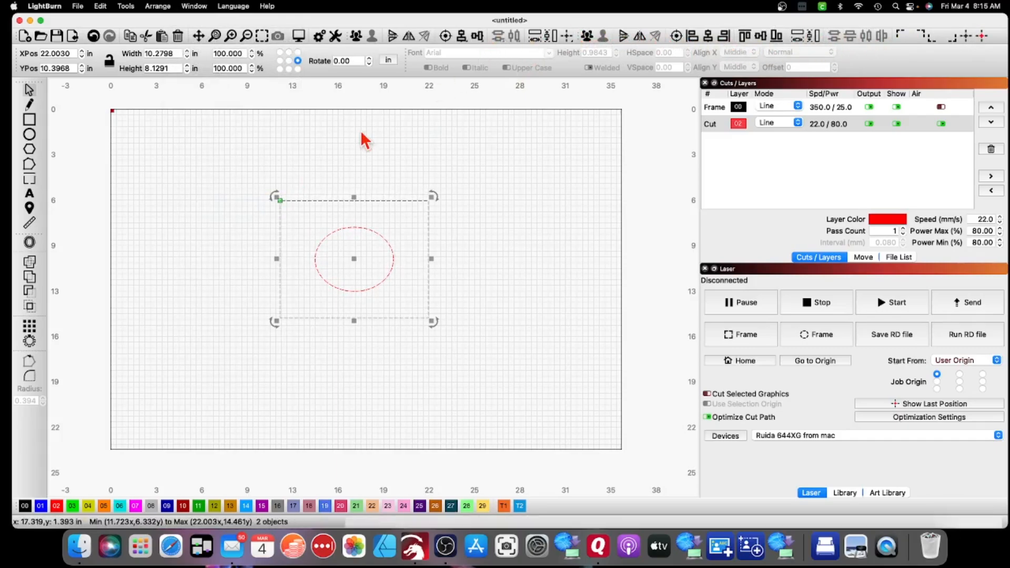
mouse_move(195, 7)
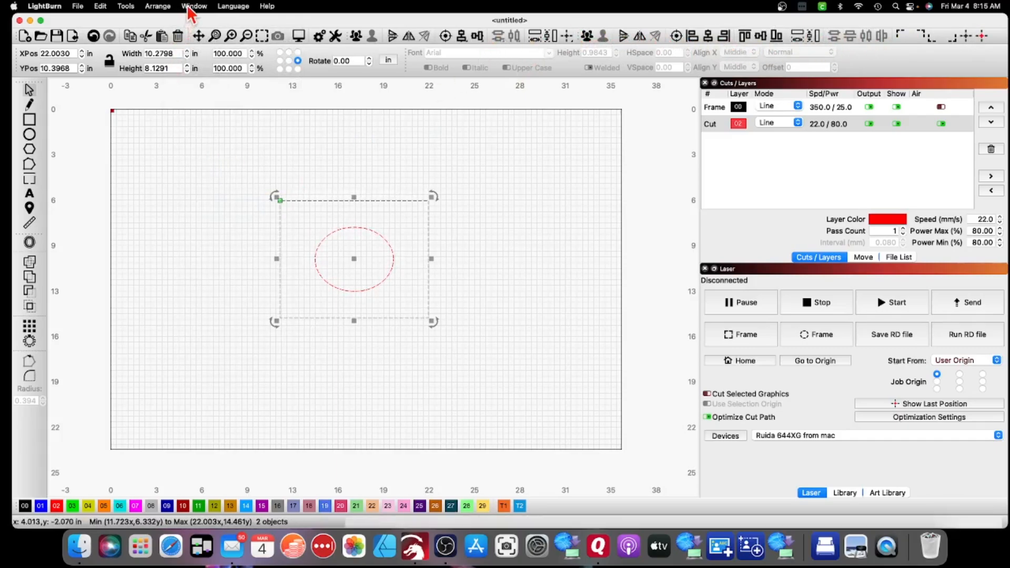
left_click(193, 6)
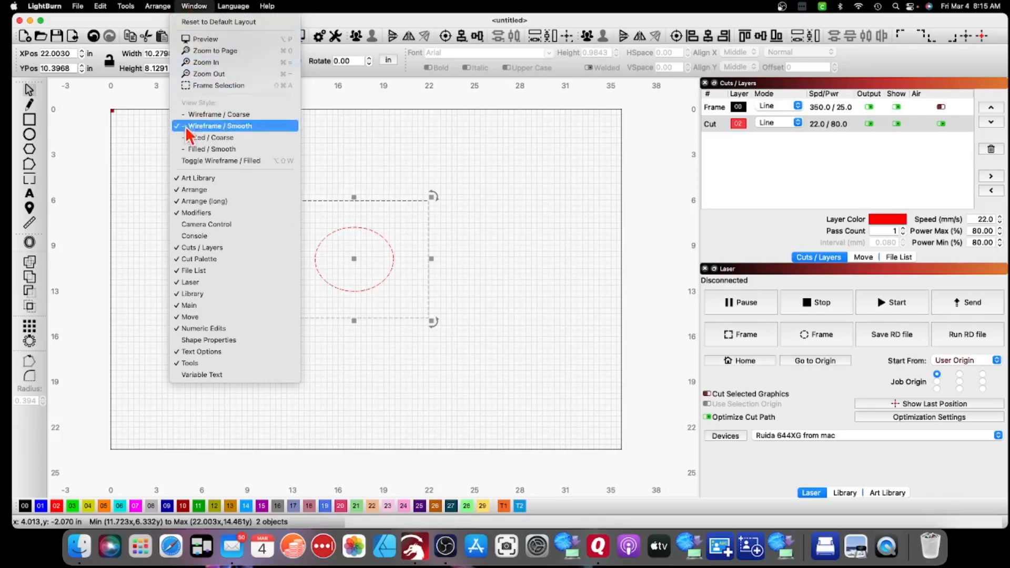
mouse_move(194, 189)
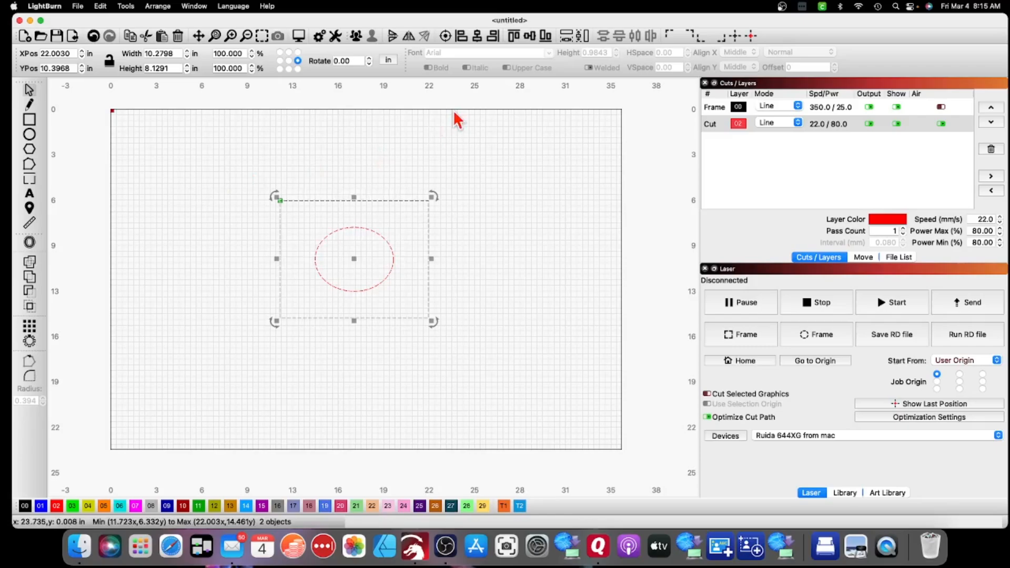
mouse_move(501, 48)
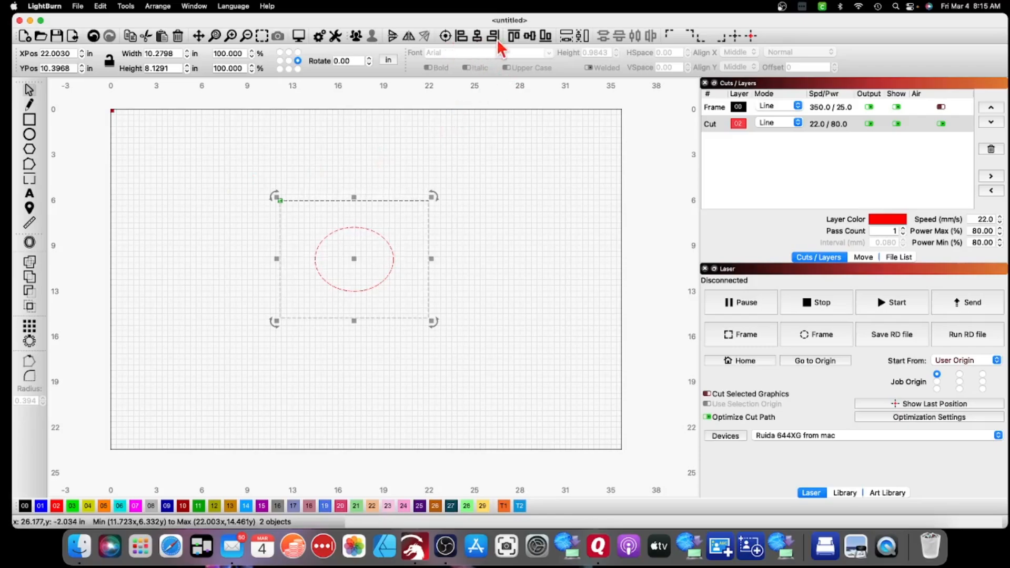
mouse_move(569, 45)
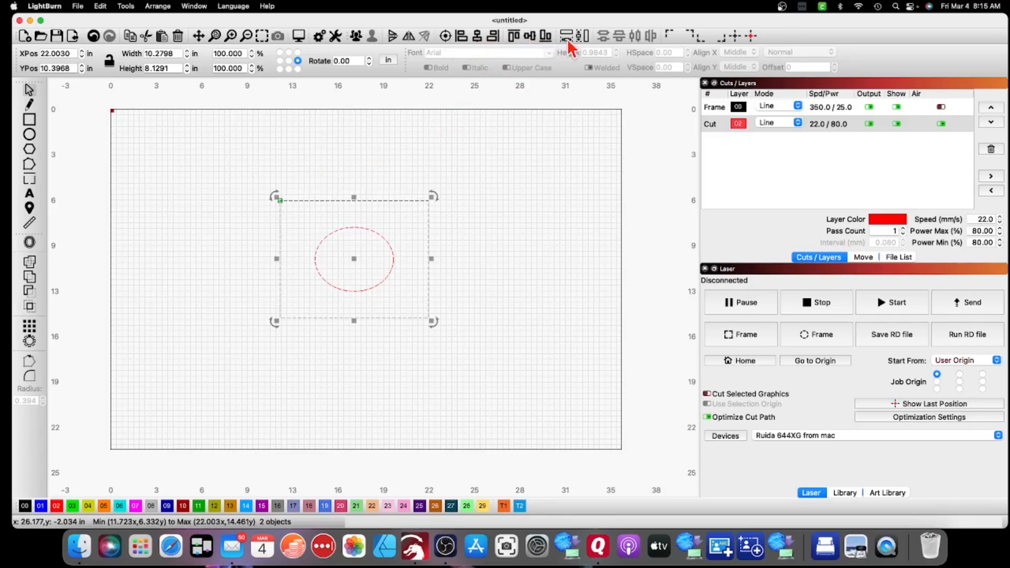
mouse_move(667, 42)
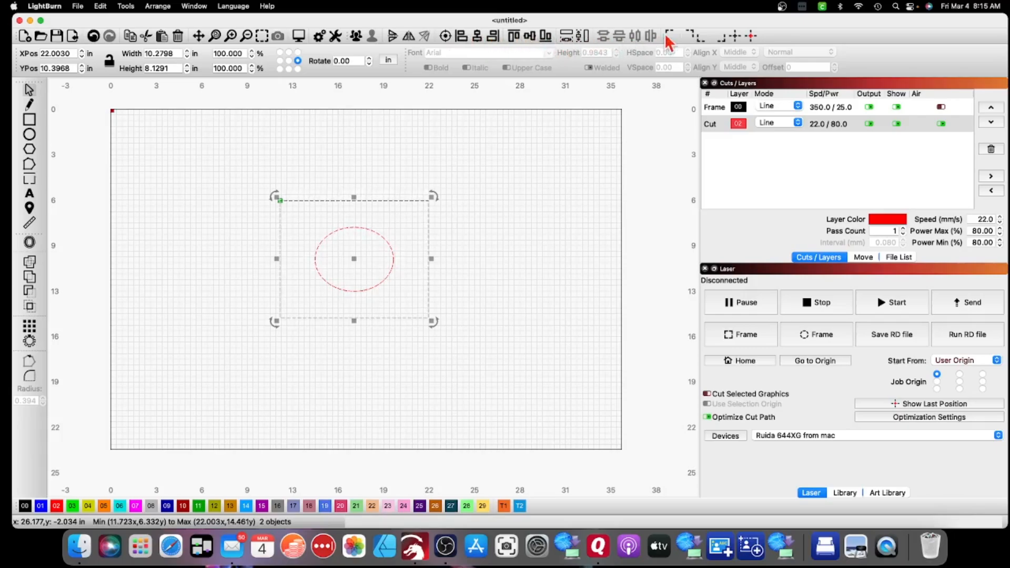
mouse_move(540, 42)
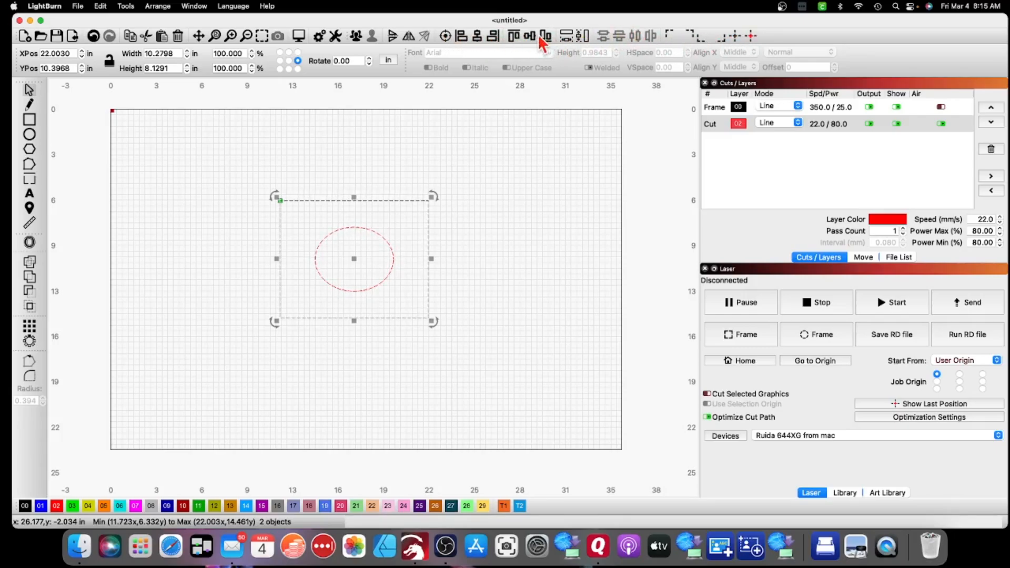
mouse_move(513, 36)
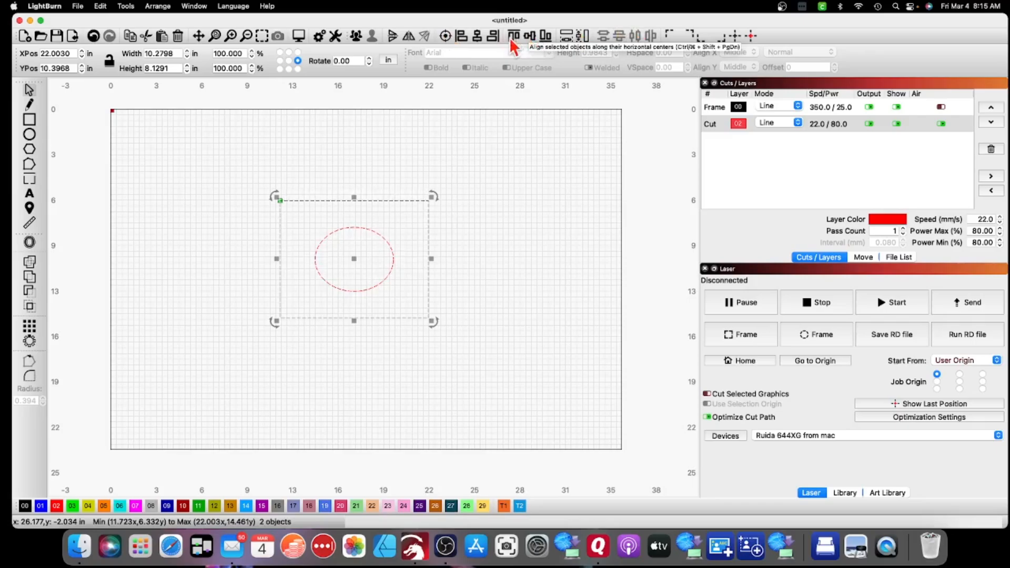
mouse_move(522, 110)
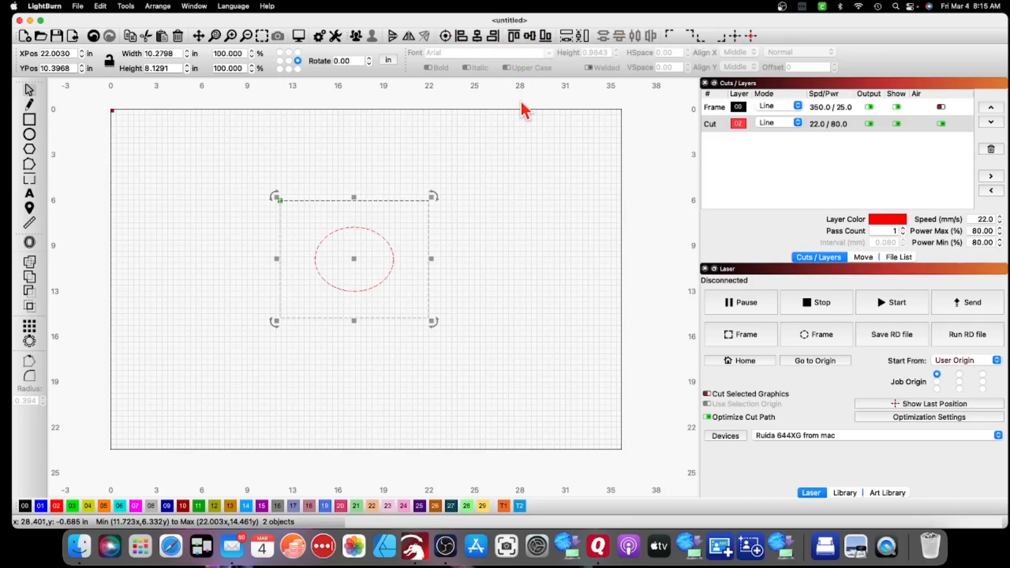
mouse_move(500, 106)
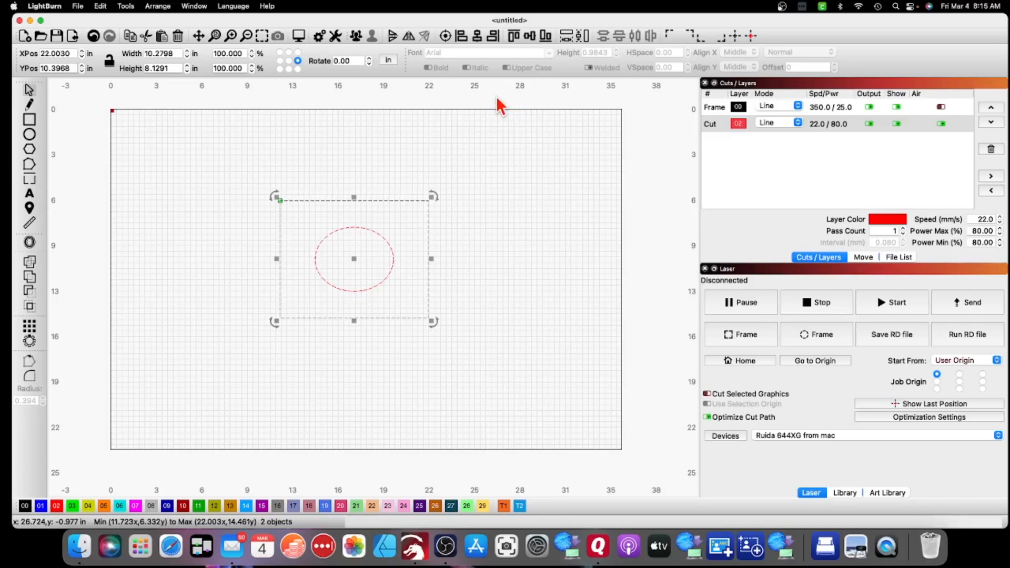
mouse_move(683, 40)
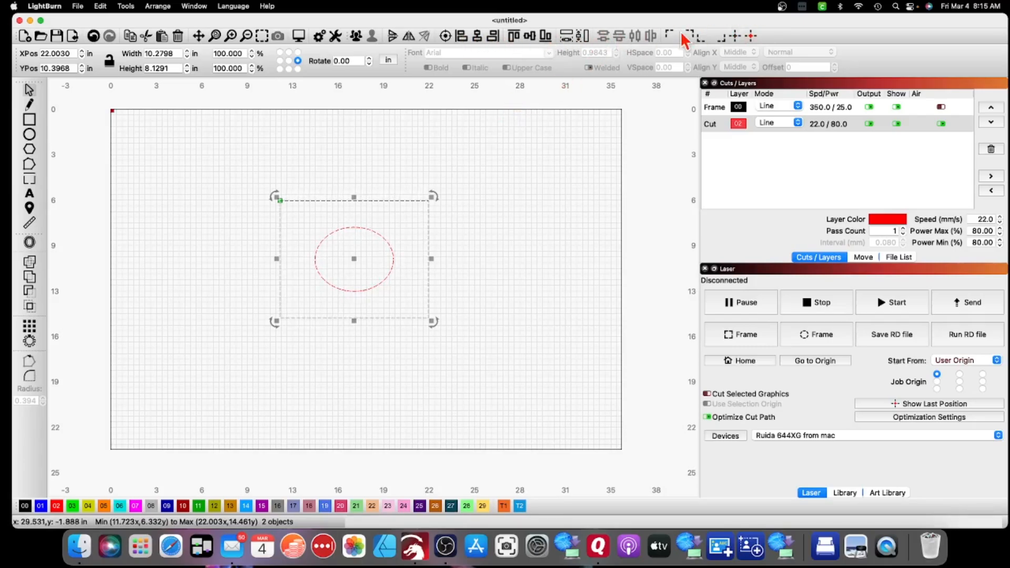
mouse_move(427, 174)
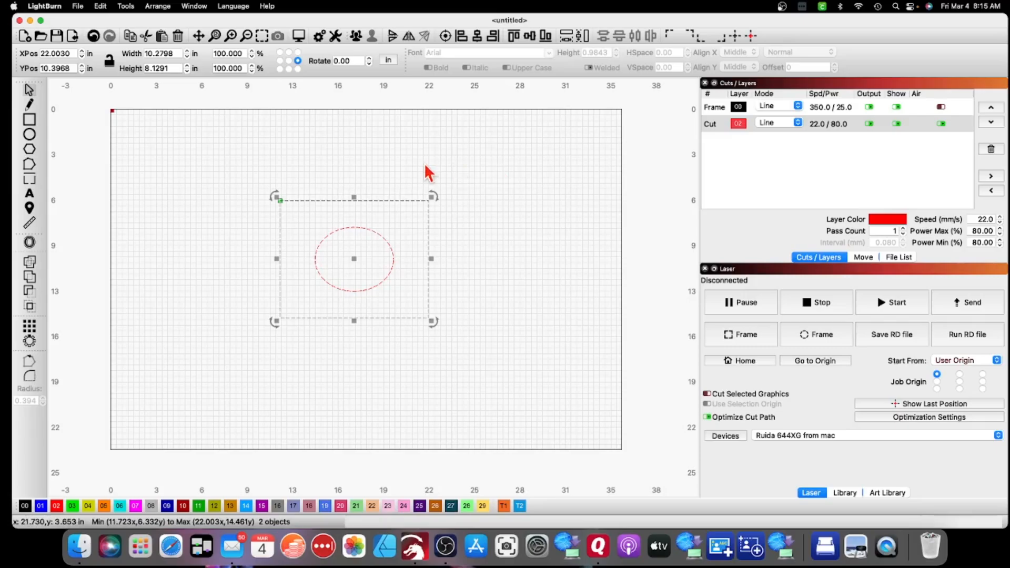
mouse_move(411, 172)
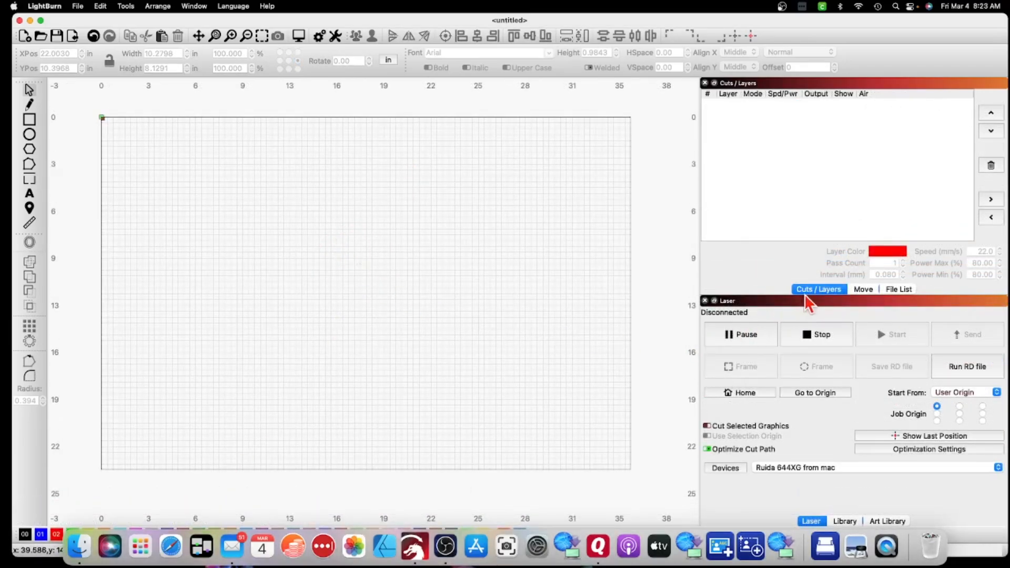
mouse_move(900, 297)
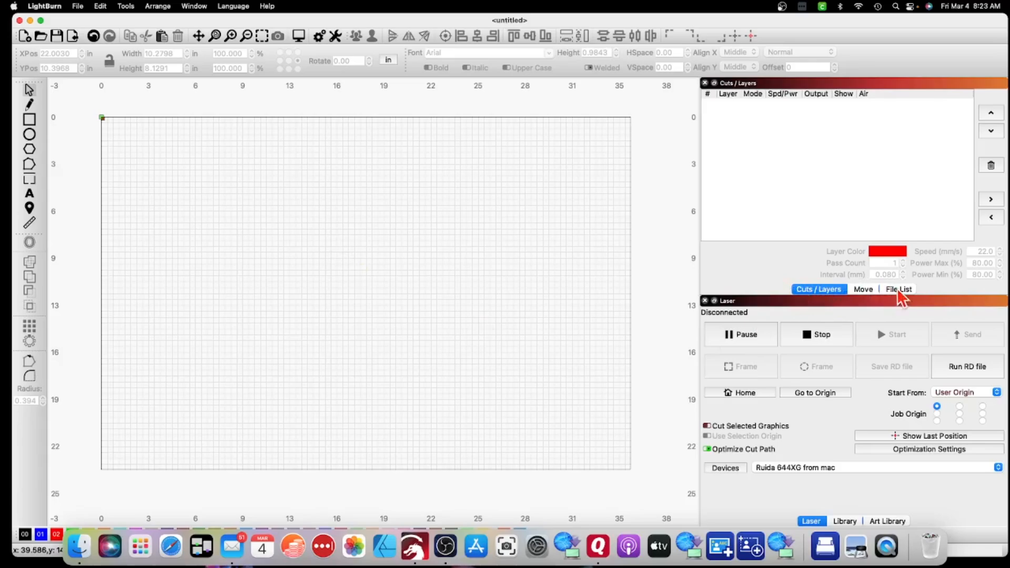
mouse_move(552, 223)
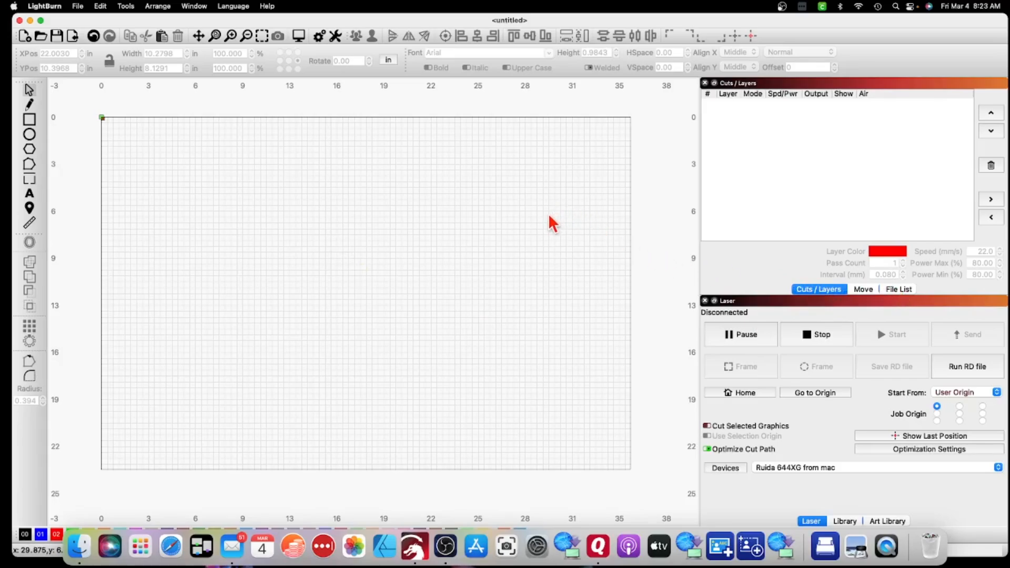
mouse_move(848, 276)
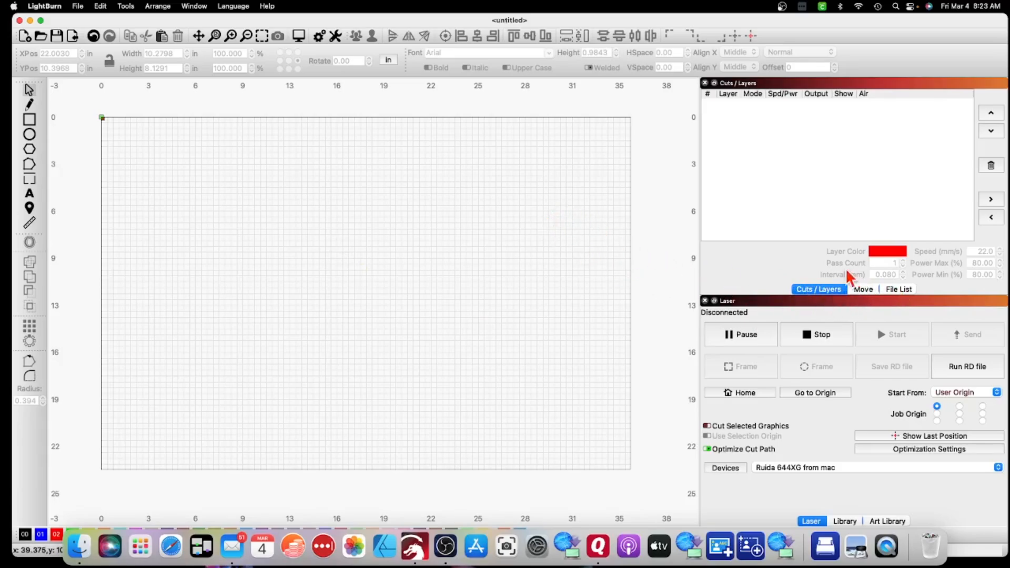
mouse_move(819, 303)
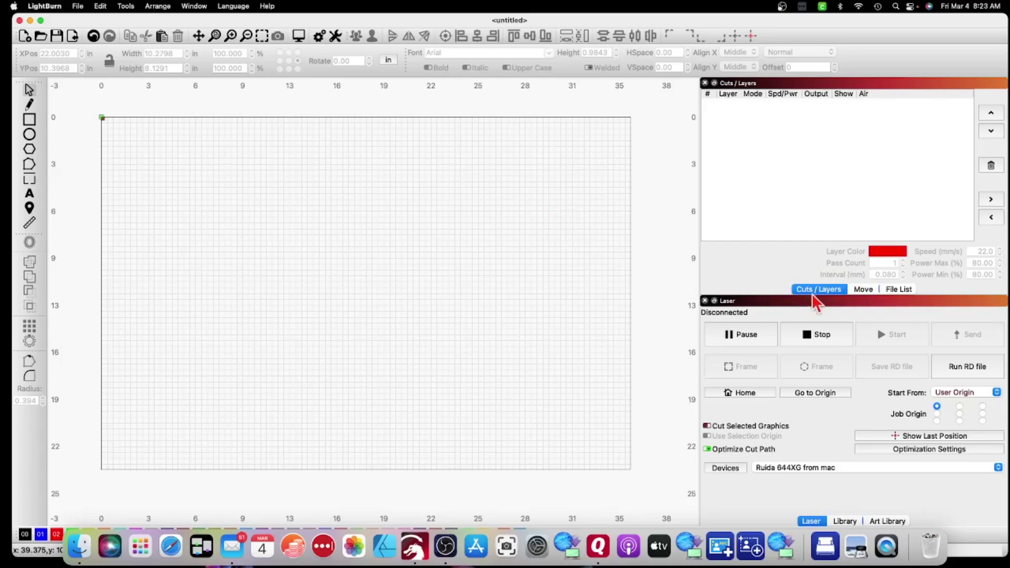
mouse_move(926, 281)
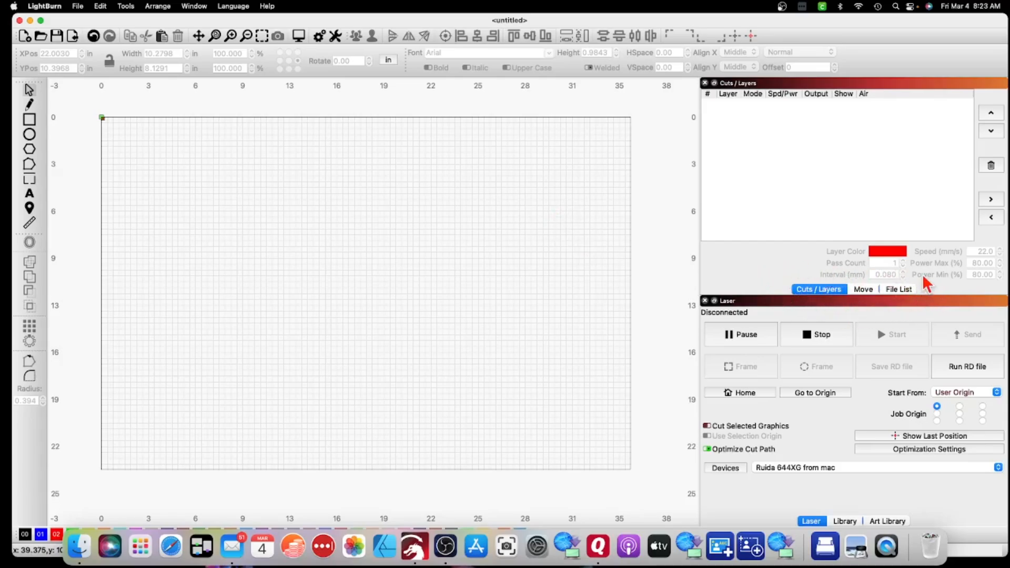
mouse_move(873, 290)
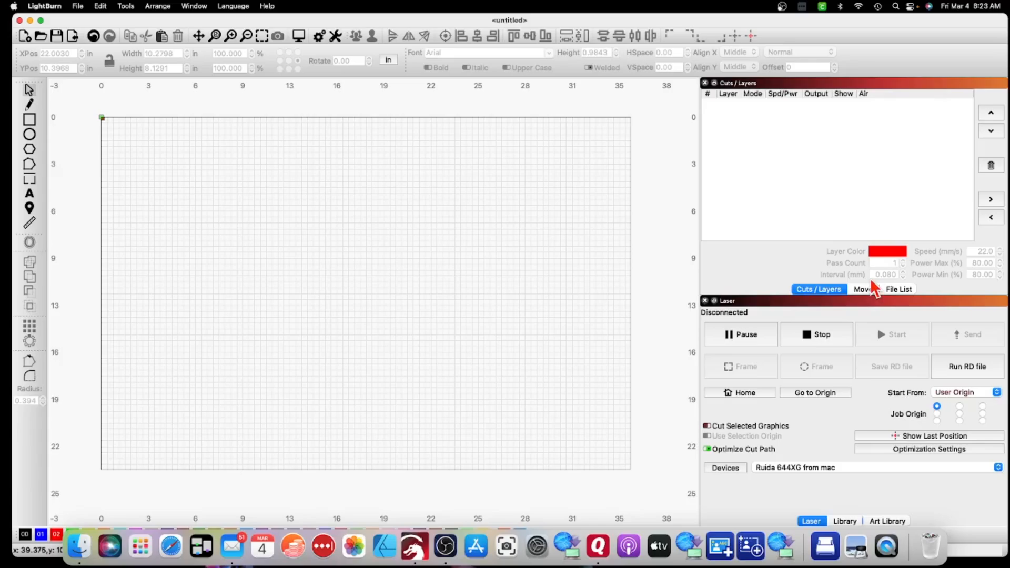
mouse_move(473, 240)
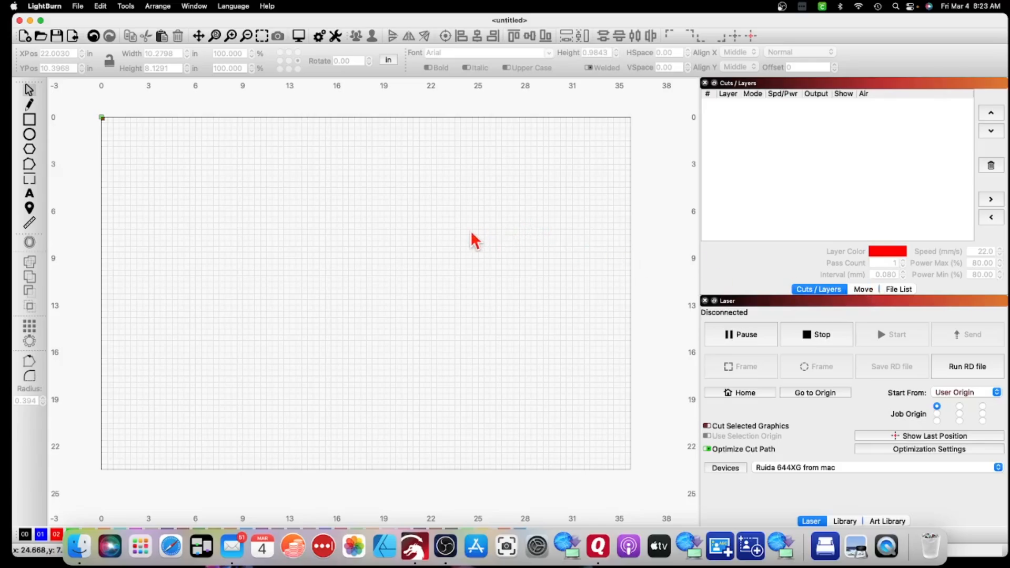
mouse_move(415, 248)
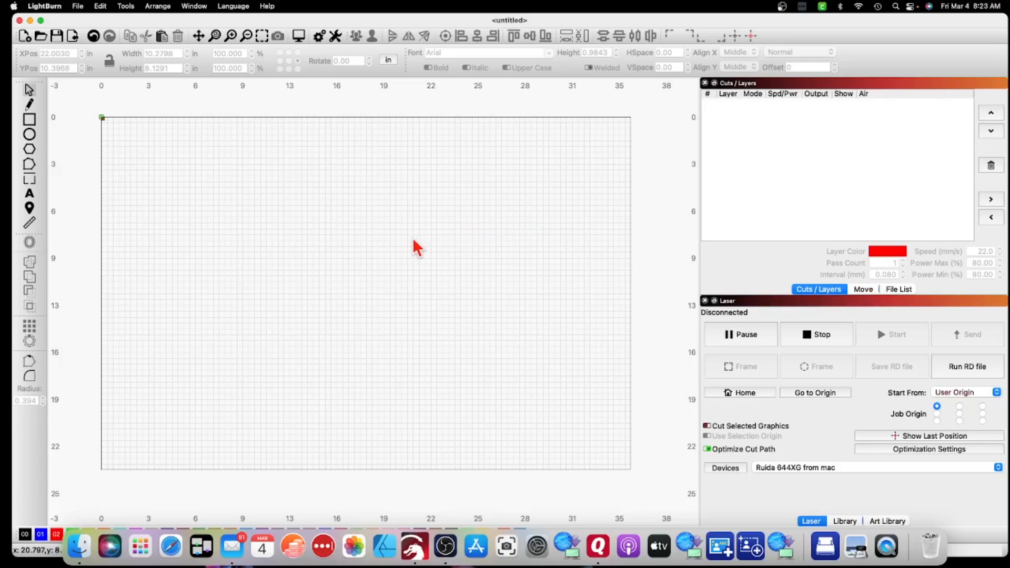
mouse_move(239, 143)
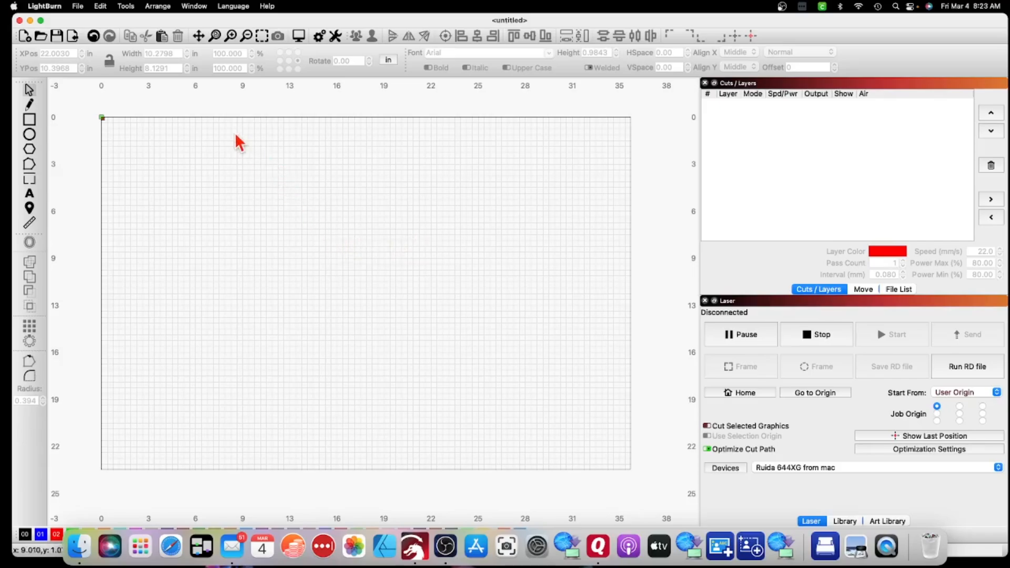
- Enable the Camera Control panel from the Window menu
left_click(194, 7)
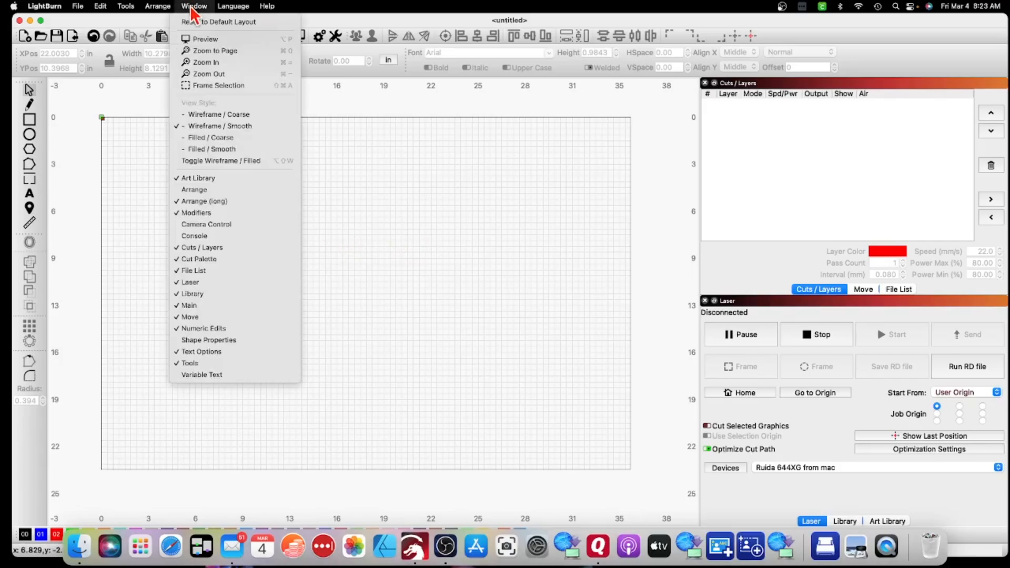
mouse_move(204, 201)
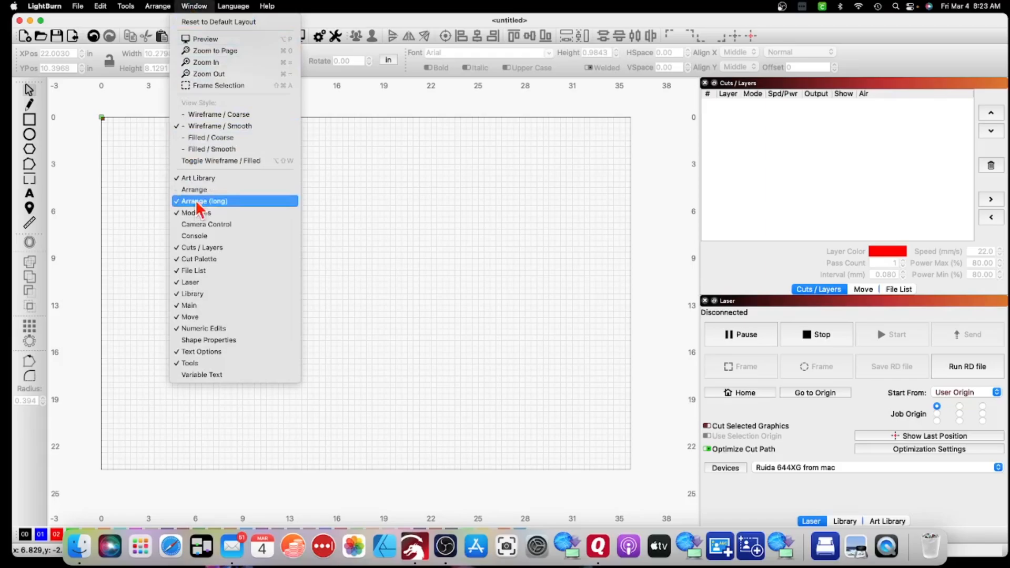
mouse_move(206, 223)
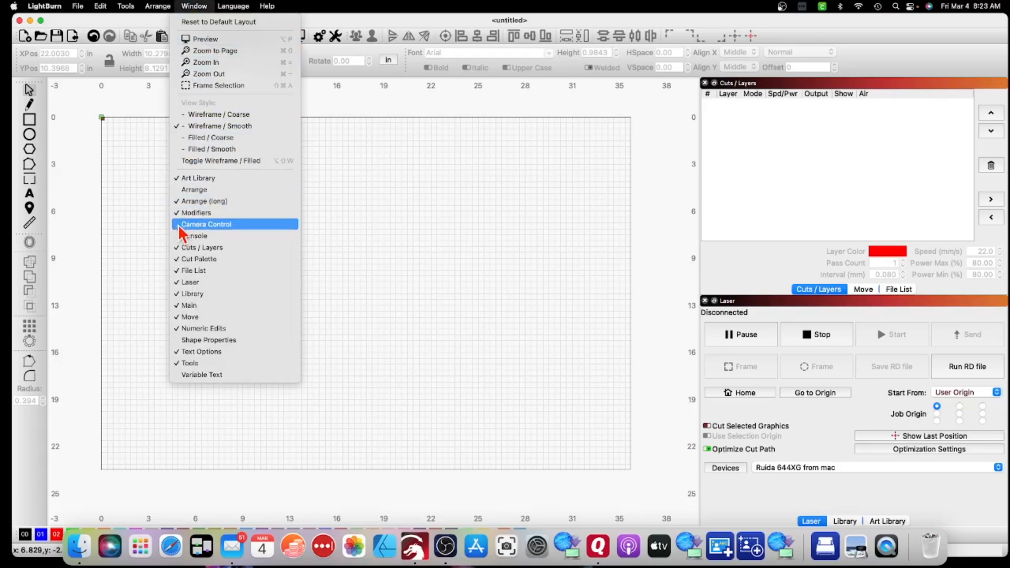
mouse_move(196, 231)
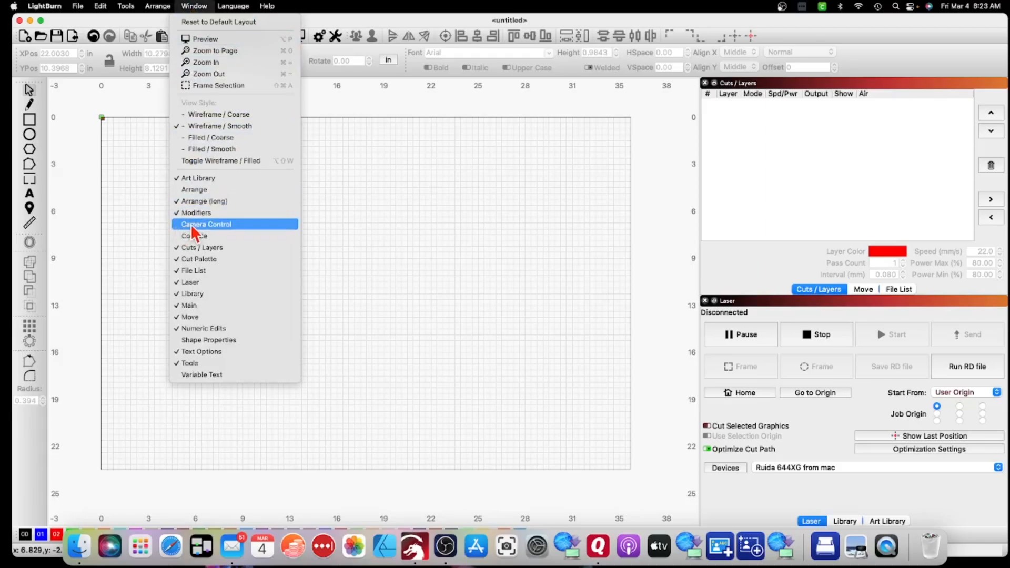
left_click(206, 224)
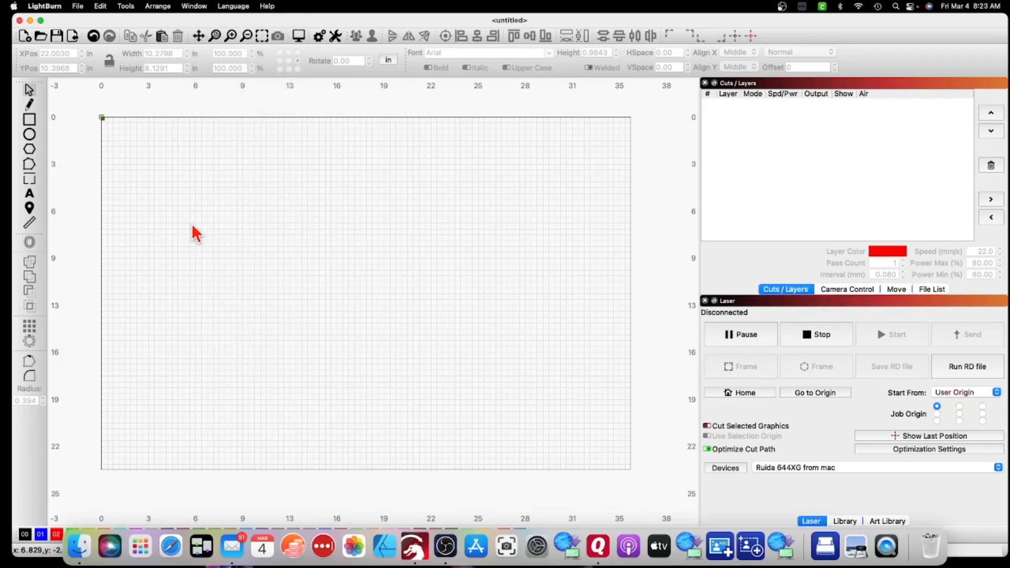
mouse_move(787, 295)
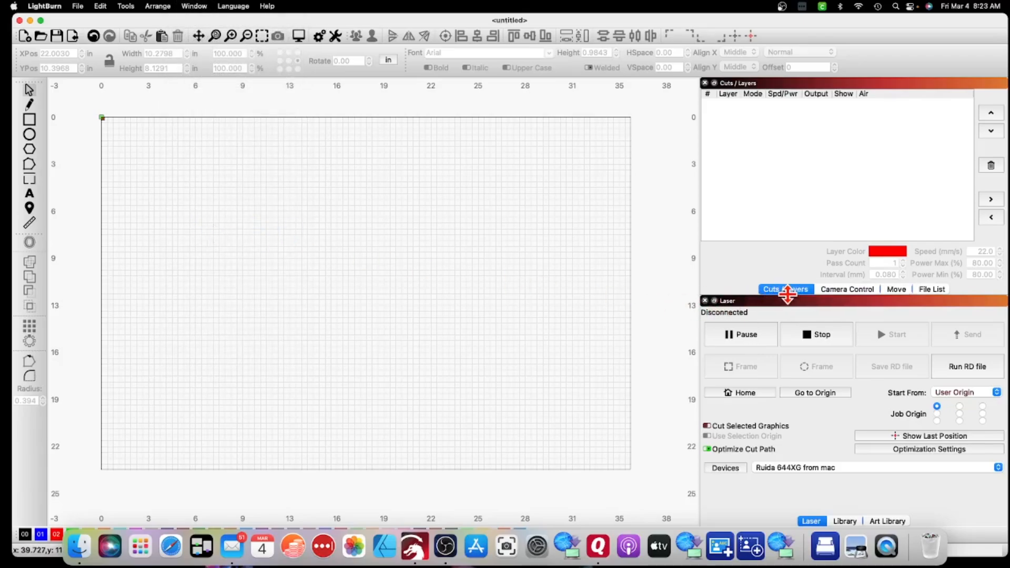
mouse_move(852, 297)
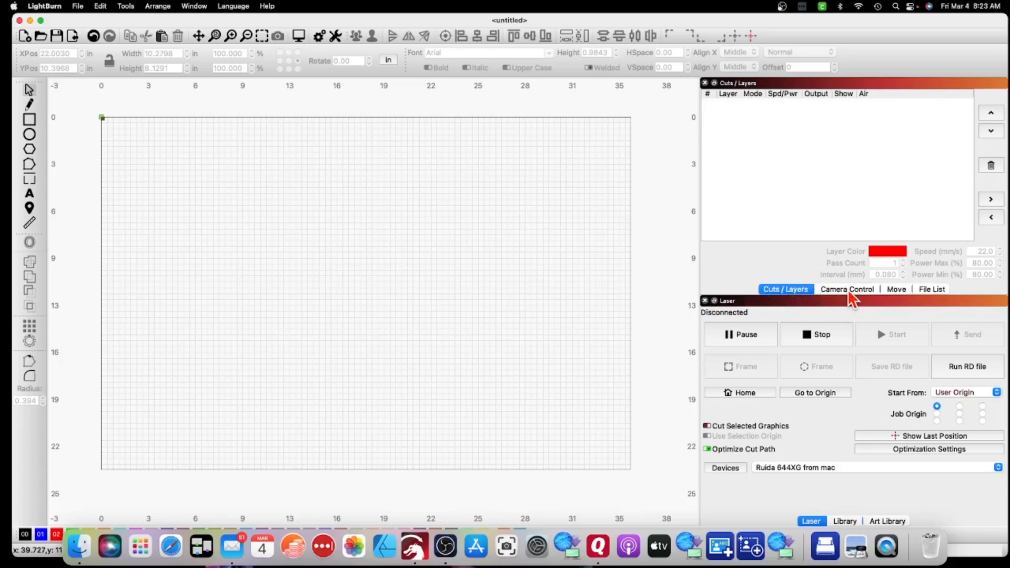
- Float the Camera Control panel over the canvas, then dock it back into the right-hand dock
left_click(846, 288)
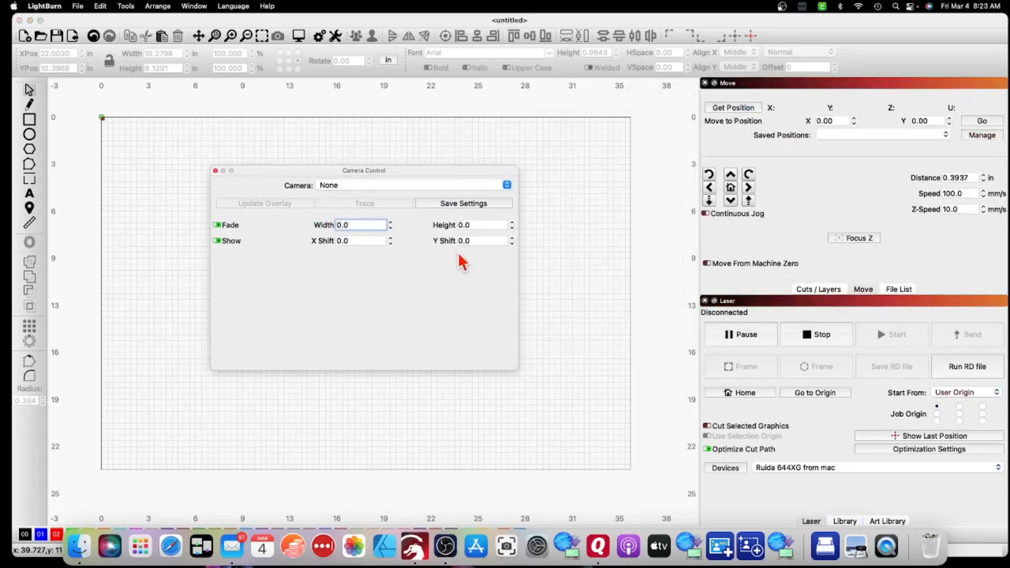
mouse_move(158, 125)
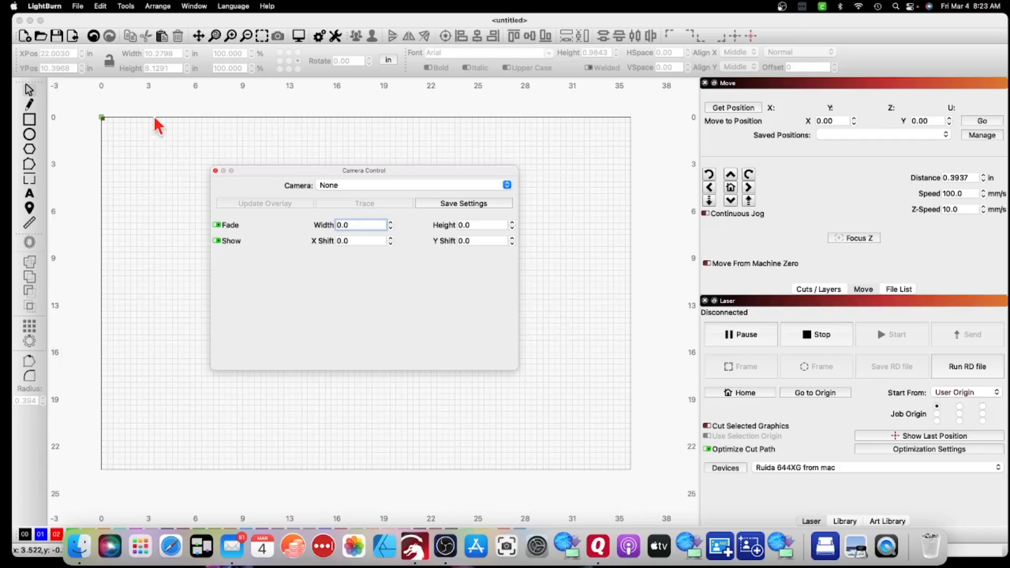
mouse_move(160, 13)
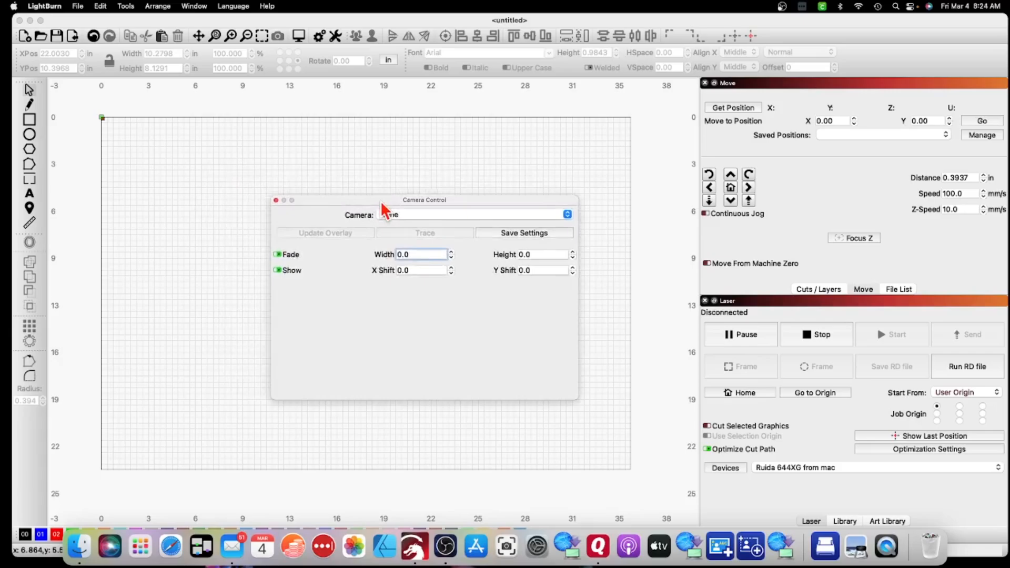
left_click_drag(423, 200, 395, 183)
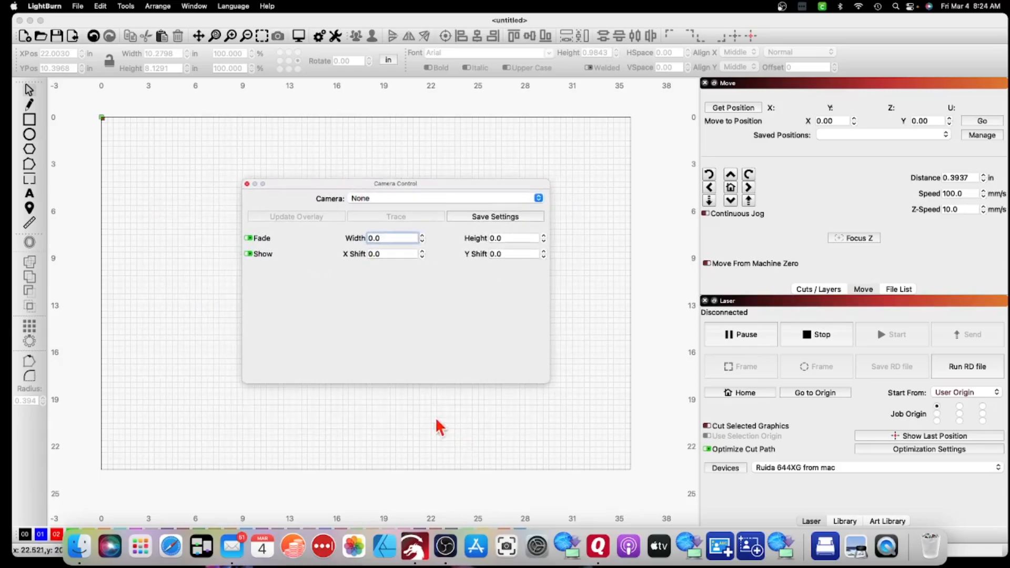
mouse_move(430, 412)
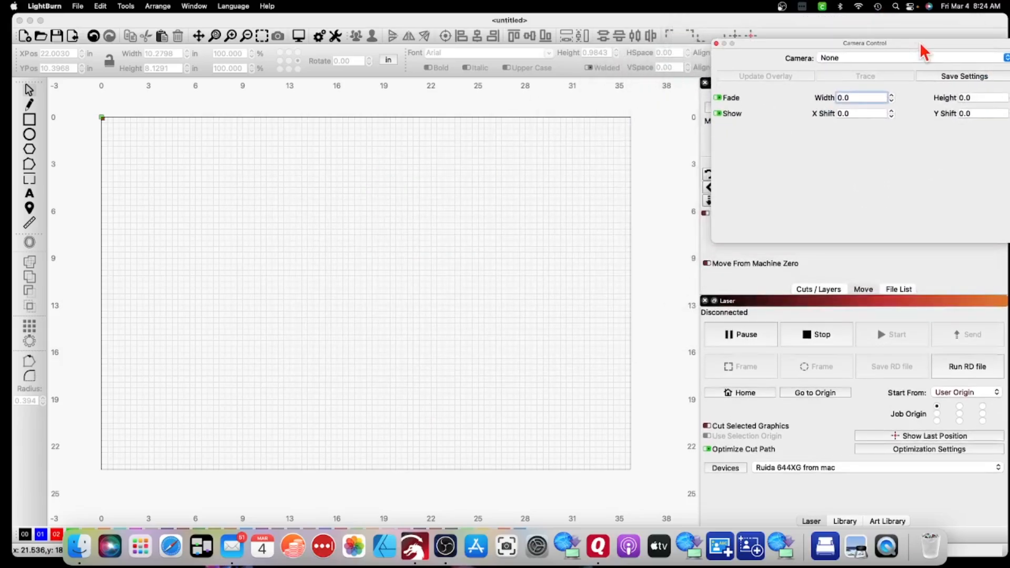
left_click(862, 288)
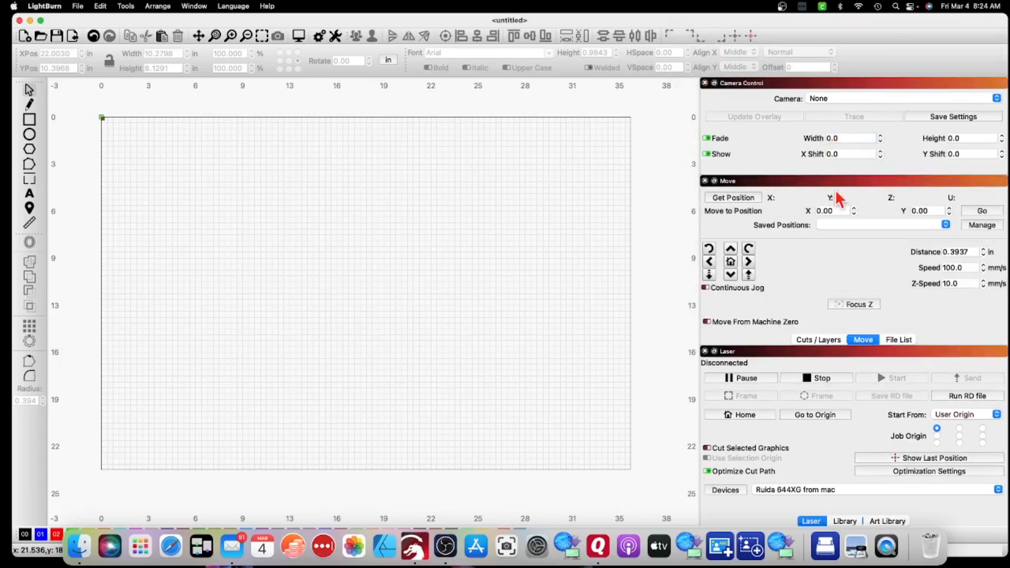
mouse_move(882, 322)
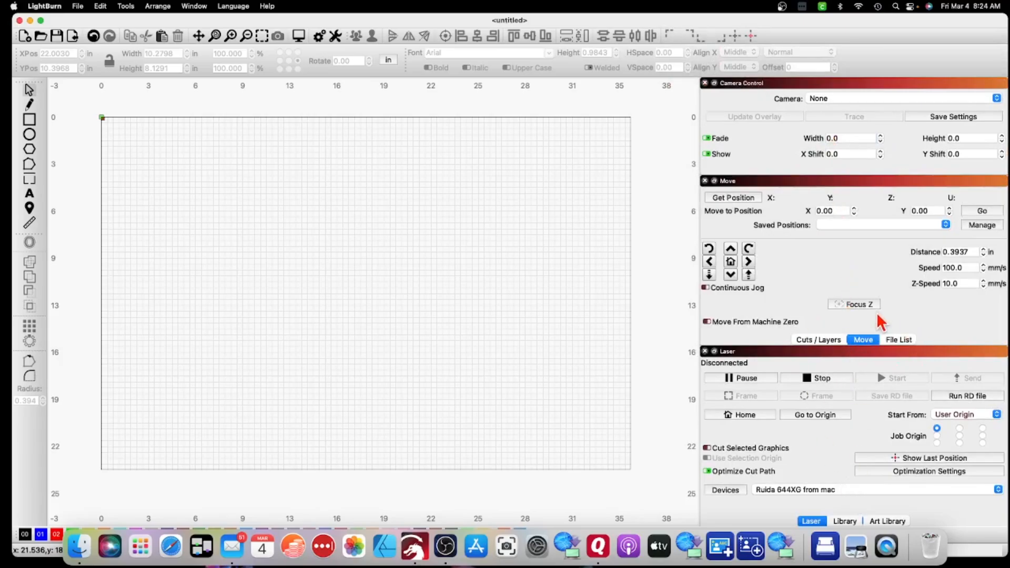
mouse_move(831, 279)
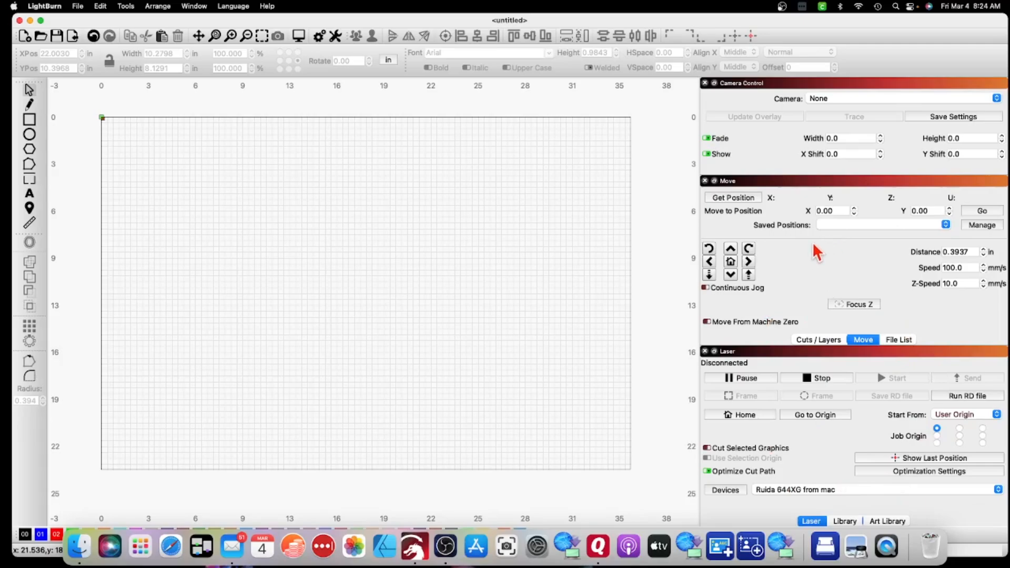
mouse_move(848, 394)
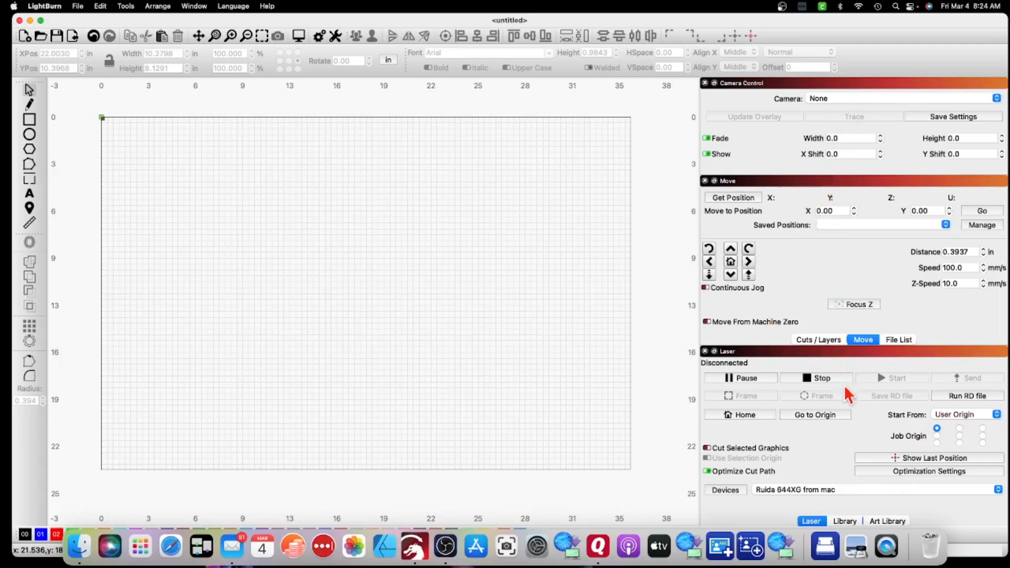
mouse_move(844, 215)
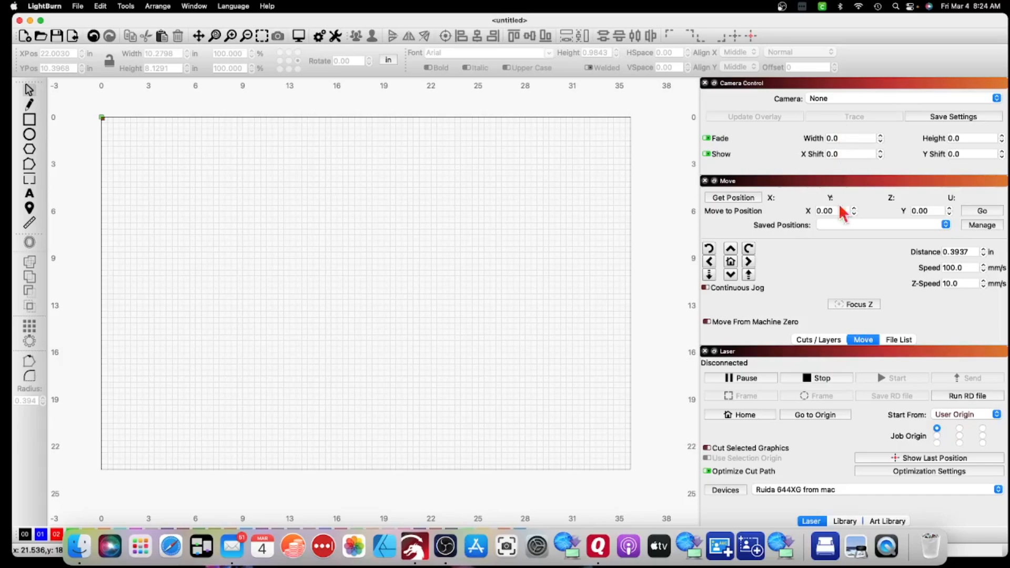
mouse_move(866, 88)
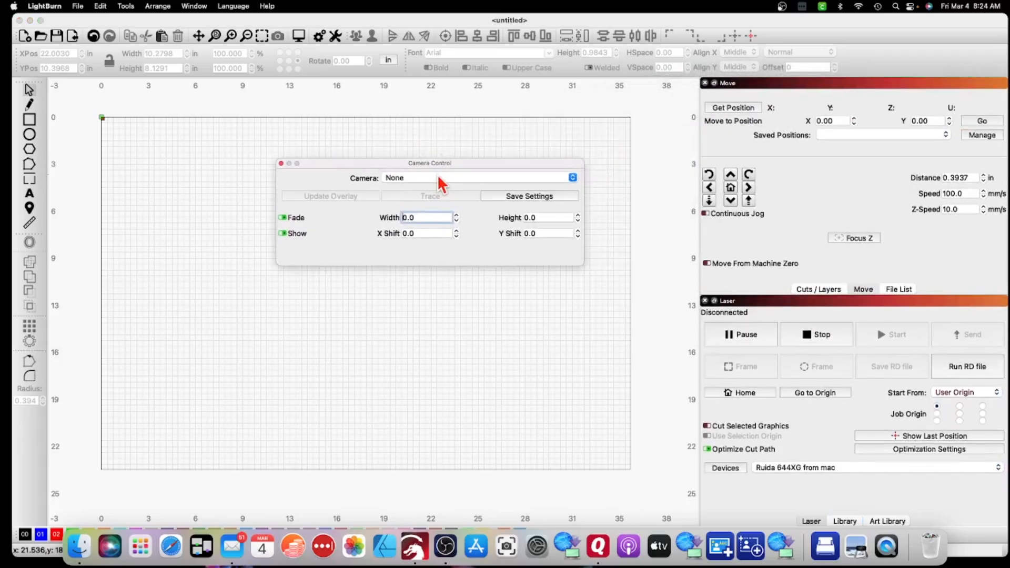
mouse_move(277, 263)
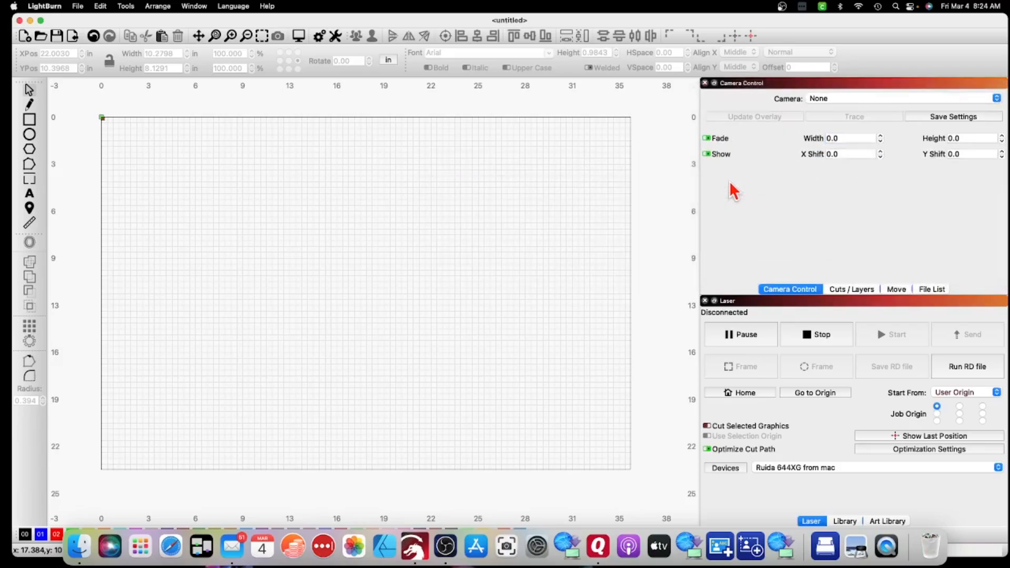
mouse_move(765, 191)
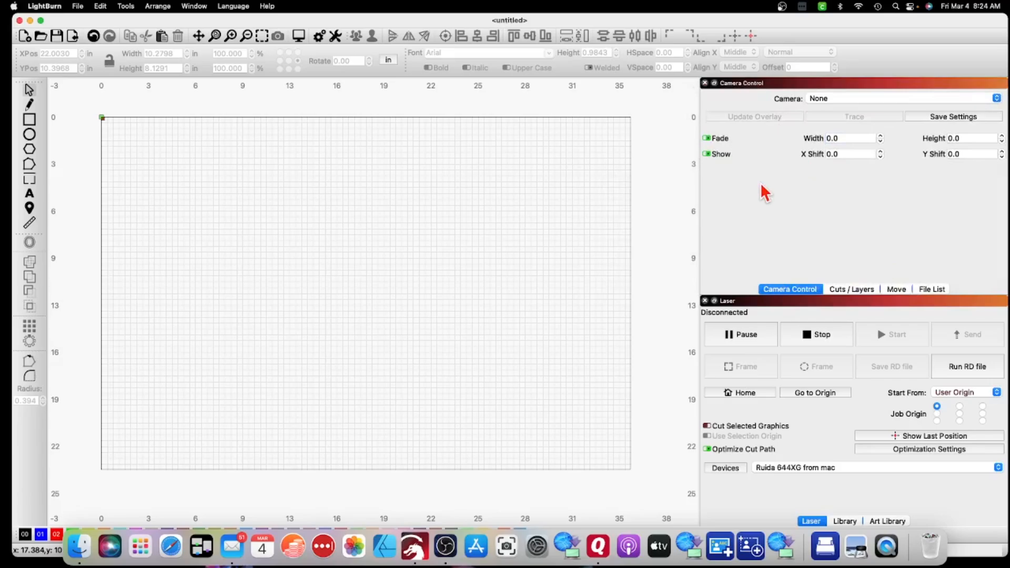
mouse_move(826, 160)
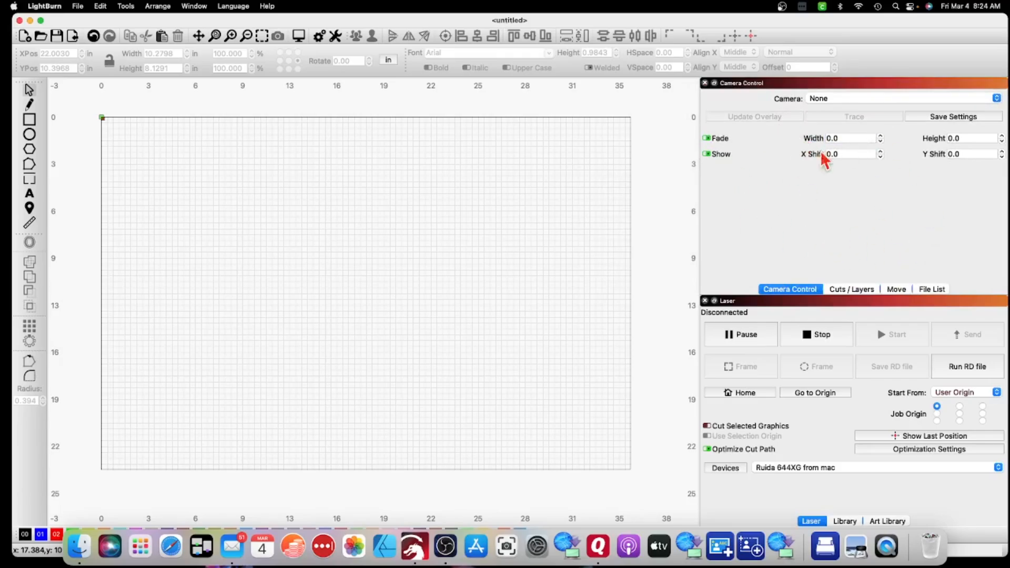
mouse_move(849, 296)
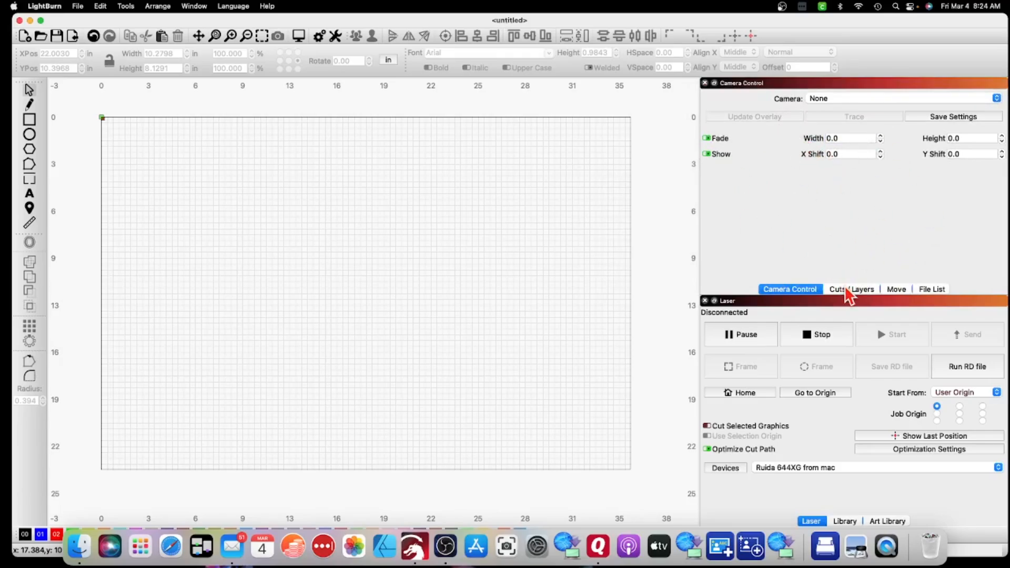
mouse_move(856, 297)
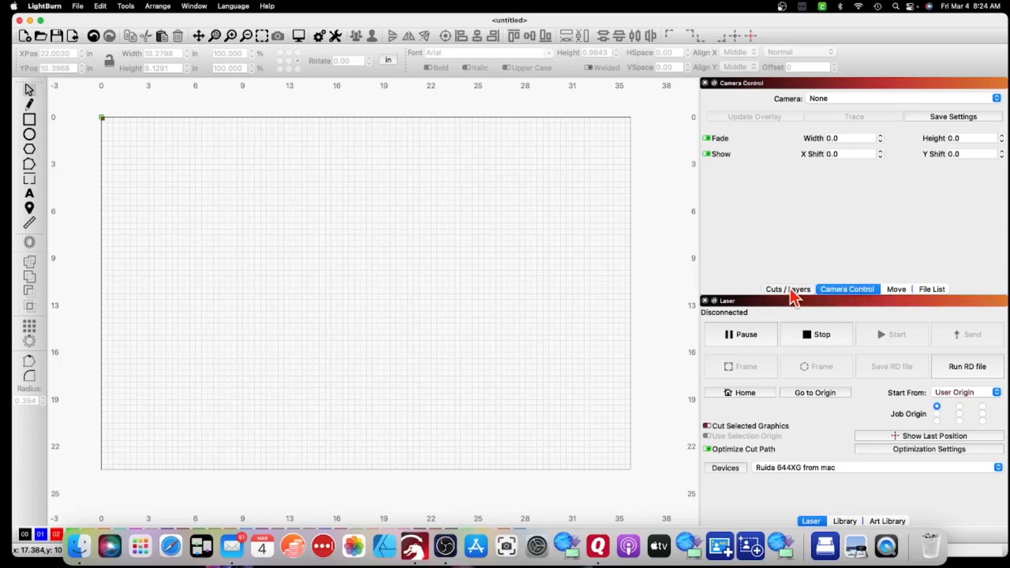
left_click(787, 288)
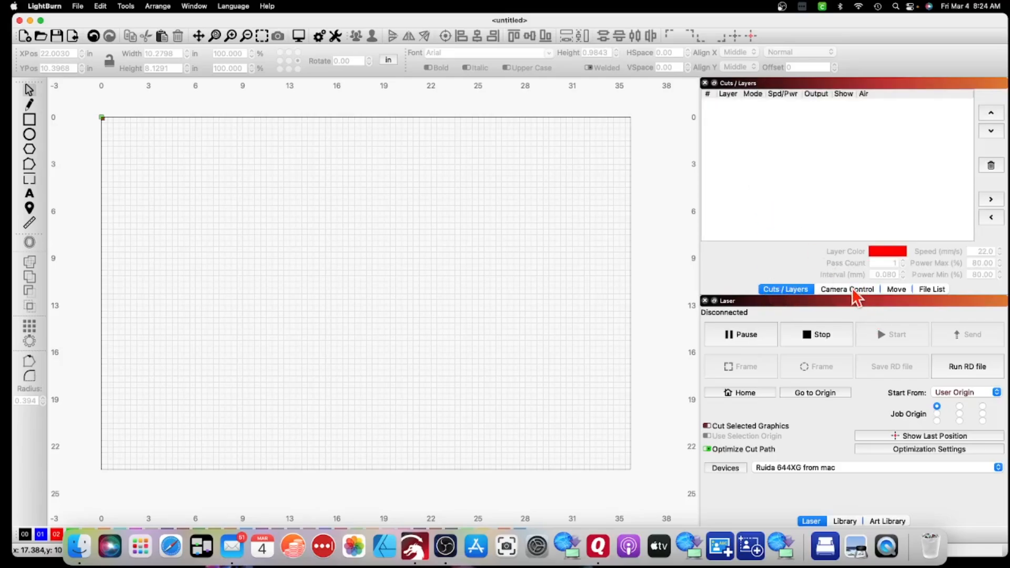
mouse_move(873, 394)
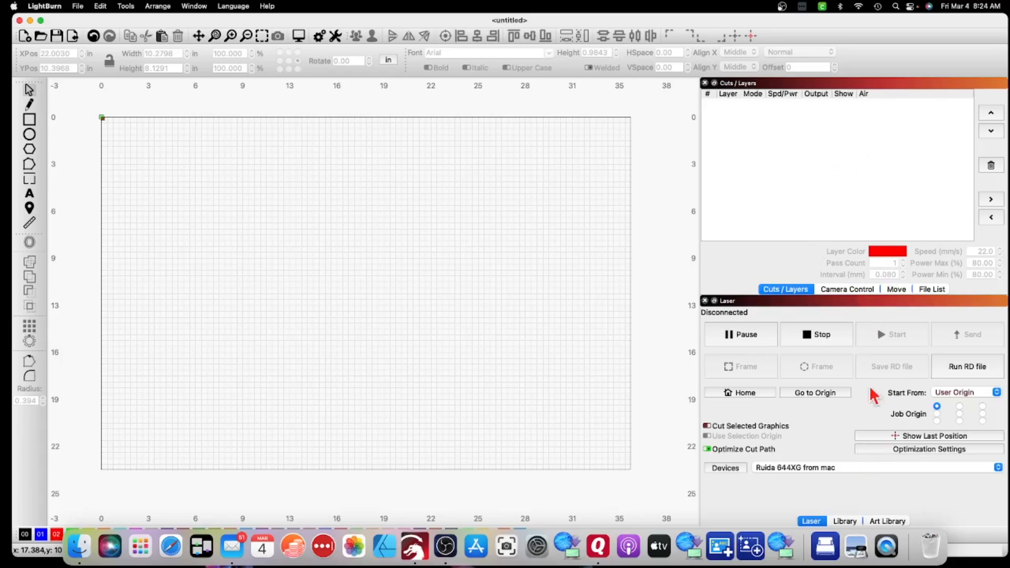
mouse_move(453, 355)
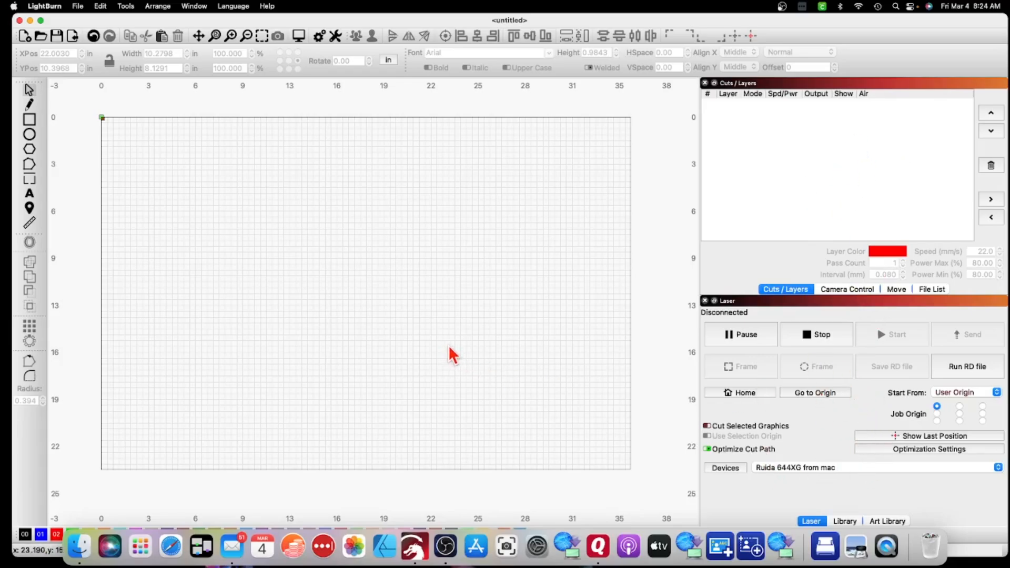
mouse_move(473, 422)
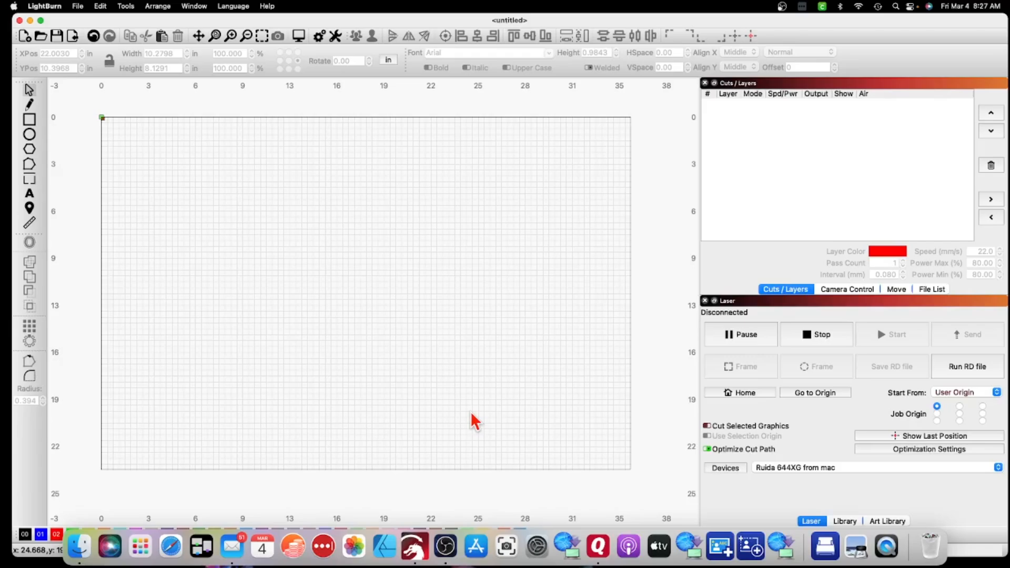
mouse_move(699, 270)
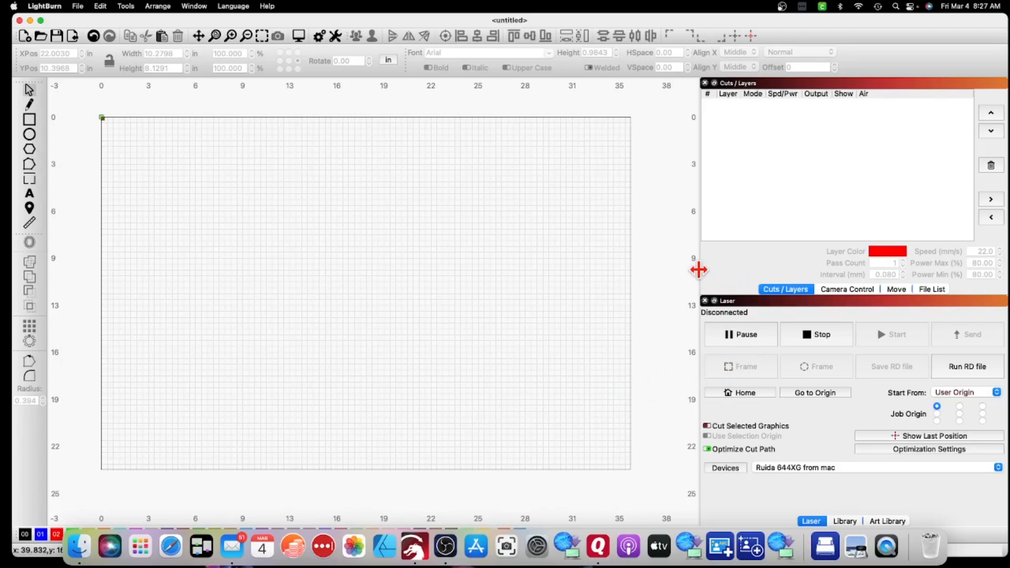
mouse_move(698, 276)
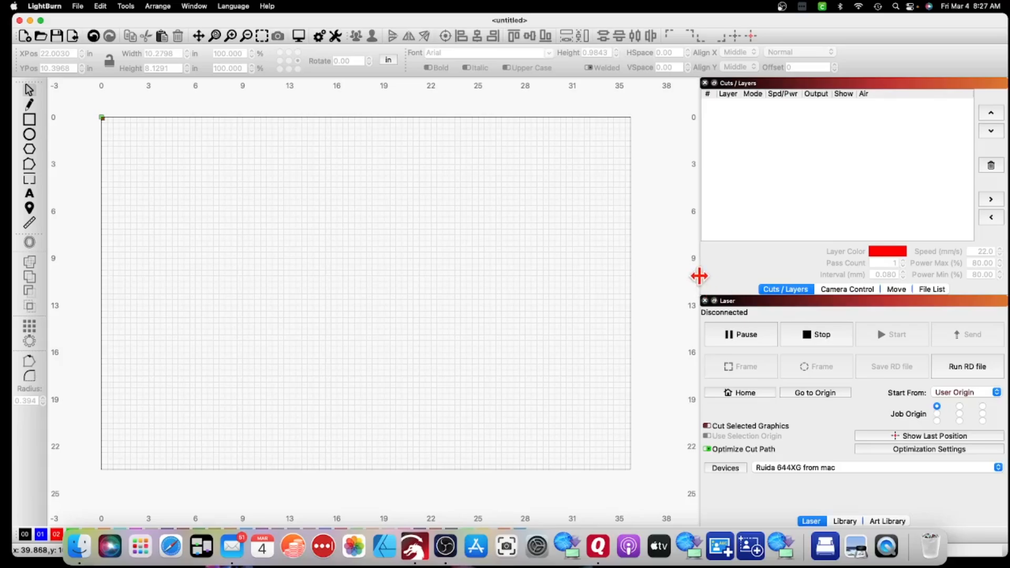
mouse_move(702, 295)
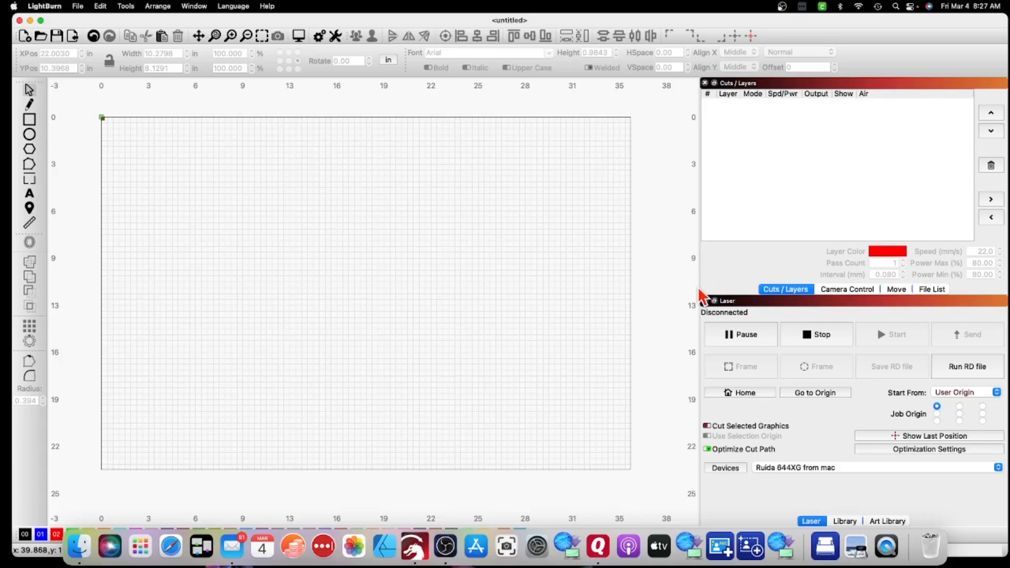
mouse_move(701, 382)
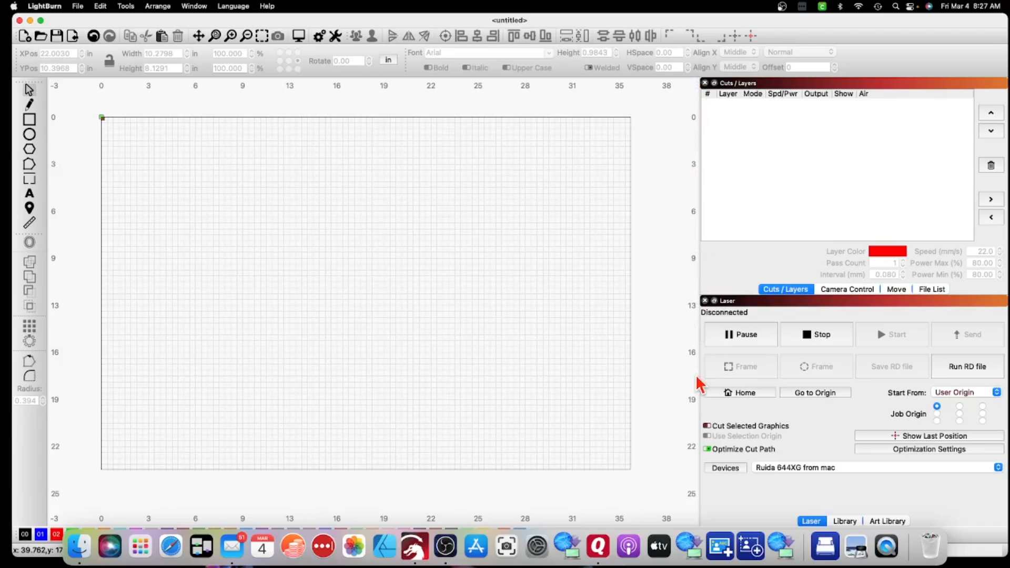
mouse_move(700, 282)
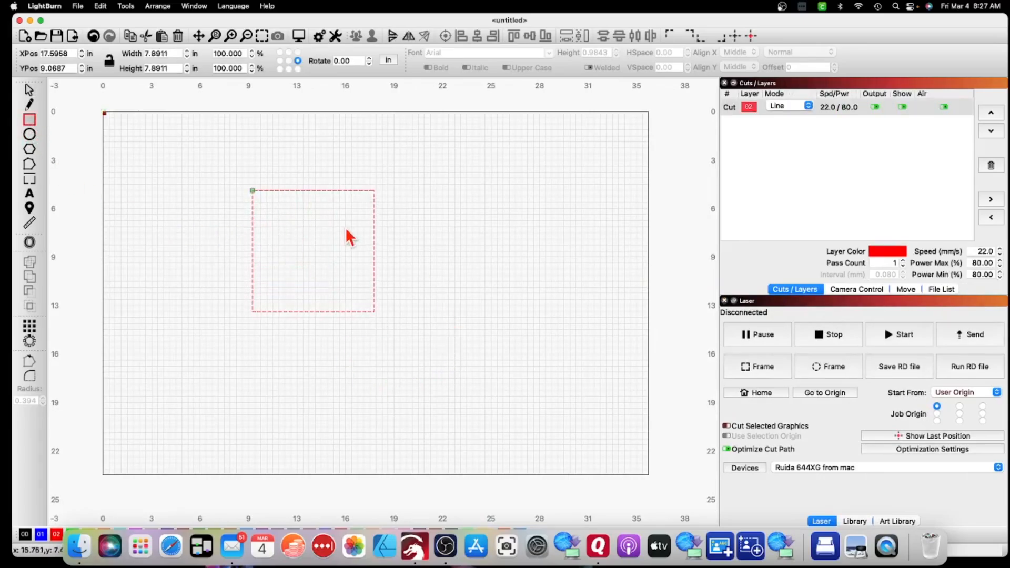
mouse_move(927, 122)
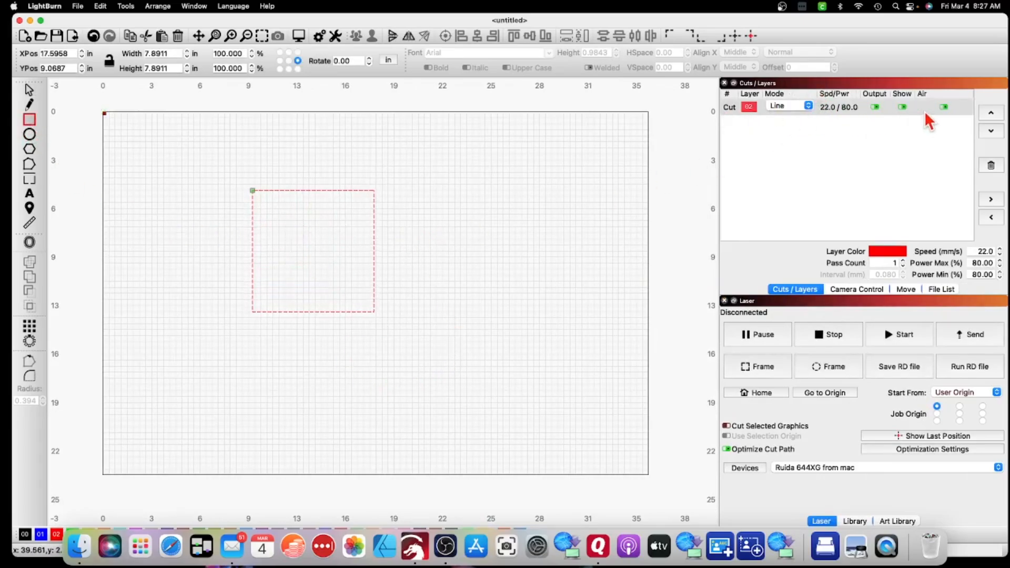
mouse_move(744, 148)
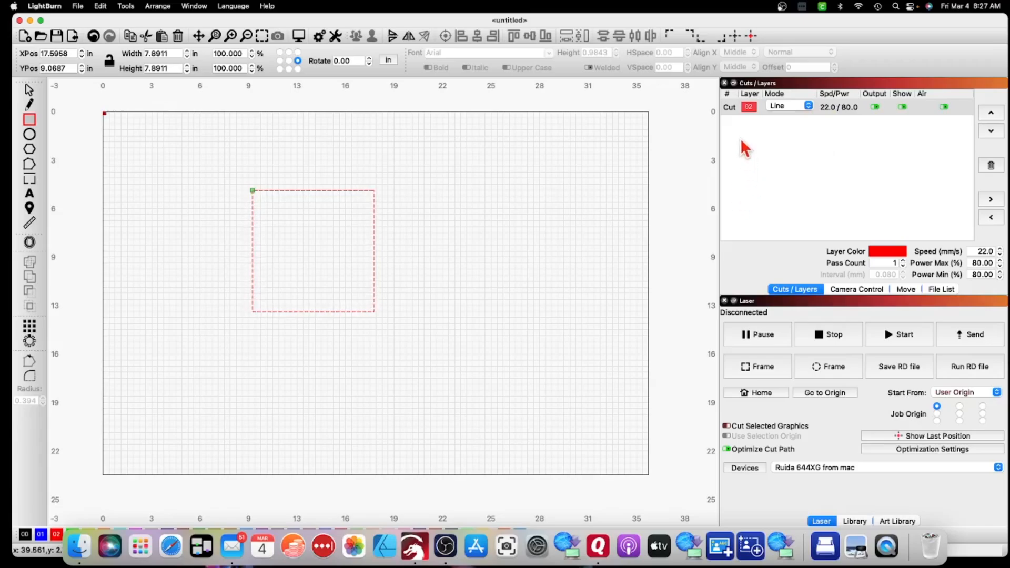
mouse_move(485, 269)
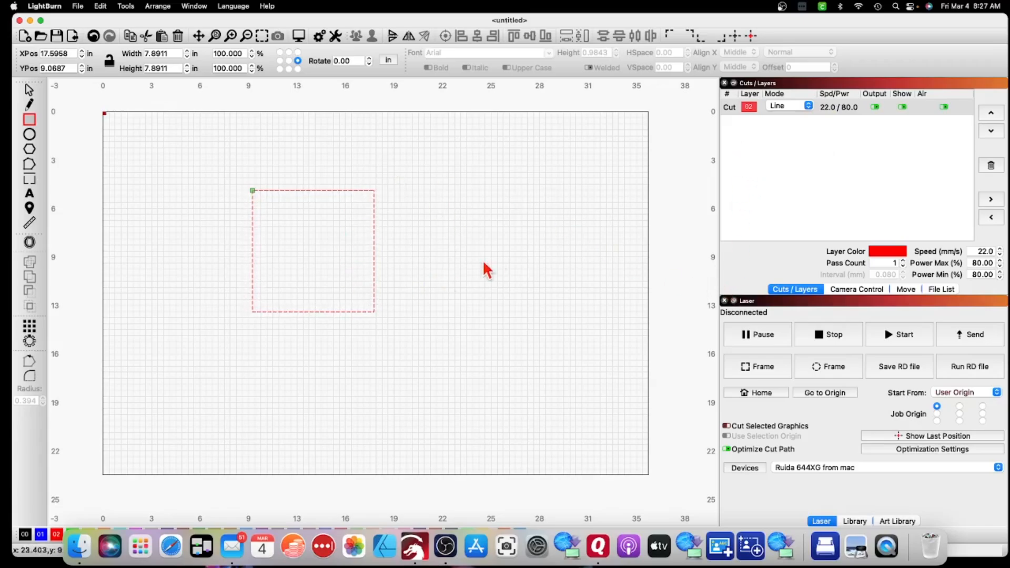
mouse_move(719, 274)
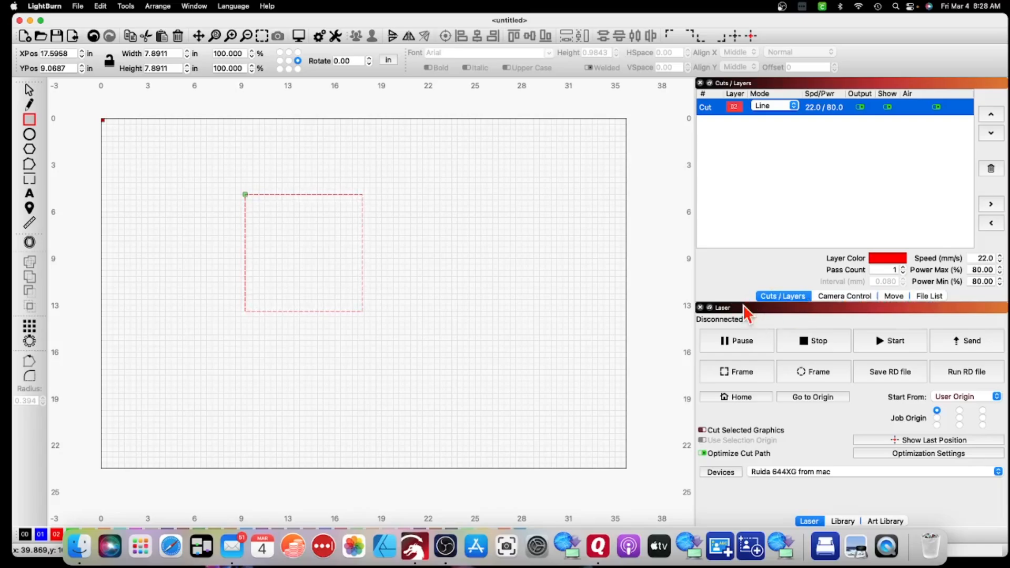
mouse_move(742, 300)
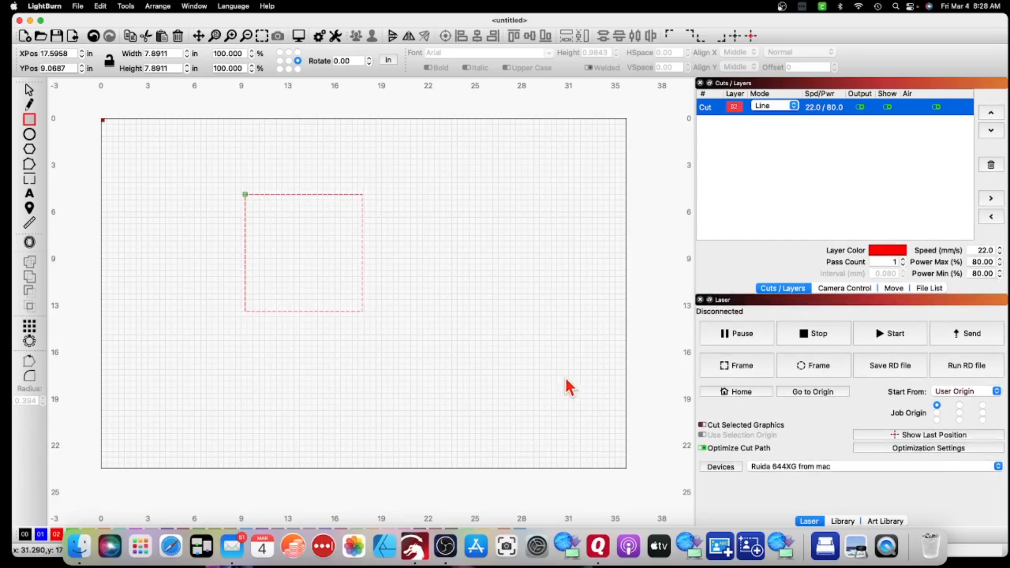
mouse_move(701, 277)
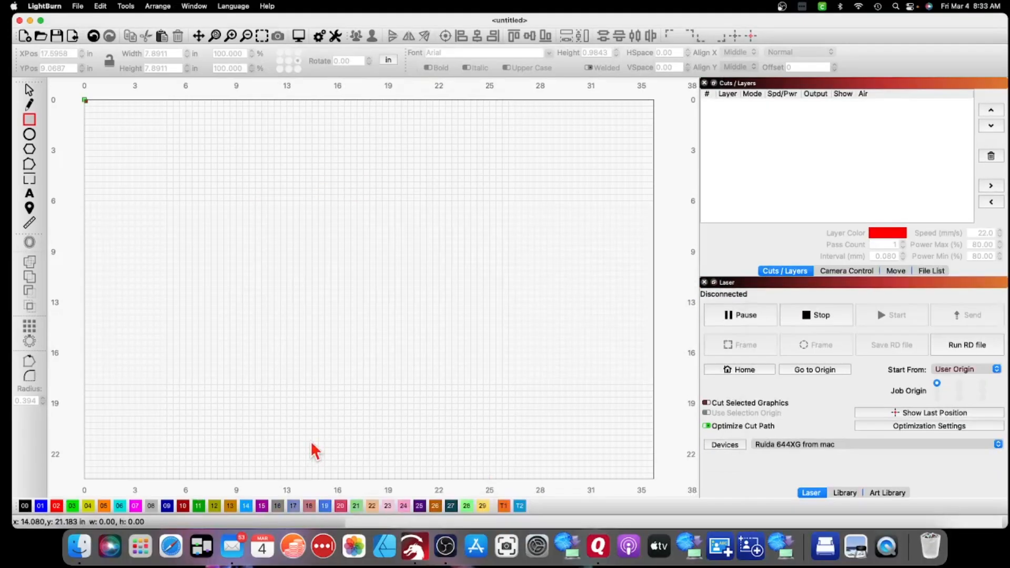
mouse_move(267, 449)
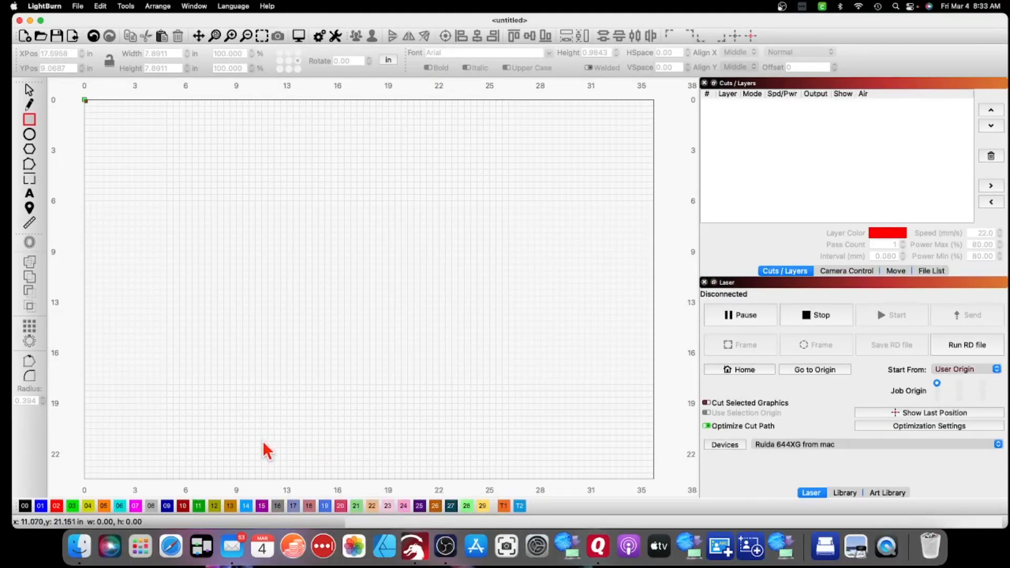
mouse_move(431, 520)
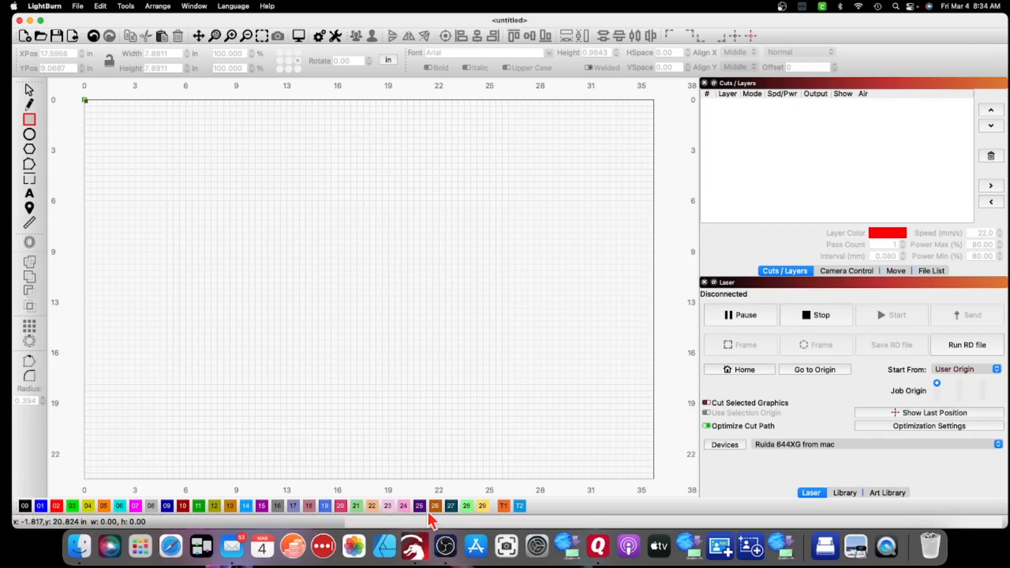
mouse_move(25, 509)
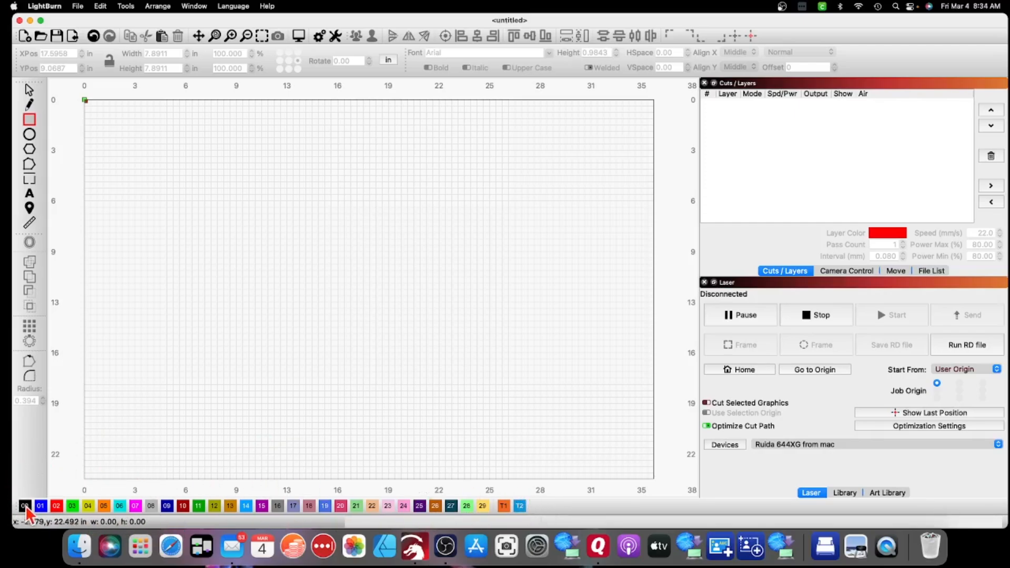
mouse_move(301, 482)
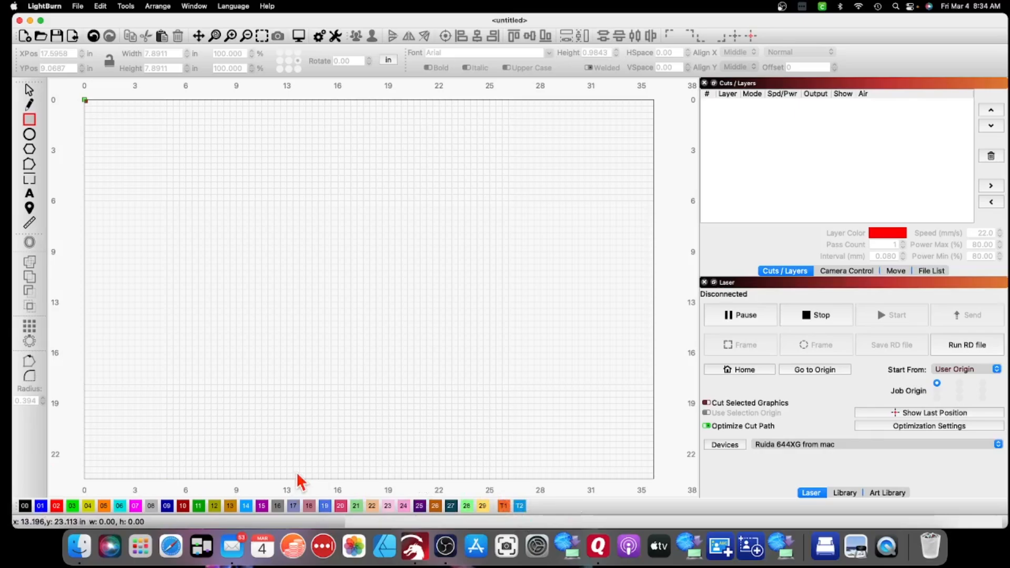
mouse_move(288, 482)
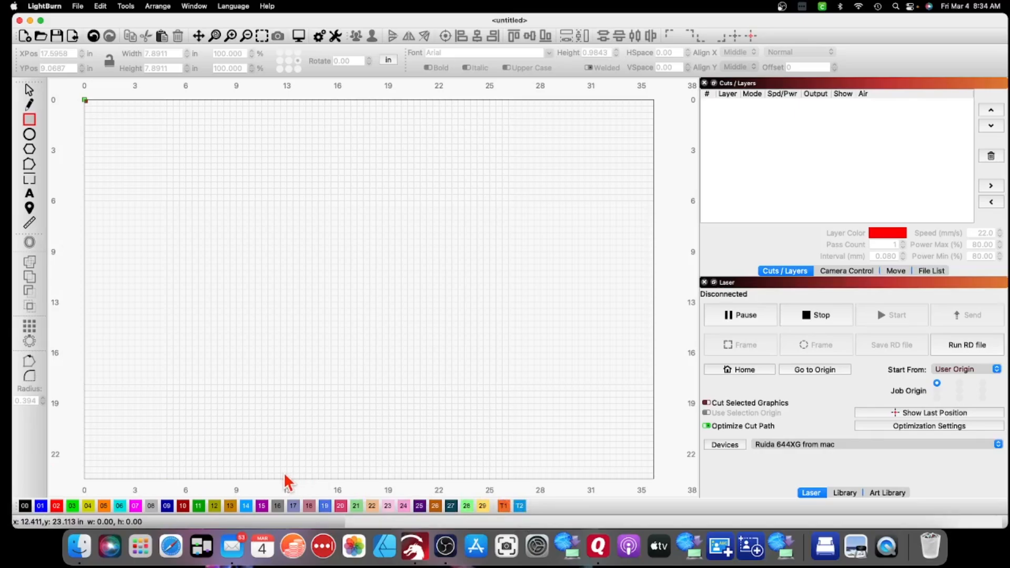
mouse_move(136, 486)
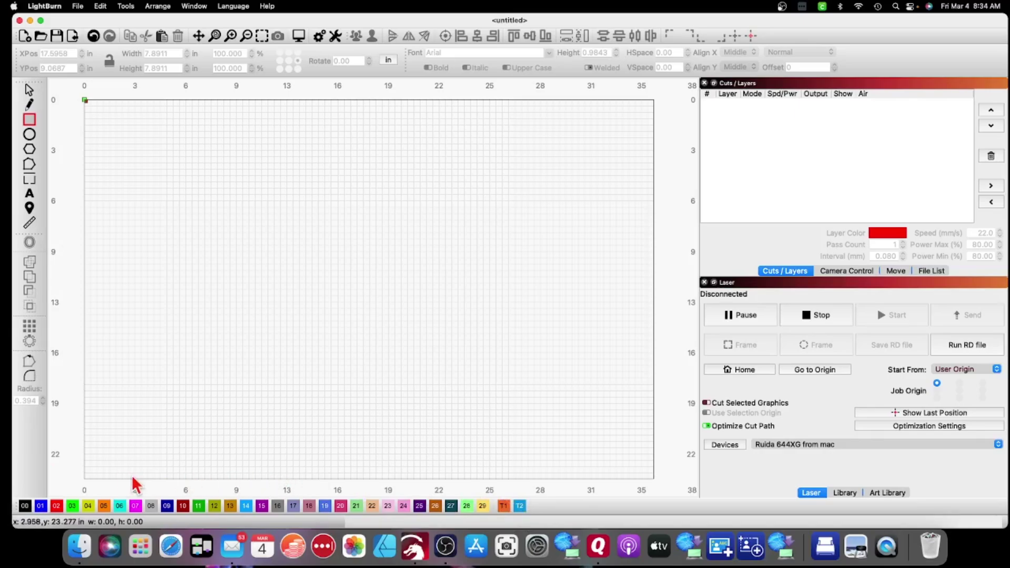
mouse_move(496, 495)
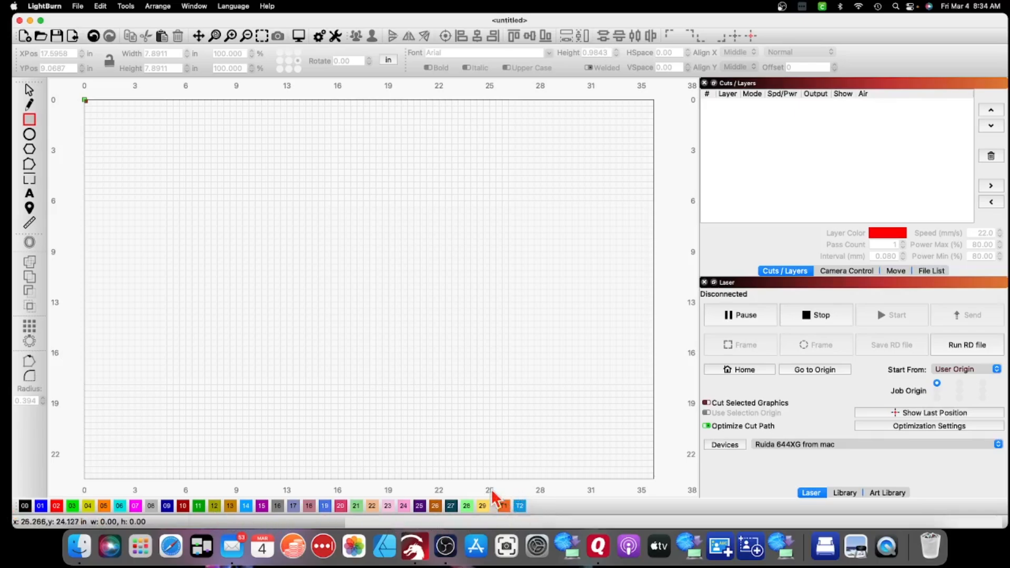
mouse_move(10, 509)
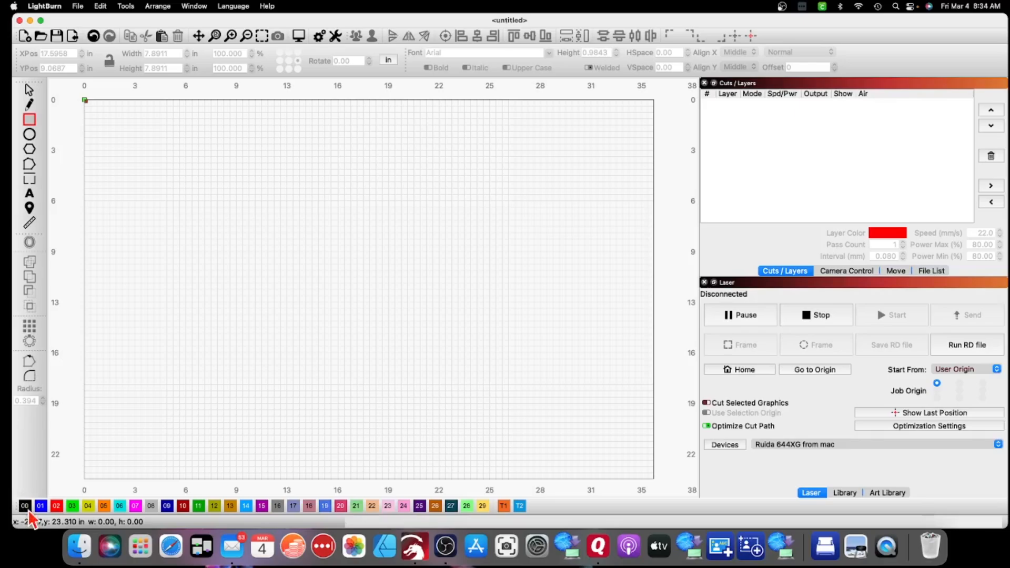
mouse_move(31, 236)
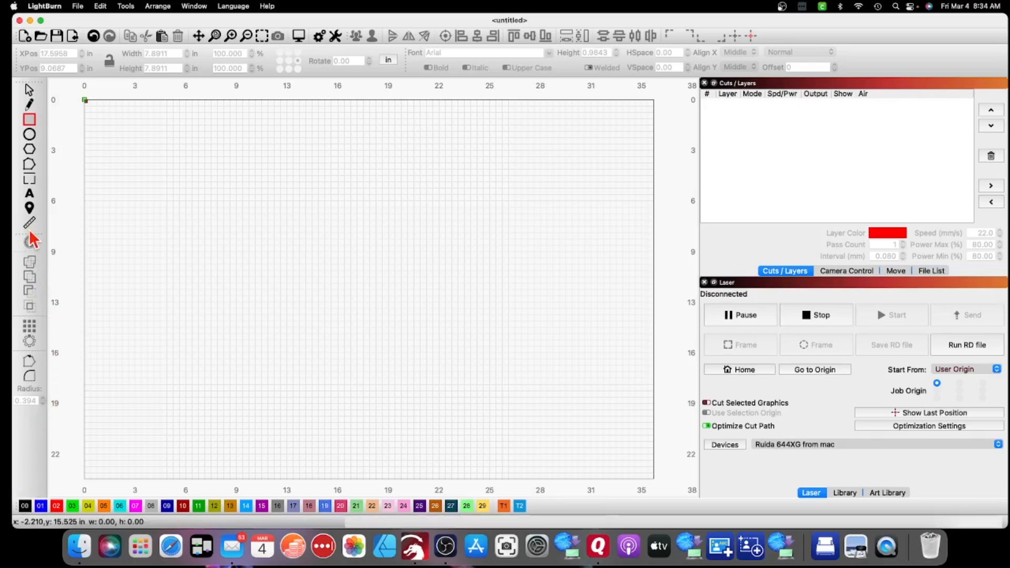
mouse_move(32, 82)
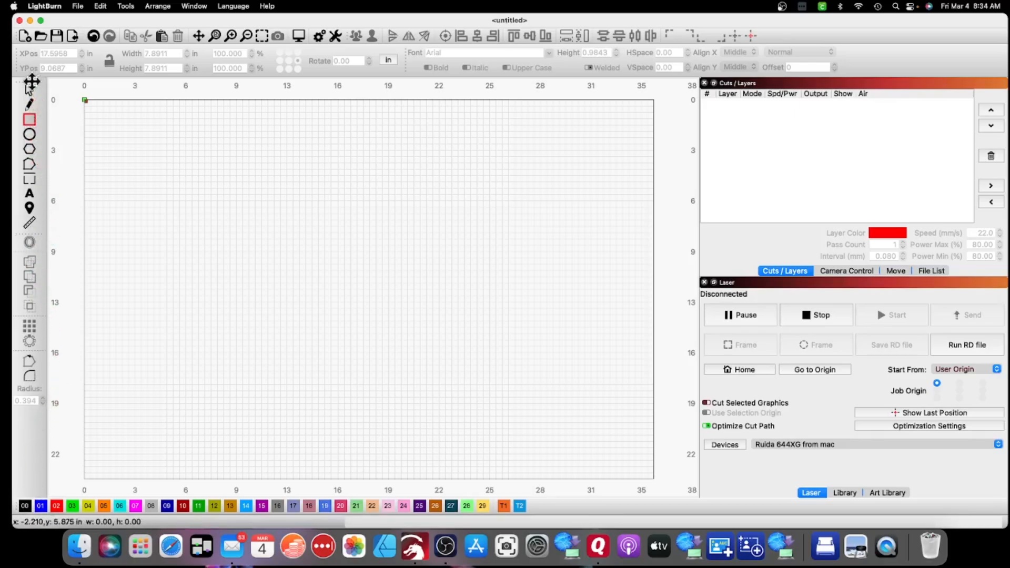
mouse_move(152, 309)
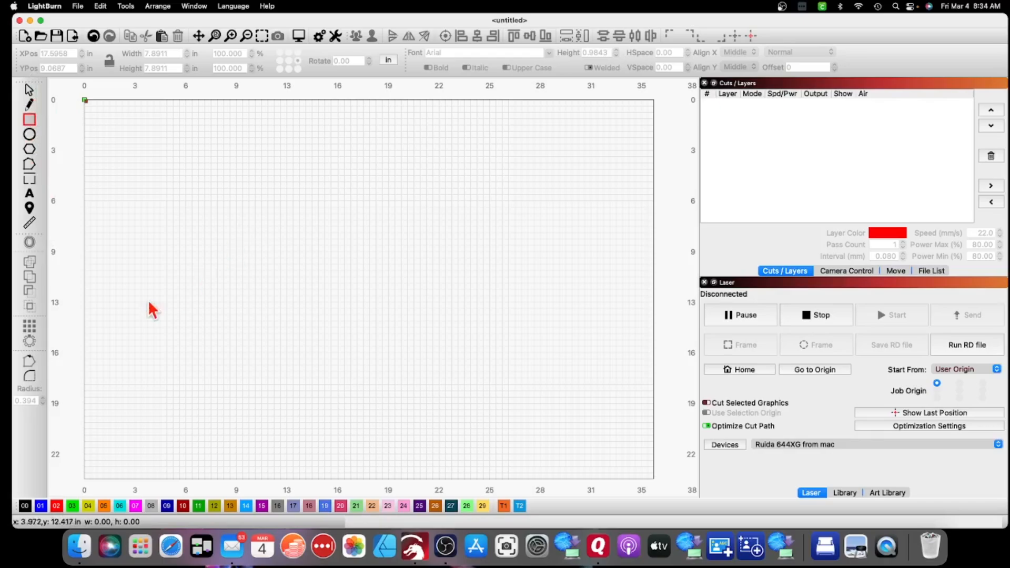
mouse_move(30, 231)
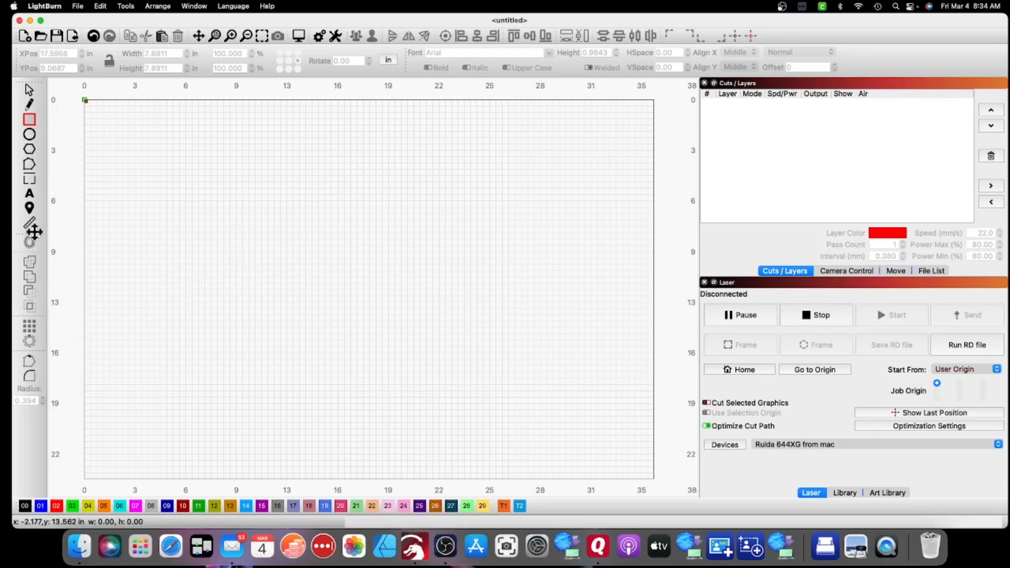
mouse_move(30, 84)
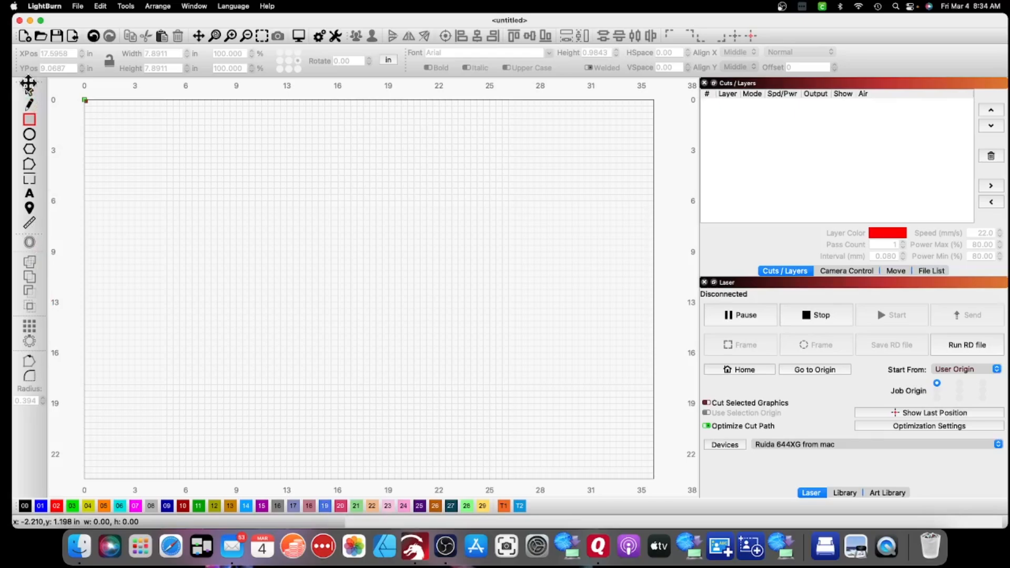
mouse_move(27, 474)
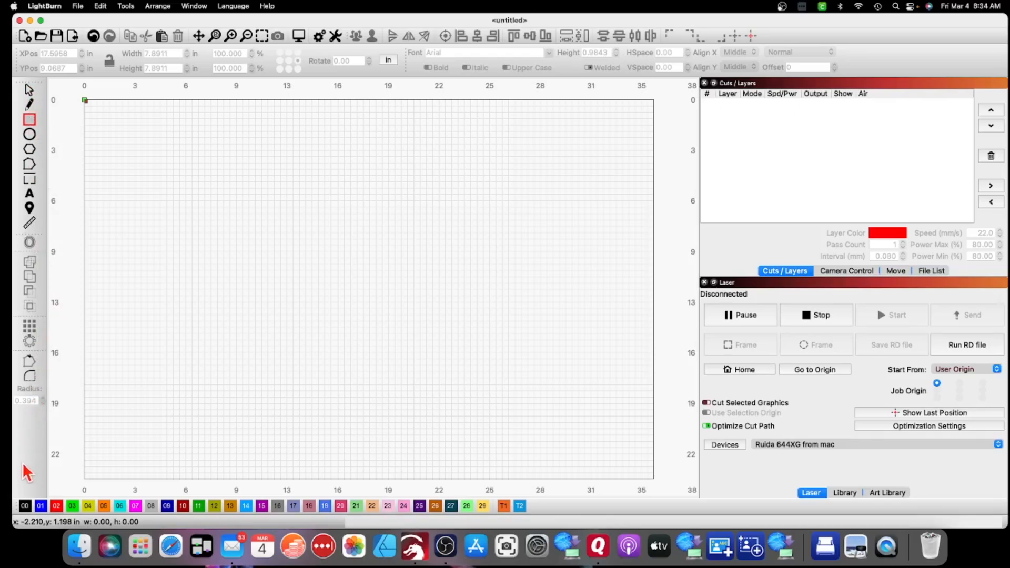
mouse_move(119, 509)
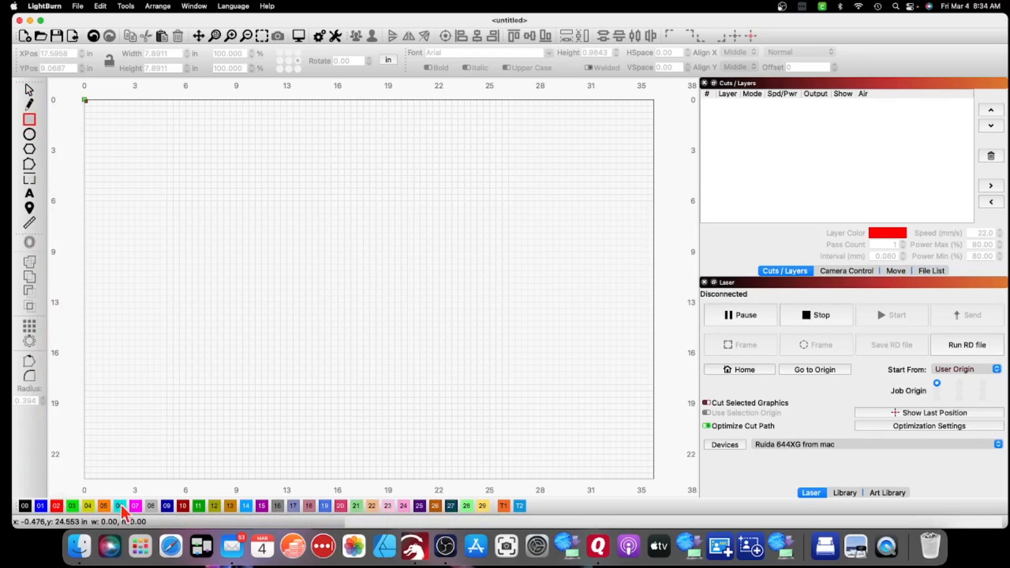
mouse_move(331, 525)
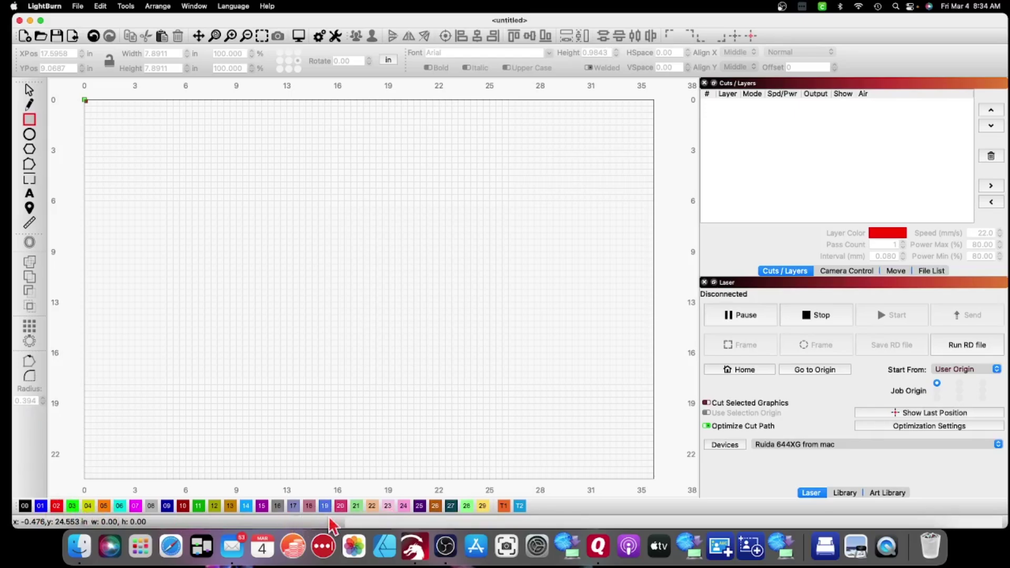
mouse_move(40, 506)
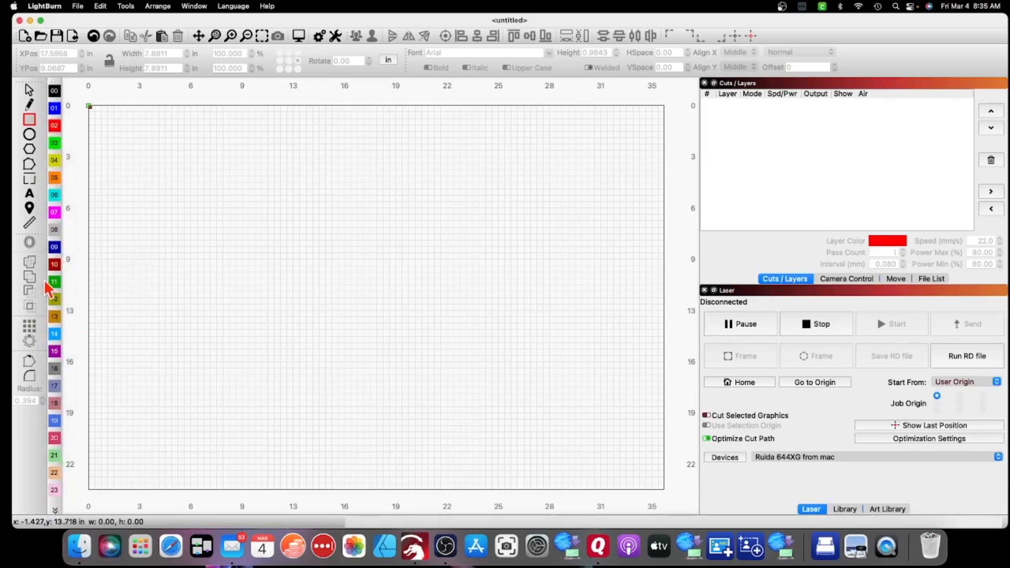
mouse_move(115, 426)
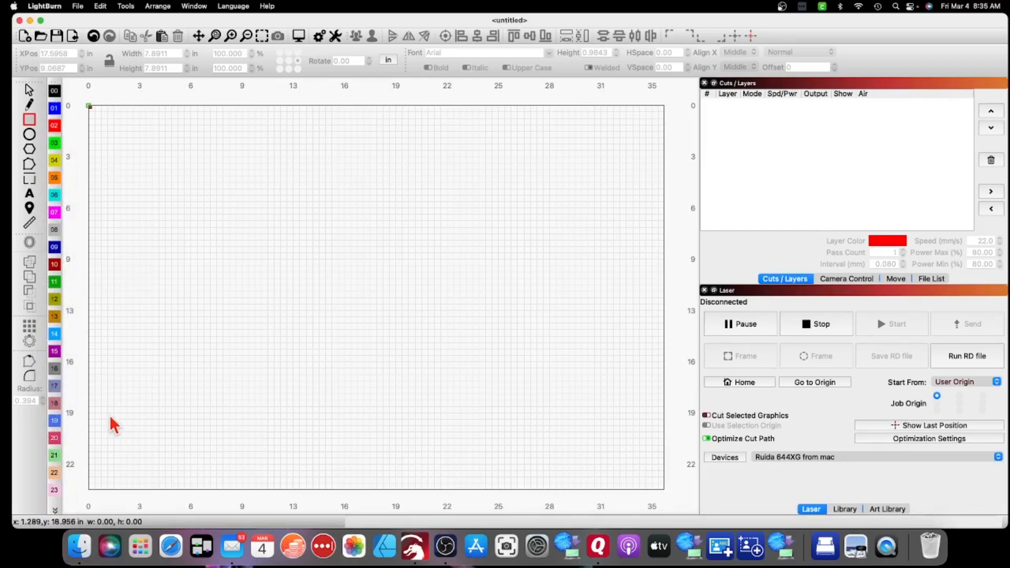
mouse_move(476, 521)
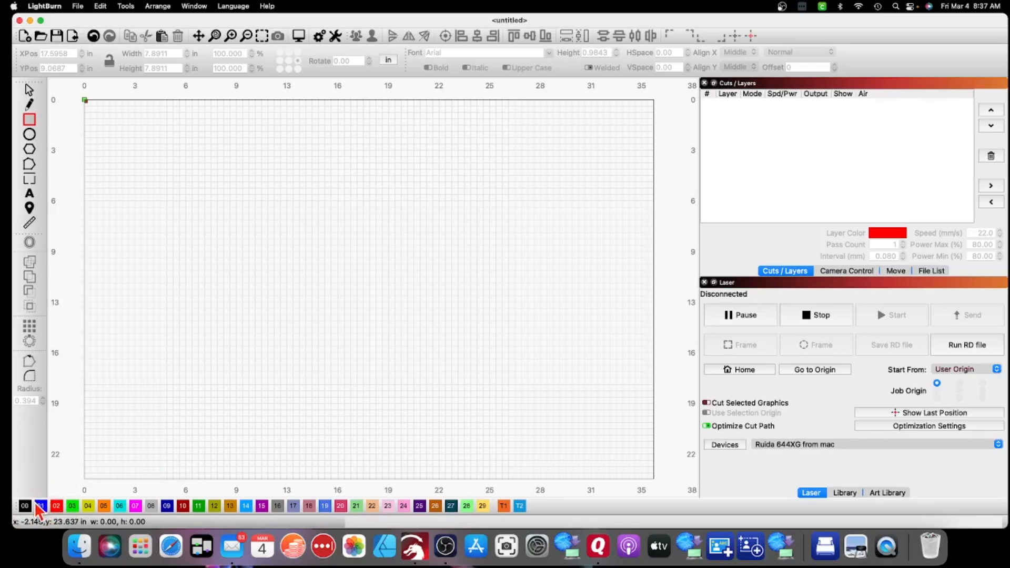
mouse_move(446, 163)
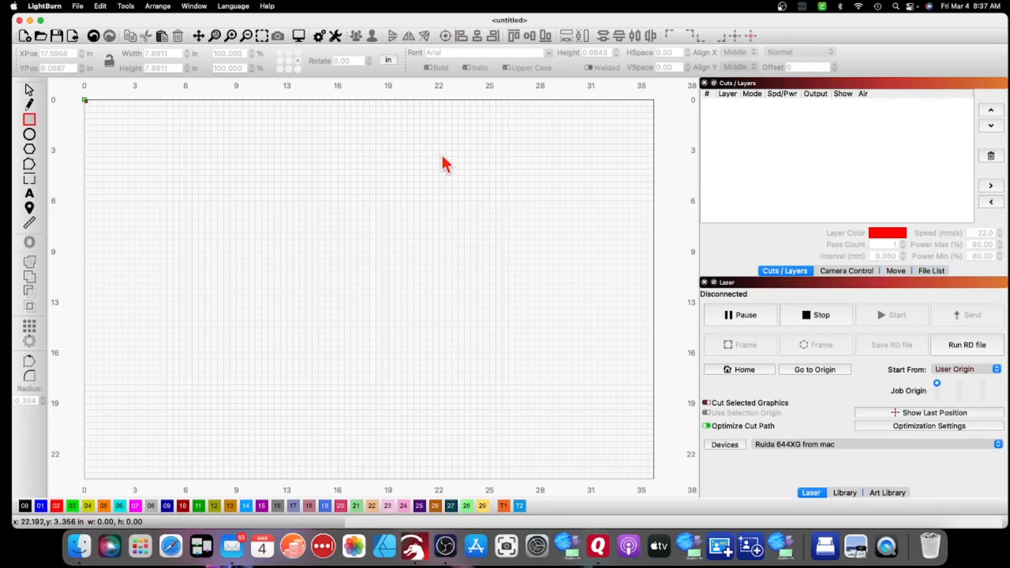
mouse_move(455, 203)
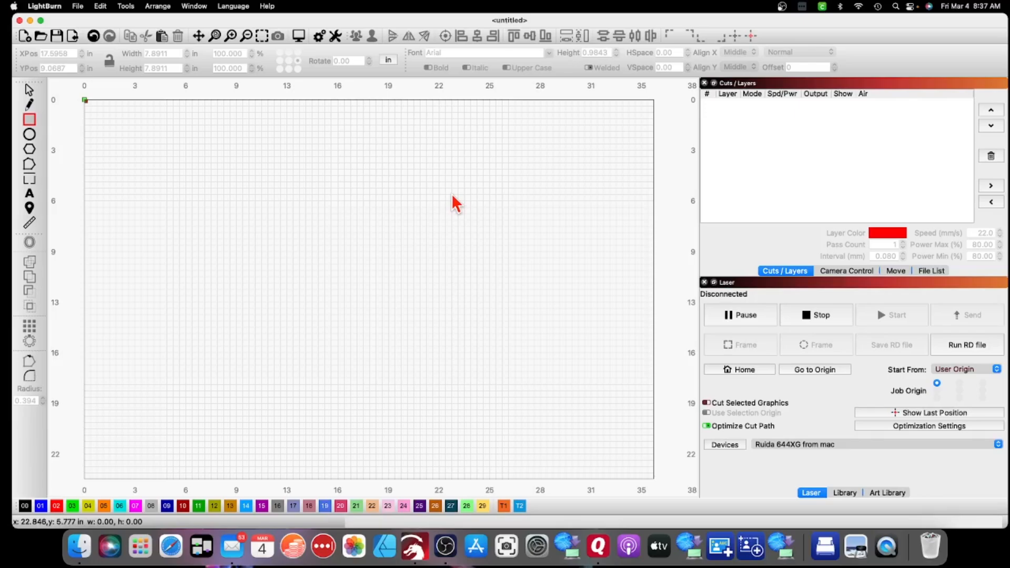
mouse_move(375, 212)
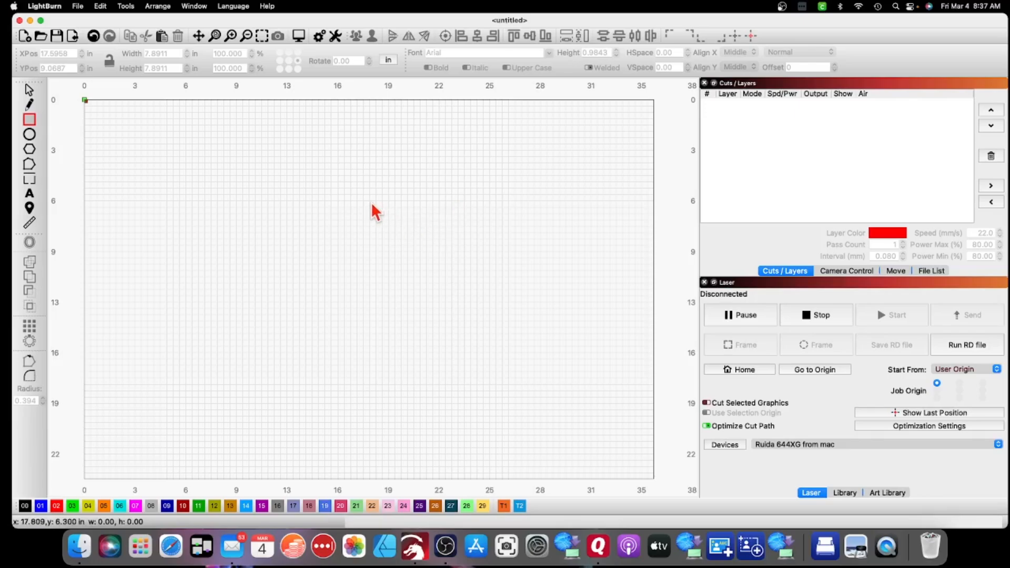
mouse_move(24, 506)
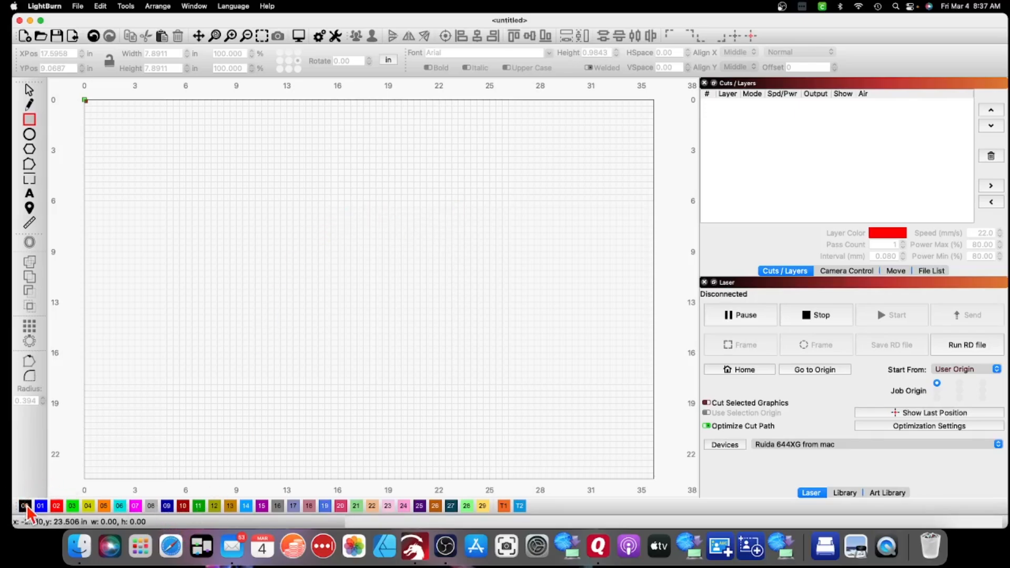
mouse_move(538, 514)
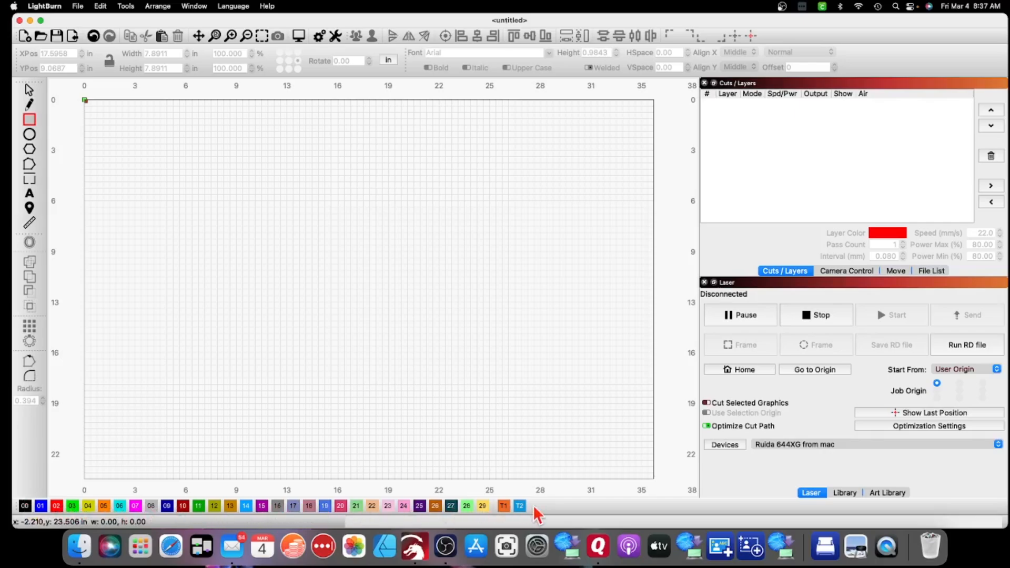
mouse_move(293, 286)
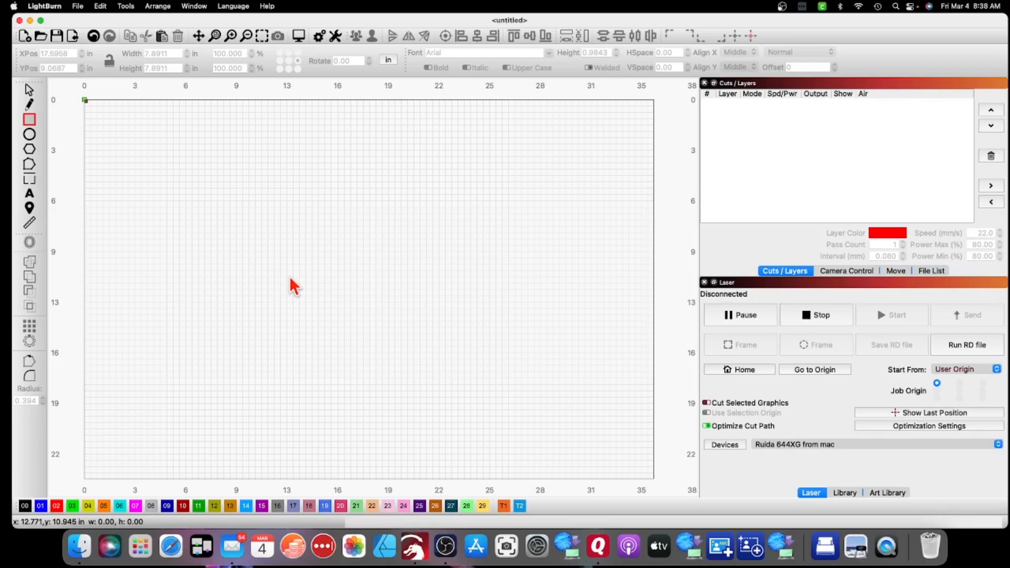
mouse_move(25, 516)
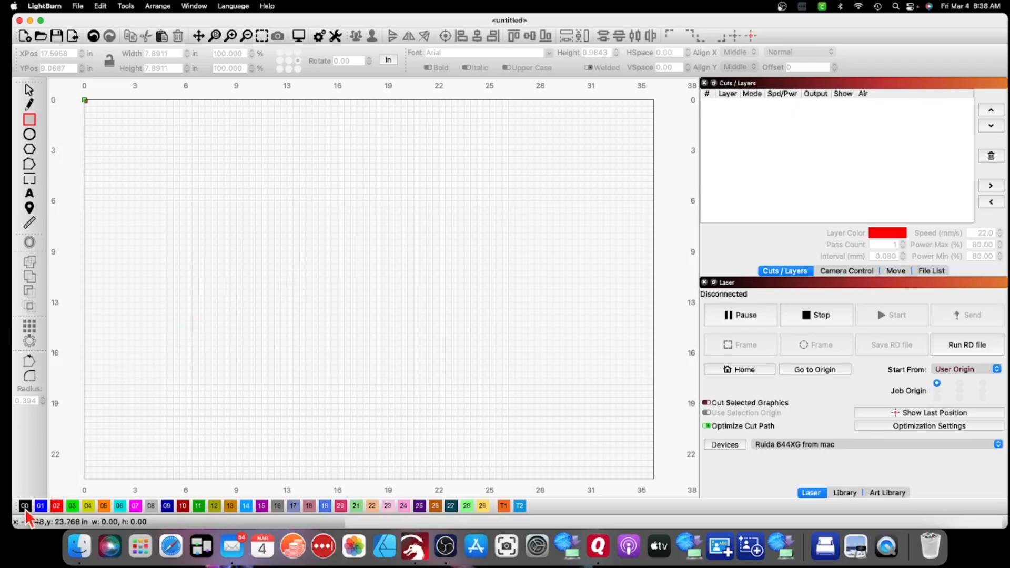
mouse_move(208, 367)
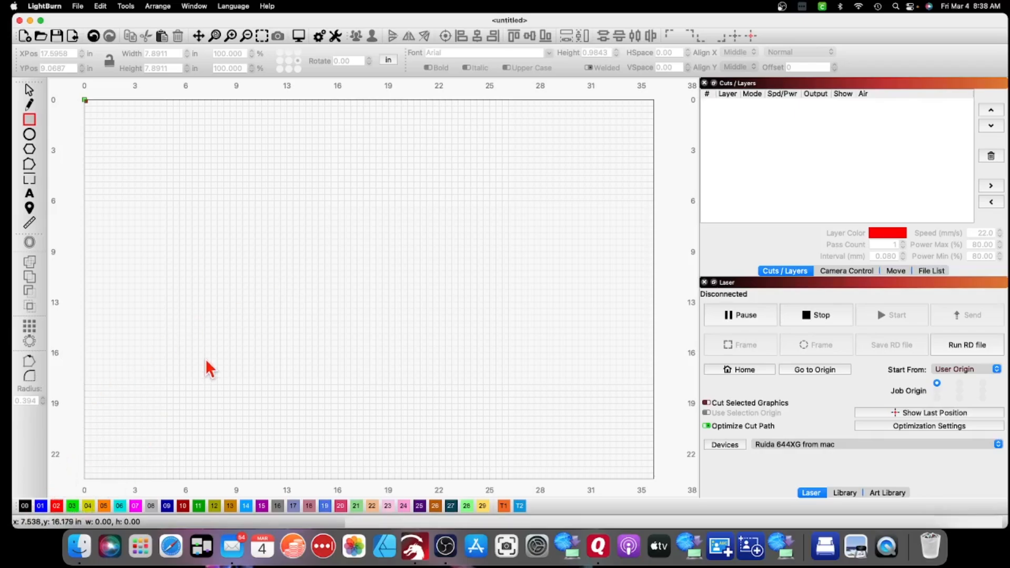
mouse_move(224, 312)
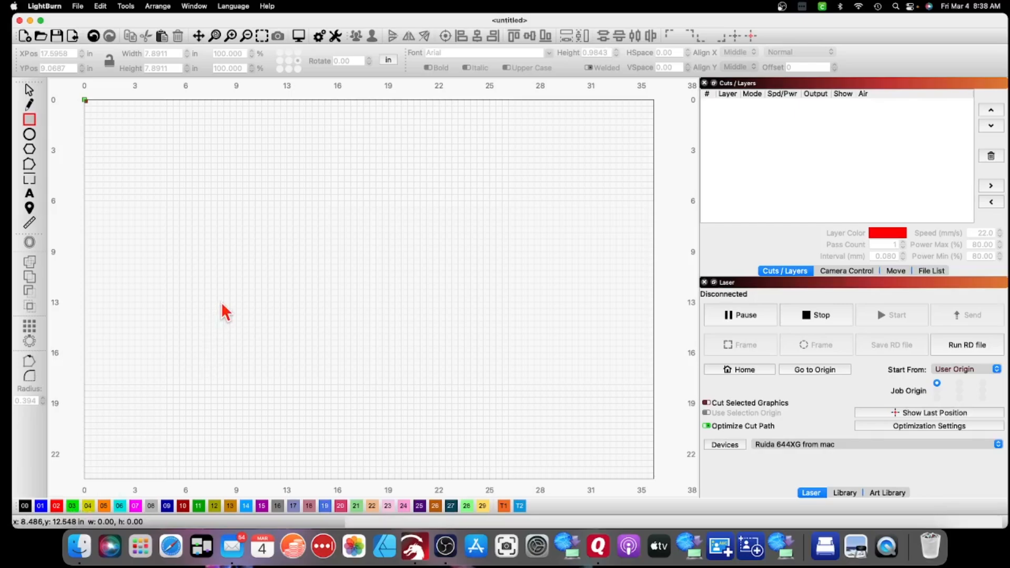
mouse_move(260, 288)
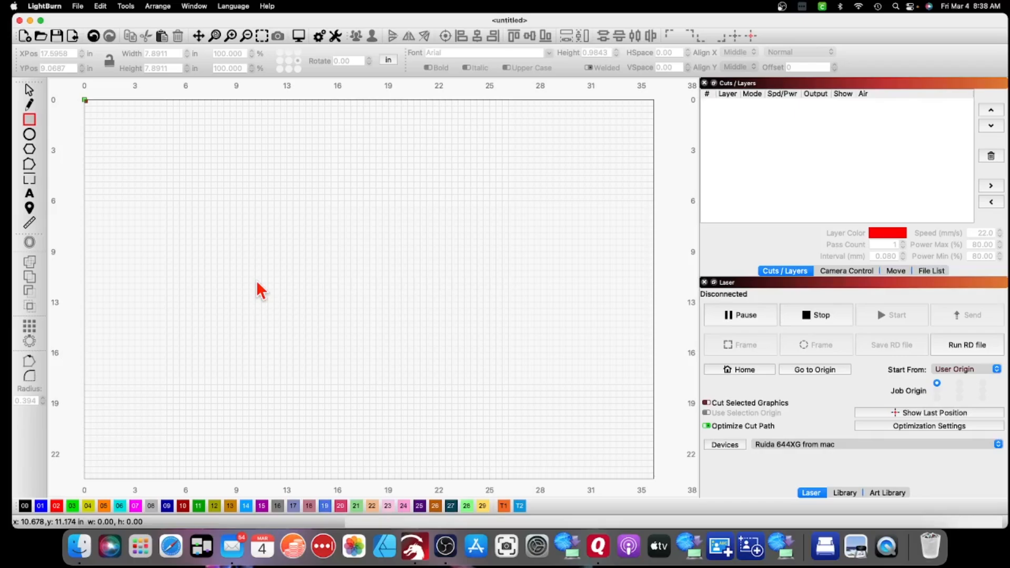
mouse_move(200, 340)
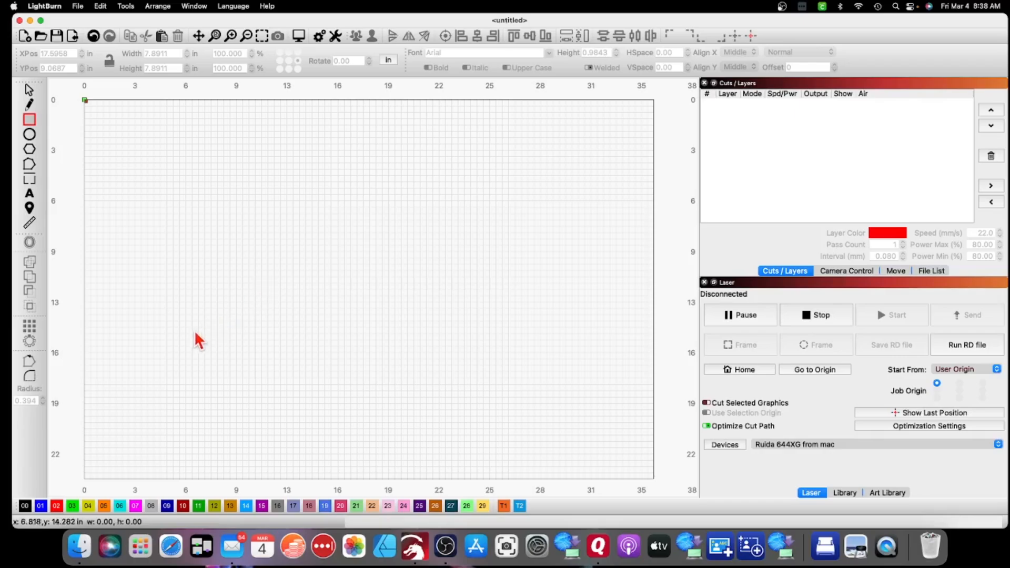
mouse_move(197, 395)
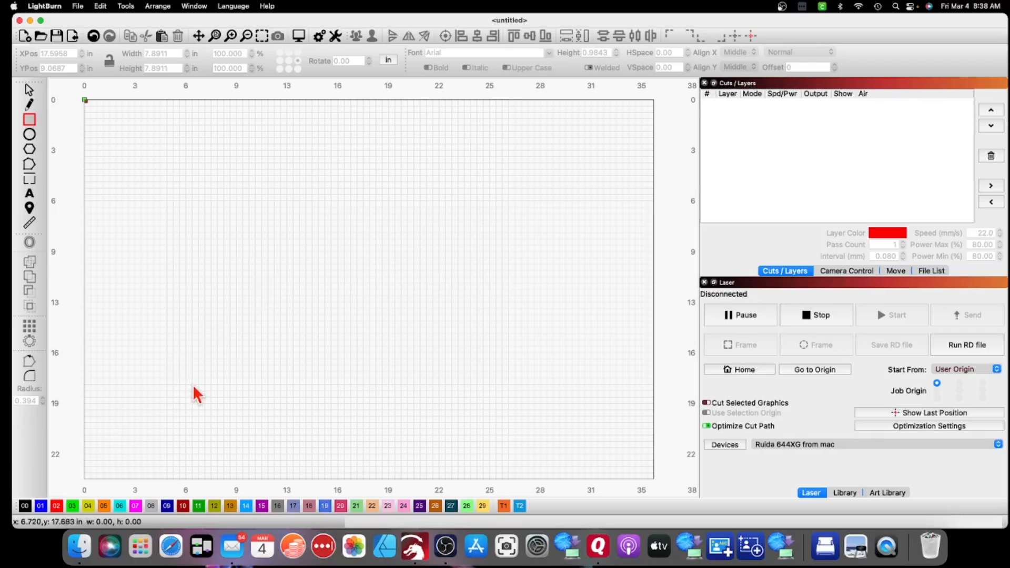
mouse_move(197, 392)
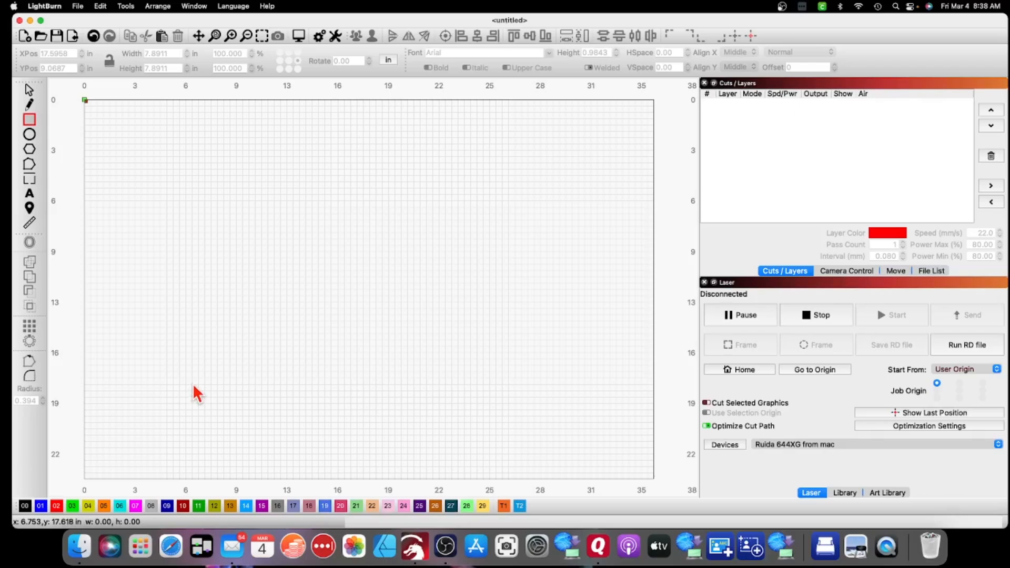
mouse_move(268, 412)
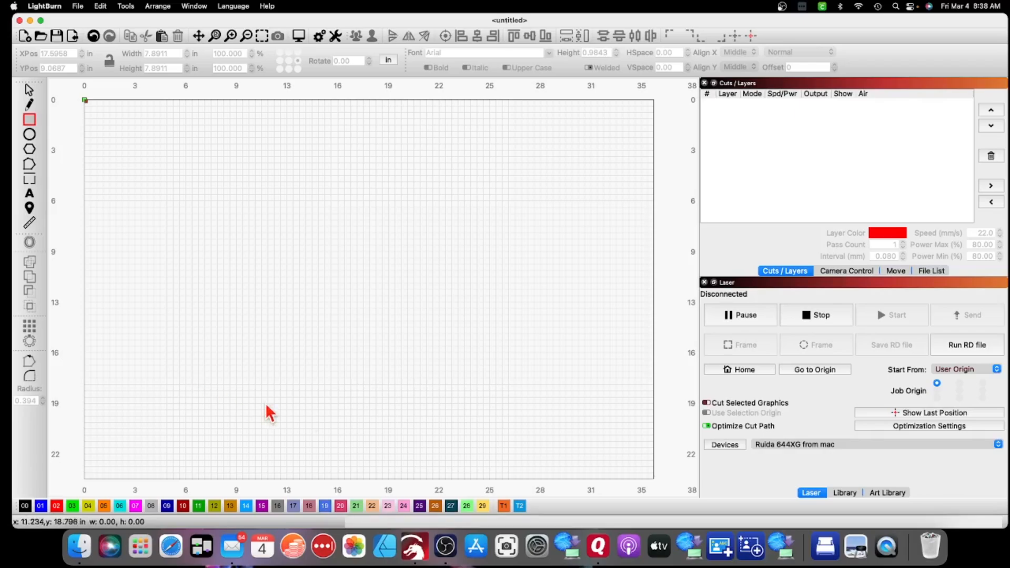
- Show the Thunder 100 Watt materials library listing Acrylic, Bamboo and Cardboard
left_click(845, 492)
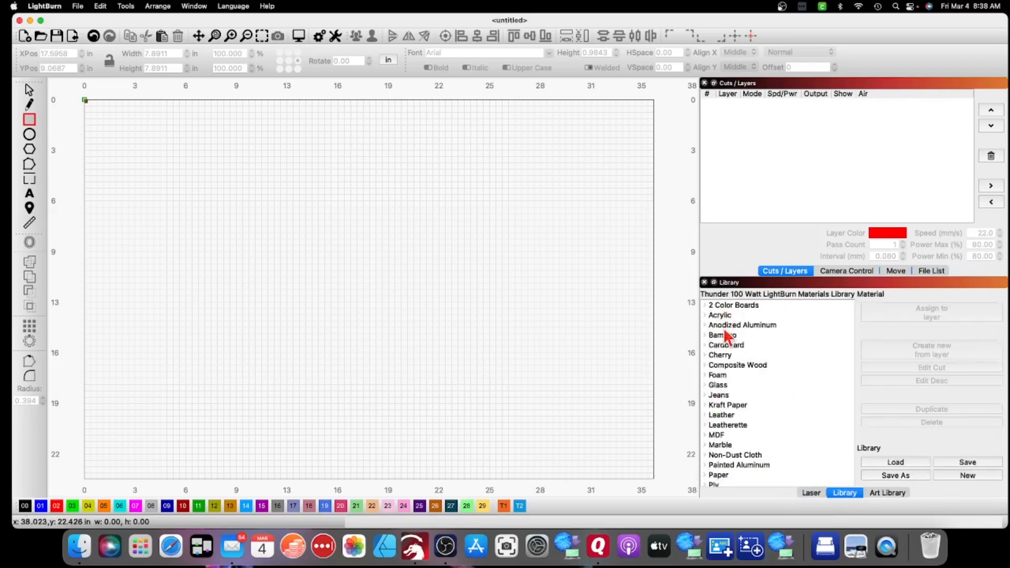
mouse_move(749, 337)
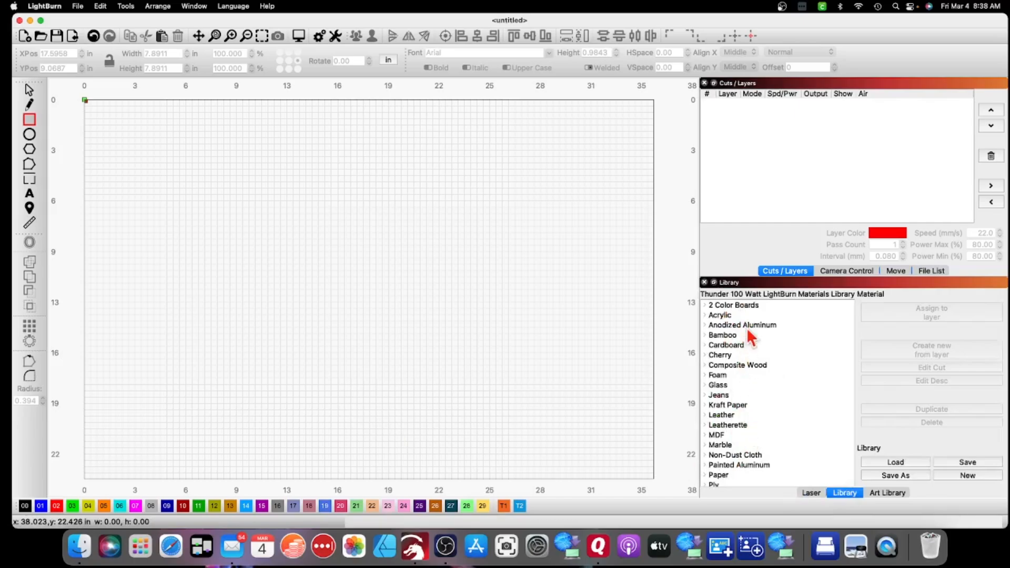
mouse_move(188, 389)
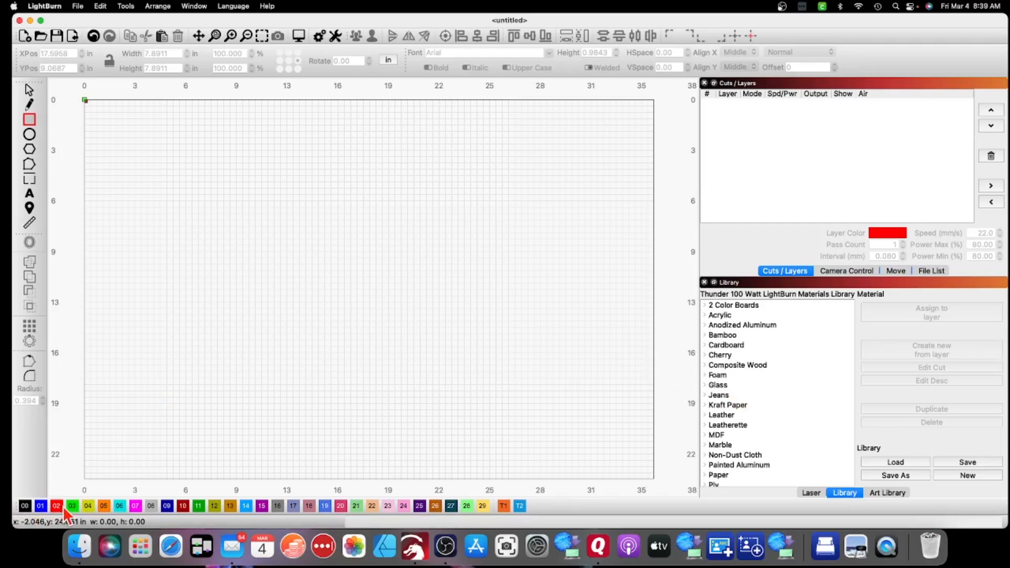
mouse_move(70, 513)
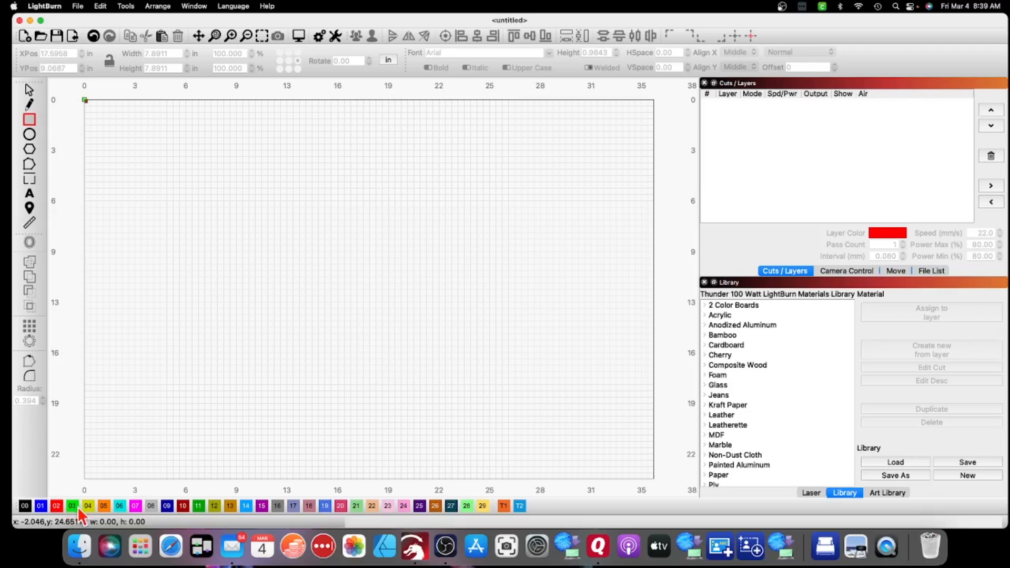
mouse_move(210, 328)
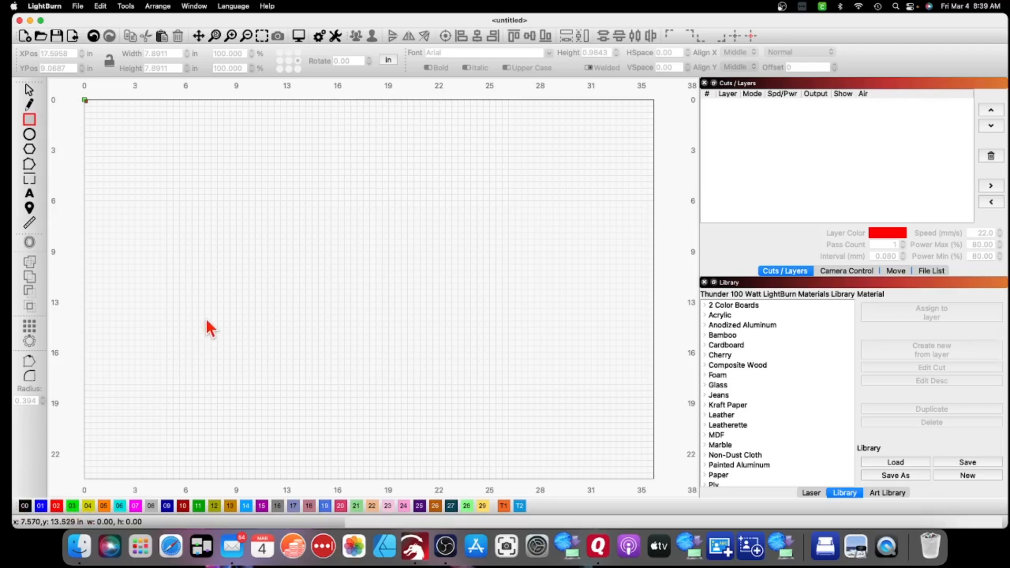
mouse_move(222, 319)
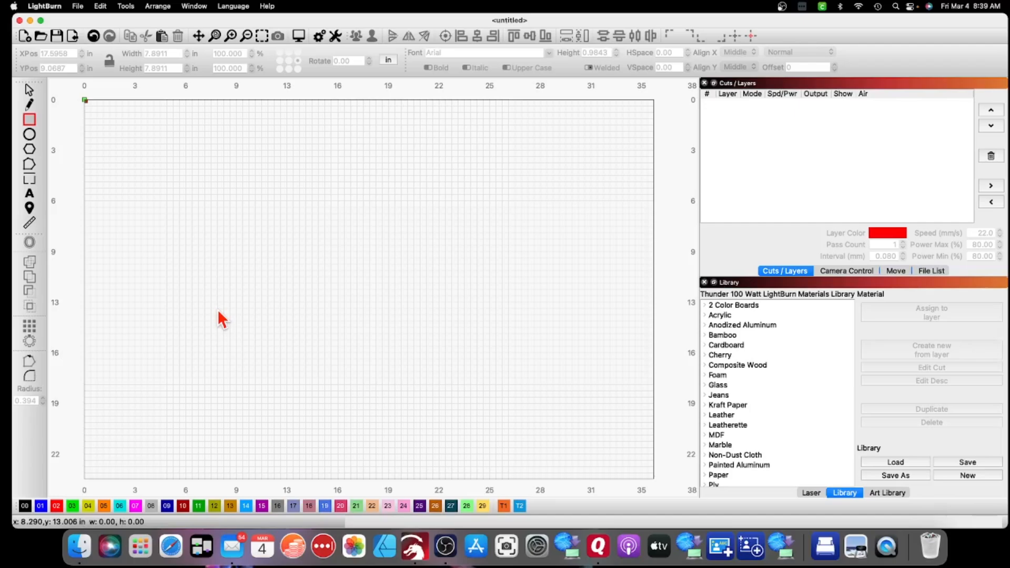
mouse_move(222, 319)
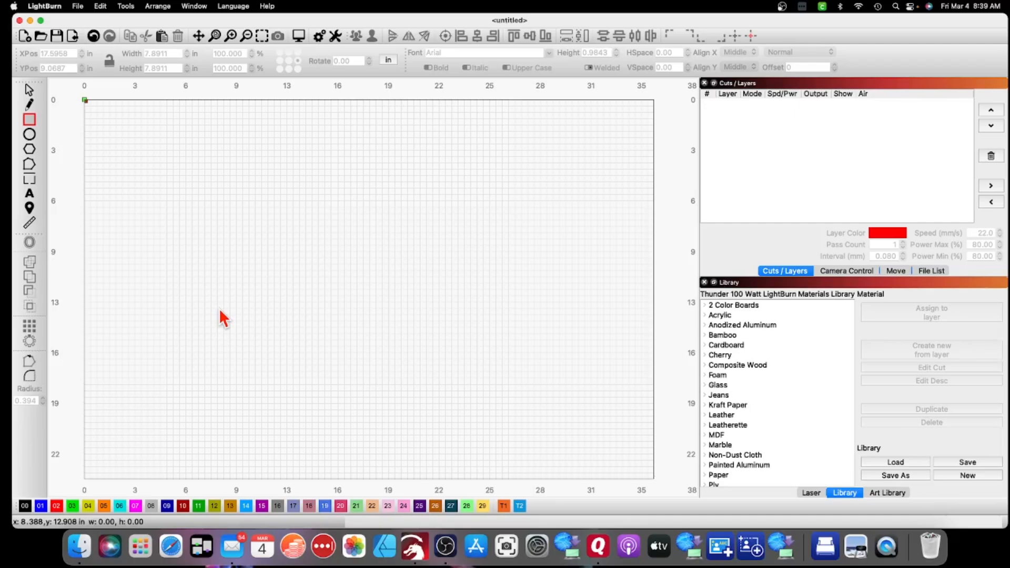
mouse_move(230, 311)
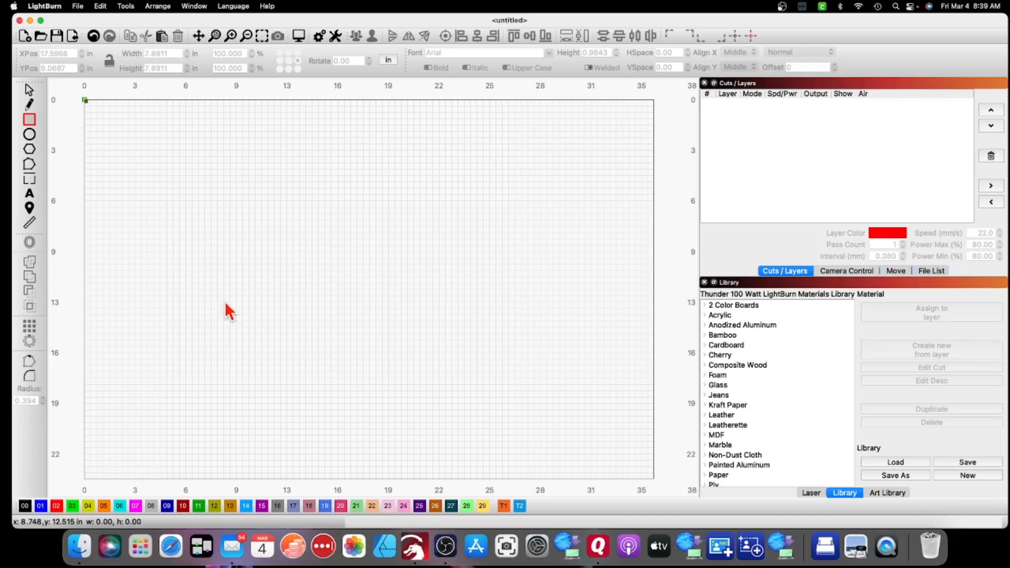
mouse_move(230, 307)
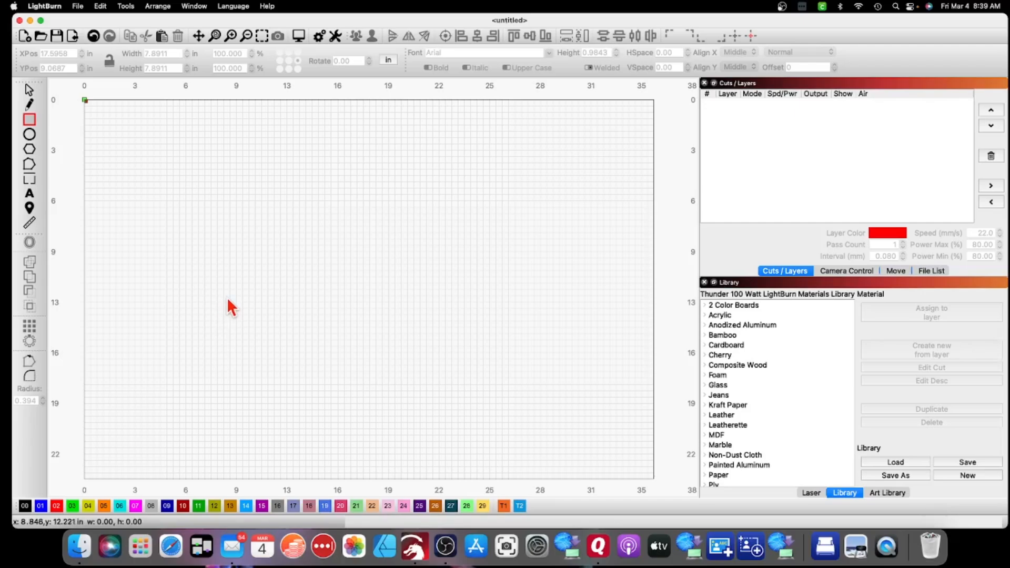
mouse_move(114, 173)
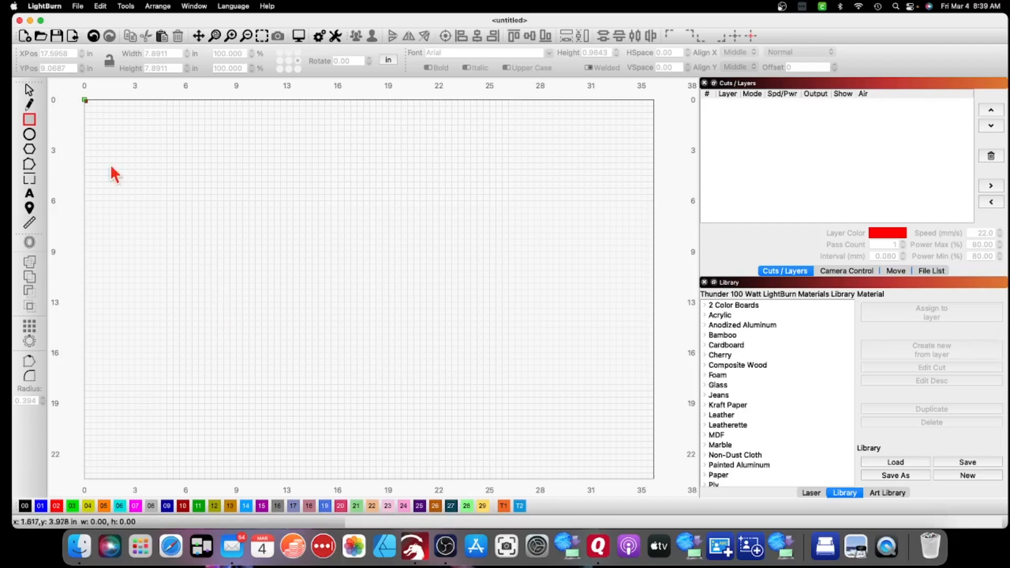
mouse_move(222, 188)
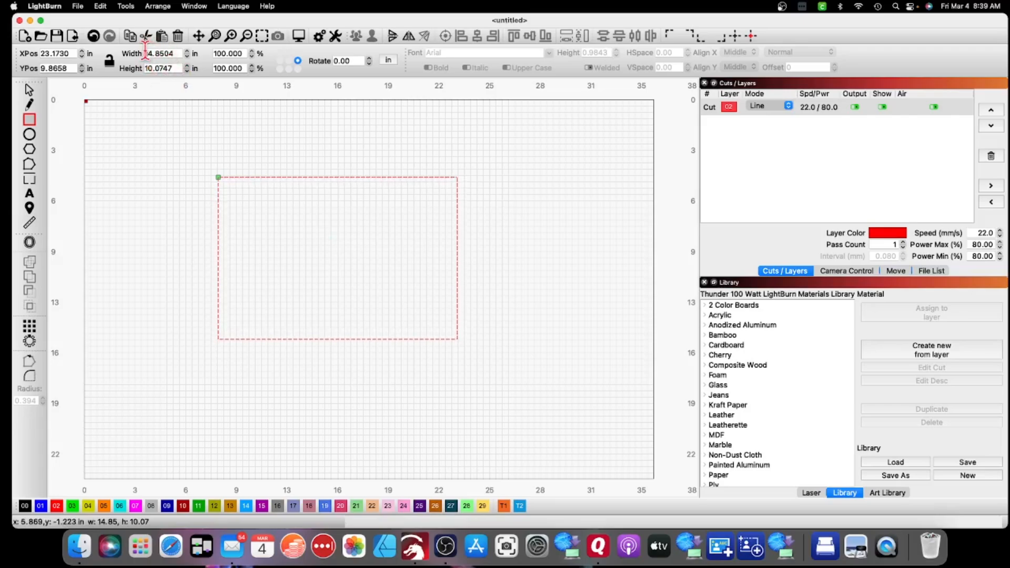
mouse_move(171, 124)
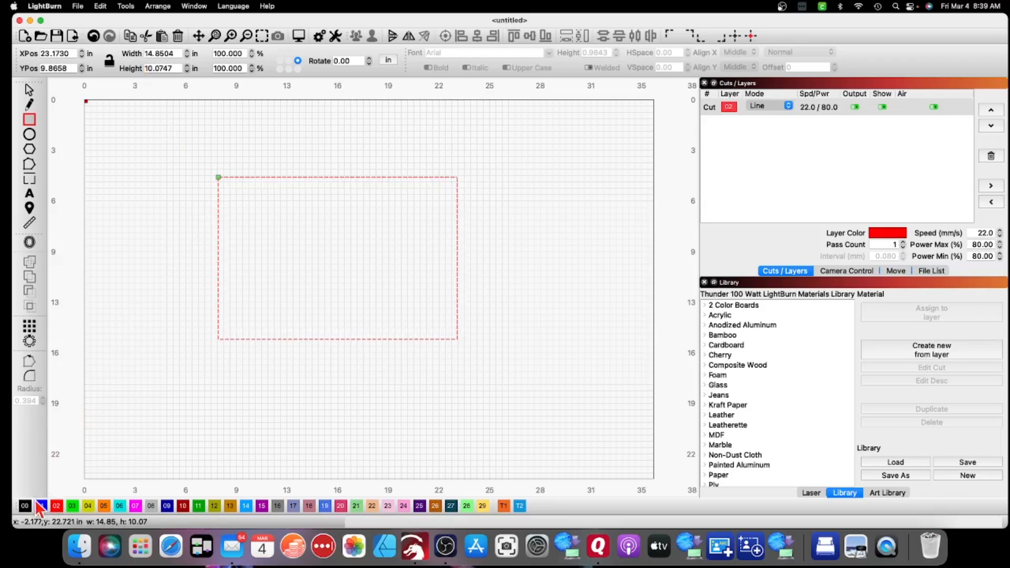
- Place the rectangle on the 00 Frame line layer at 350.0/25.0
left_click(24, 505)
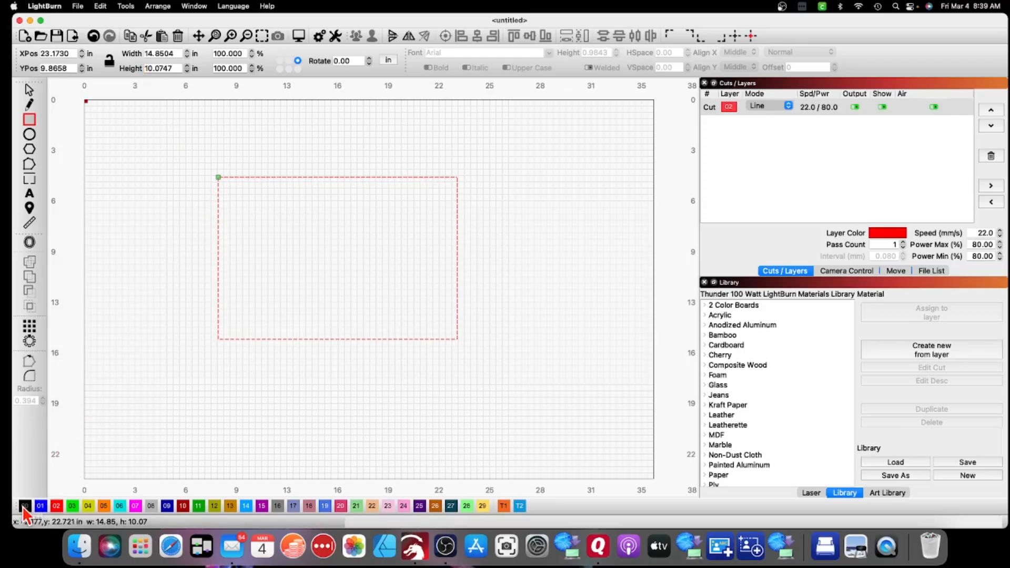
left_click(24, 506)
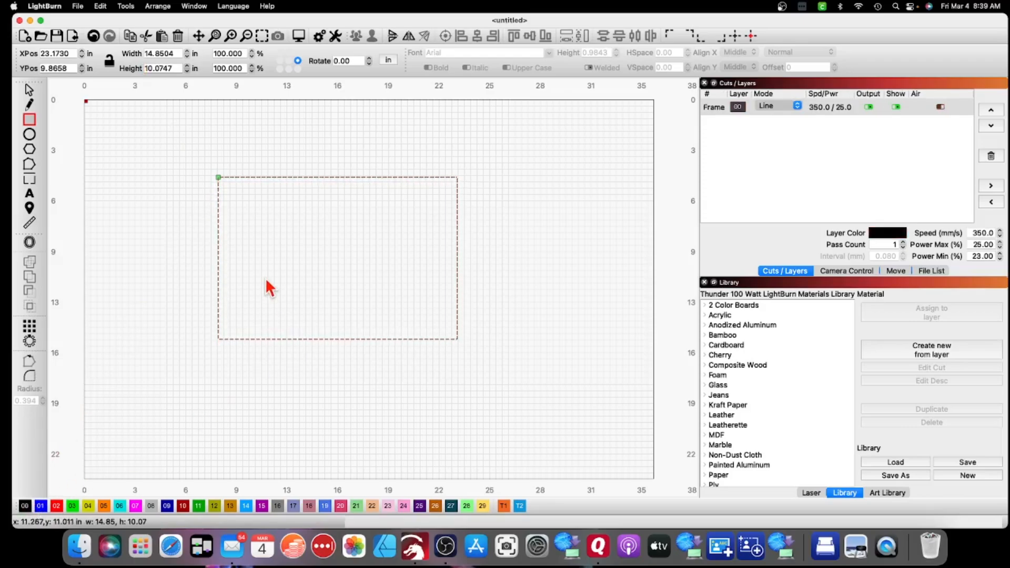
mouse_move(328, 233)
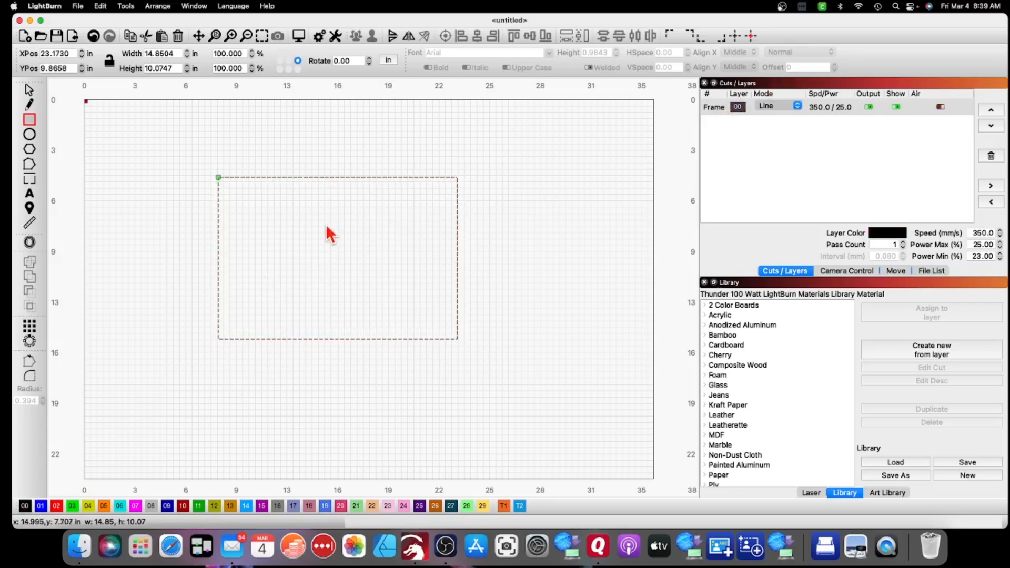
mouse_move(344, 240)
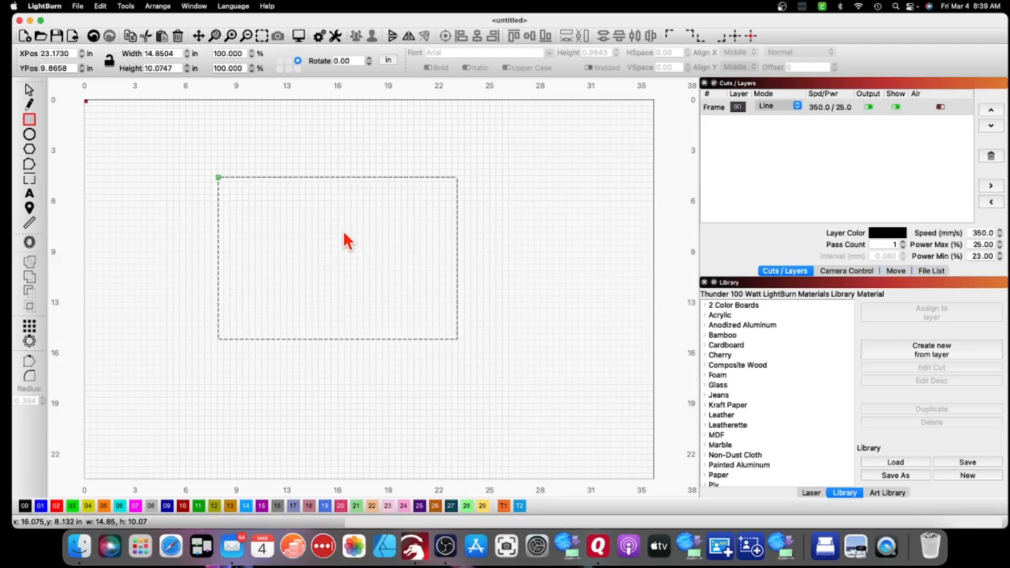
mouse_move(361, 250)
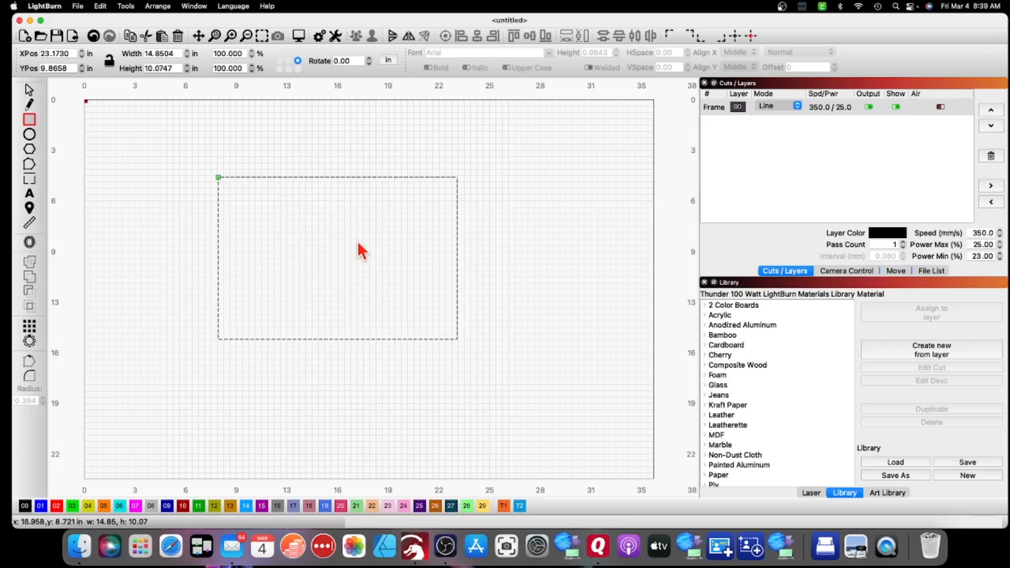
- Resize the frame rectangle to exactly 16 by 12 inches and reposition it further into the canvas
left_click(158, 52)
type("16.0000")
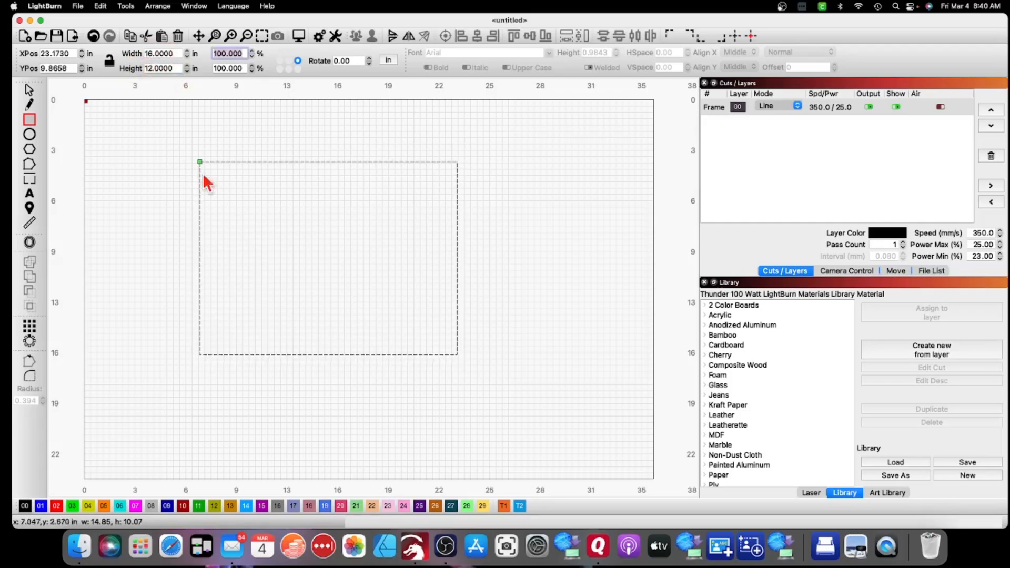
mouse_move(234, 196)
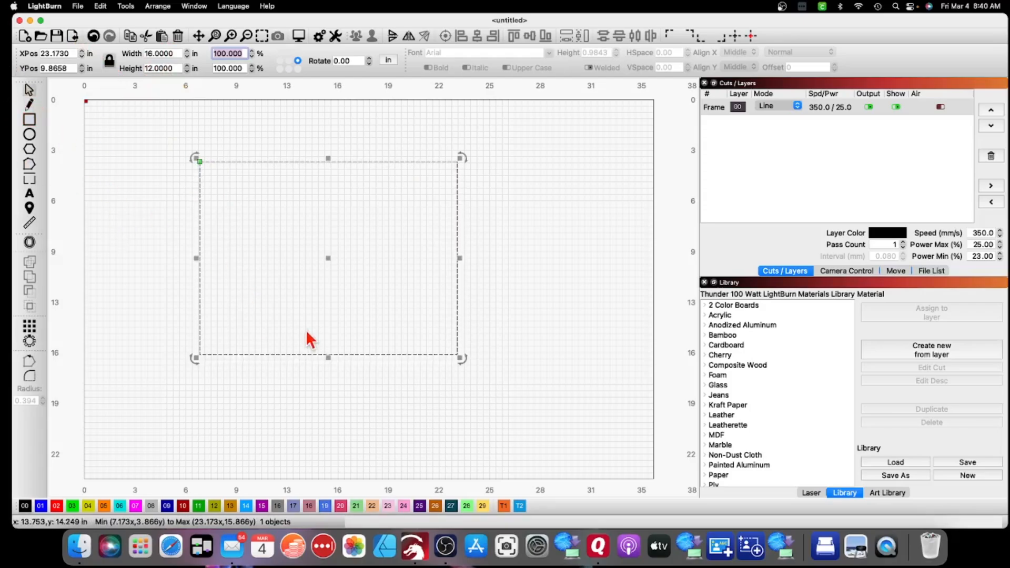
left_click(219, 267)
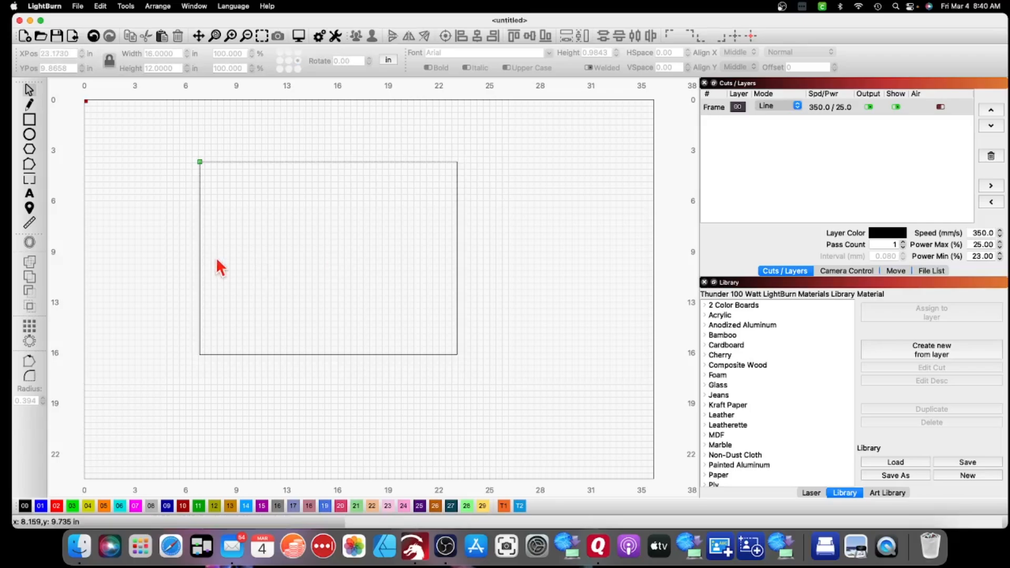
mouse_move(252, 182)
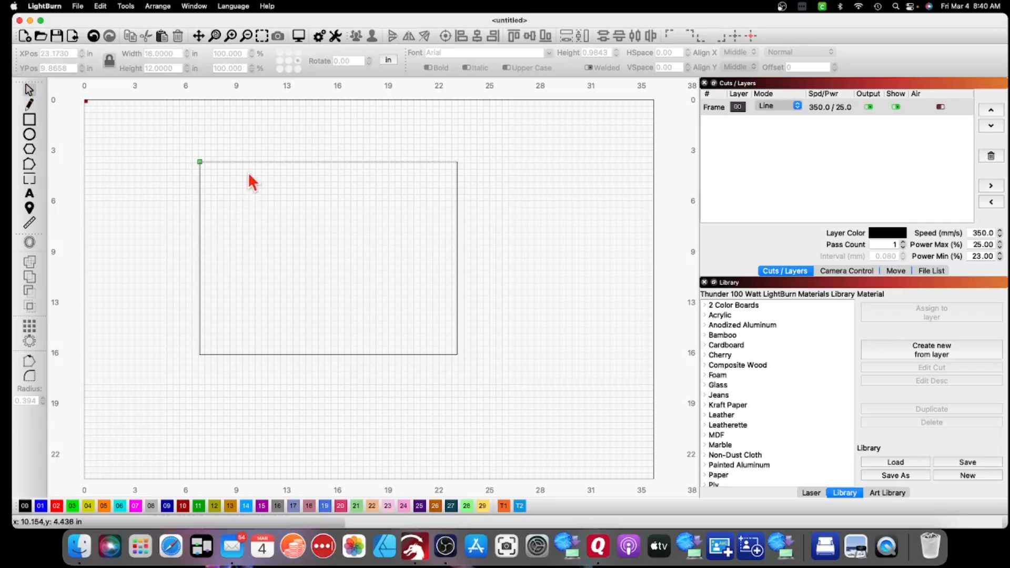
left_click(322, 264)
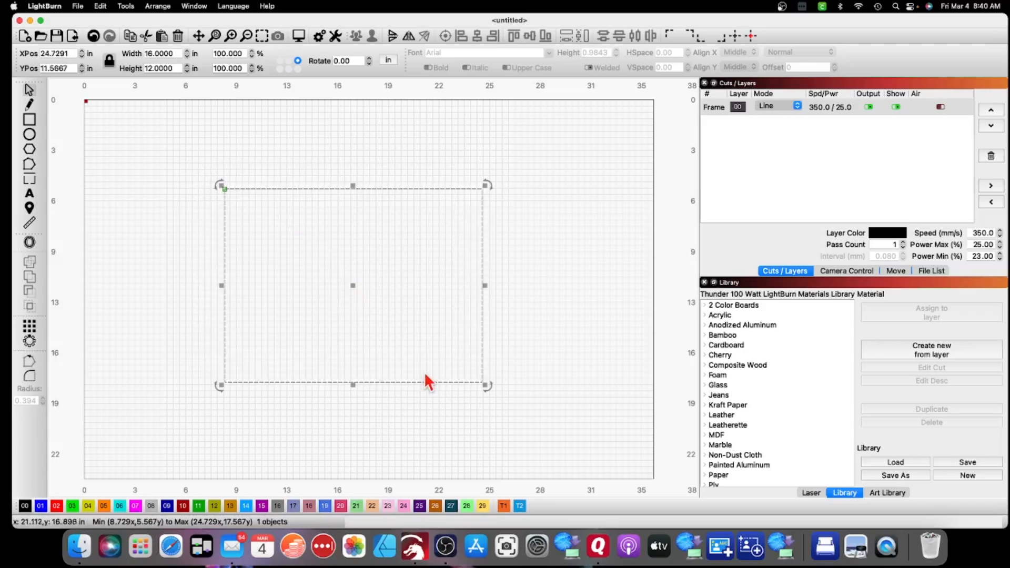
mouse_move(724, 124)
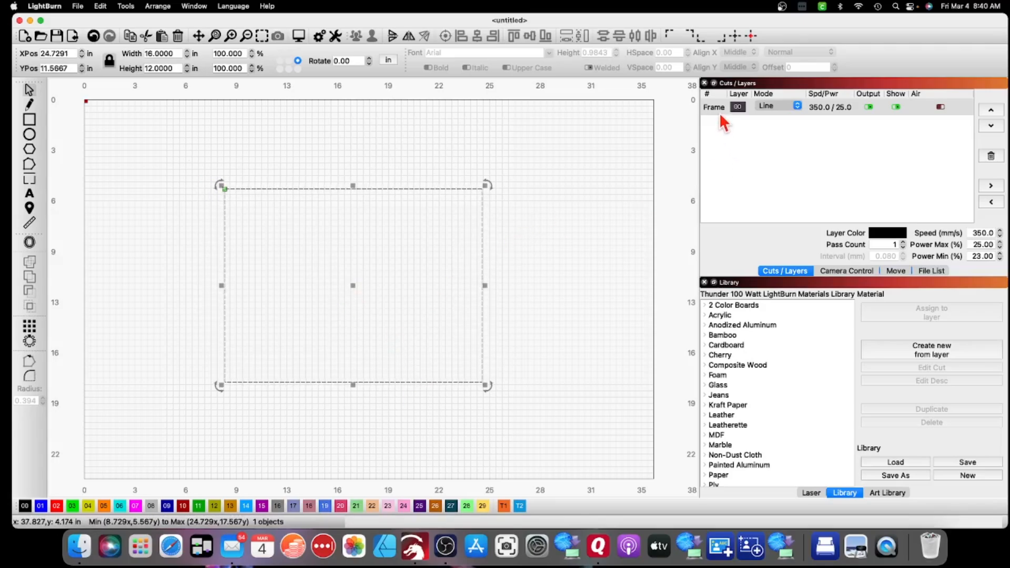
mouse_move(887, 547)
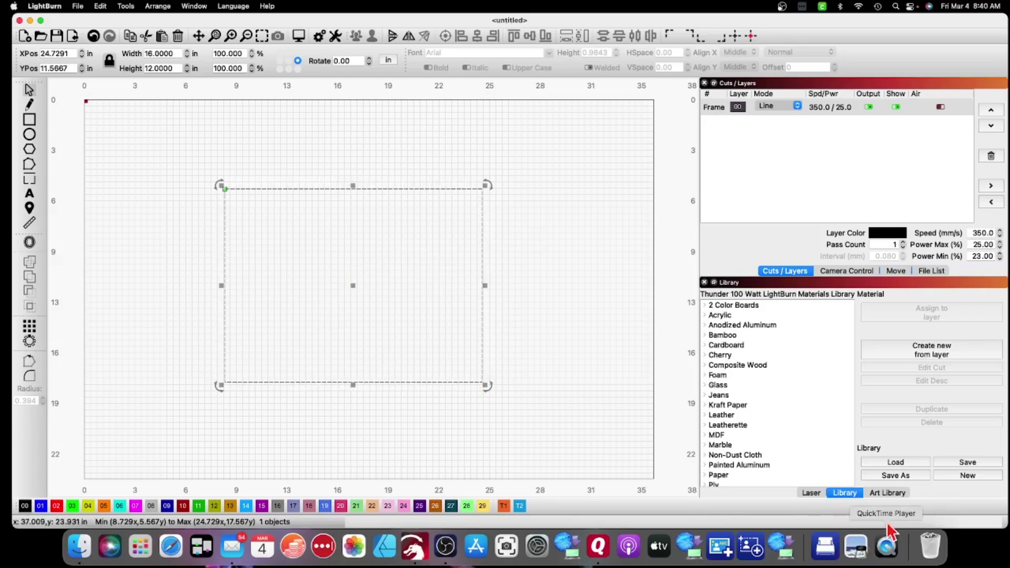
left_click(885, 492)
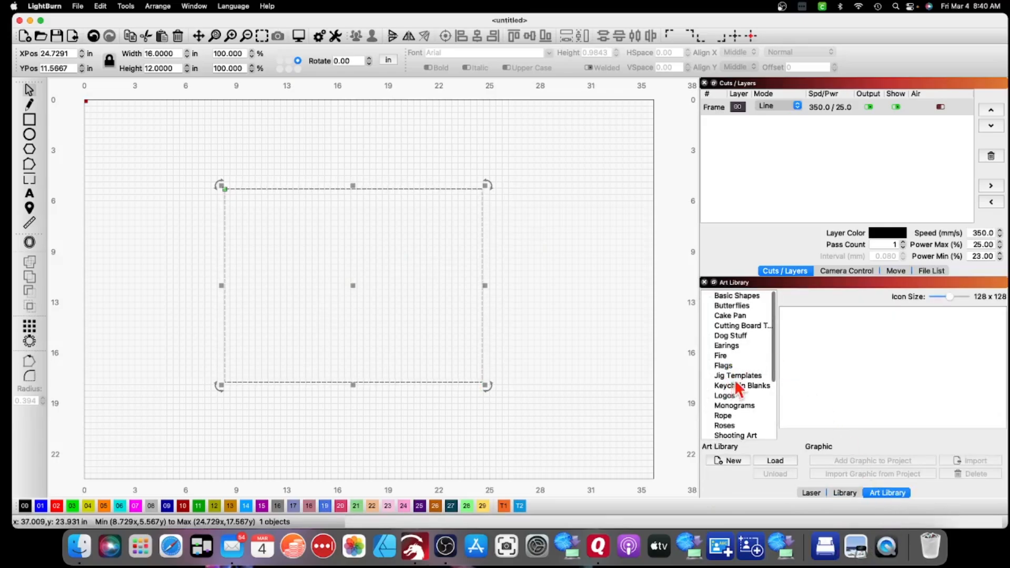
left_click(723, 395)
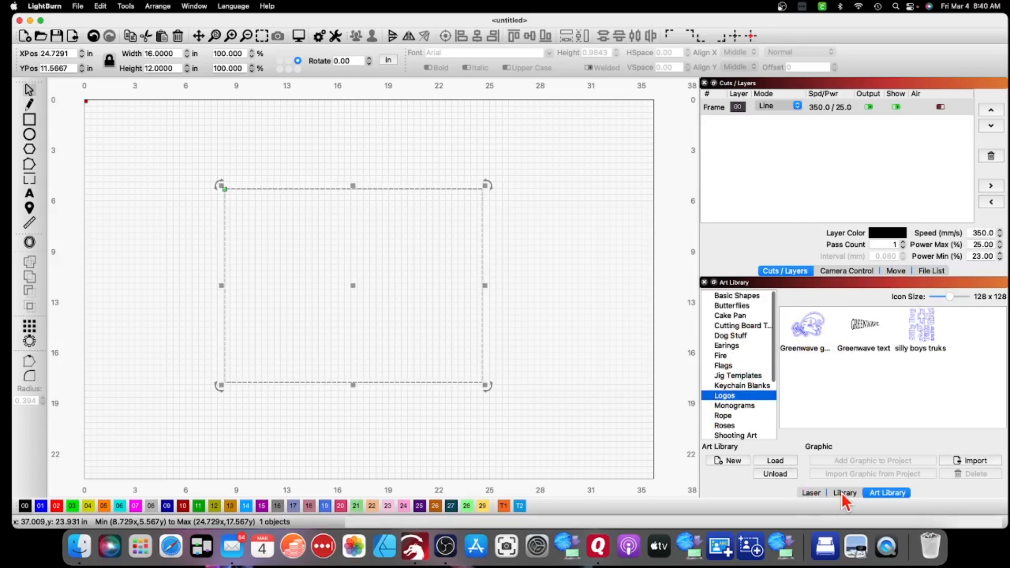
left_click(844, 492)
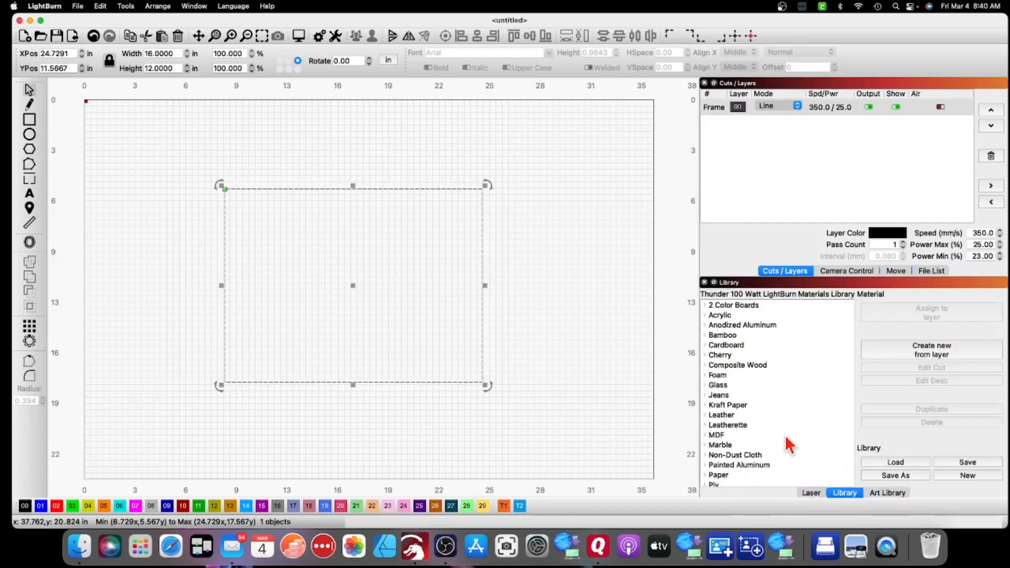
mouse_move(758, 379)
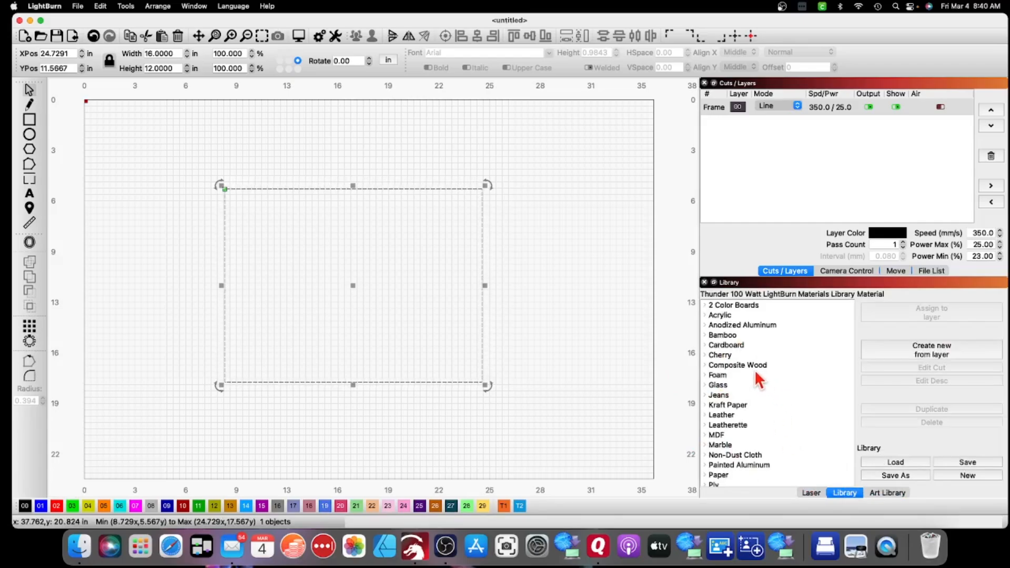
mouse_move(762, 354)
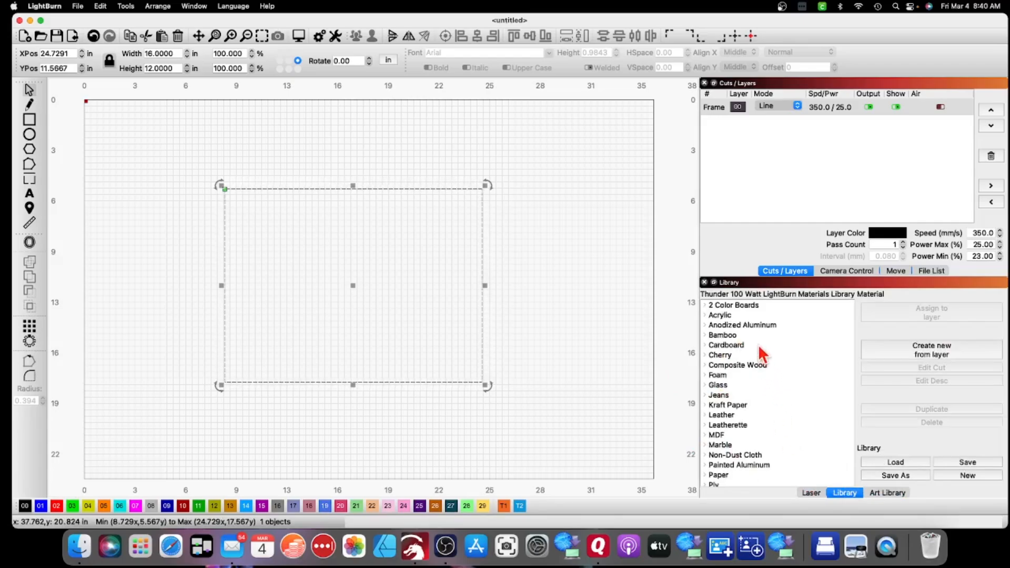
mouse_move(759, 361)
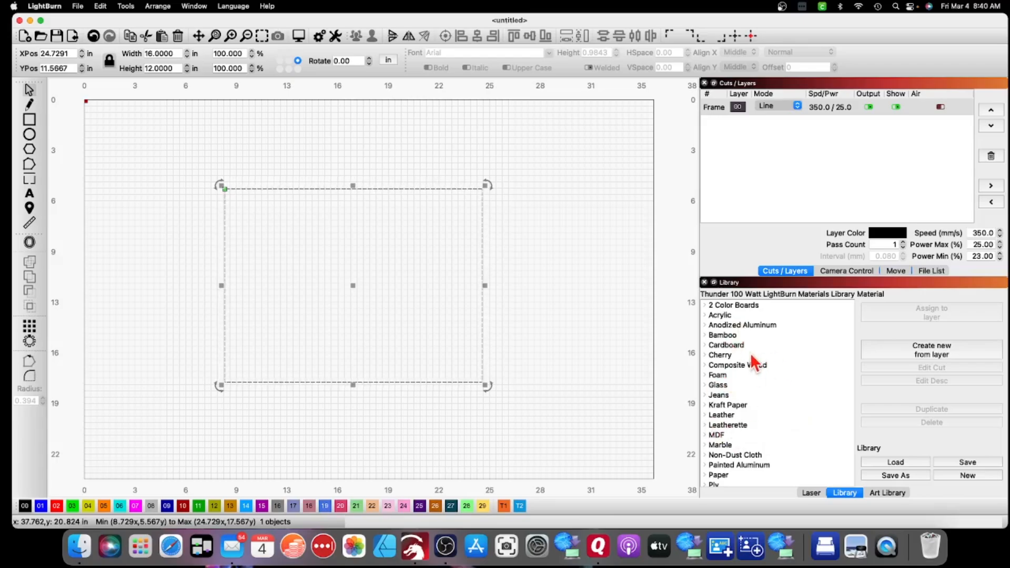
mouse_move(753, 359)
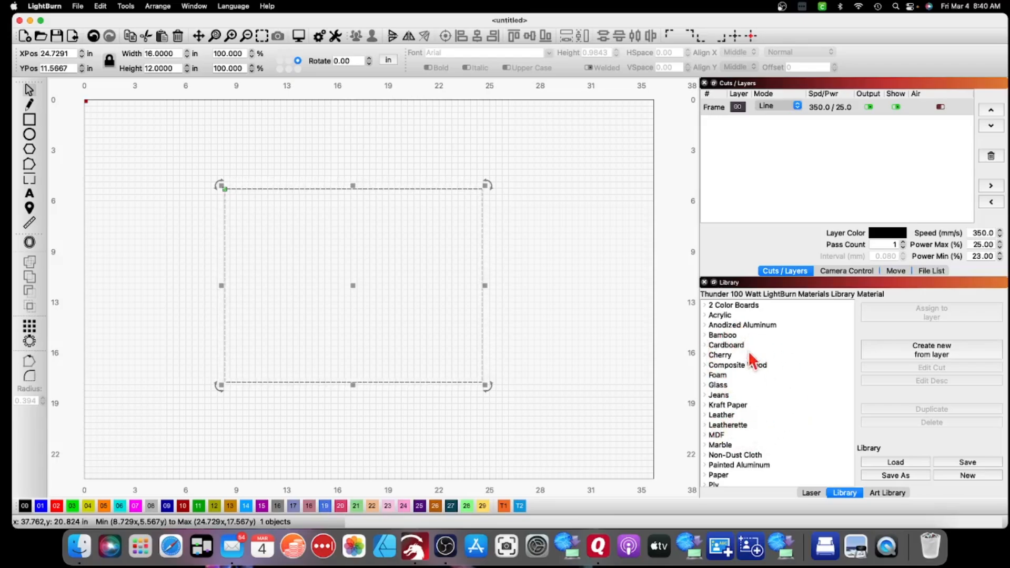
mouse_move(722, 400)
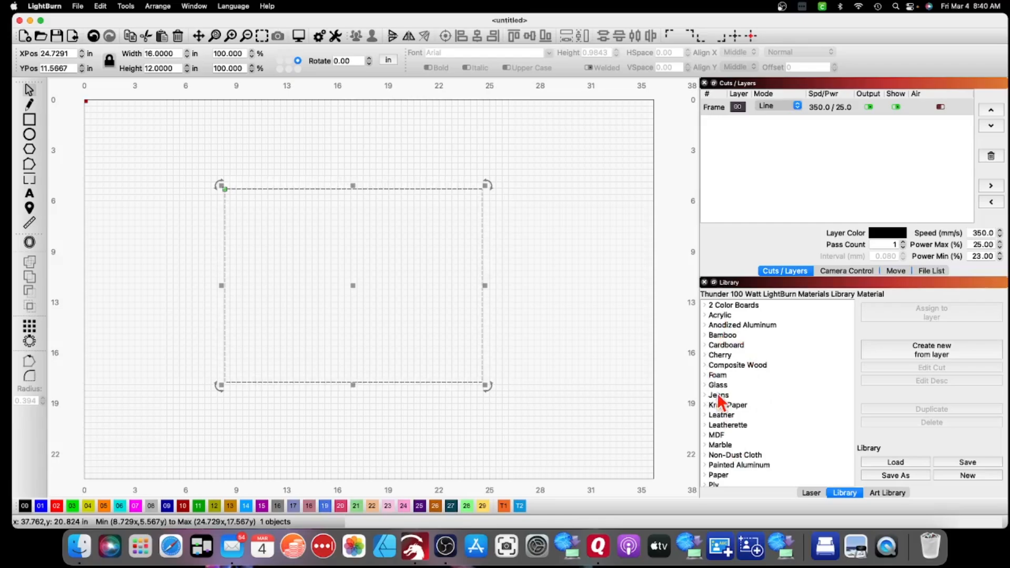
mouse_move(773, 395)
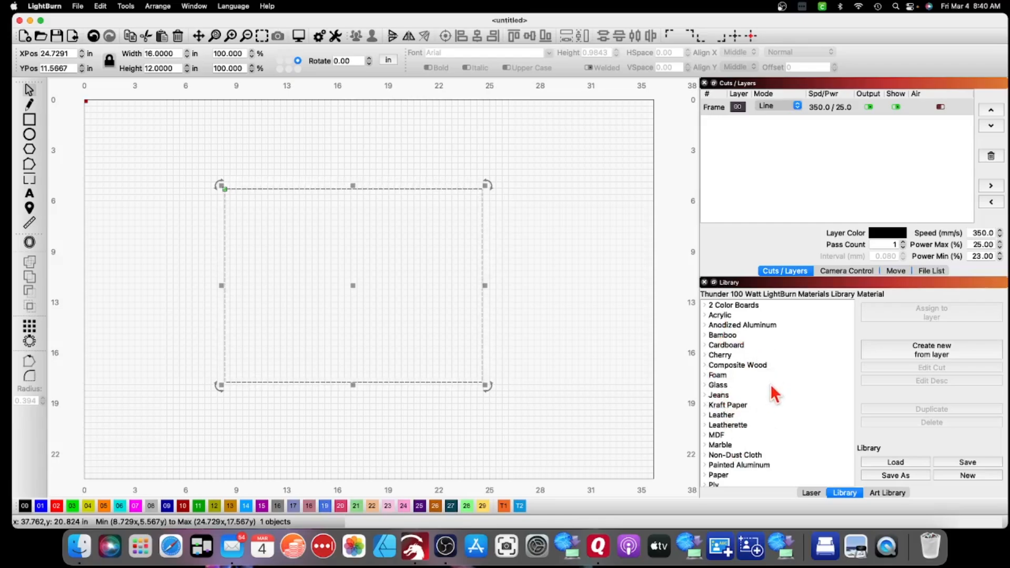
mouse_move(780, 425)
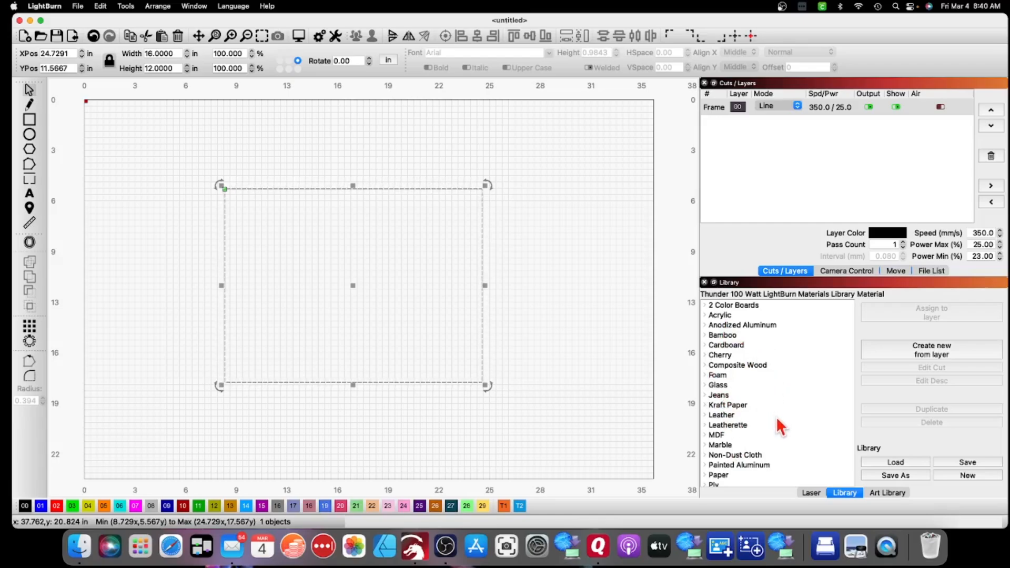
mouse_move(883, 163)
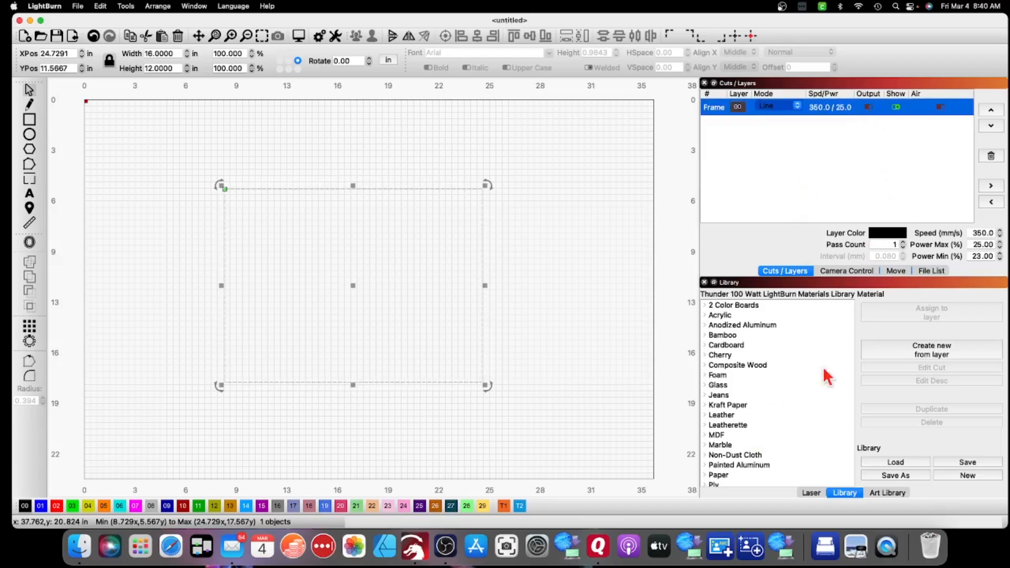
- Add the Greenwave gurka logo from the Art Library Logos into the frame on a new Eng fill layer
left_click(886, 492)
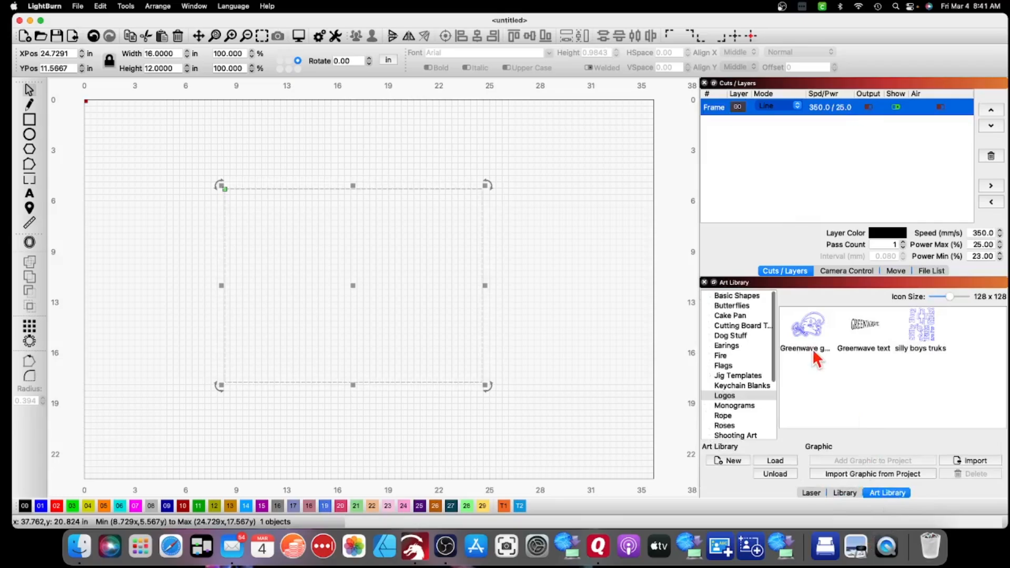
mouse_move(730, 404)
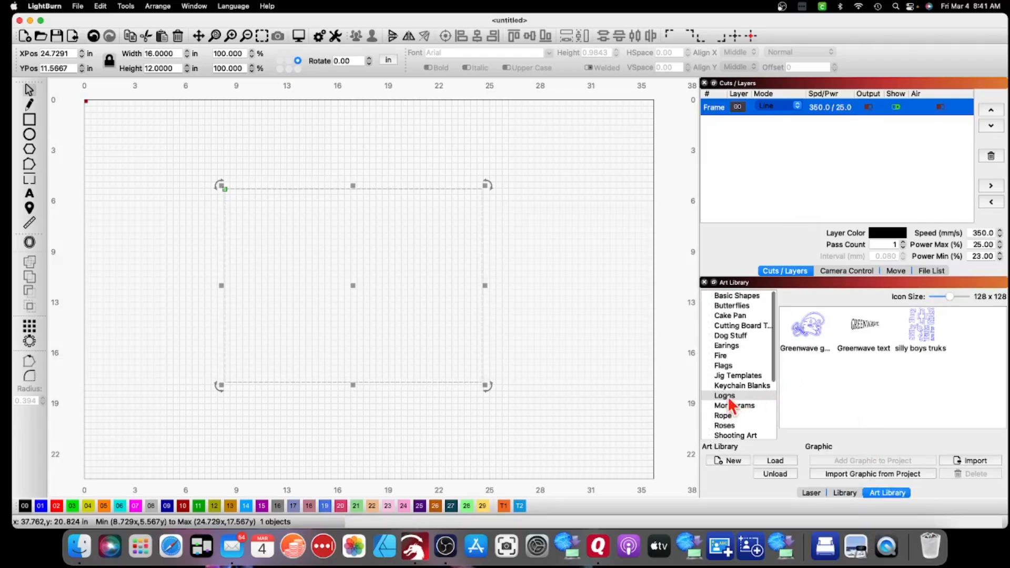
double_click(805, 323)
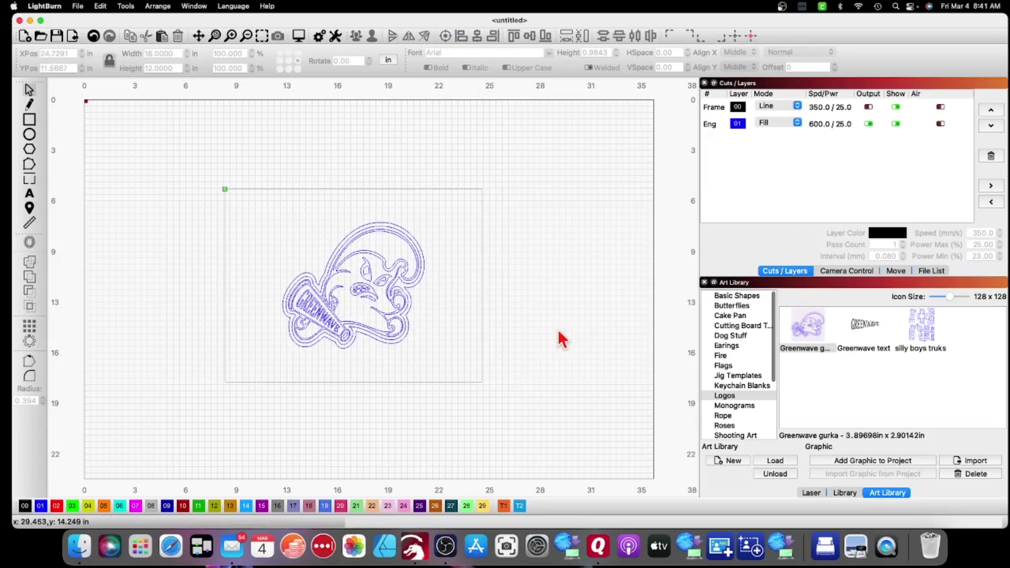
mouse_move(238, 213)
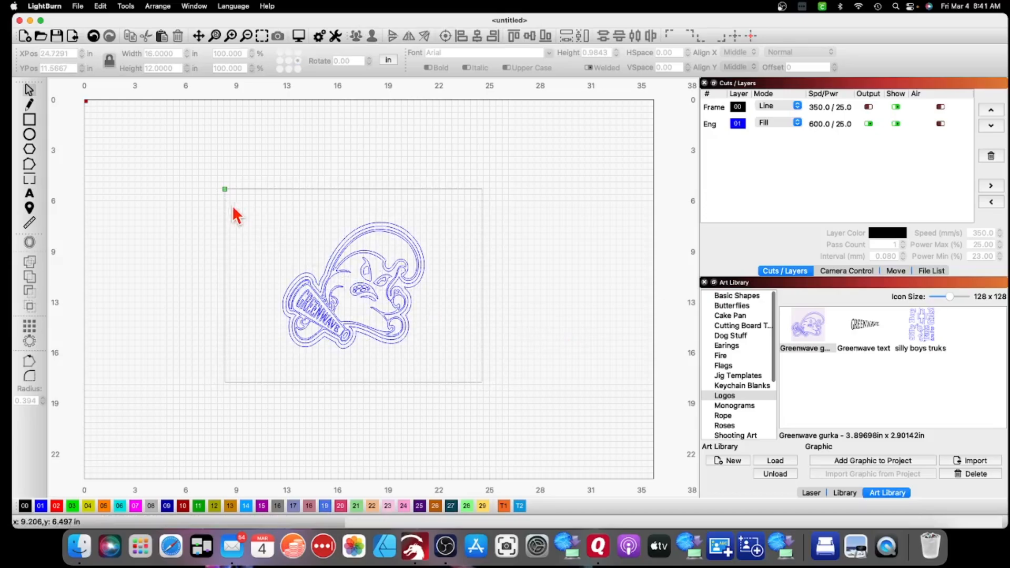
mouse_move(178, 391)
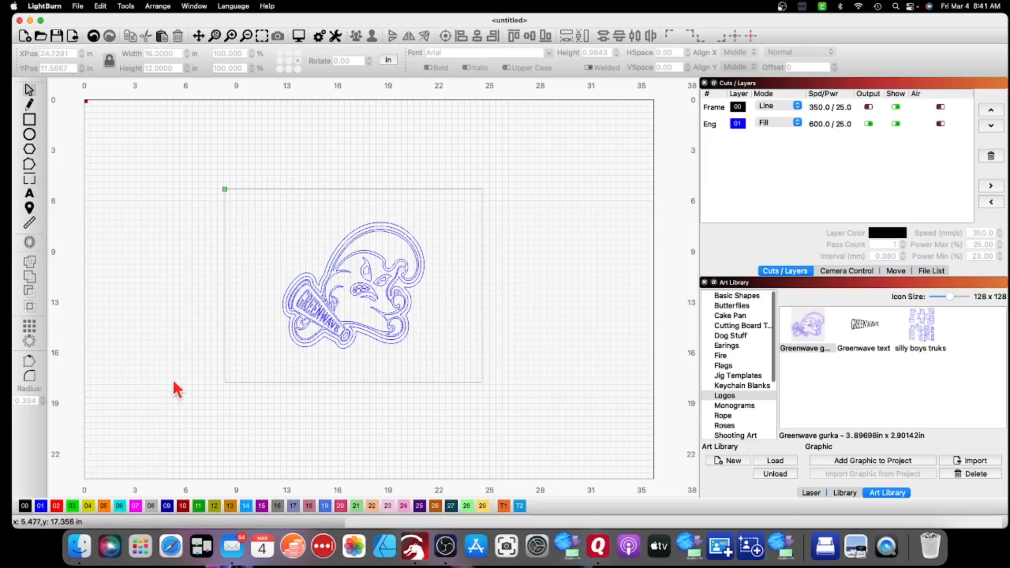
mouse_move(756, 160)
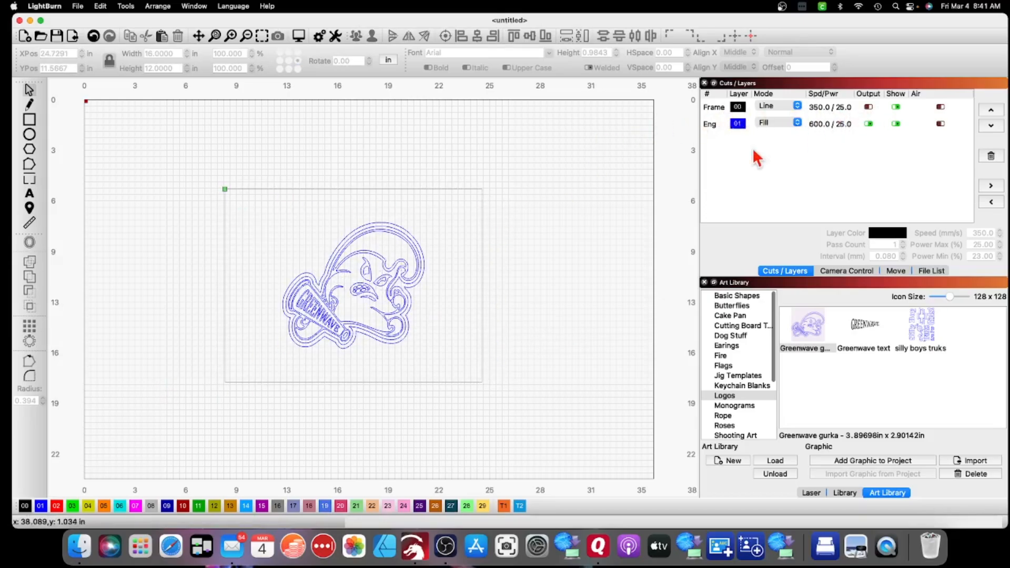
mouse_move(458, 398)
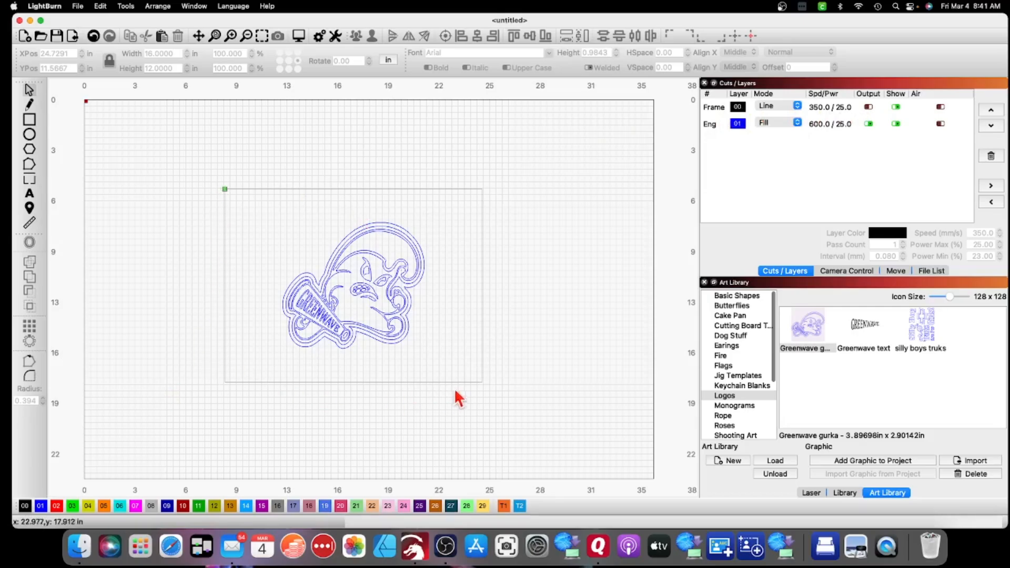
mouse_move(277, 232)
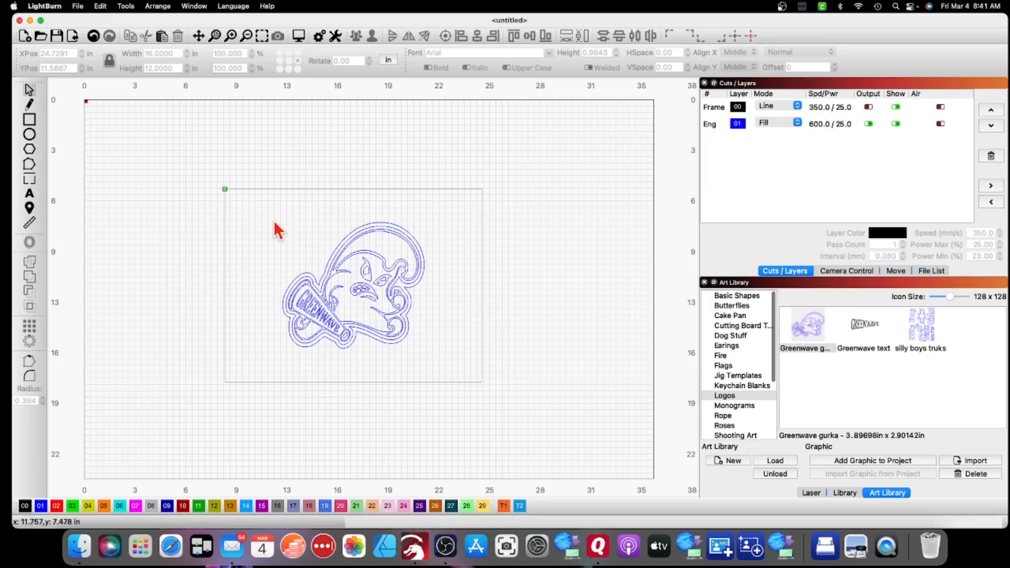
mouse_move(379, 303)
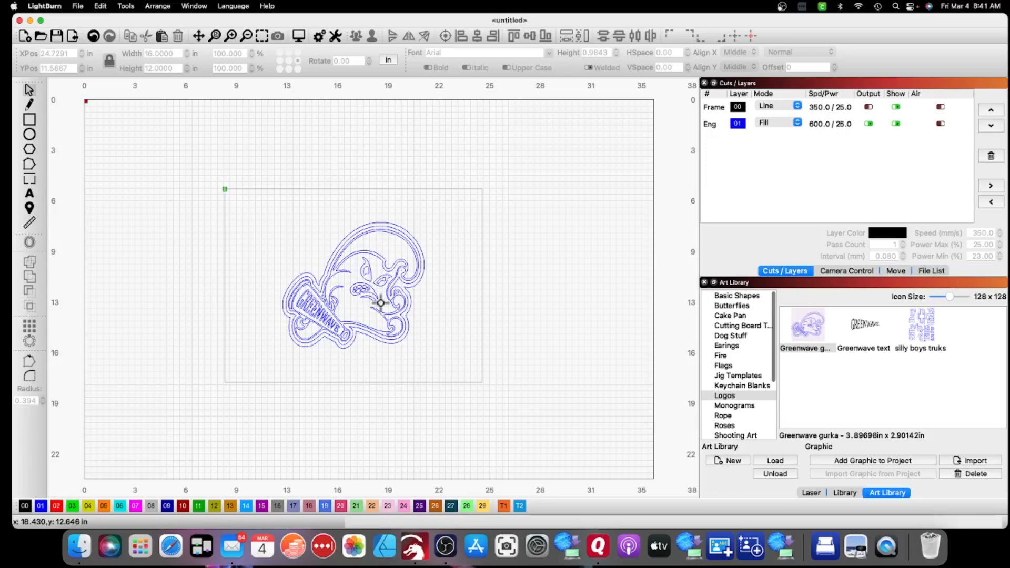
mouse_move(429, 280)
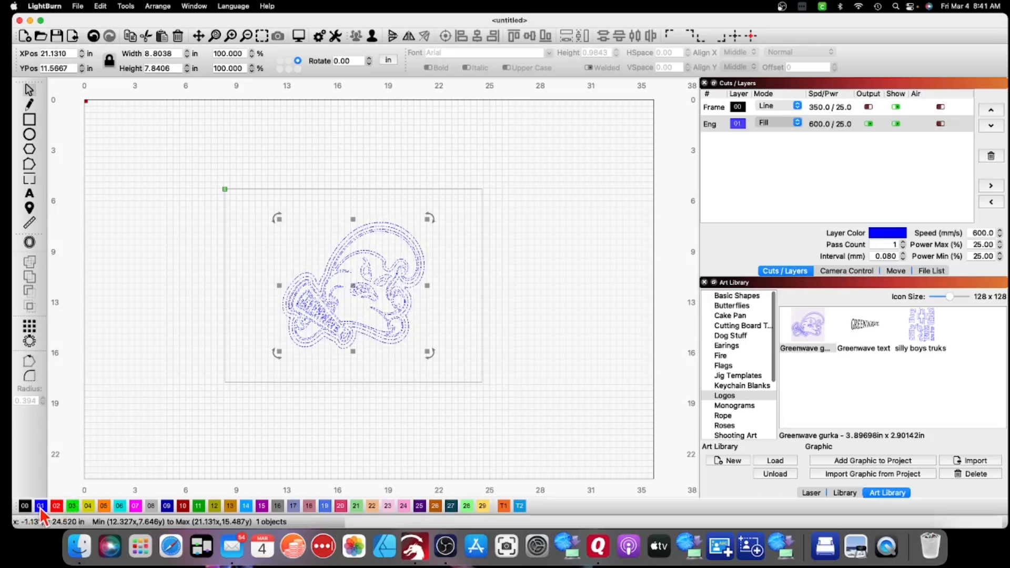
mouse_move(329, 308)
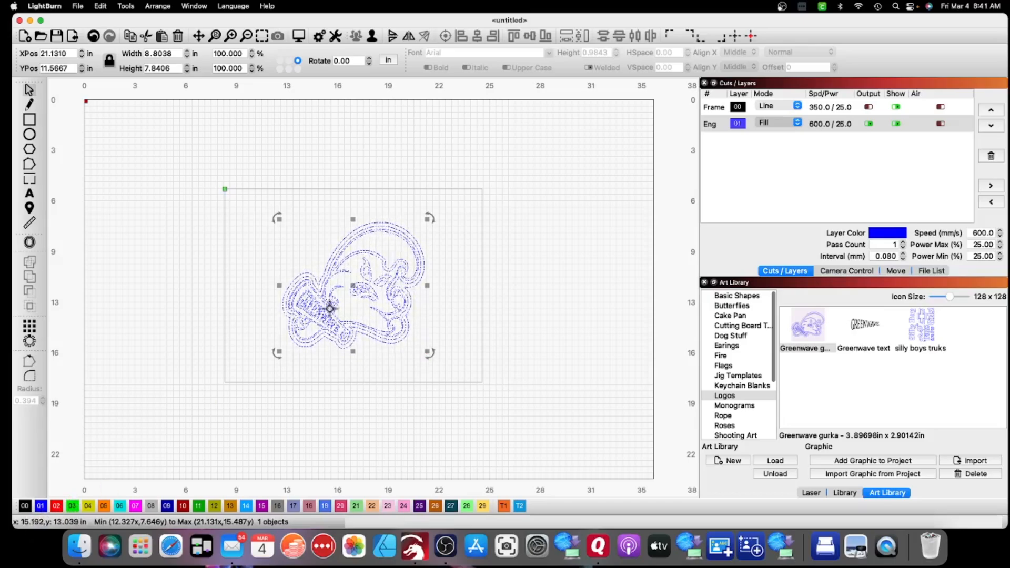
mouse_move(552, 312)
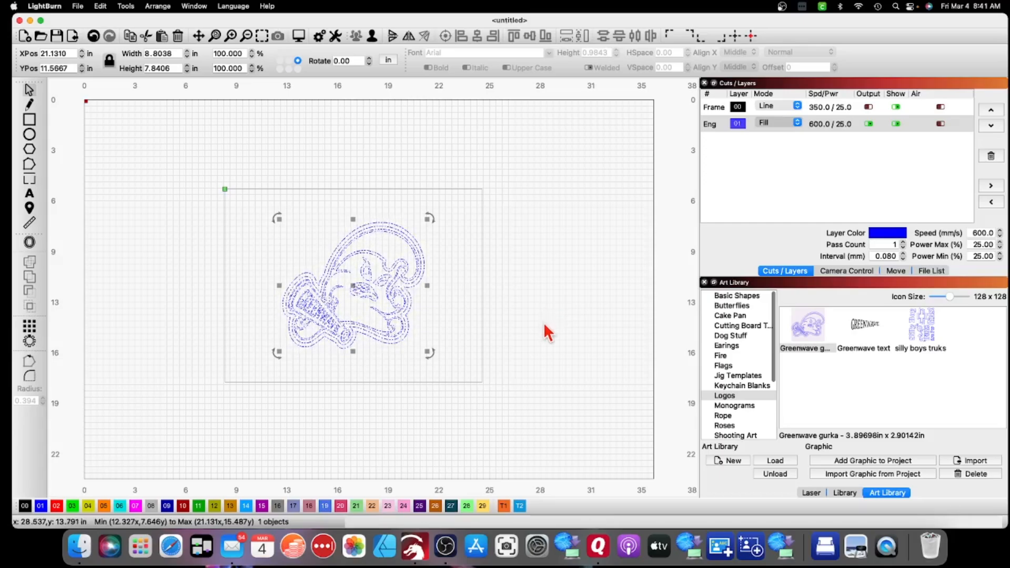
mouse_move(100, 492)
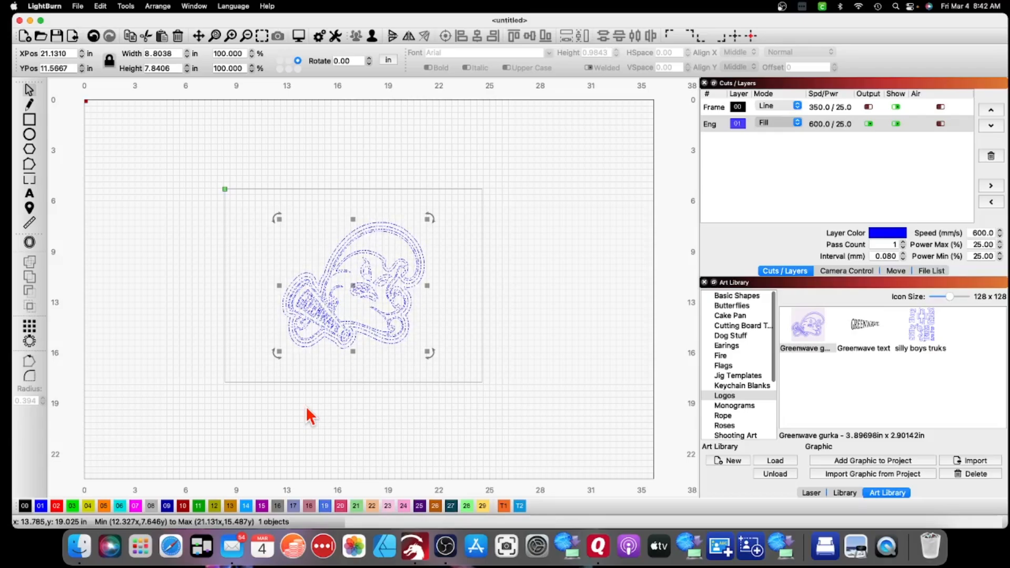
mouse_move(376, 401)
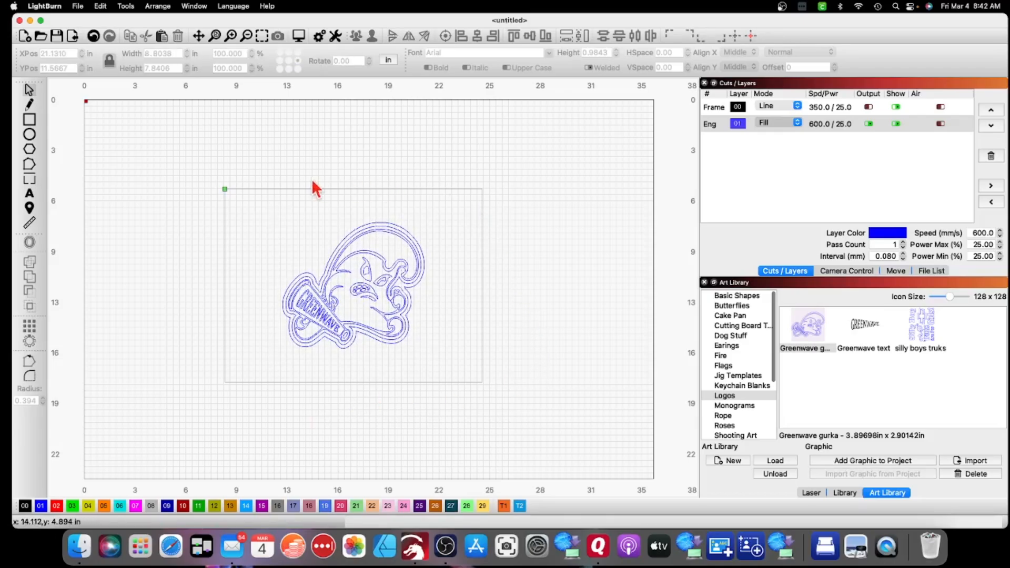
mouse_move(340, 305)
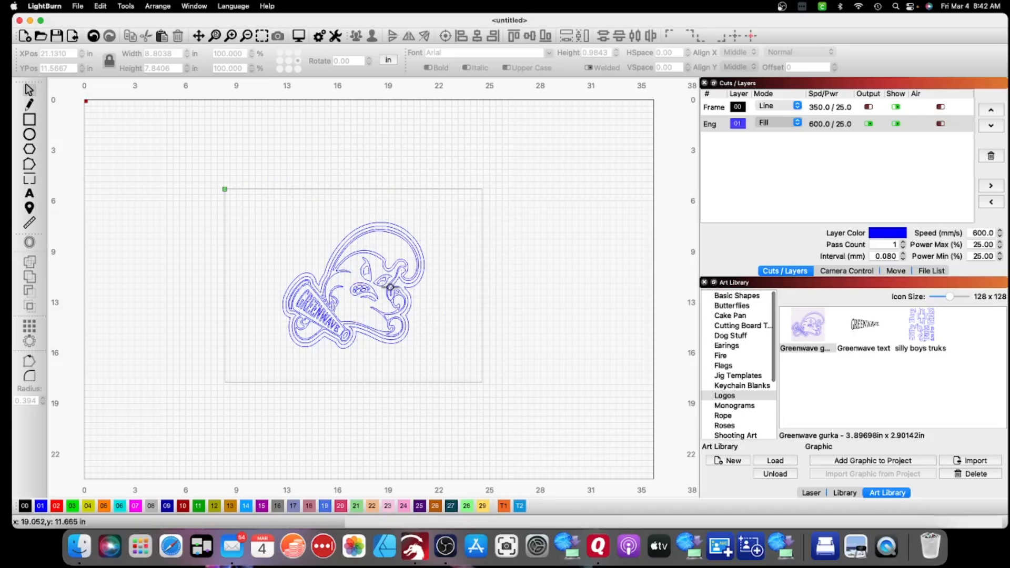
mouse_move(636, 175)
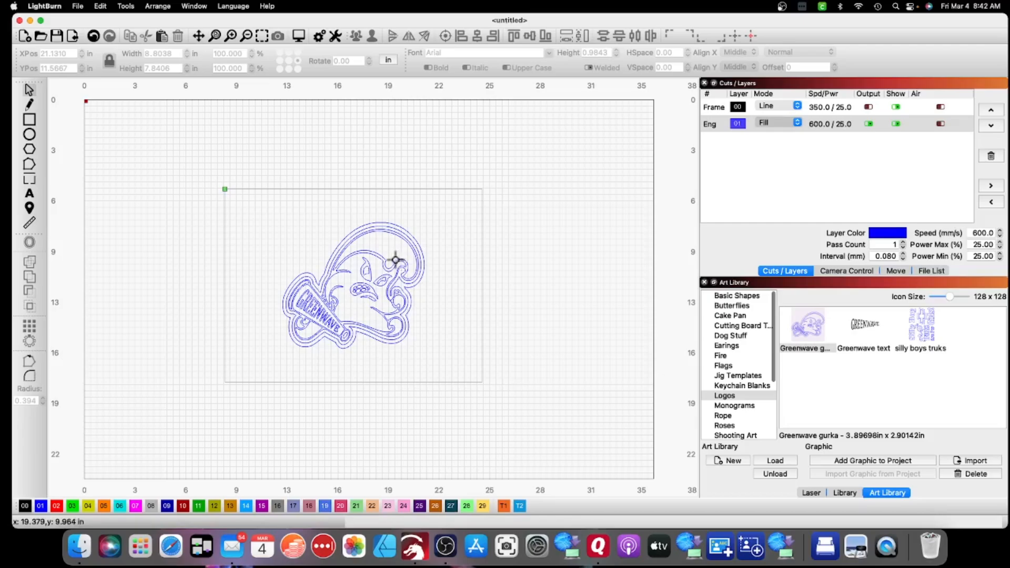
left_click(353, 285)
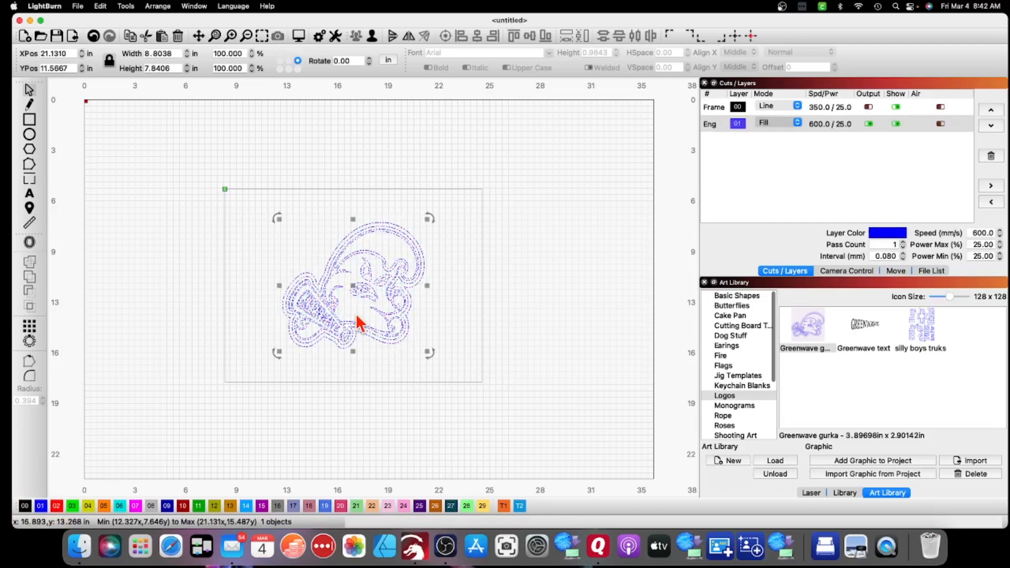
mouse_move(846, 512)
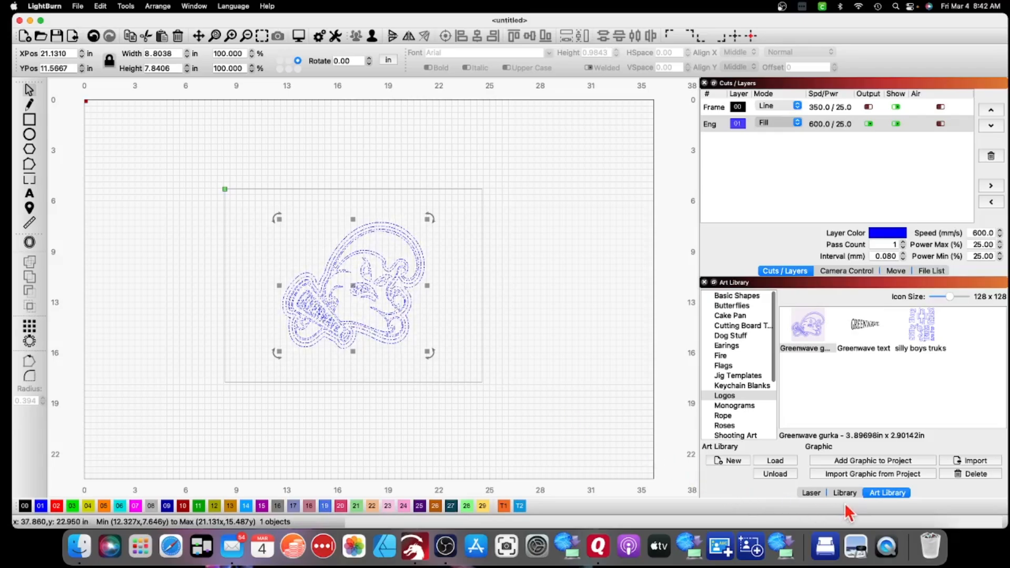
mouse_move(853, 506)
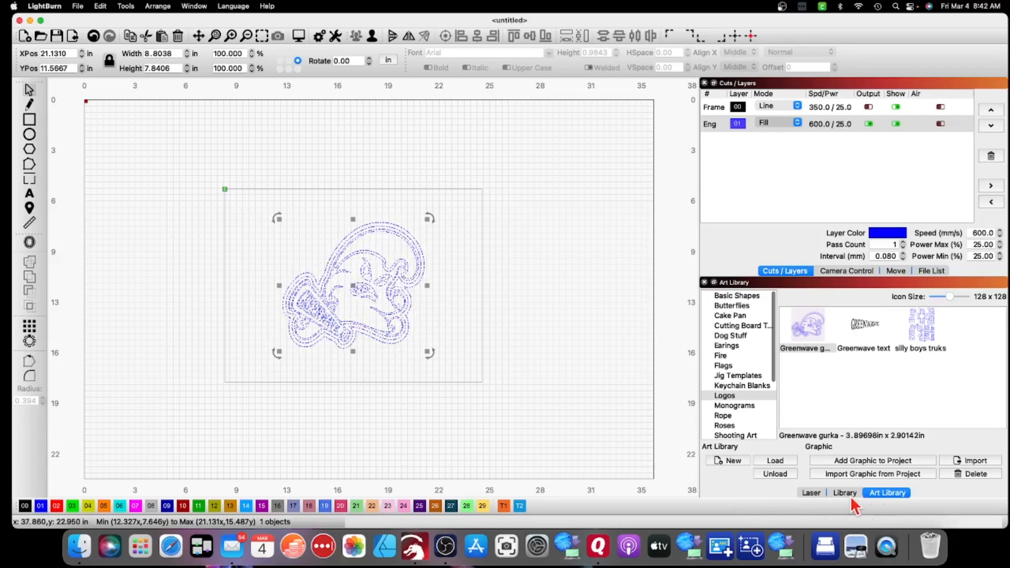
- From the Library, choose the Ply Engrave preset (speed 500, power 20) for the Eng layer
left_click(843, 493)
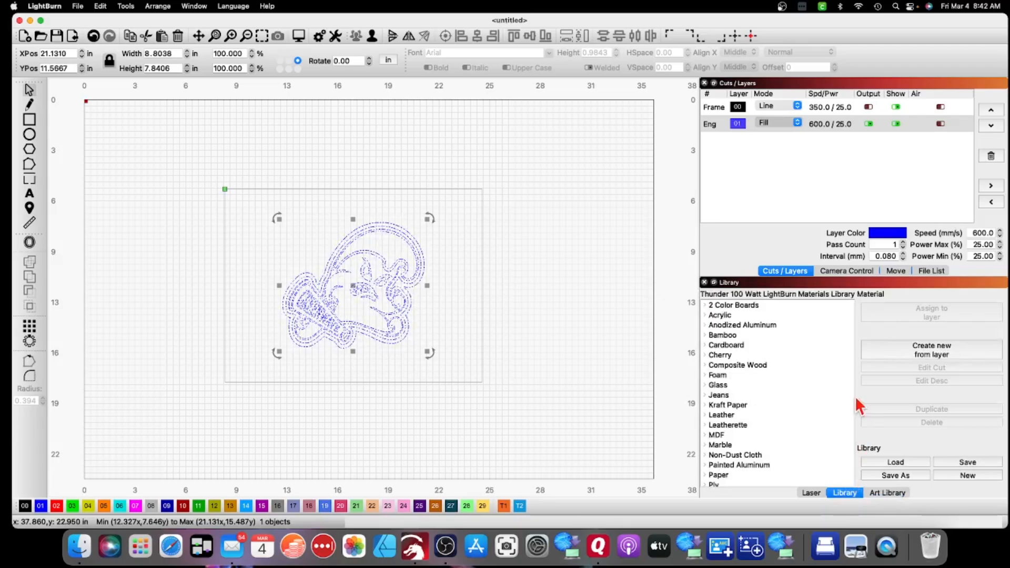
scroll("down", 3)
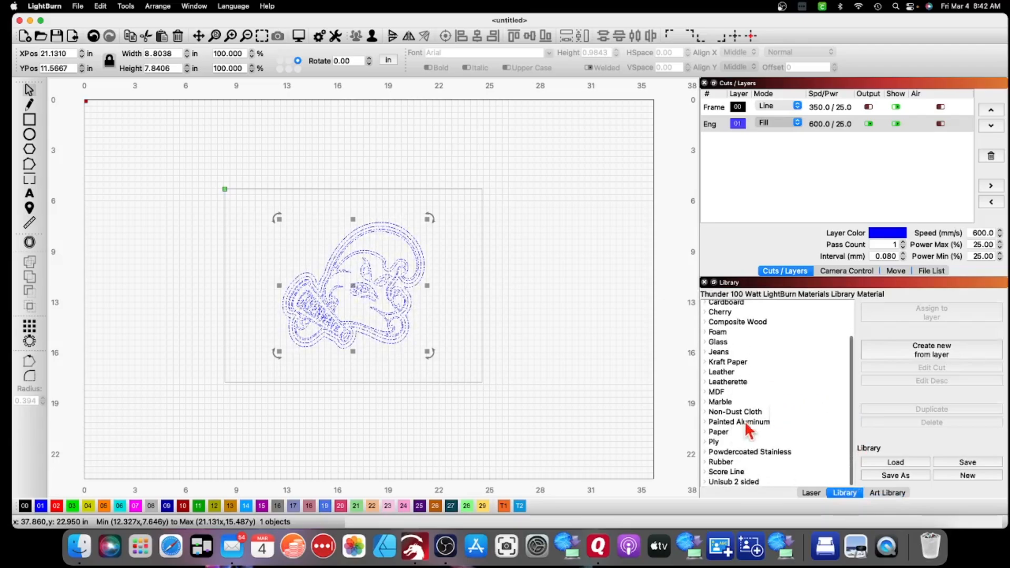
left_click(713, 441)
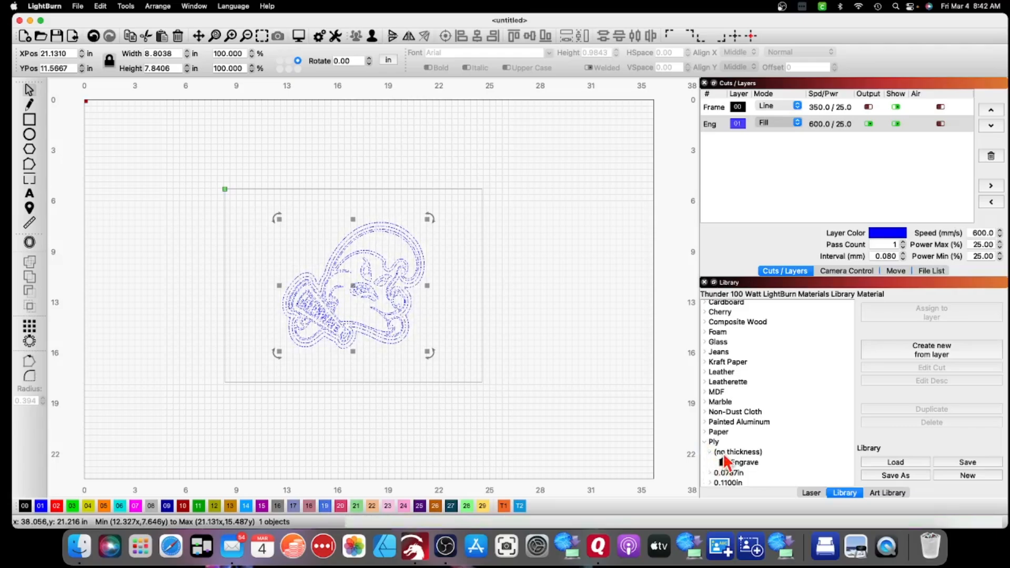
left_click(743, 461)
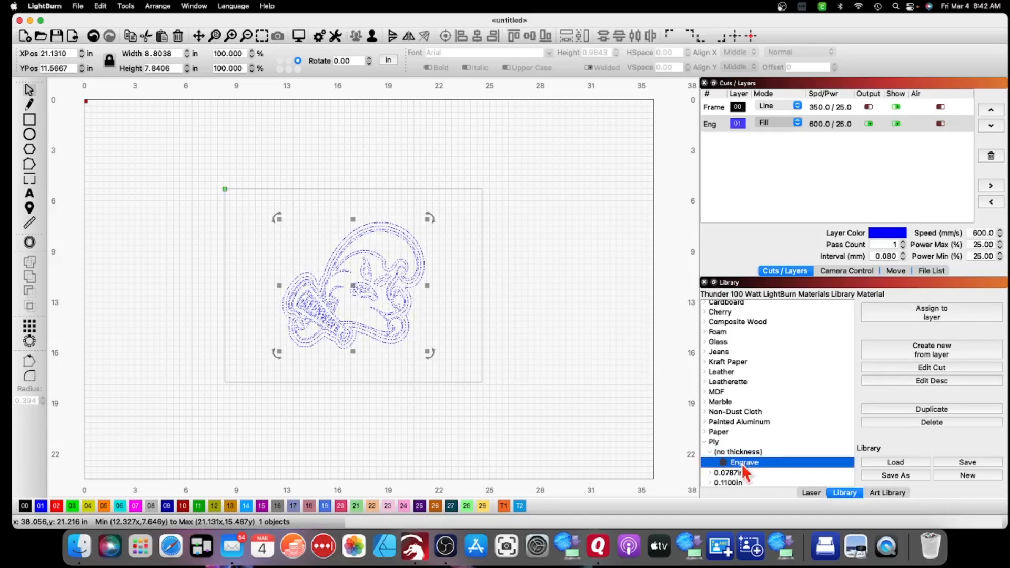
mouse_move(810, 385)
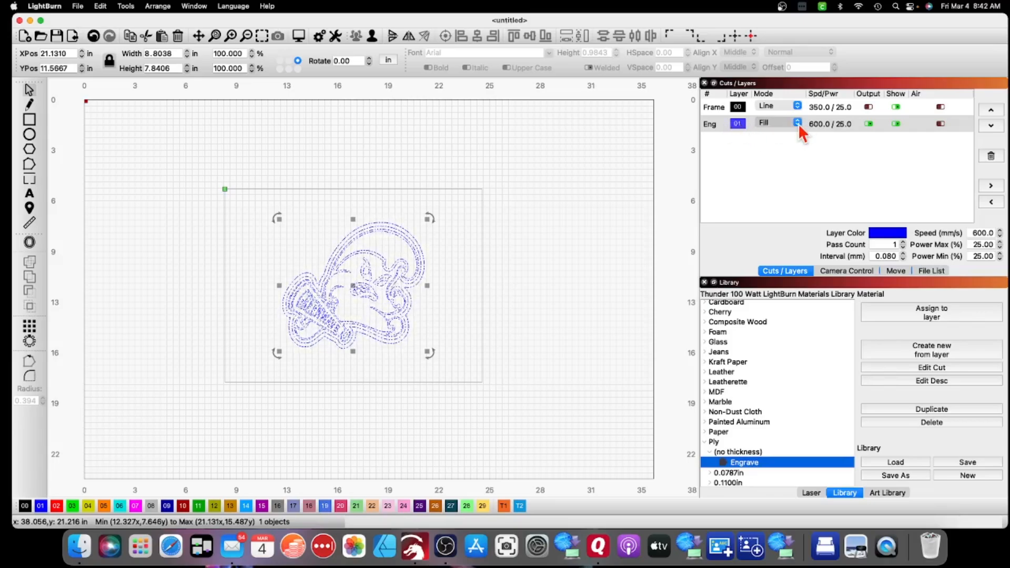
mouse_move(806, 434)
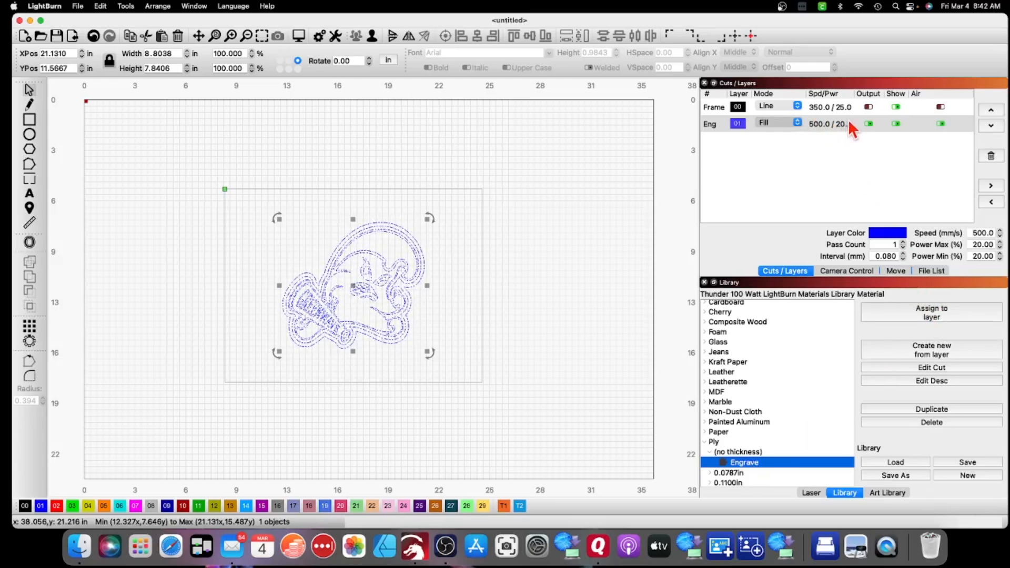
mouse_move(806, 137)
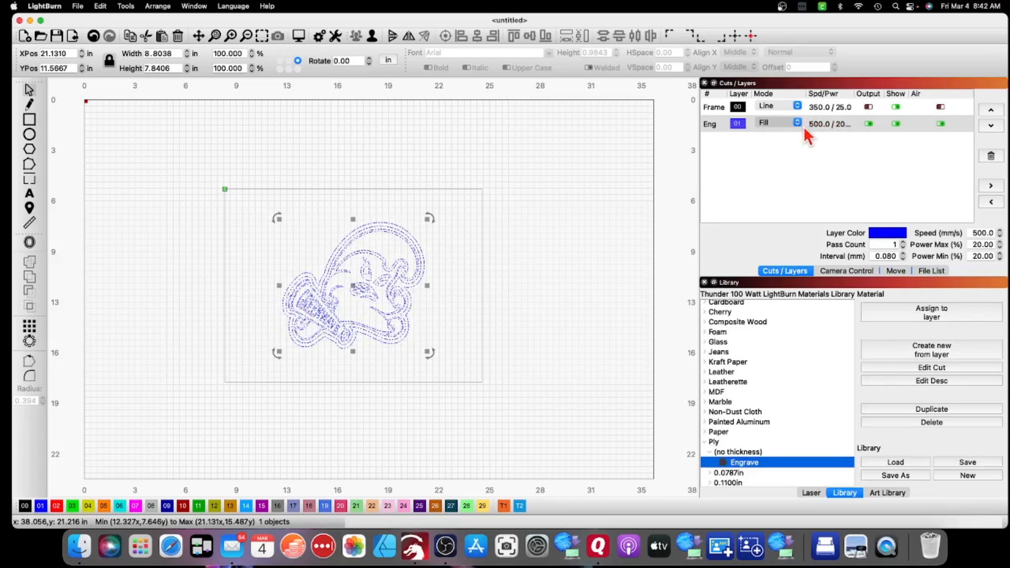
mouse_move(821, 132)
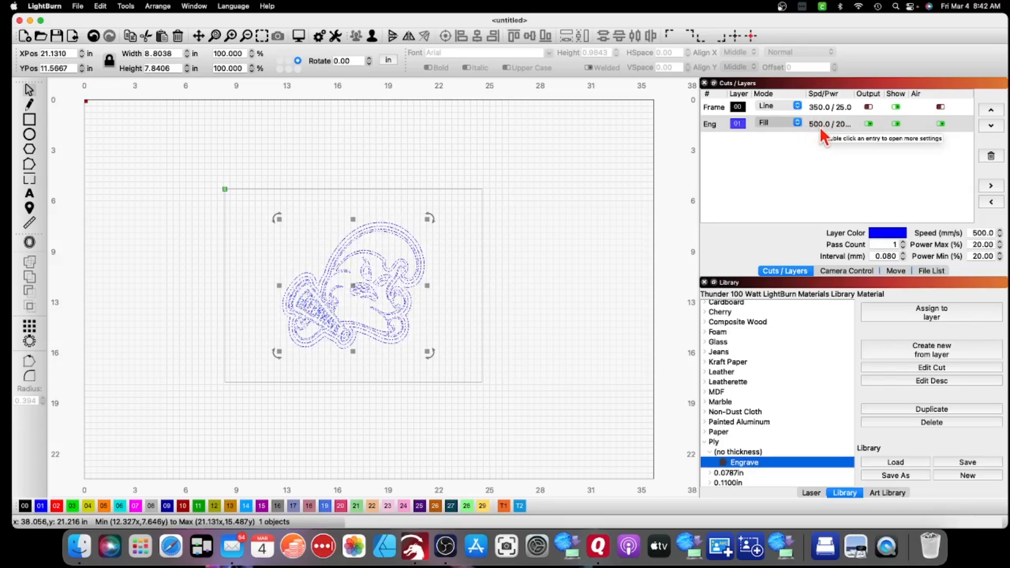
left_click(773, 124)
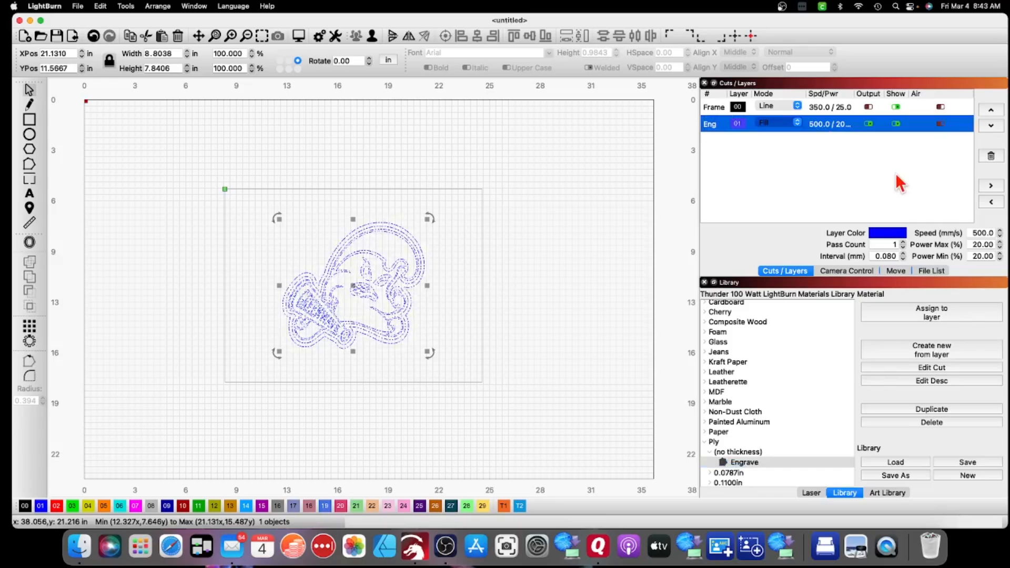
mouse_move(683, 191)
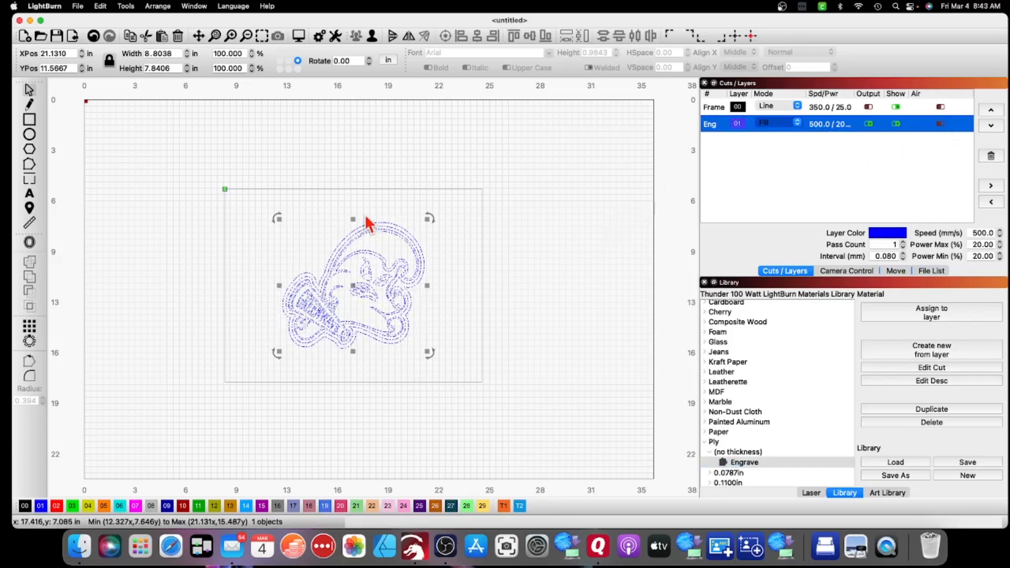
mouse_move(404, 180)
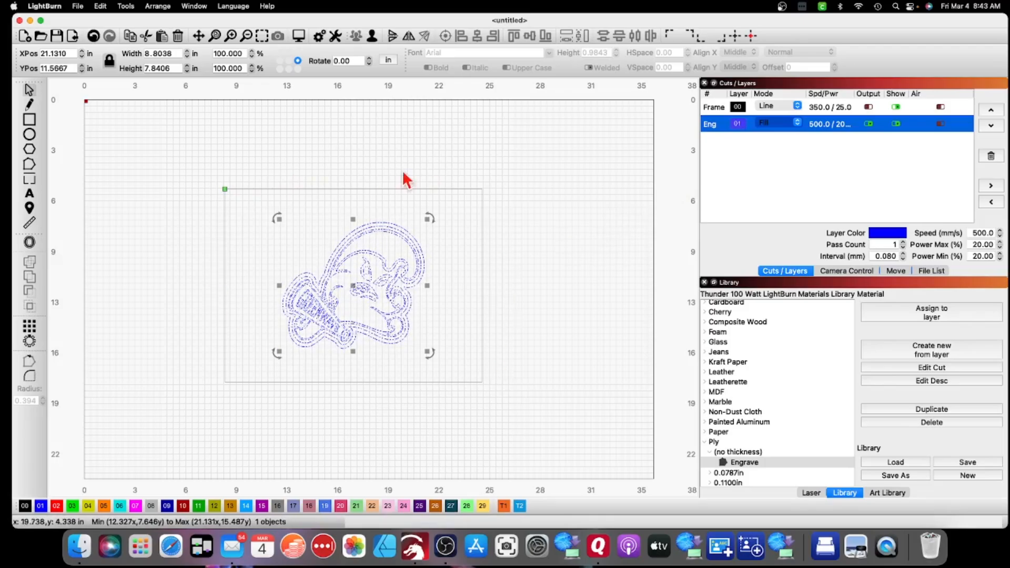
mouse_move(173, 435)
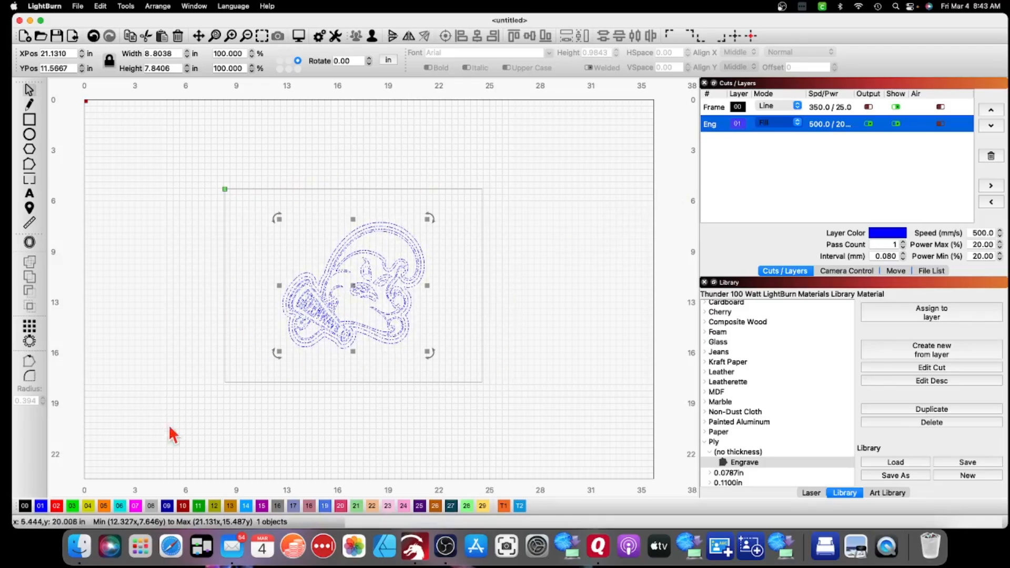
mouse_move(206, 448)
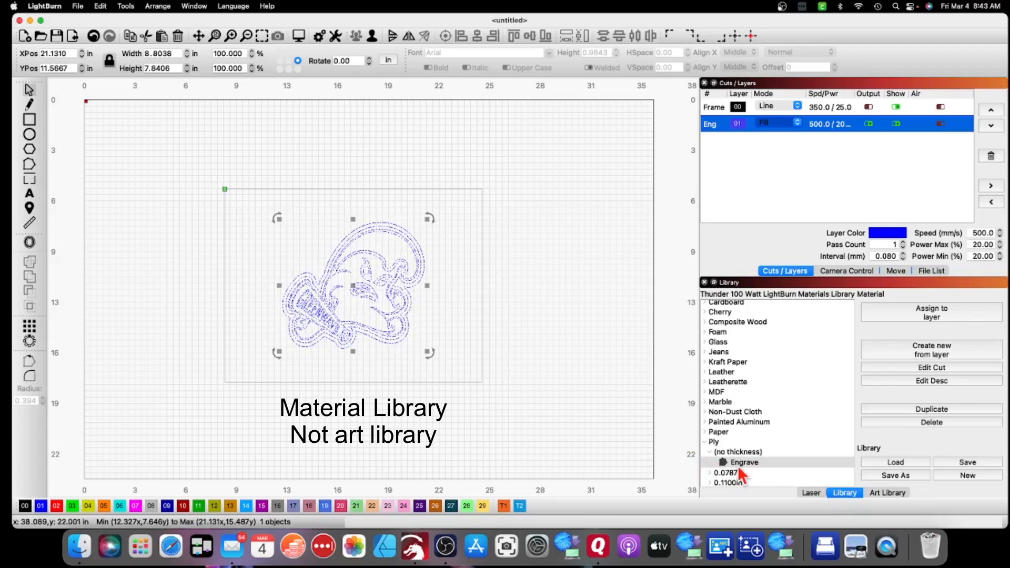
mouse_move(862, 256)
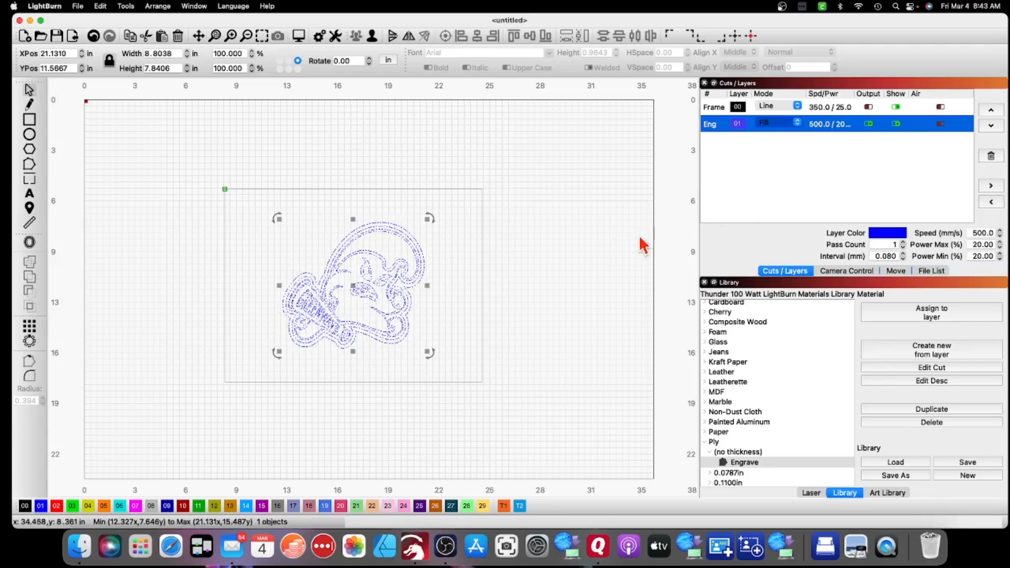
mouse_move(792, 473)
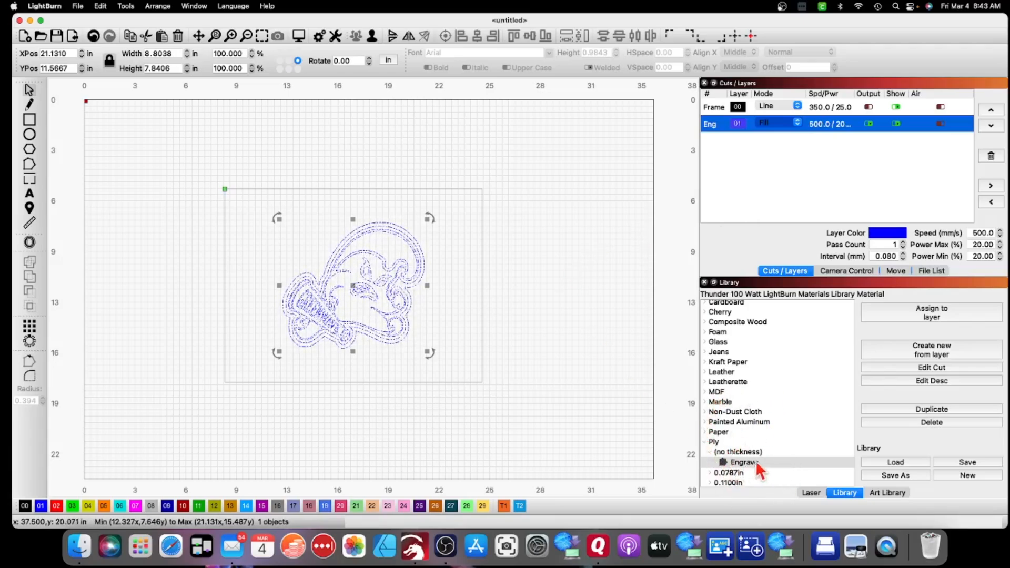
mouse_move(685, 411)
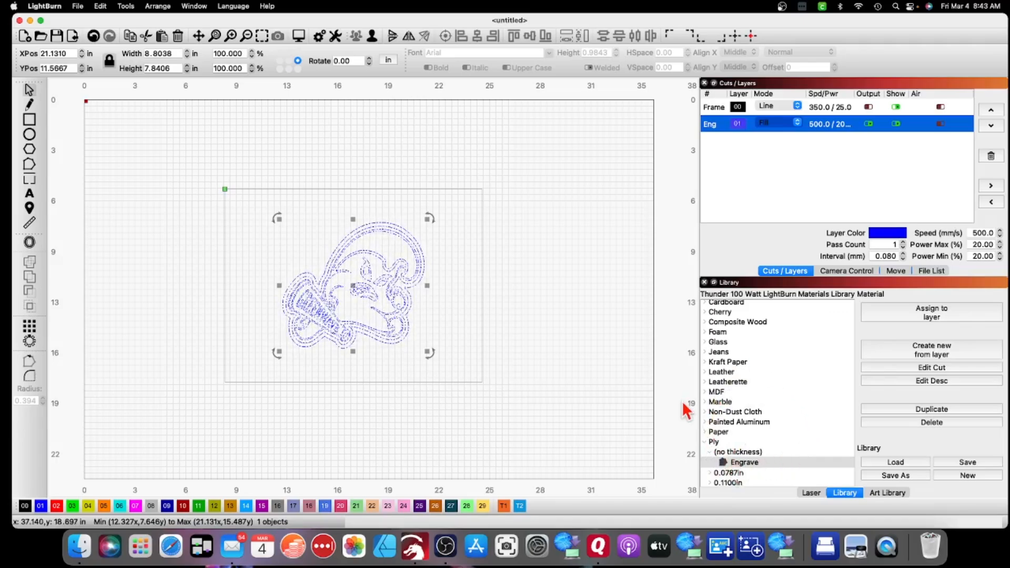
mouse_move(352, 515)
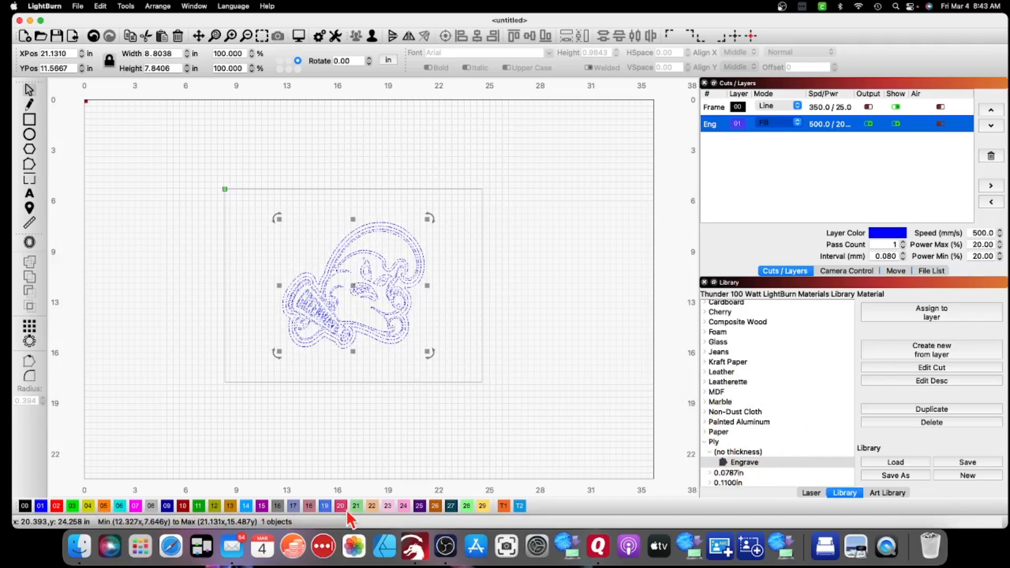
mouse_move(543, 388)
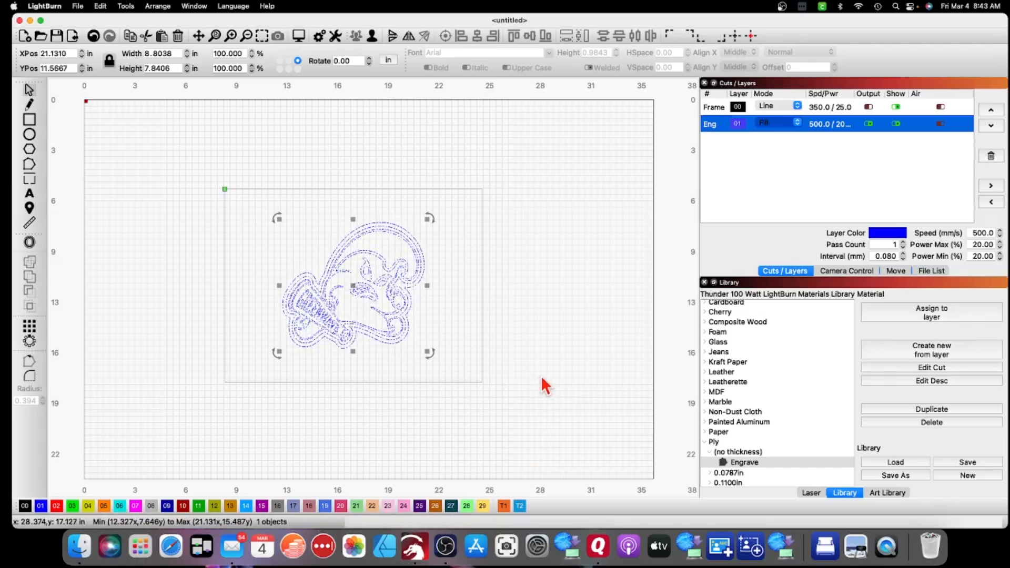
mouse_move(473, 516)
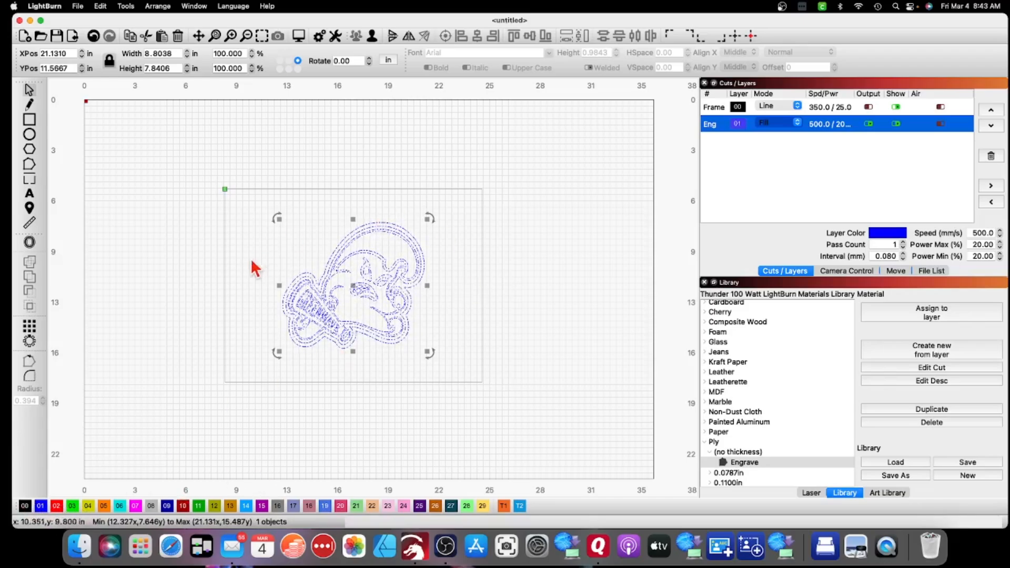
mouse_move(725, 119)
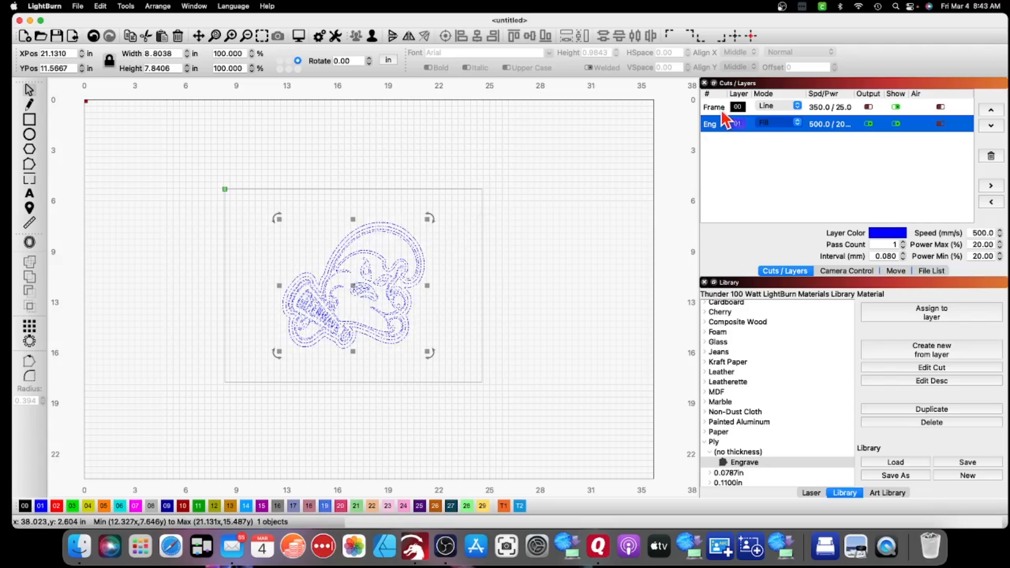
mouse_move(722, 136)
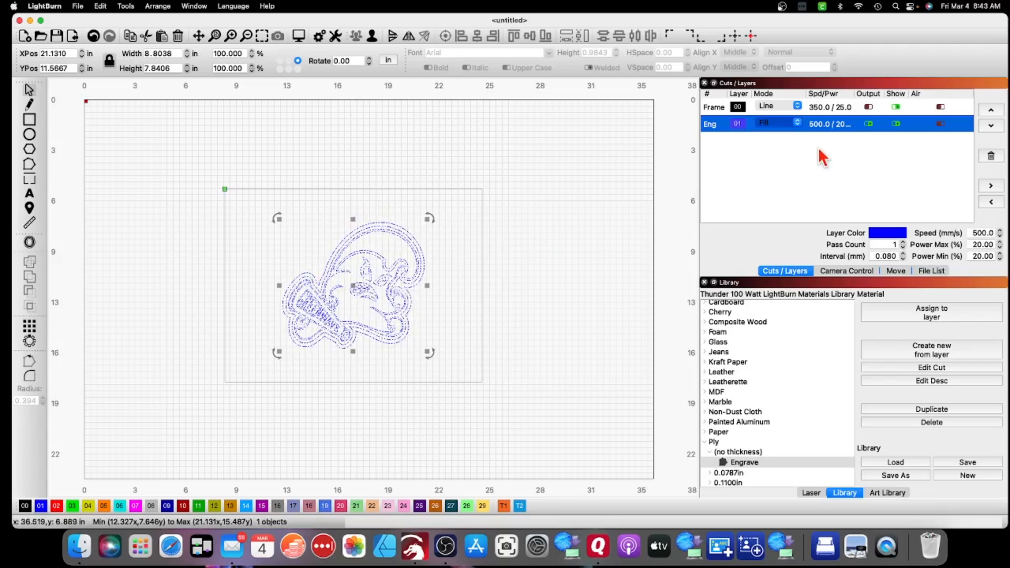
mouse_move(795, 183)
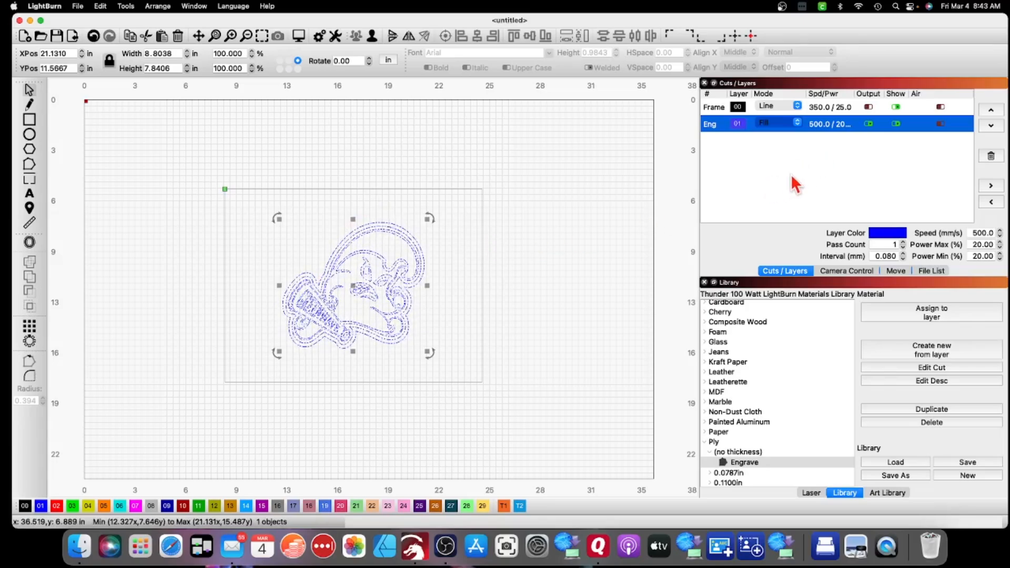
mouse_move(773, 107)
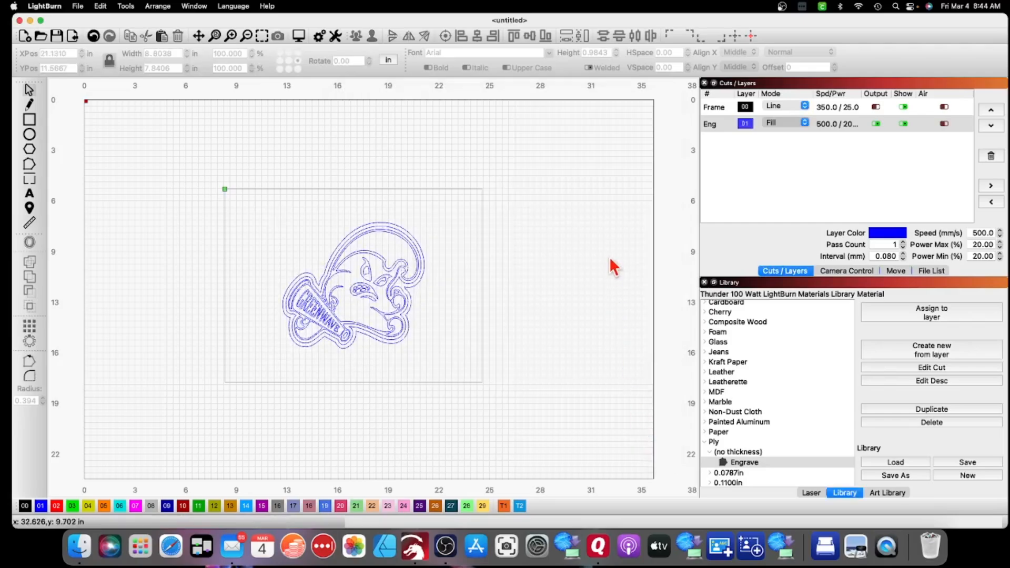
mouse_move(635, 197)
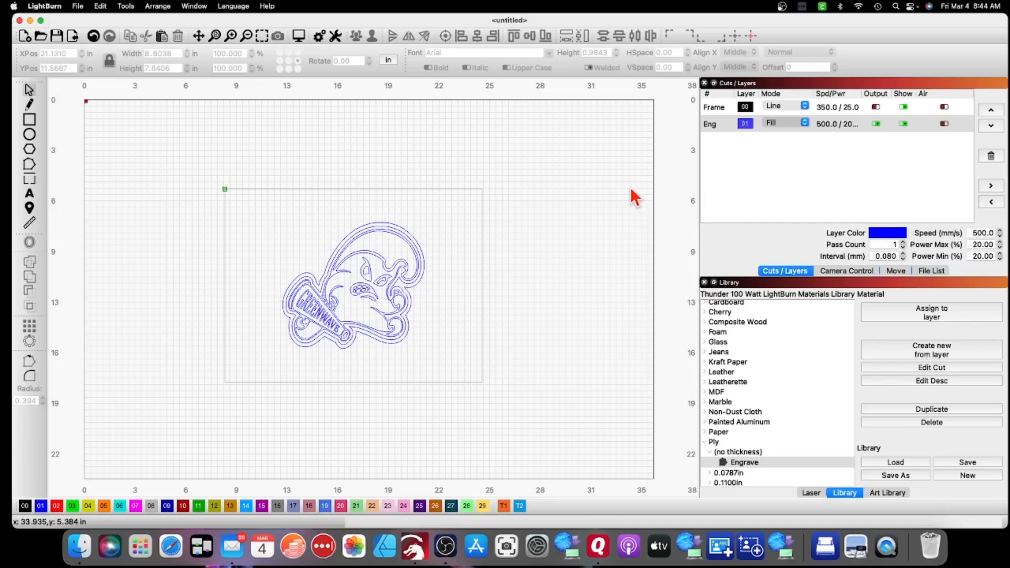
mouse_move(608, 228)
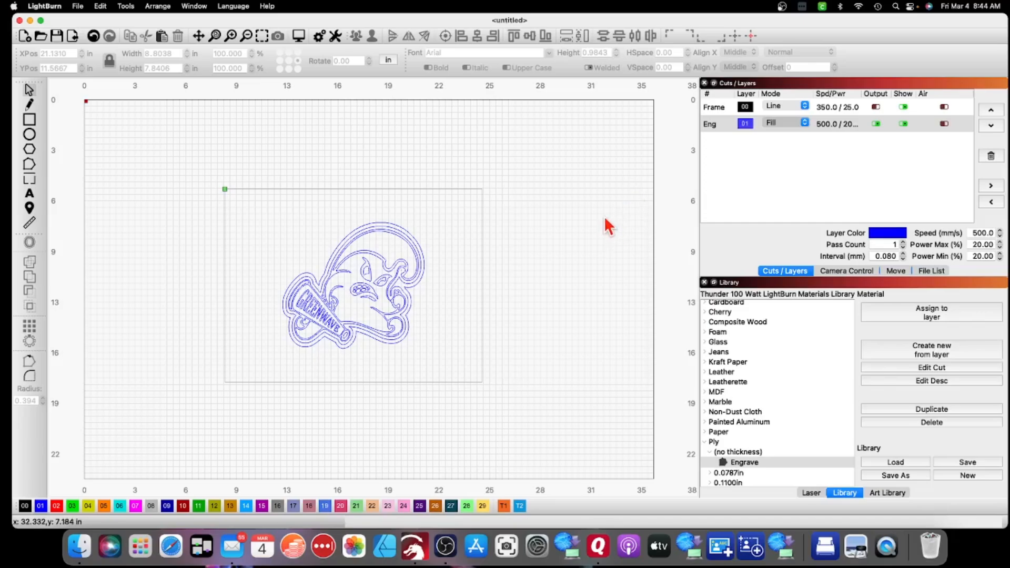
mouse_move(738, 403)
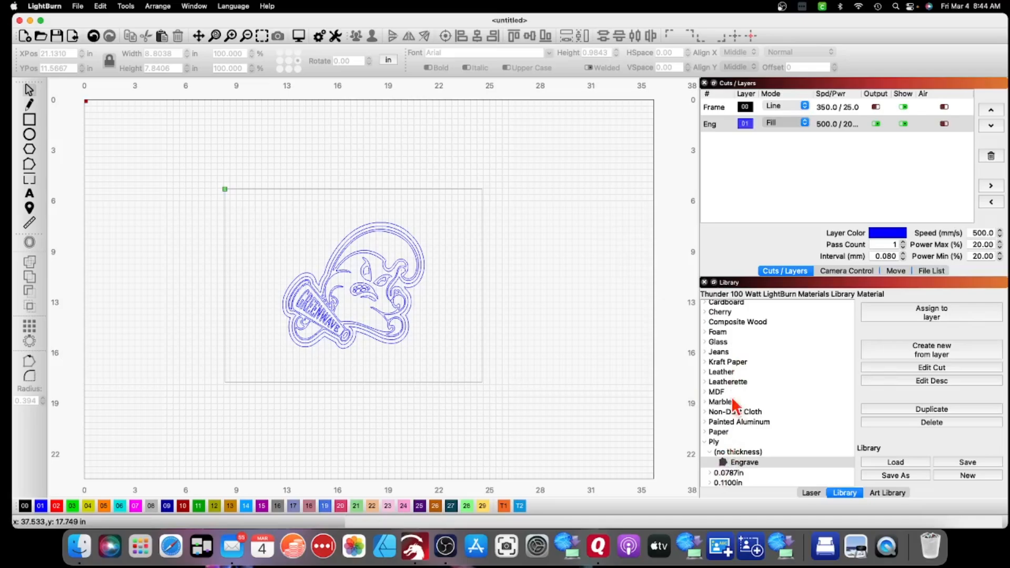
mouse_move(756, 396)
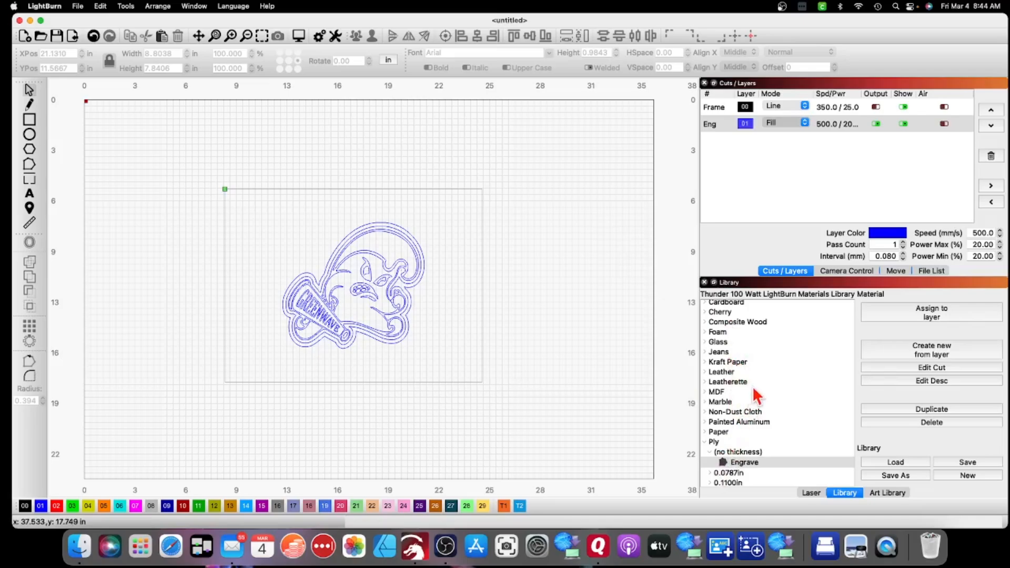
- Show the Laser control panel, which reports the Ruida device as disconnected
left_click(810, 493)
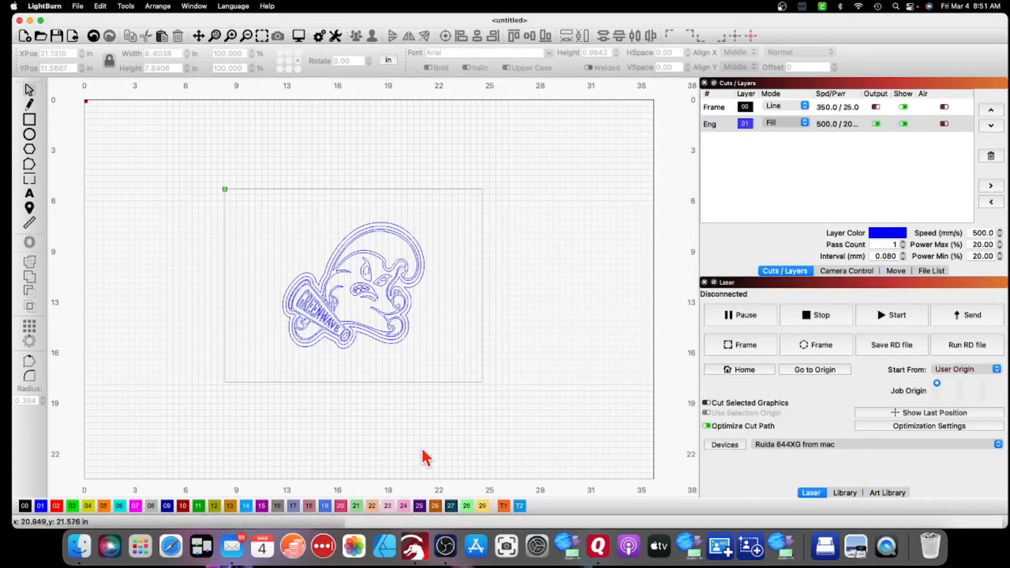
mouse_move(418, 456)
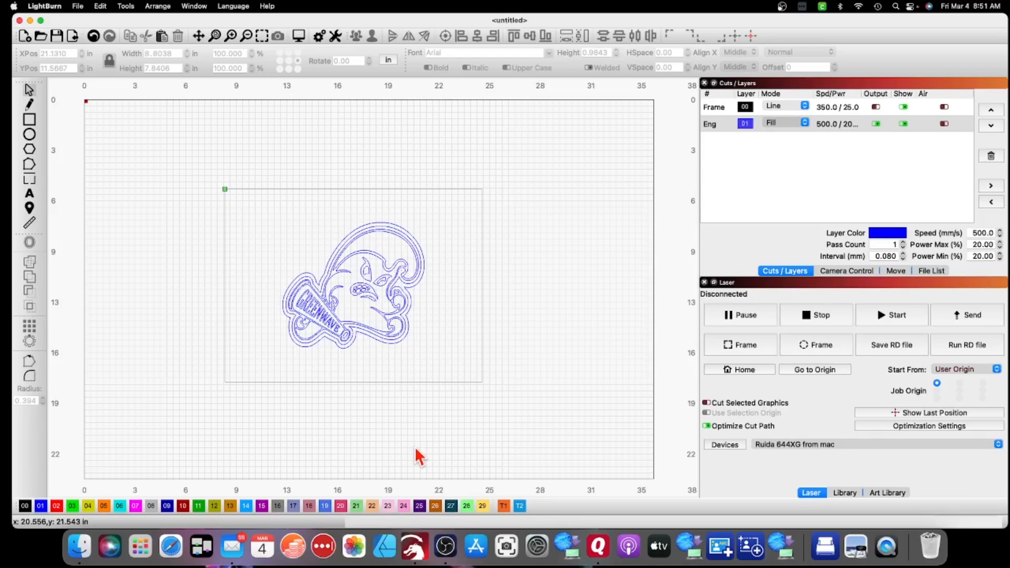
mouse_move(412, 464)
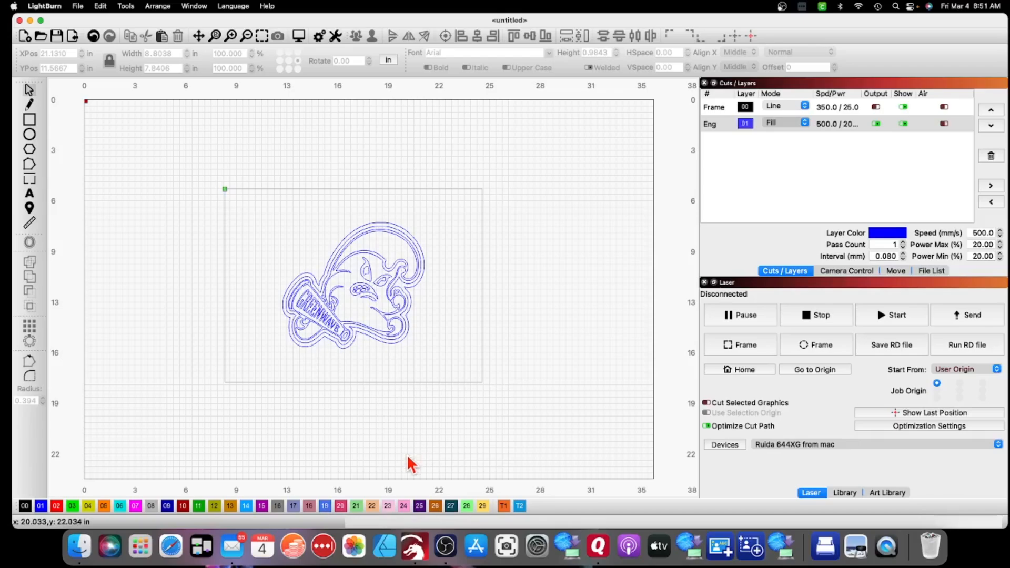
mouse_move(506, 362)
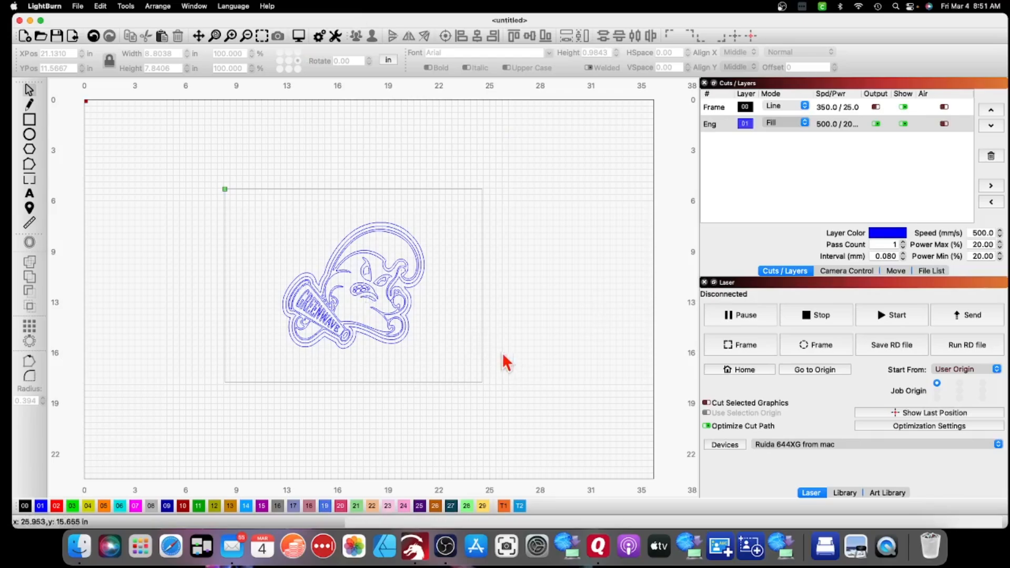
mouse_move(526, 354)
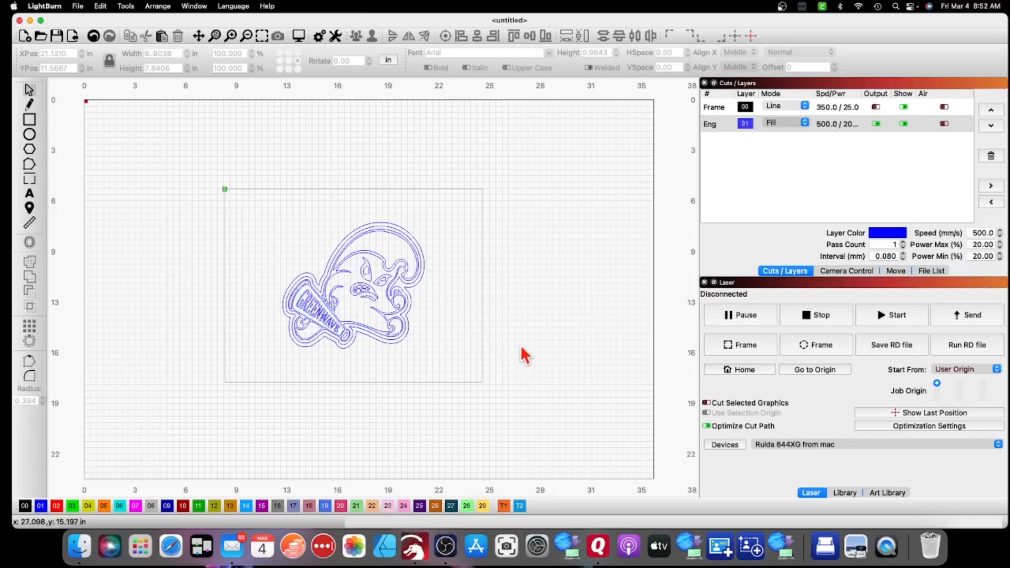
mouse_move(522, 355)
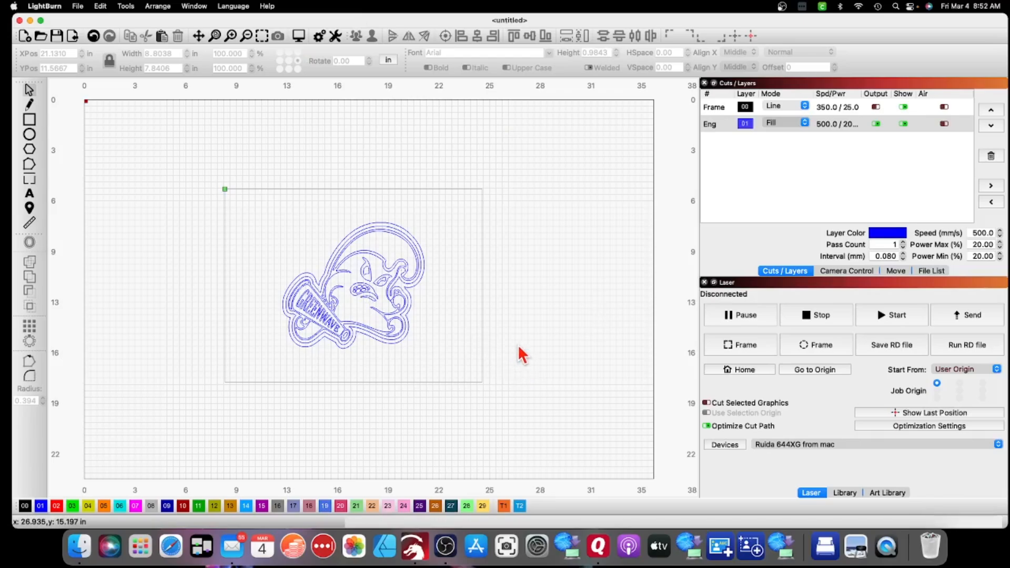
mouse_move(810, 500)
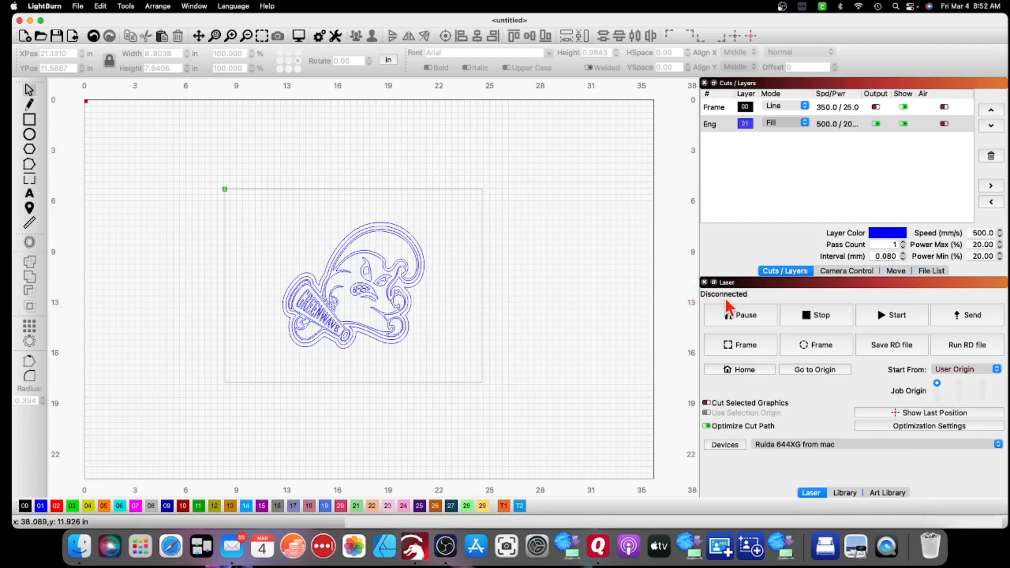
mouse_move(728, 312)
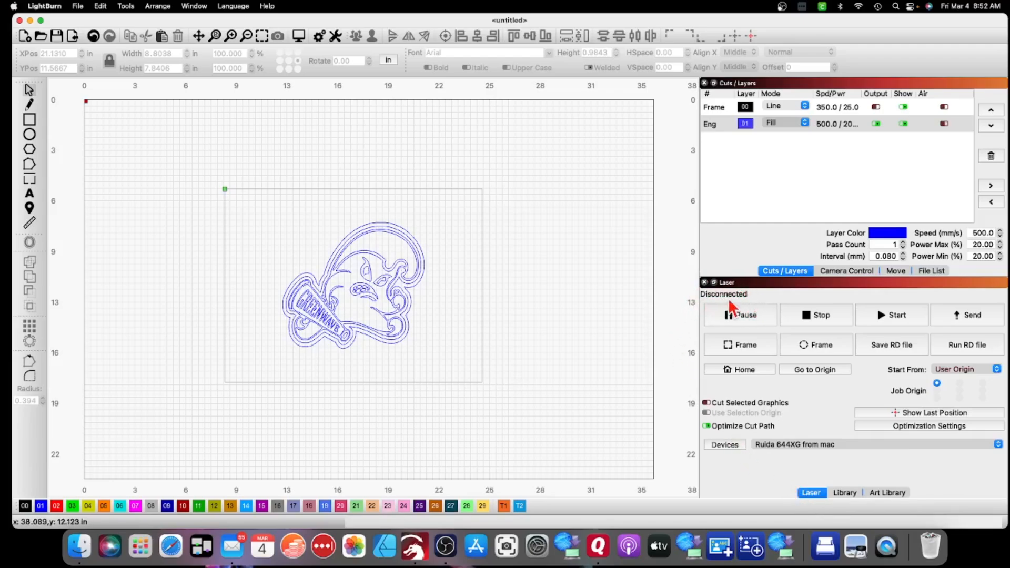
mouse_move(753, 303)
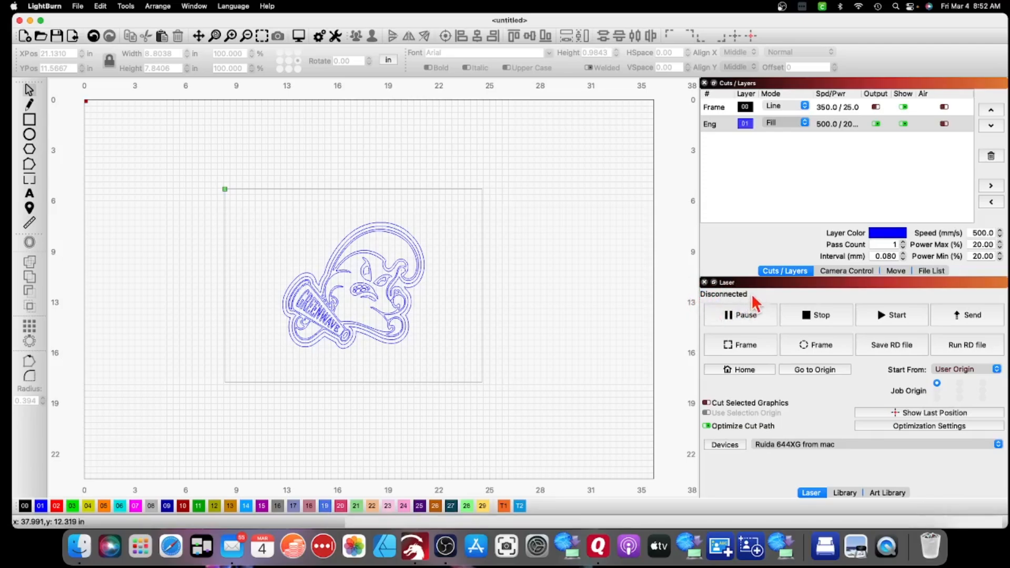
mouse_move(721, 306)
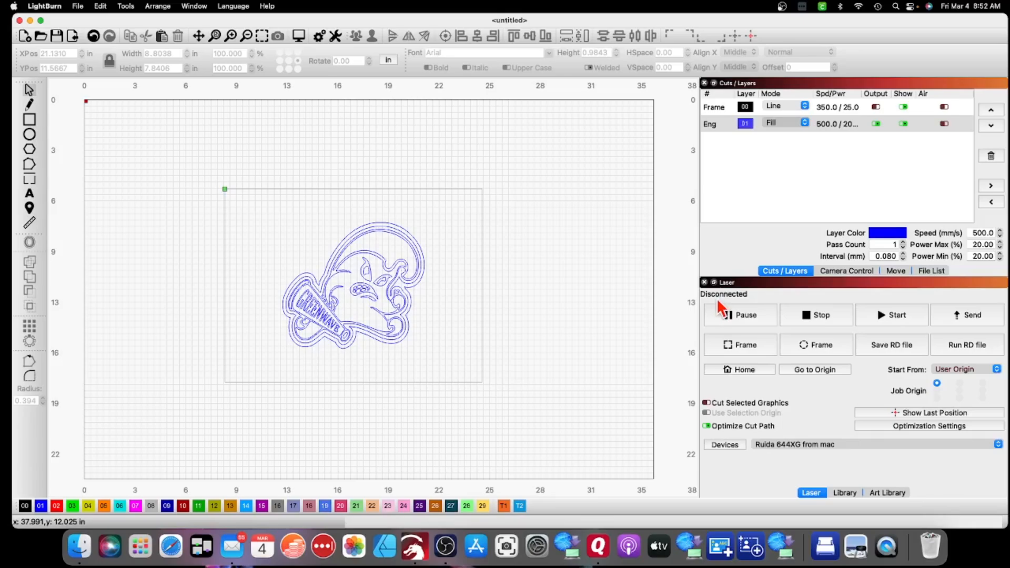
mouse_move(609, 274)
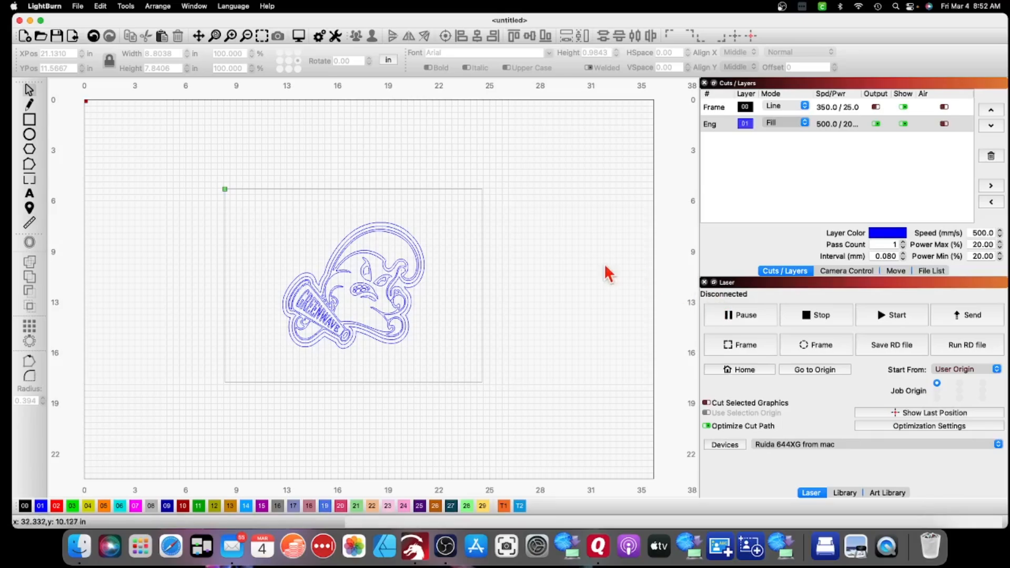
mouse_move(676, 334)
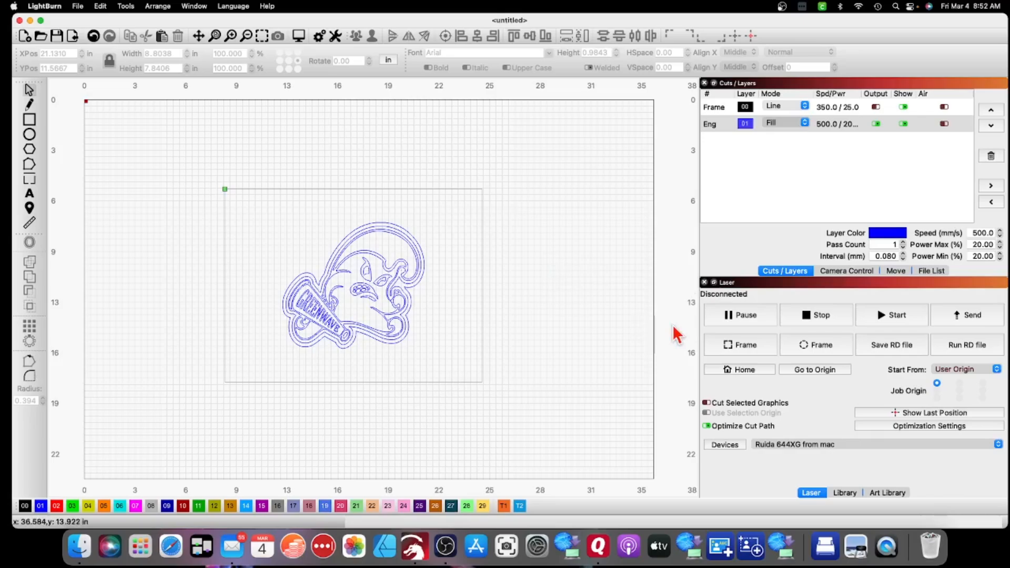
mouse_move(688, 290)
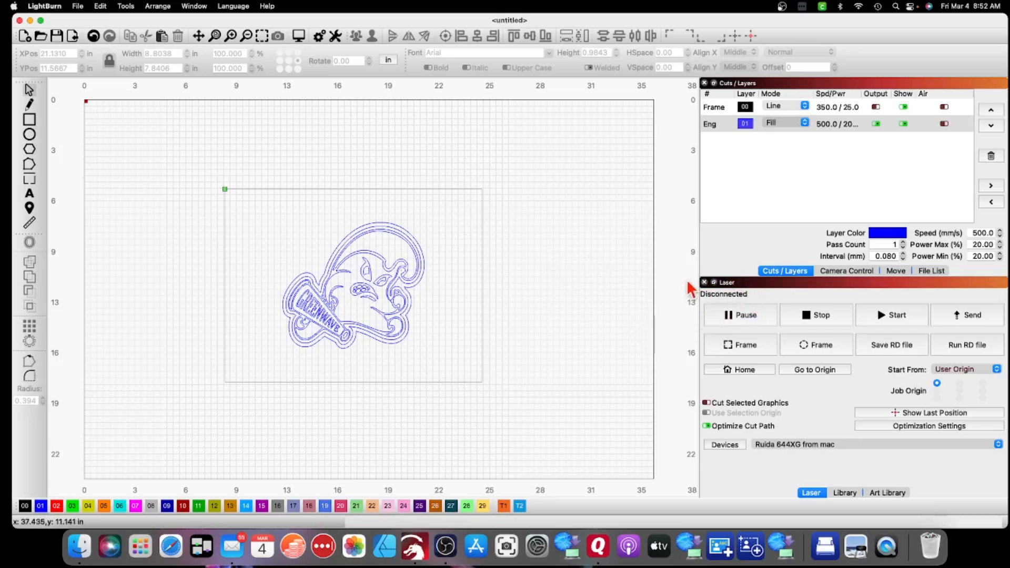
mouse_move(738, 408)
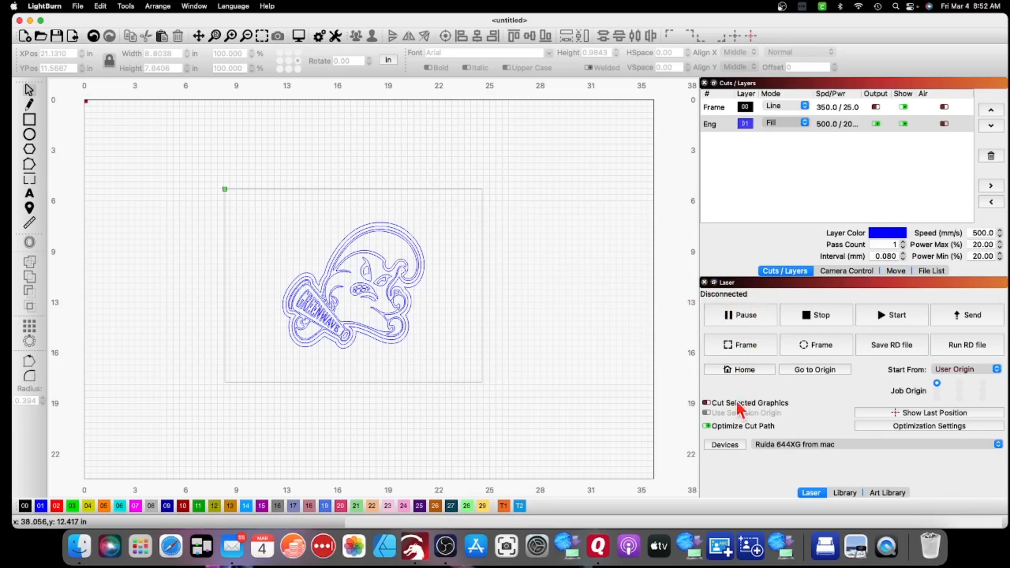
left_click(724, 444)
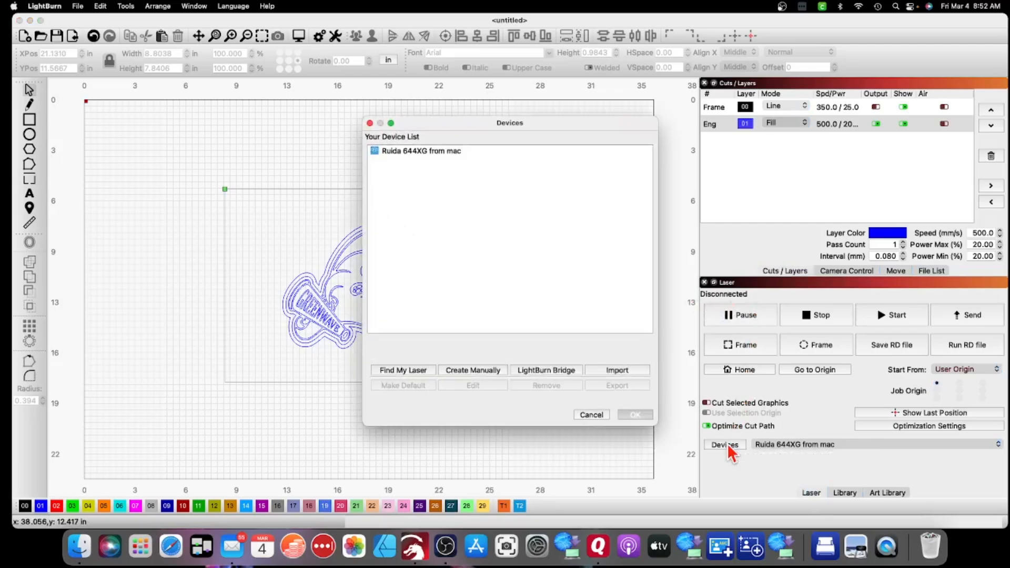
mouse_move(415, 167)
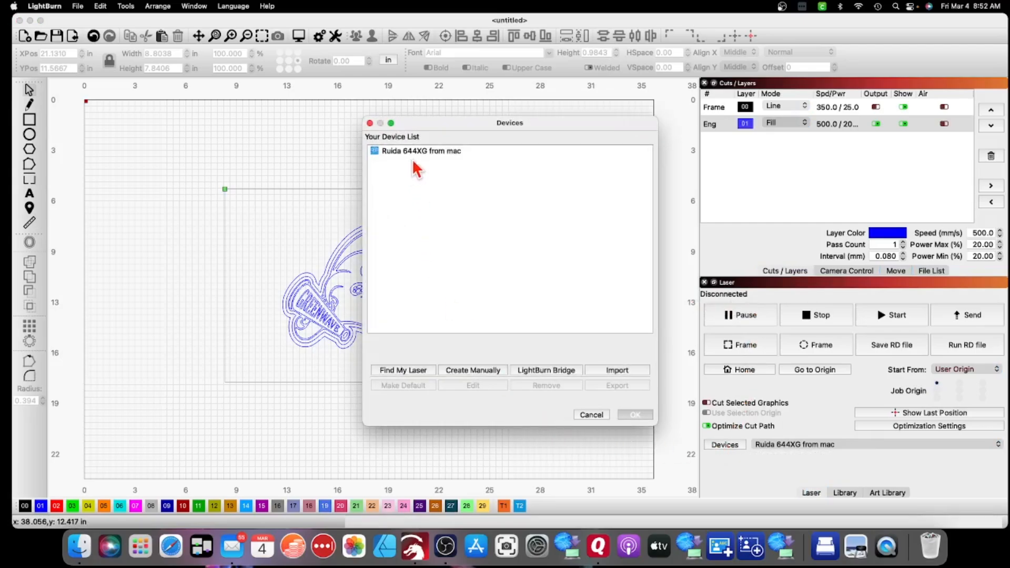
mouse_move(403, 378)
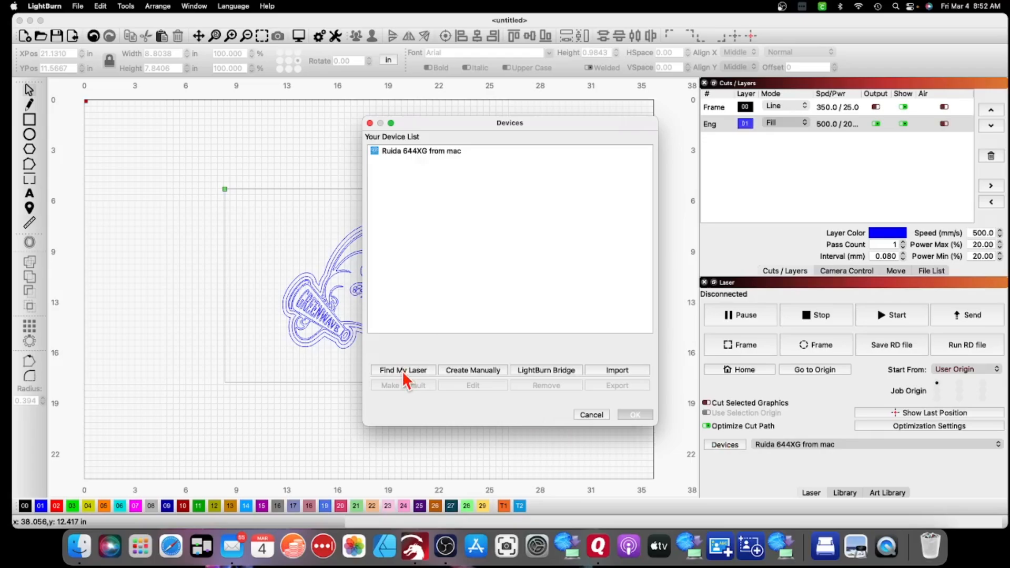
mouse_move(469, 267)
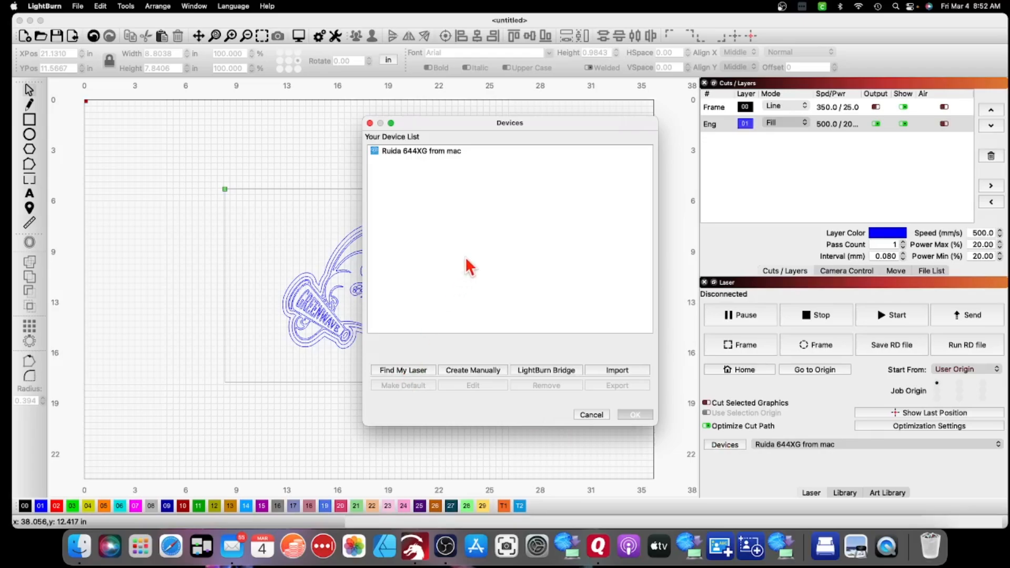
mouse_move(400, 161)
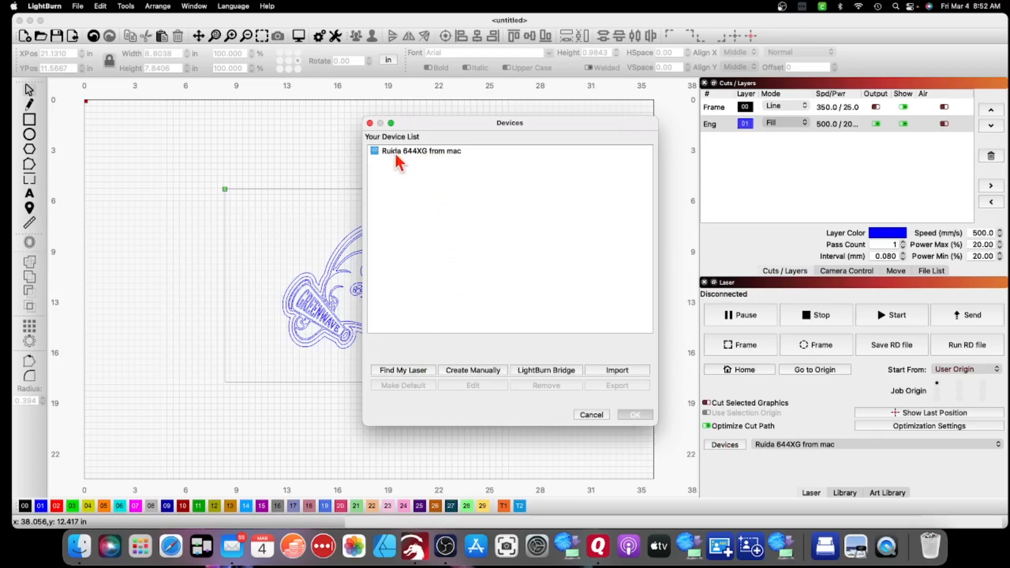
mouse_move(454, 206)
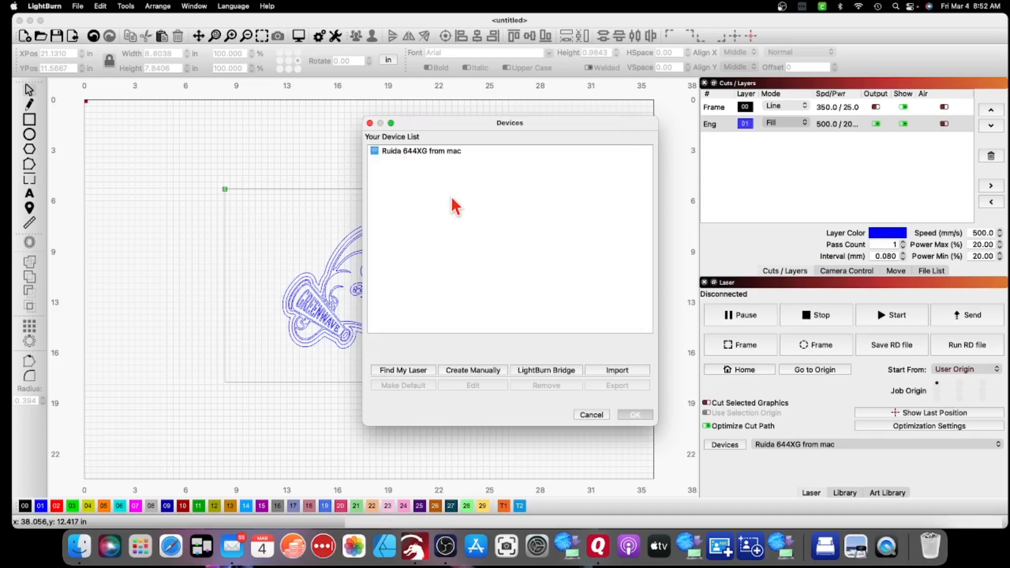
mouse_move(452, 193)
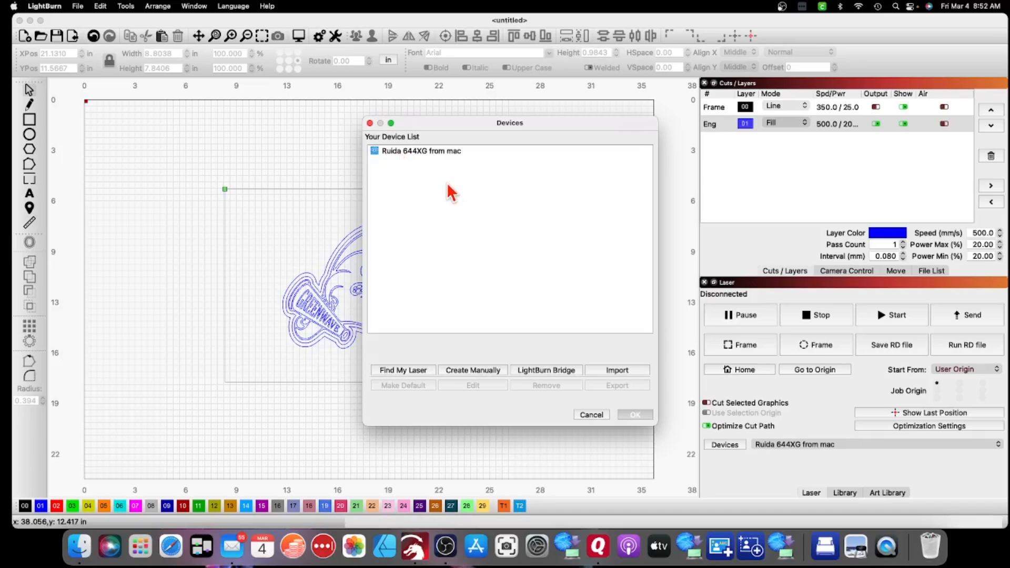
mouse_move(425, 170)
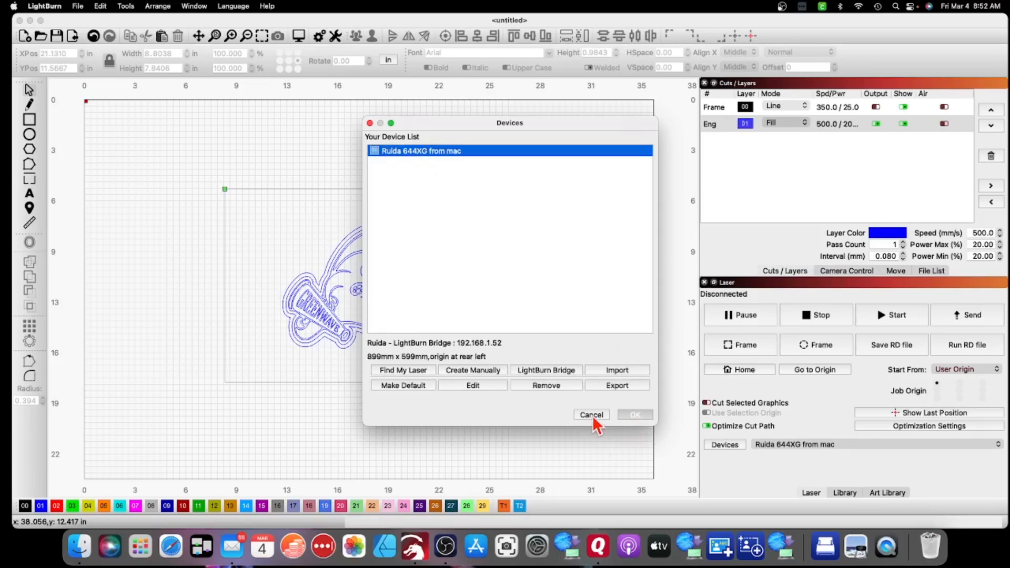
left_click(590, 415)
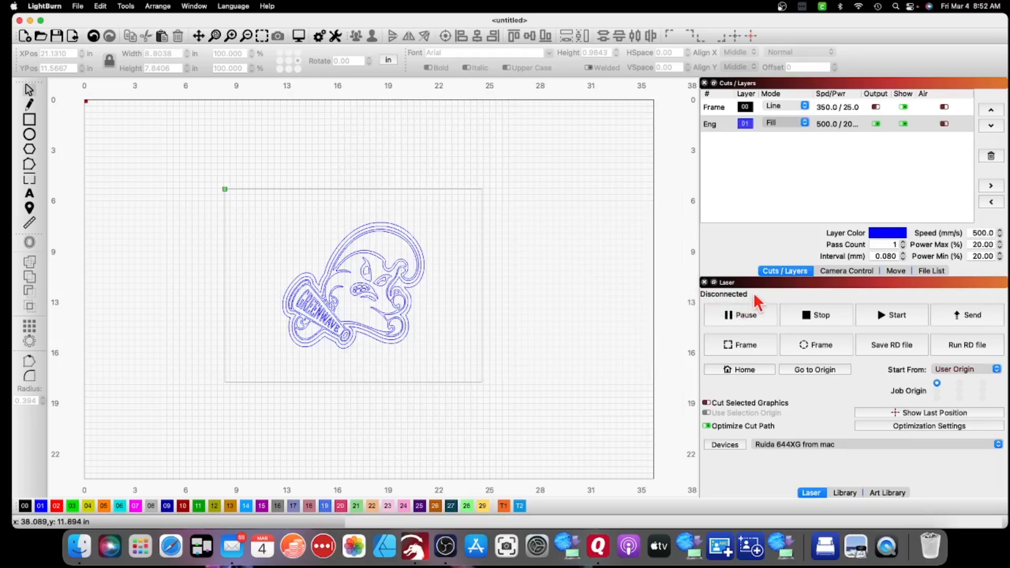
mouse_move(680, 294)
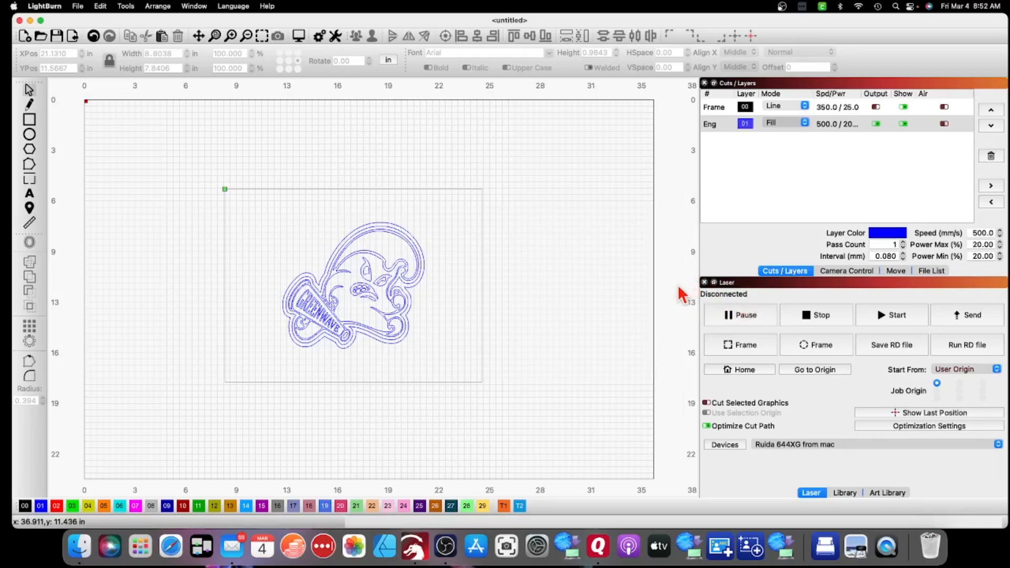
mouse_move(715, 315)
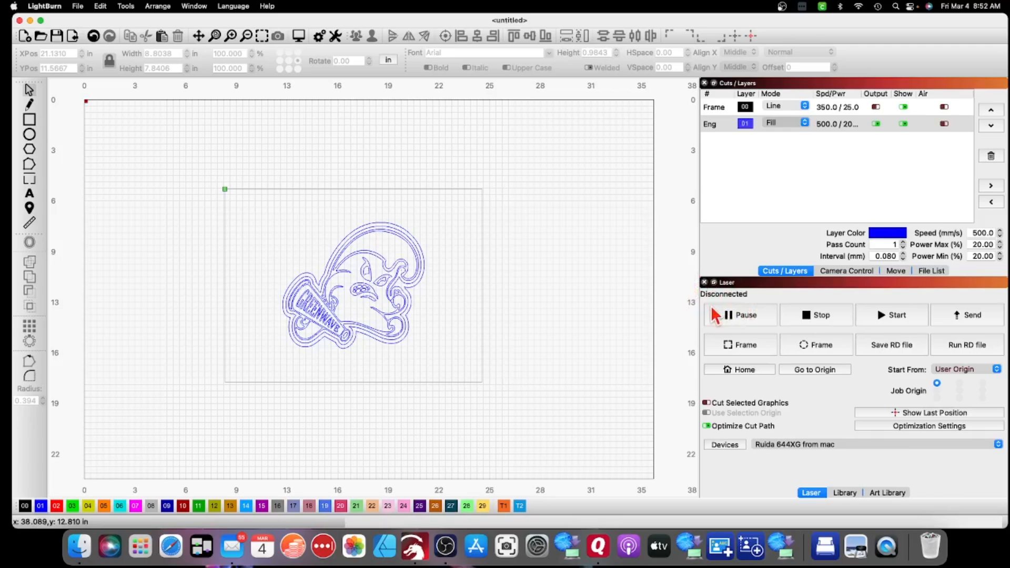
mouse_move(460, 357)
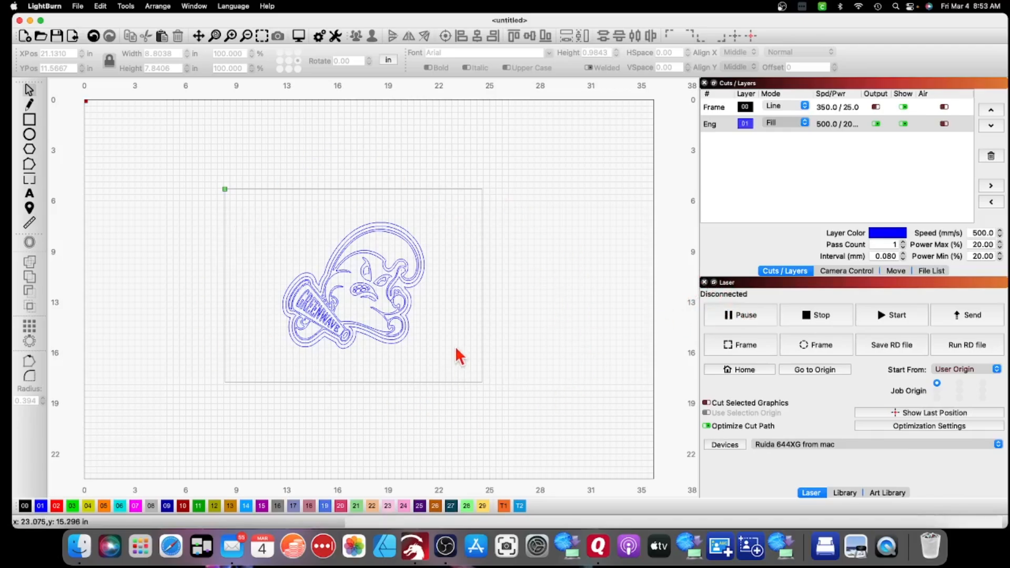
mouse_move(572, 315)
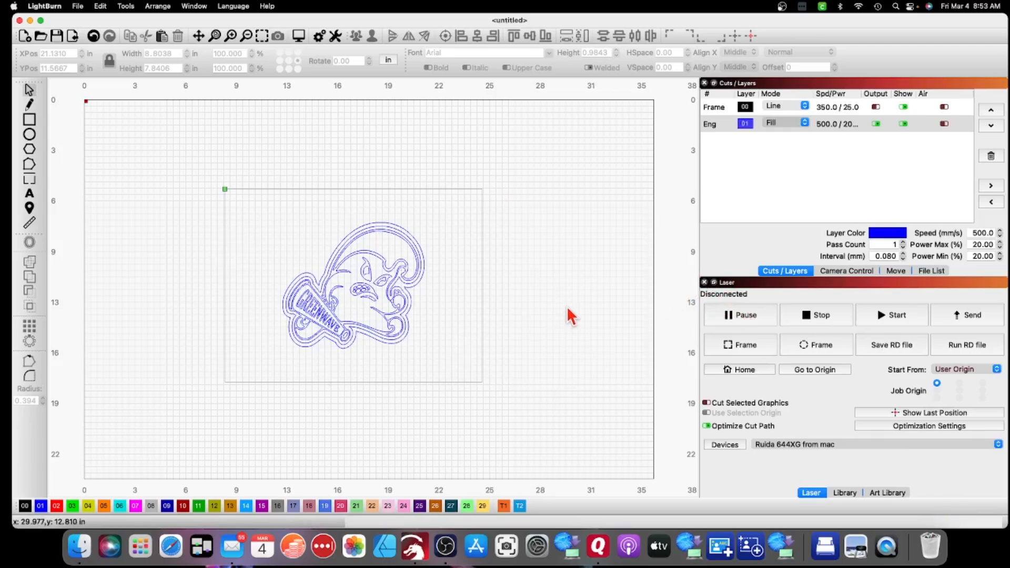
mouse_move(756, 305)
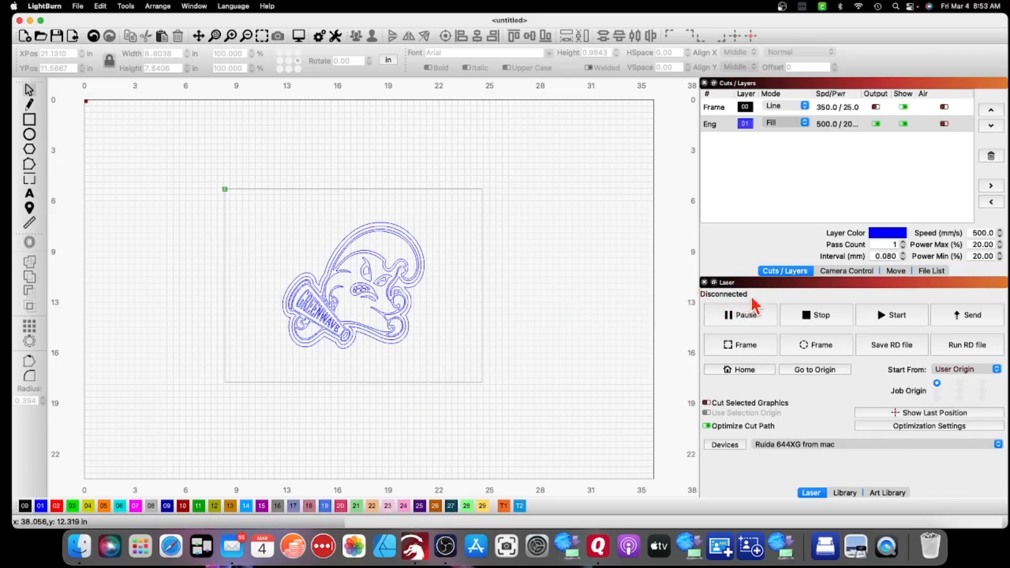
mouse_move(755, 291)
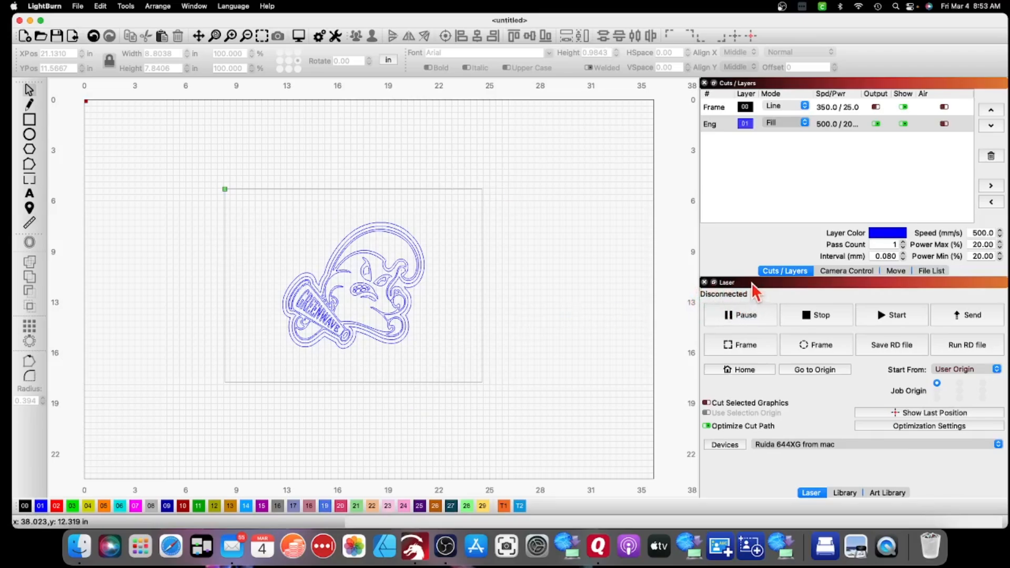
mouse_move(669, 303)
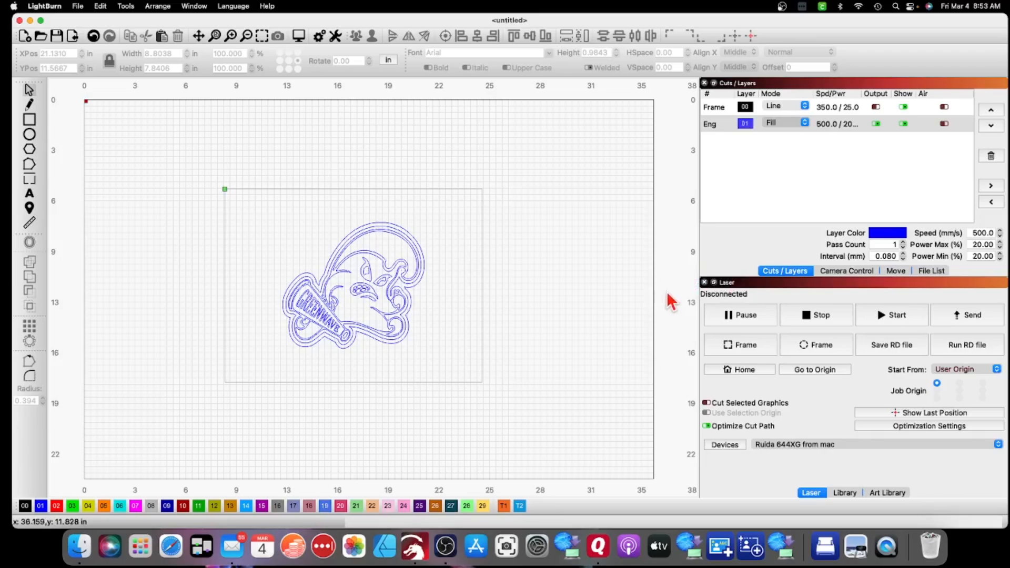
mouse_move(686, 304)
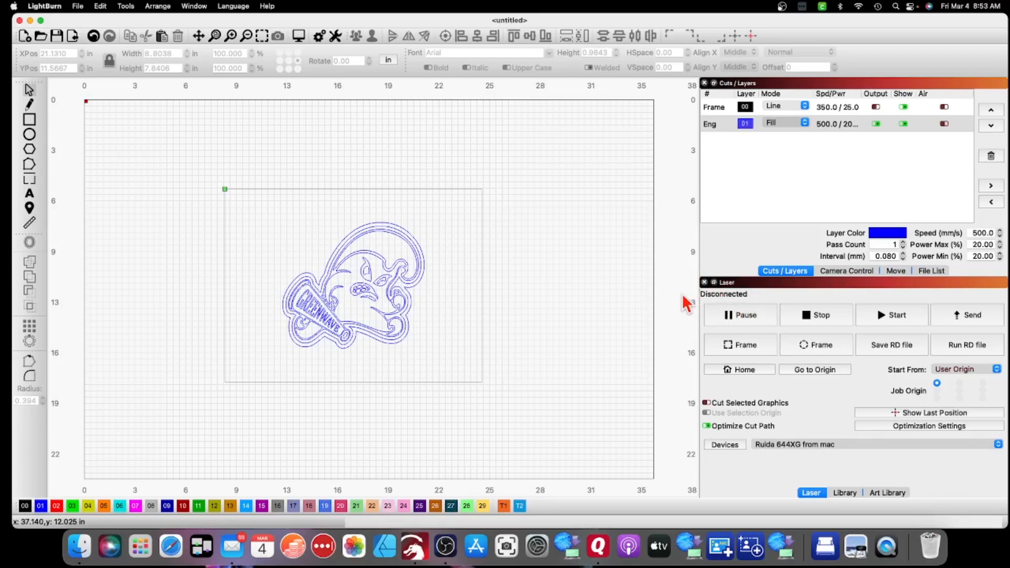
mouse_move(761, 298)
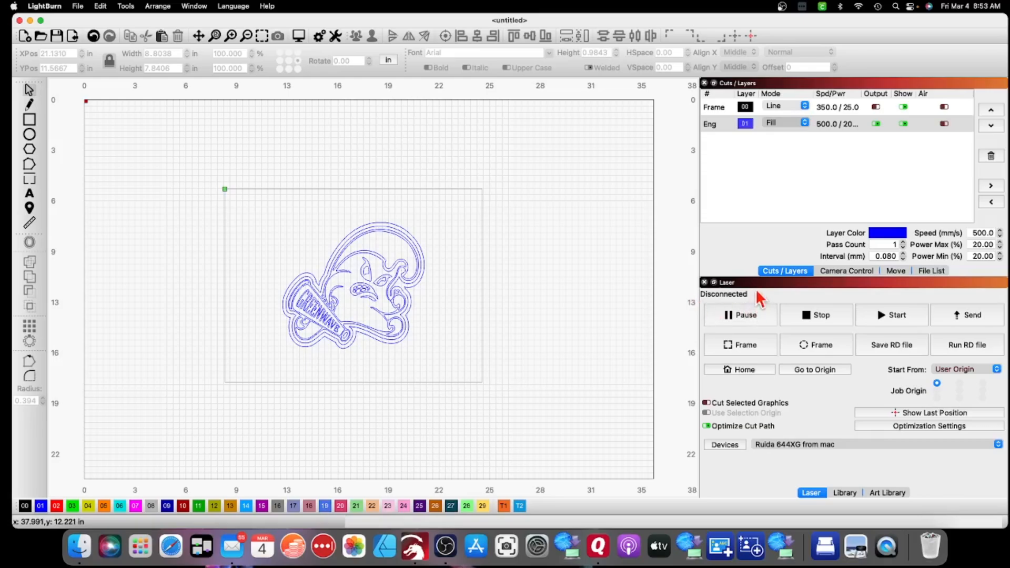
mouse_move(683, 301)
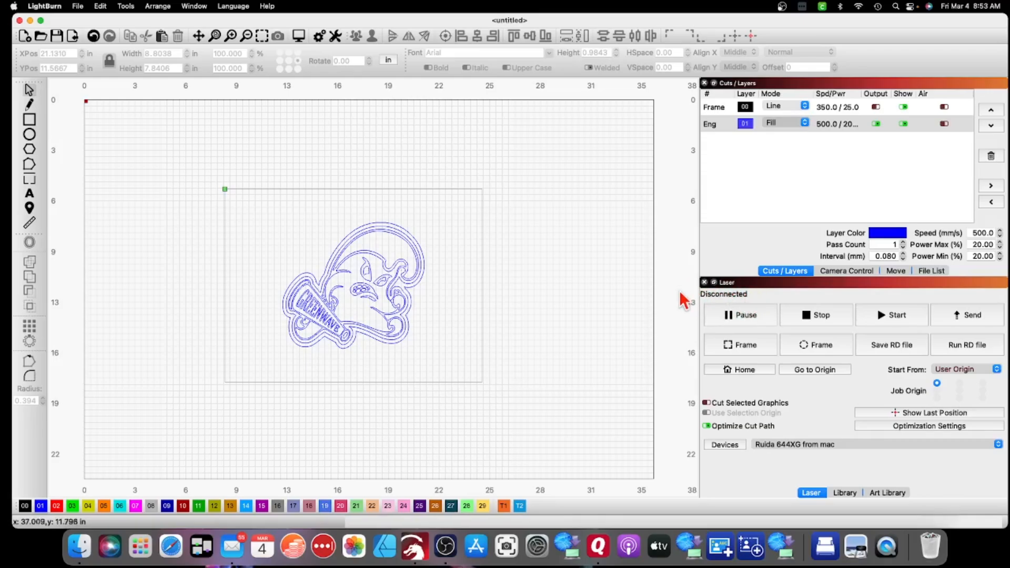
mouse_move(759, 299)
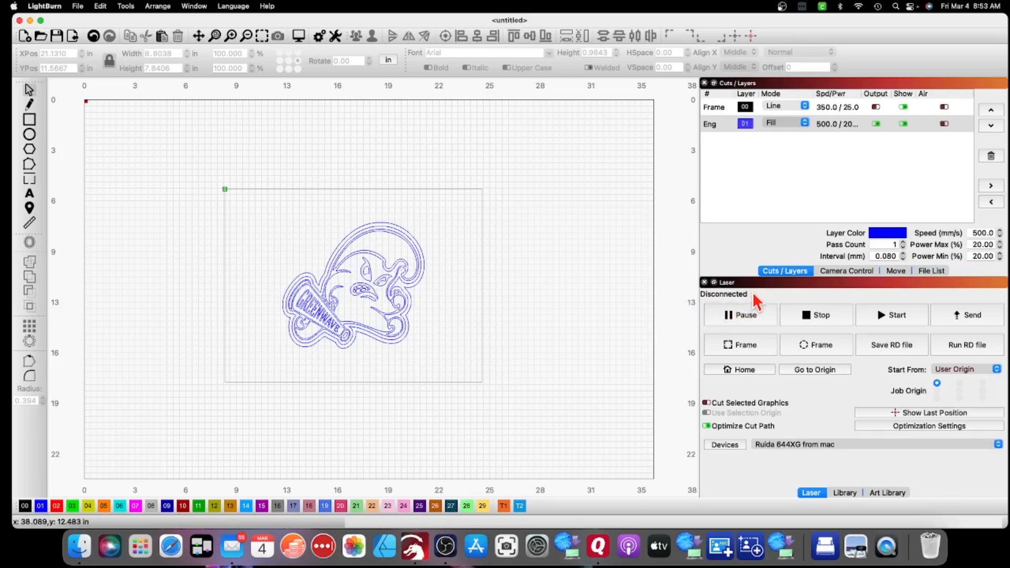
mouse_move(698, 284)
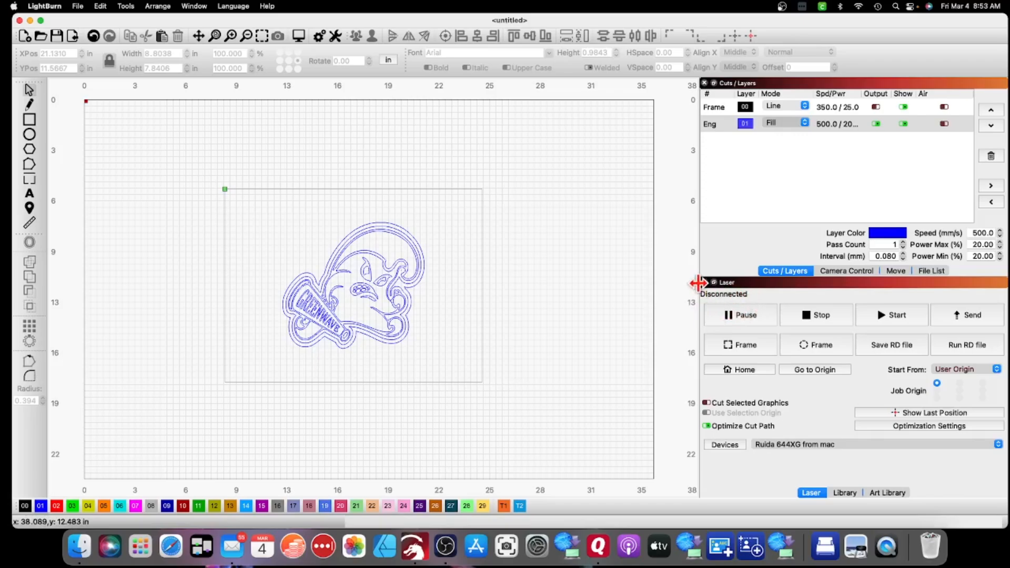
mouse_move(716, 309)
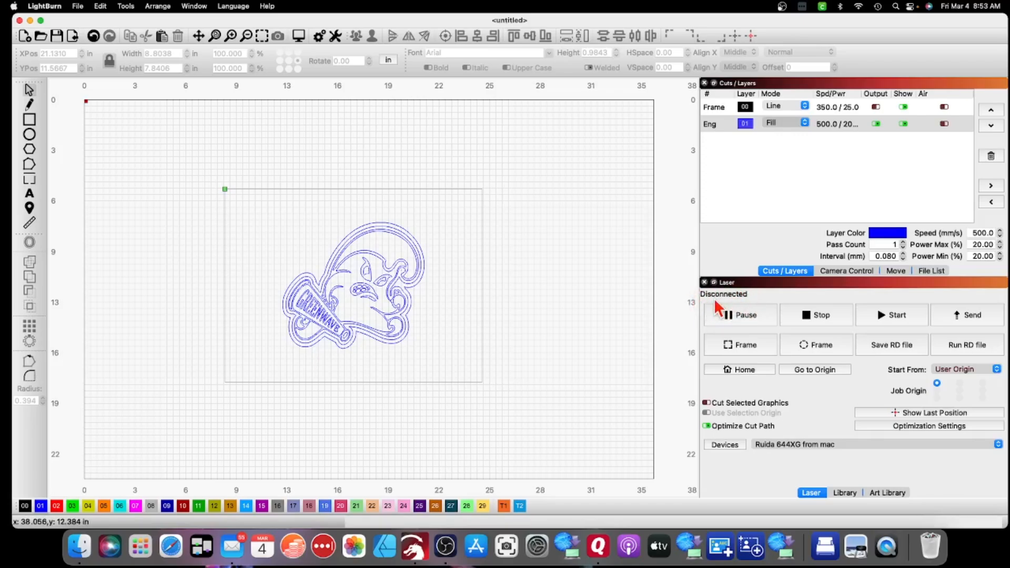
mouse_move(964, 325)
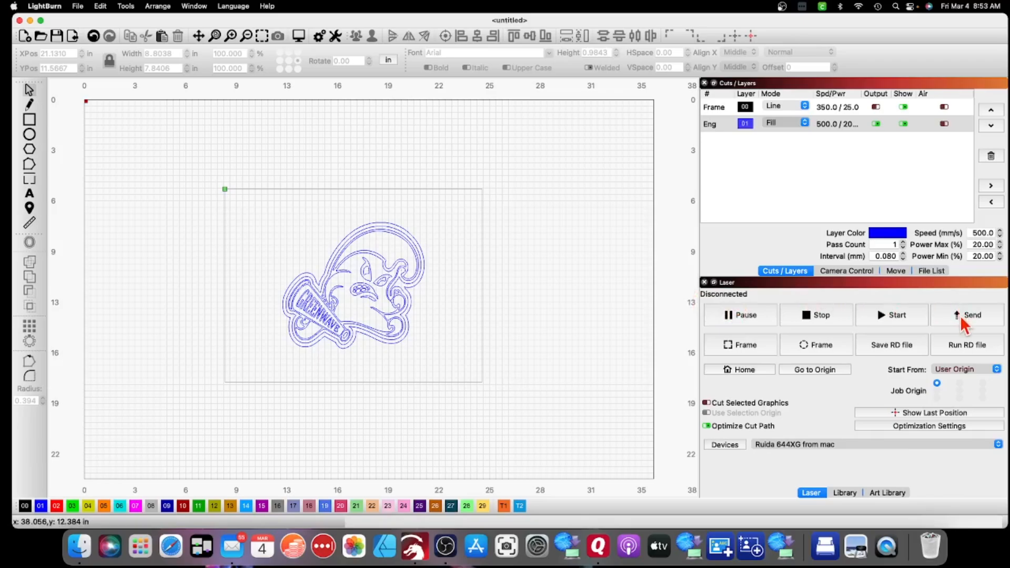
mouse_move(972, 314)
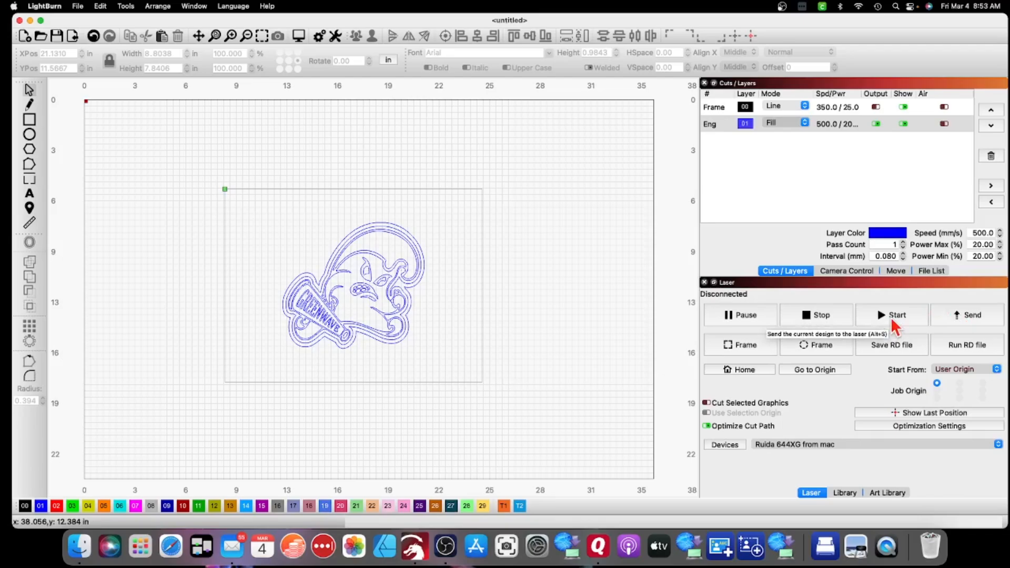
mouse_move(894, 325)
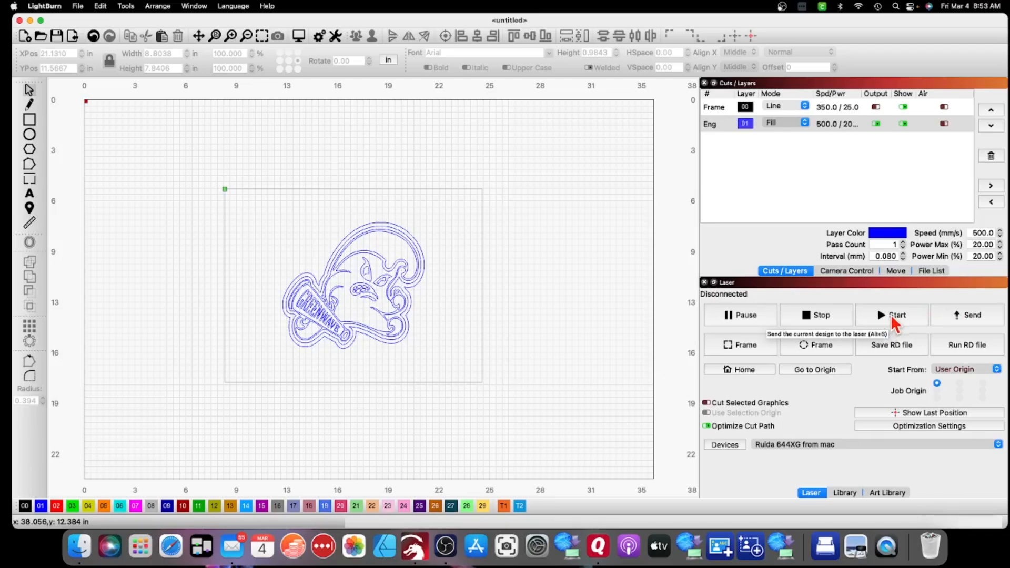
mouse_move(625, 327)
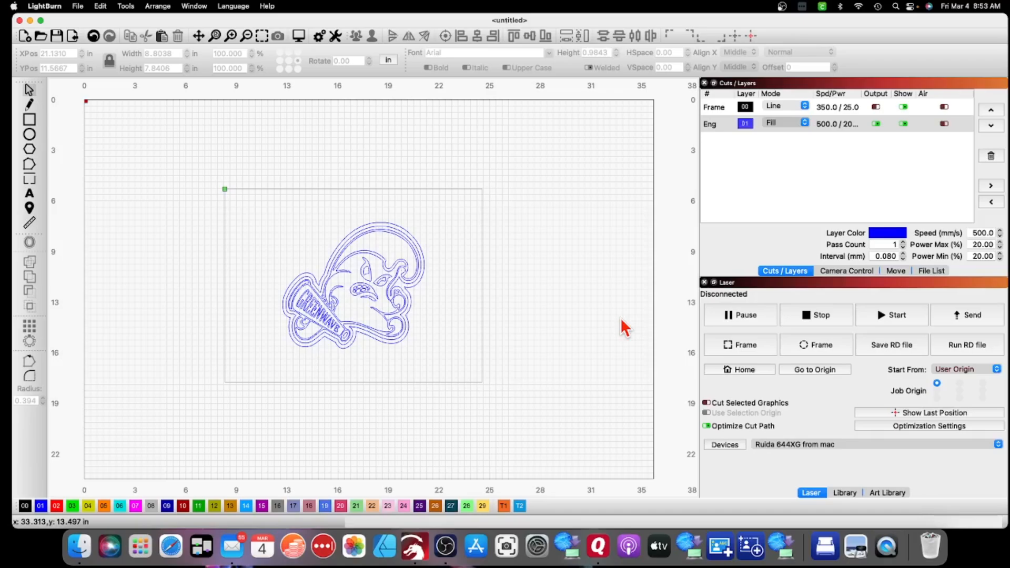
mouse_move(973, 314)
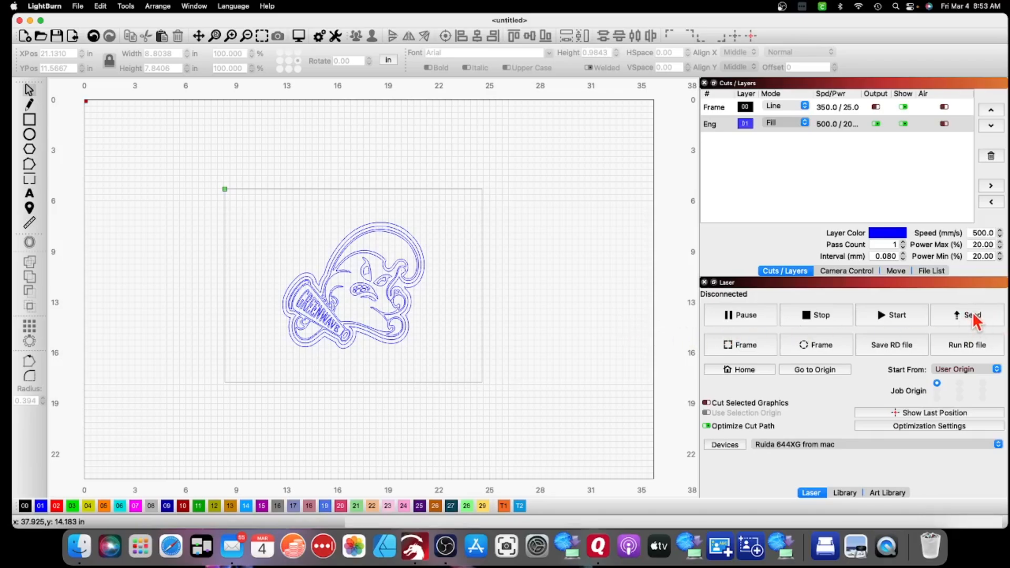
mouse_move(971, 314)
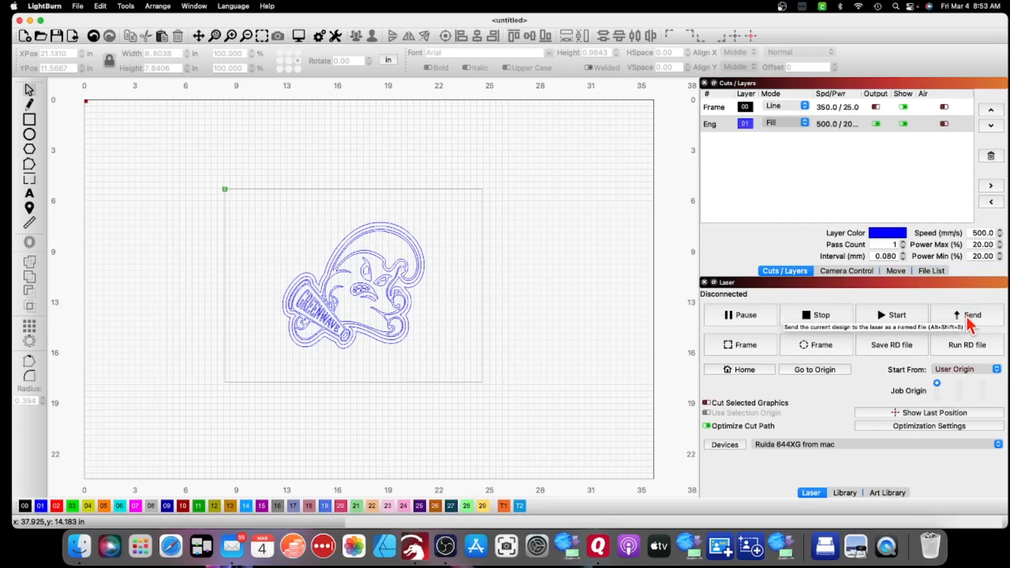
mouse_move(972, 325)
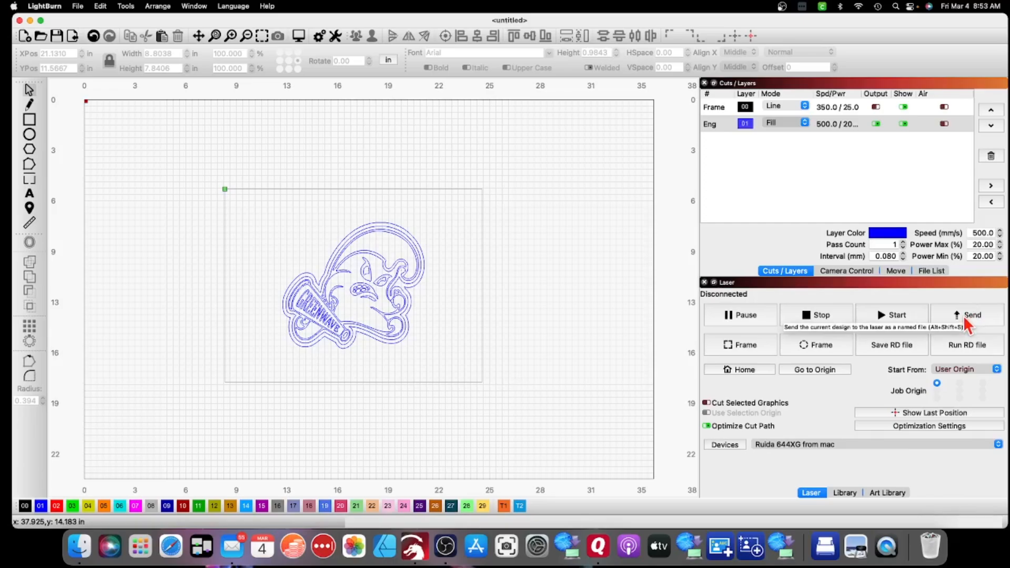
mouse_move(976, 325)
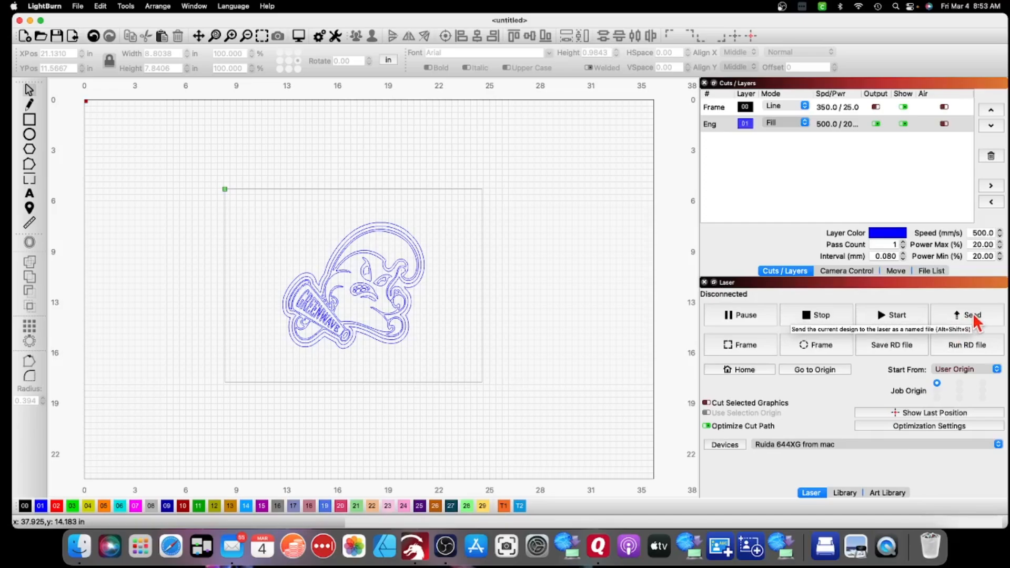
mouse_move(971, 321)
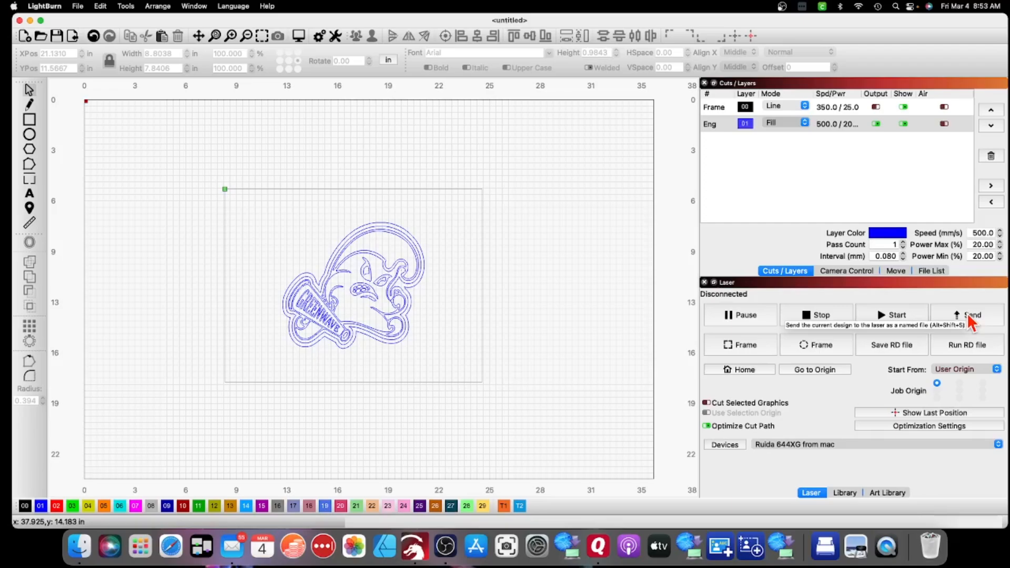
mouse_move(676, 300)
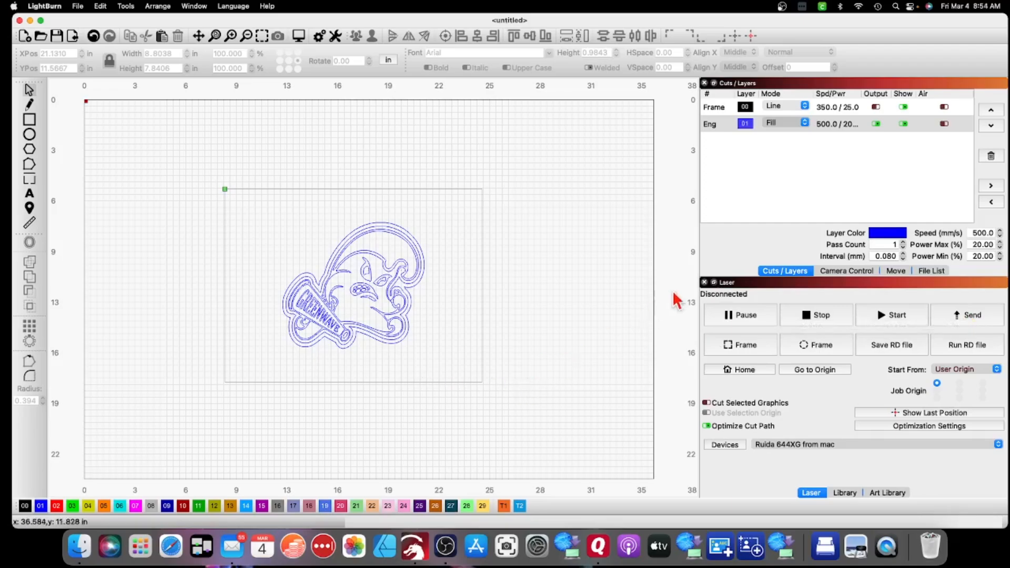
mouse_move(746, 303)
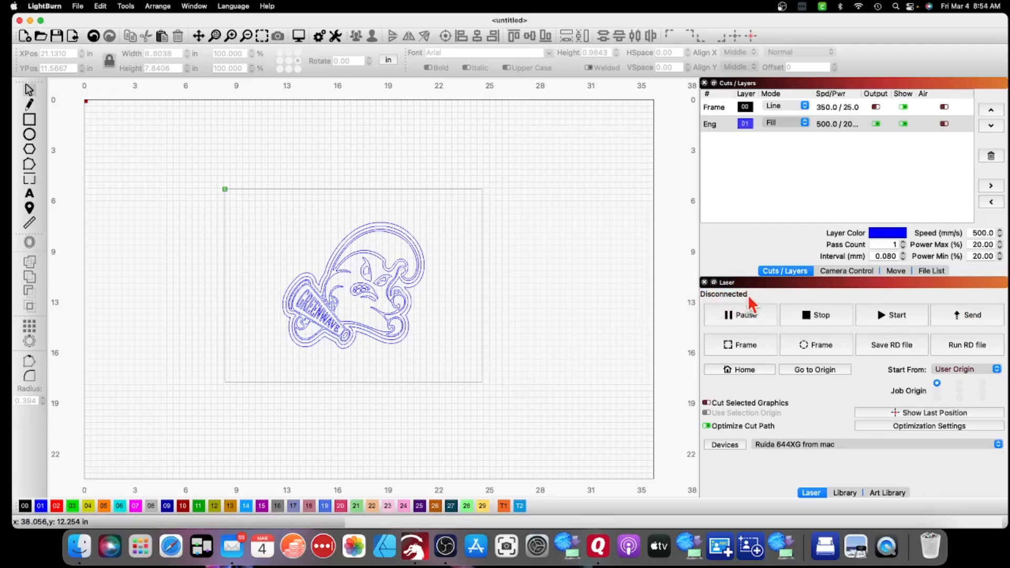
mouse_move(707, 306)
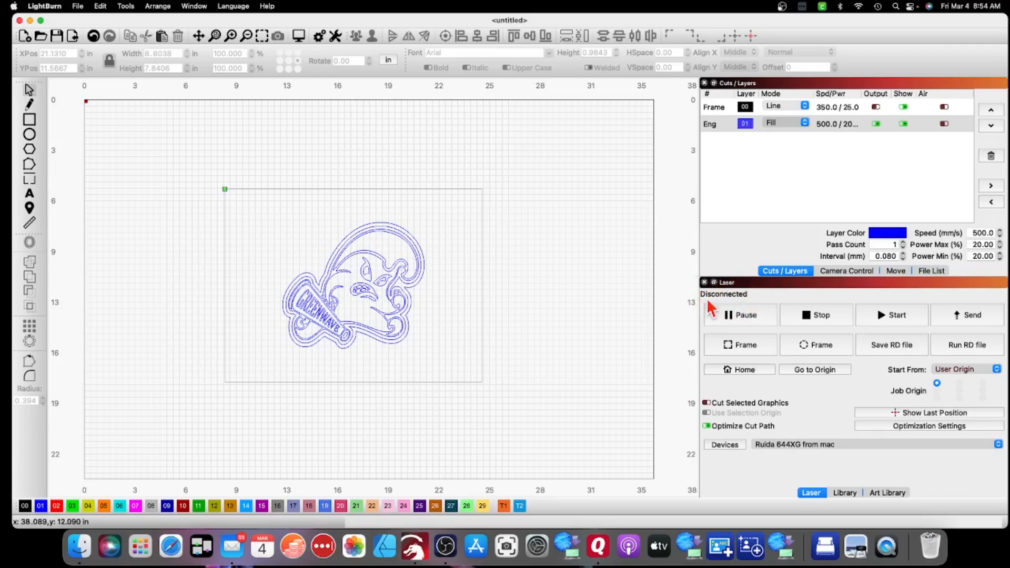
mouse_move(922, 319)
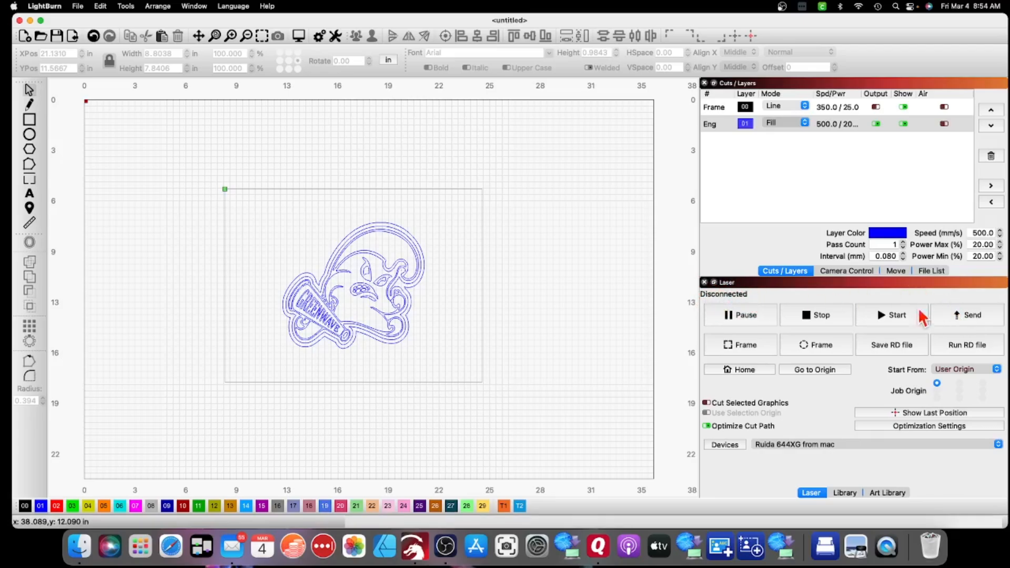
mouse_move(560, 328)
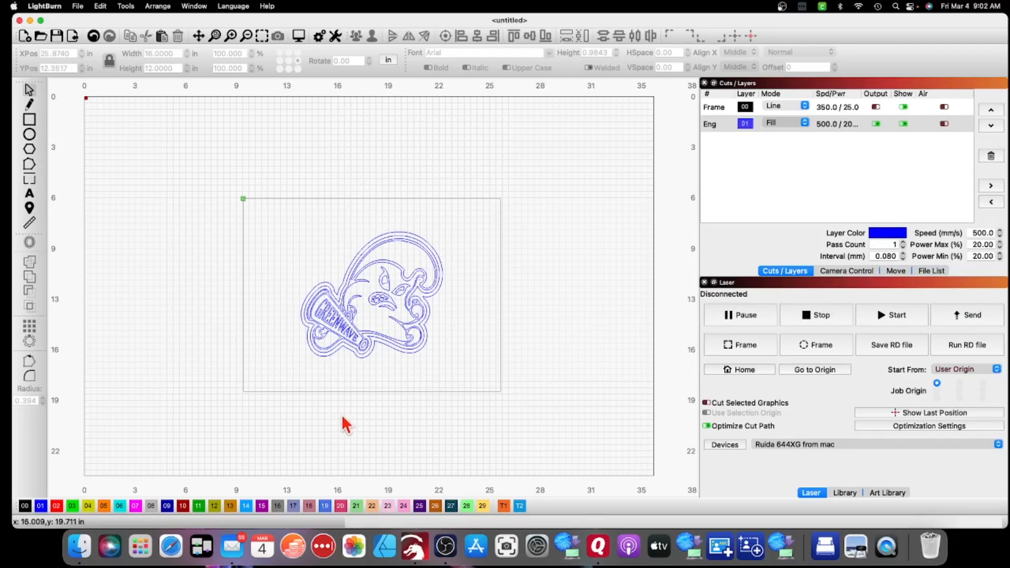
mouse_move(356, 417)
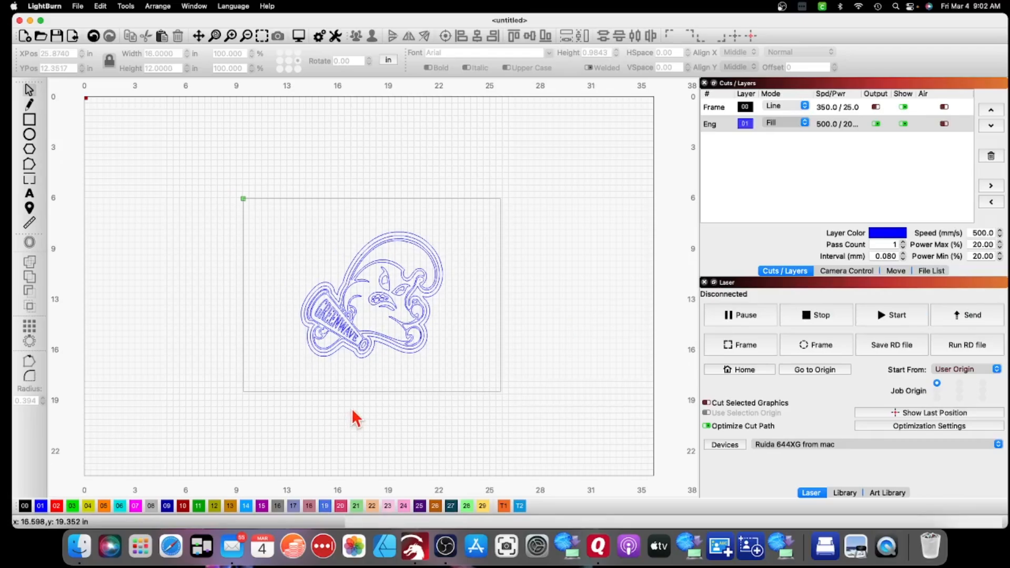
mouse_move(343, 424)
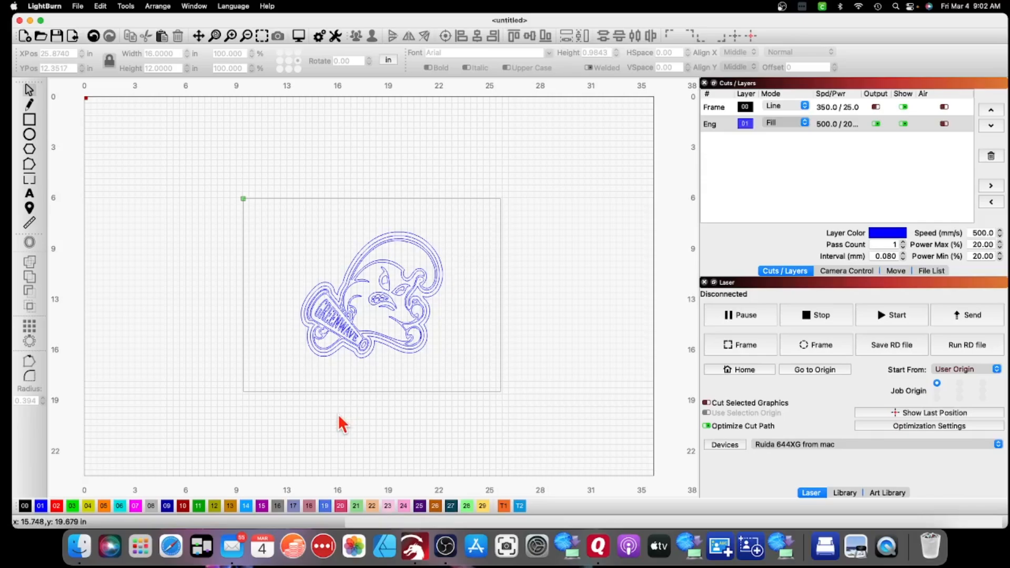
mouse_move(341, 424)
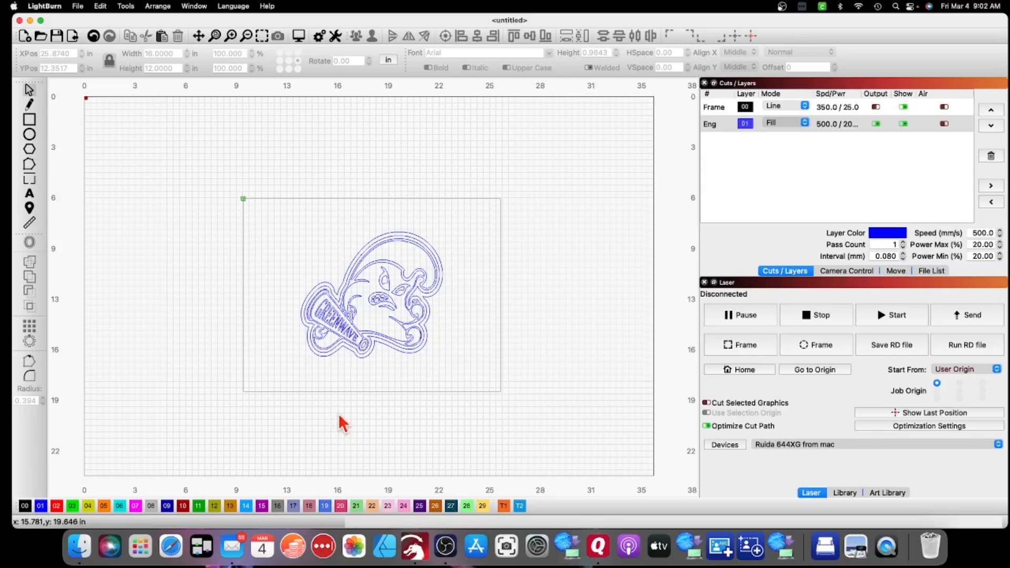